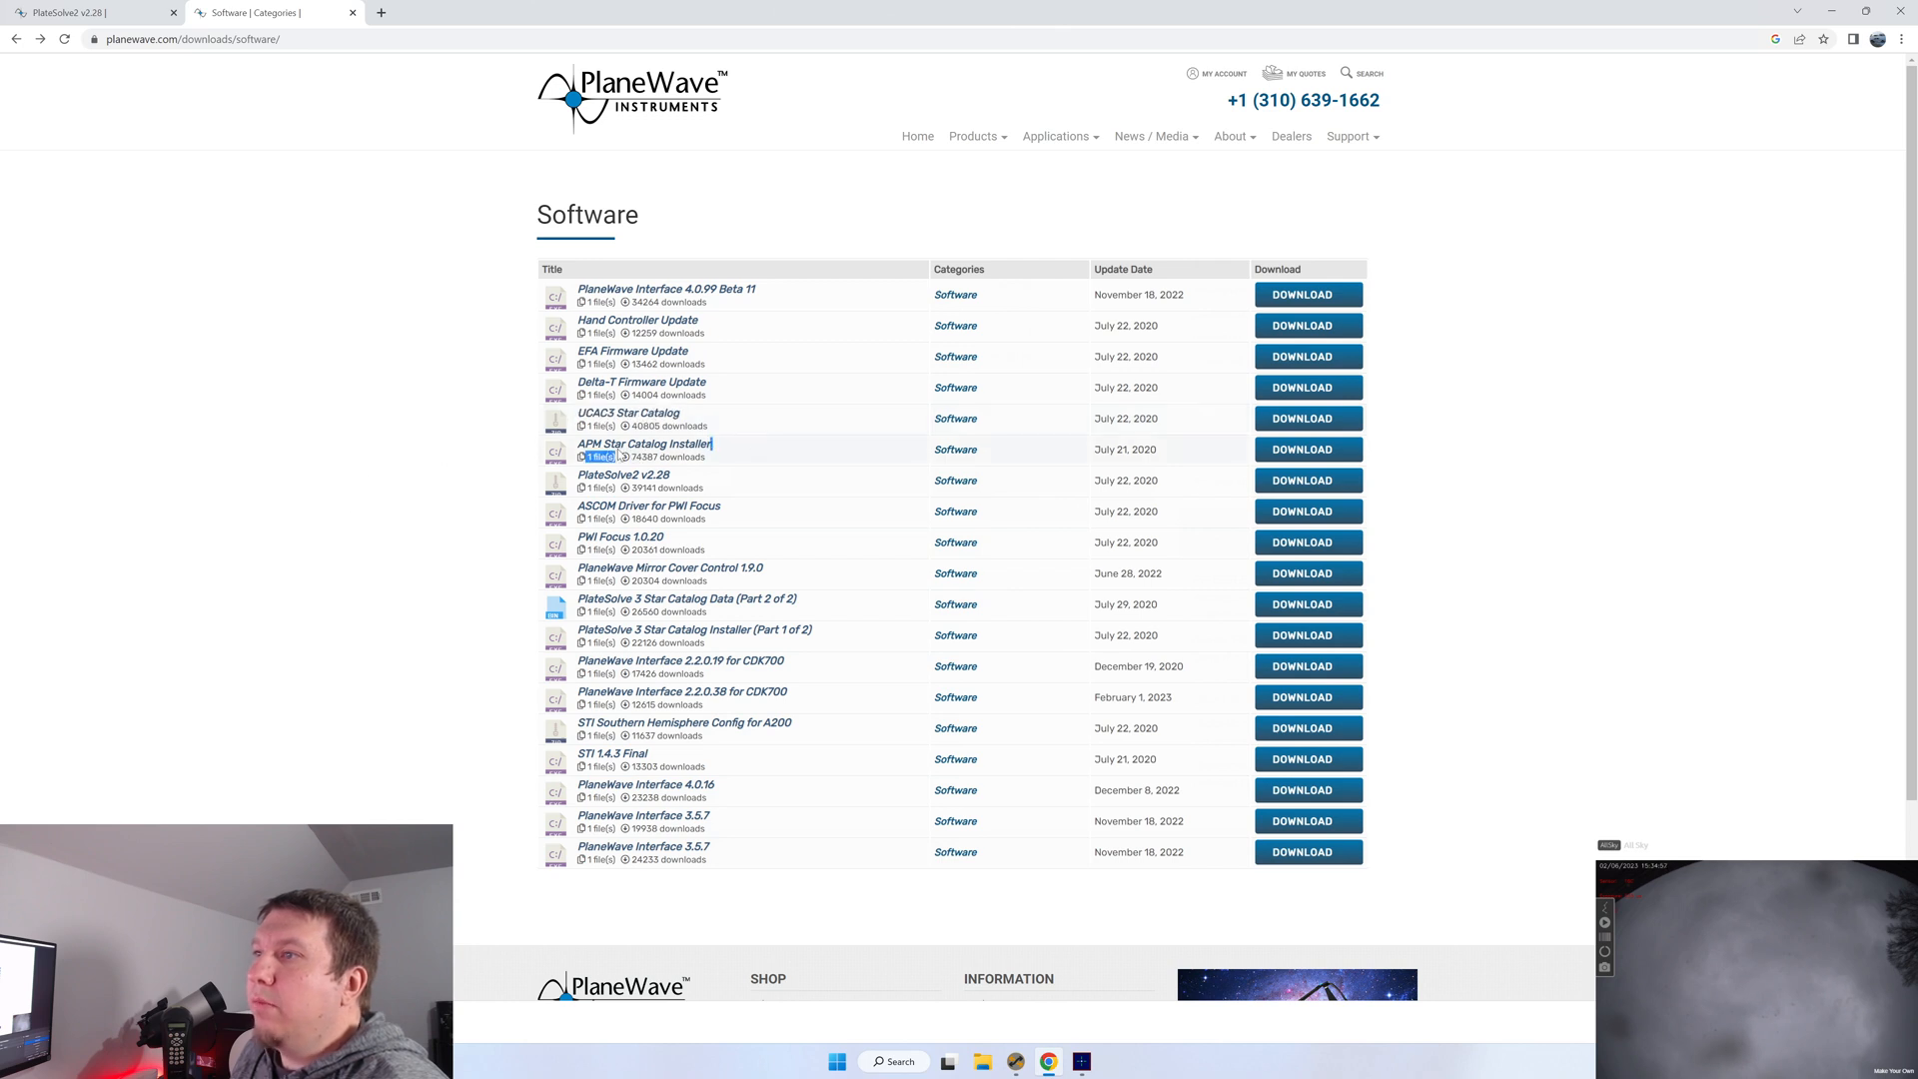
# Copy the PlateSolve2.28 folder out of its zip archive onto the desktop and close the archive window
pyautogui.doubleClick(646, 443)
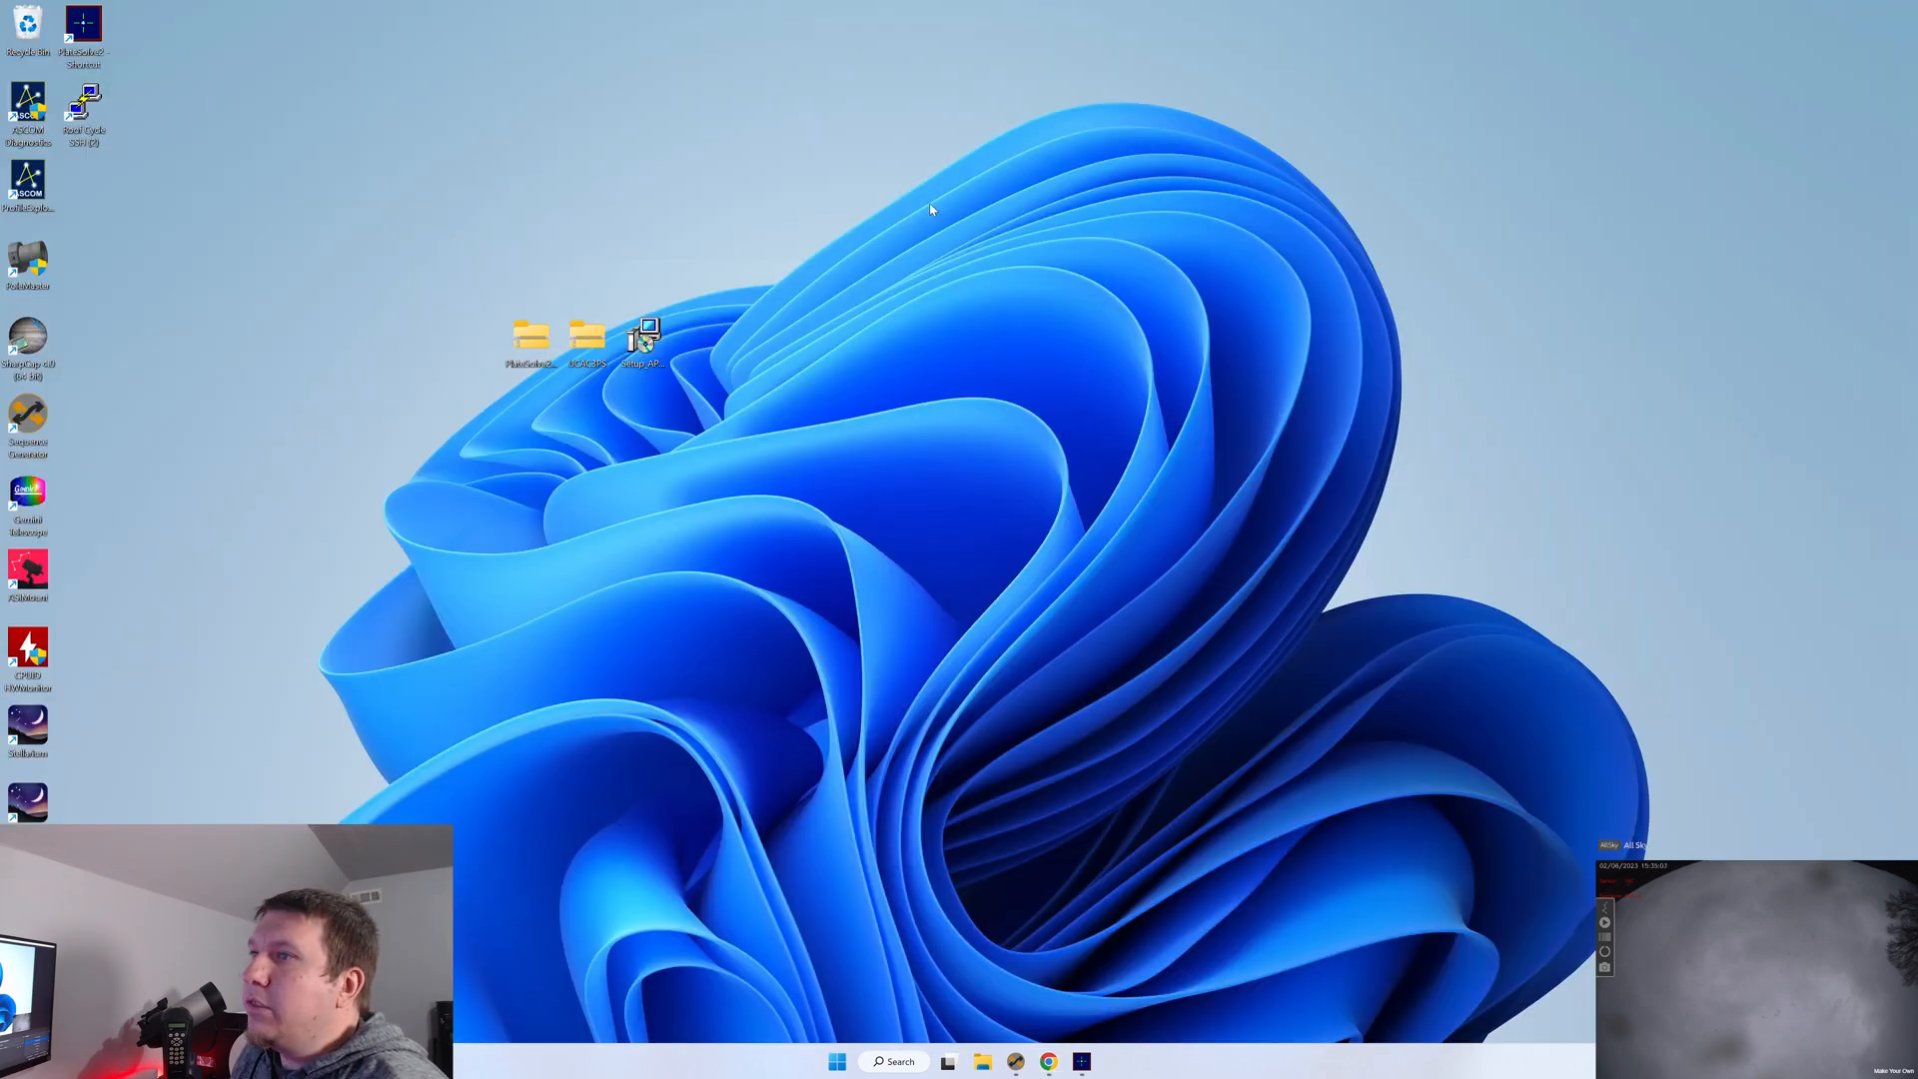
pyautogui.doubleClick(530, 336)
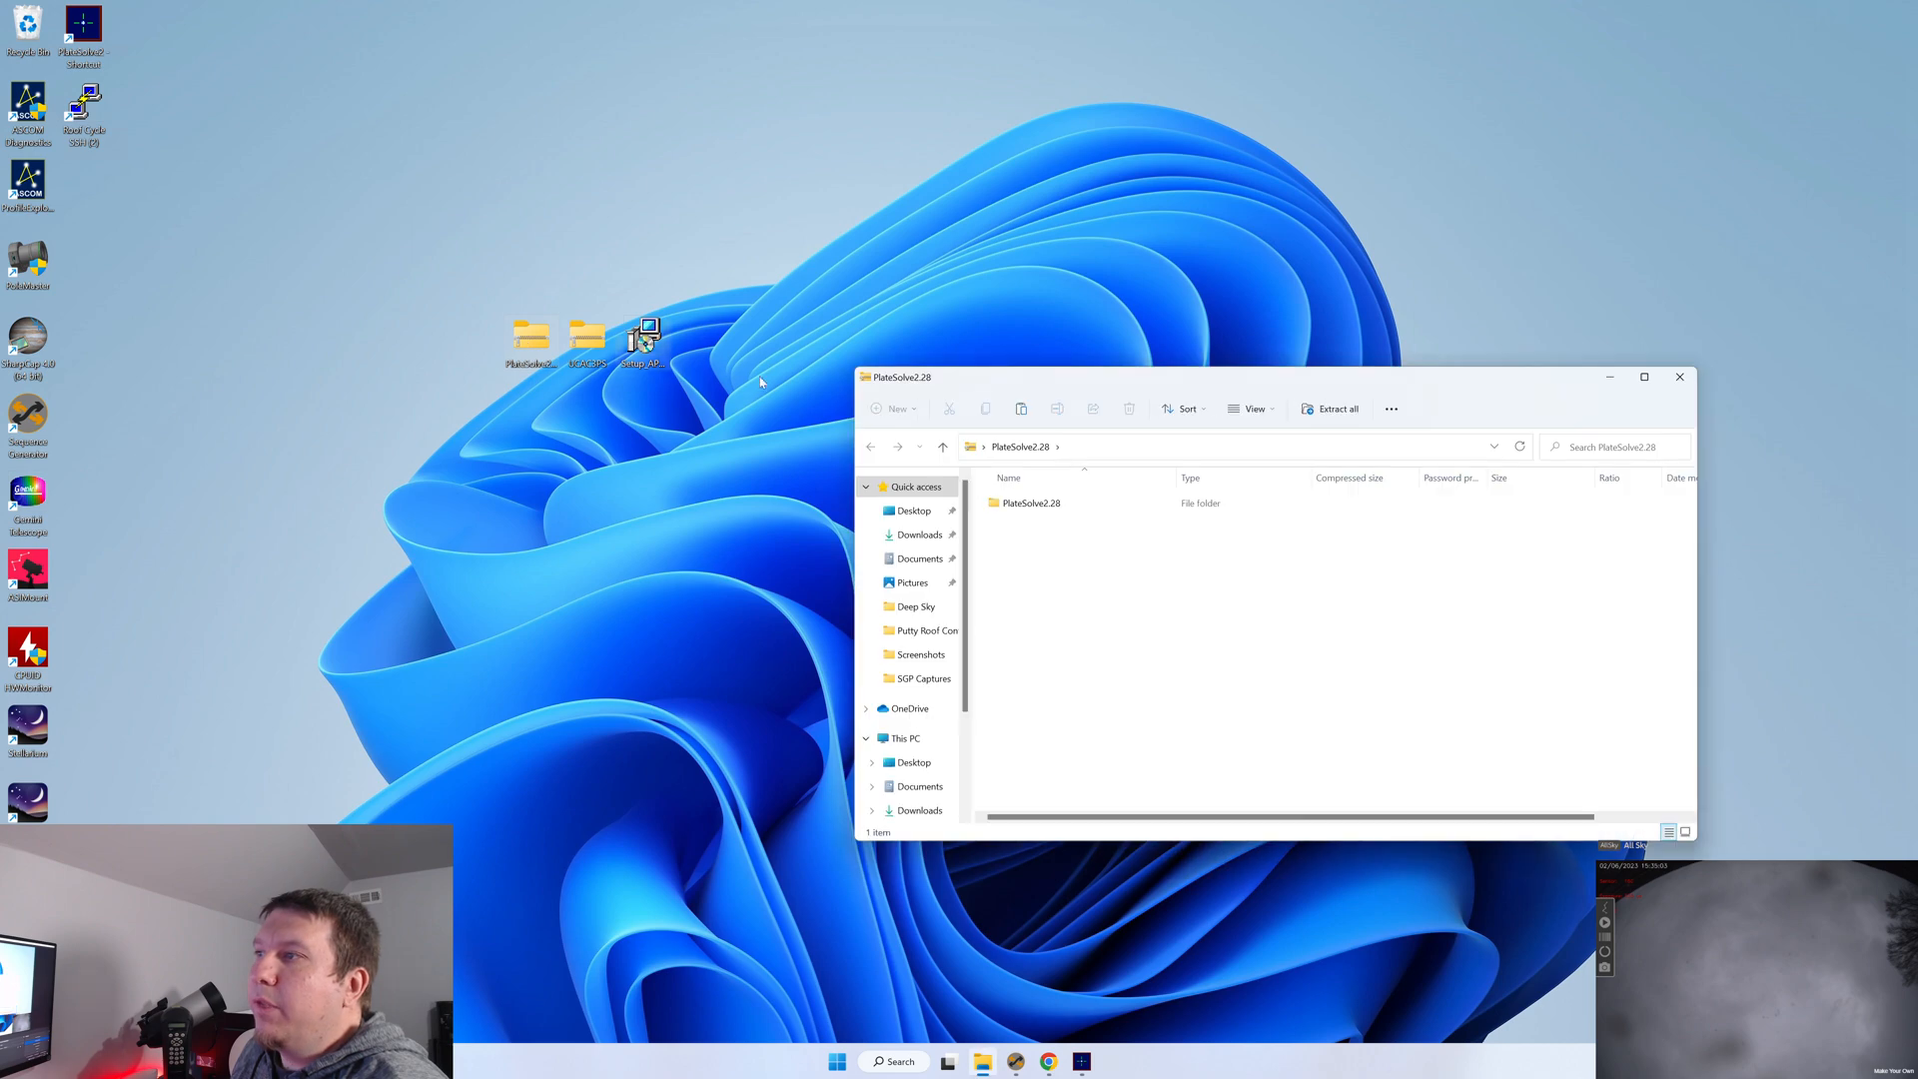
pyautogui.click(1031, 504)
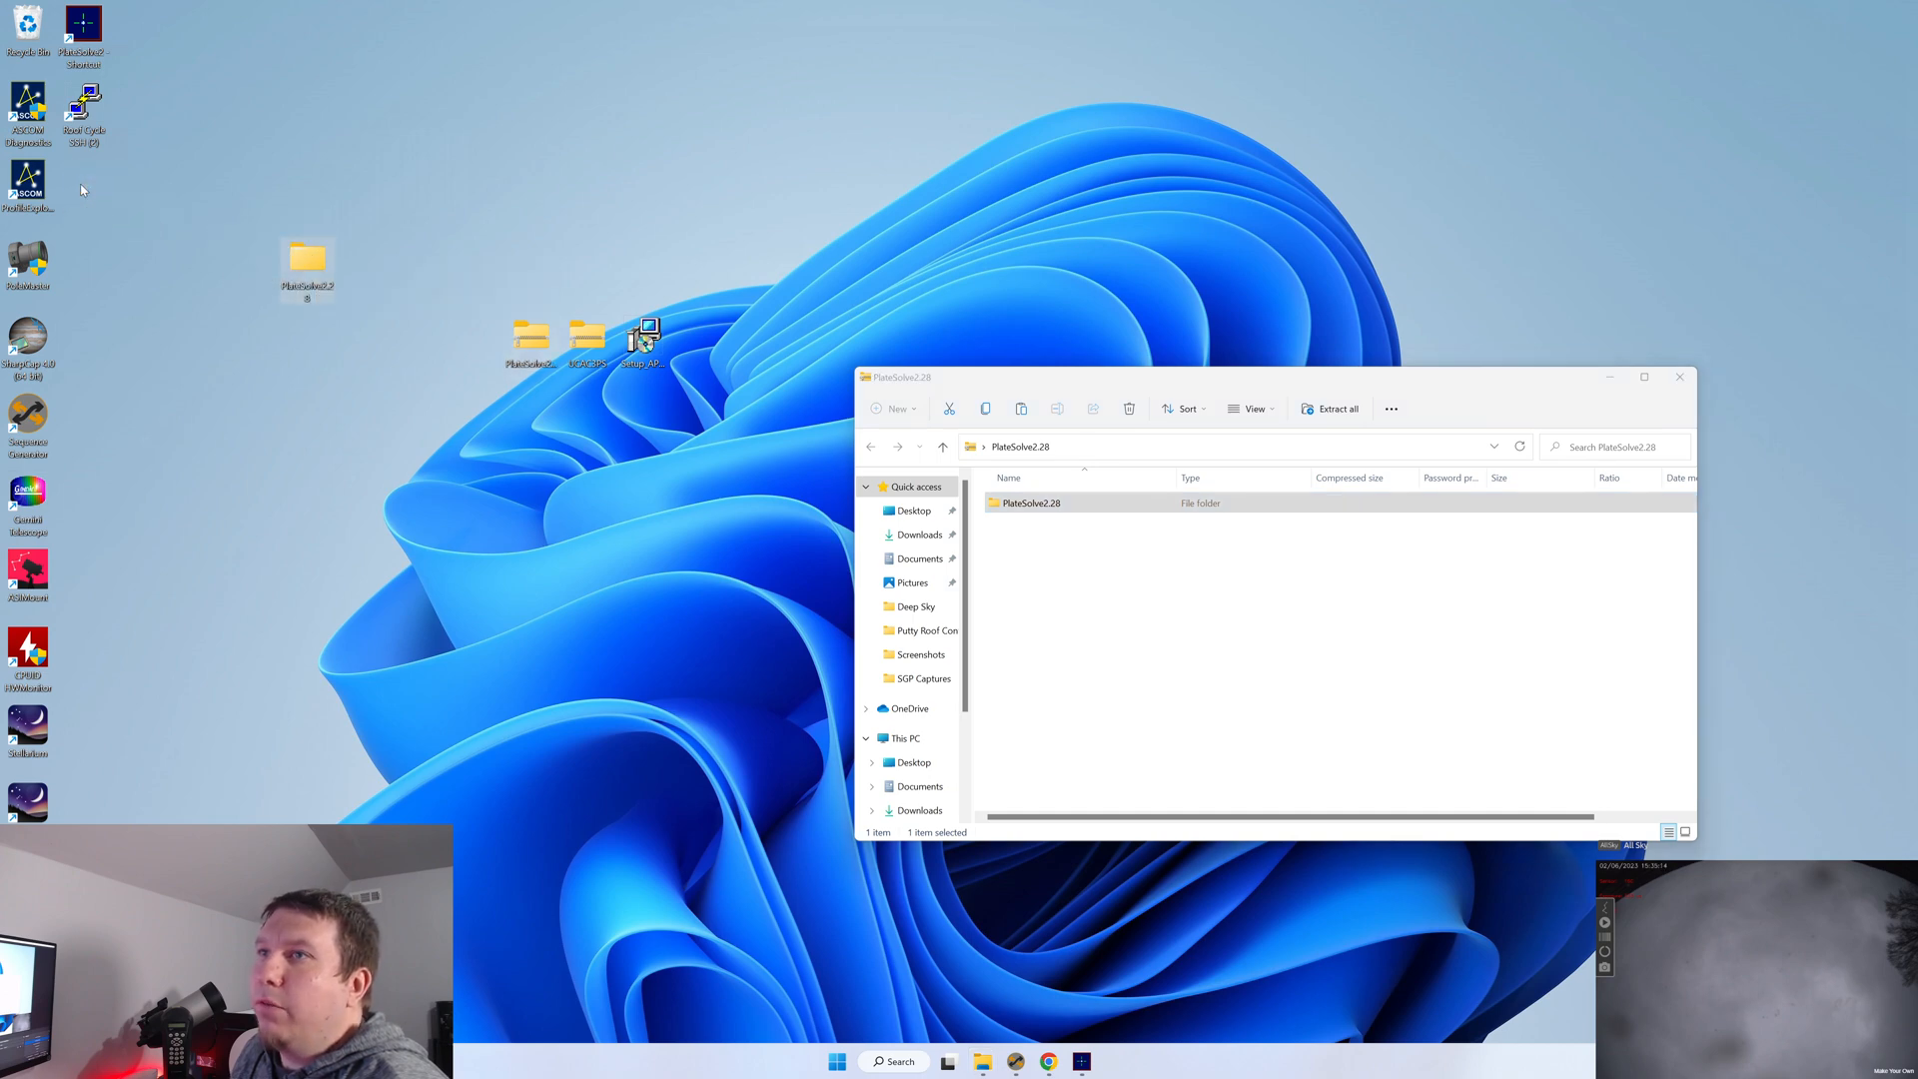
pyautogui.moveTo(306, 264); pyautogui.dragTo(84, 183)
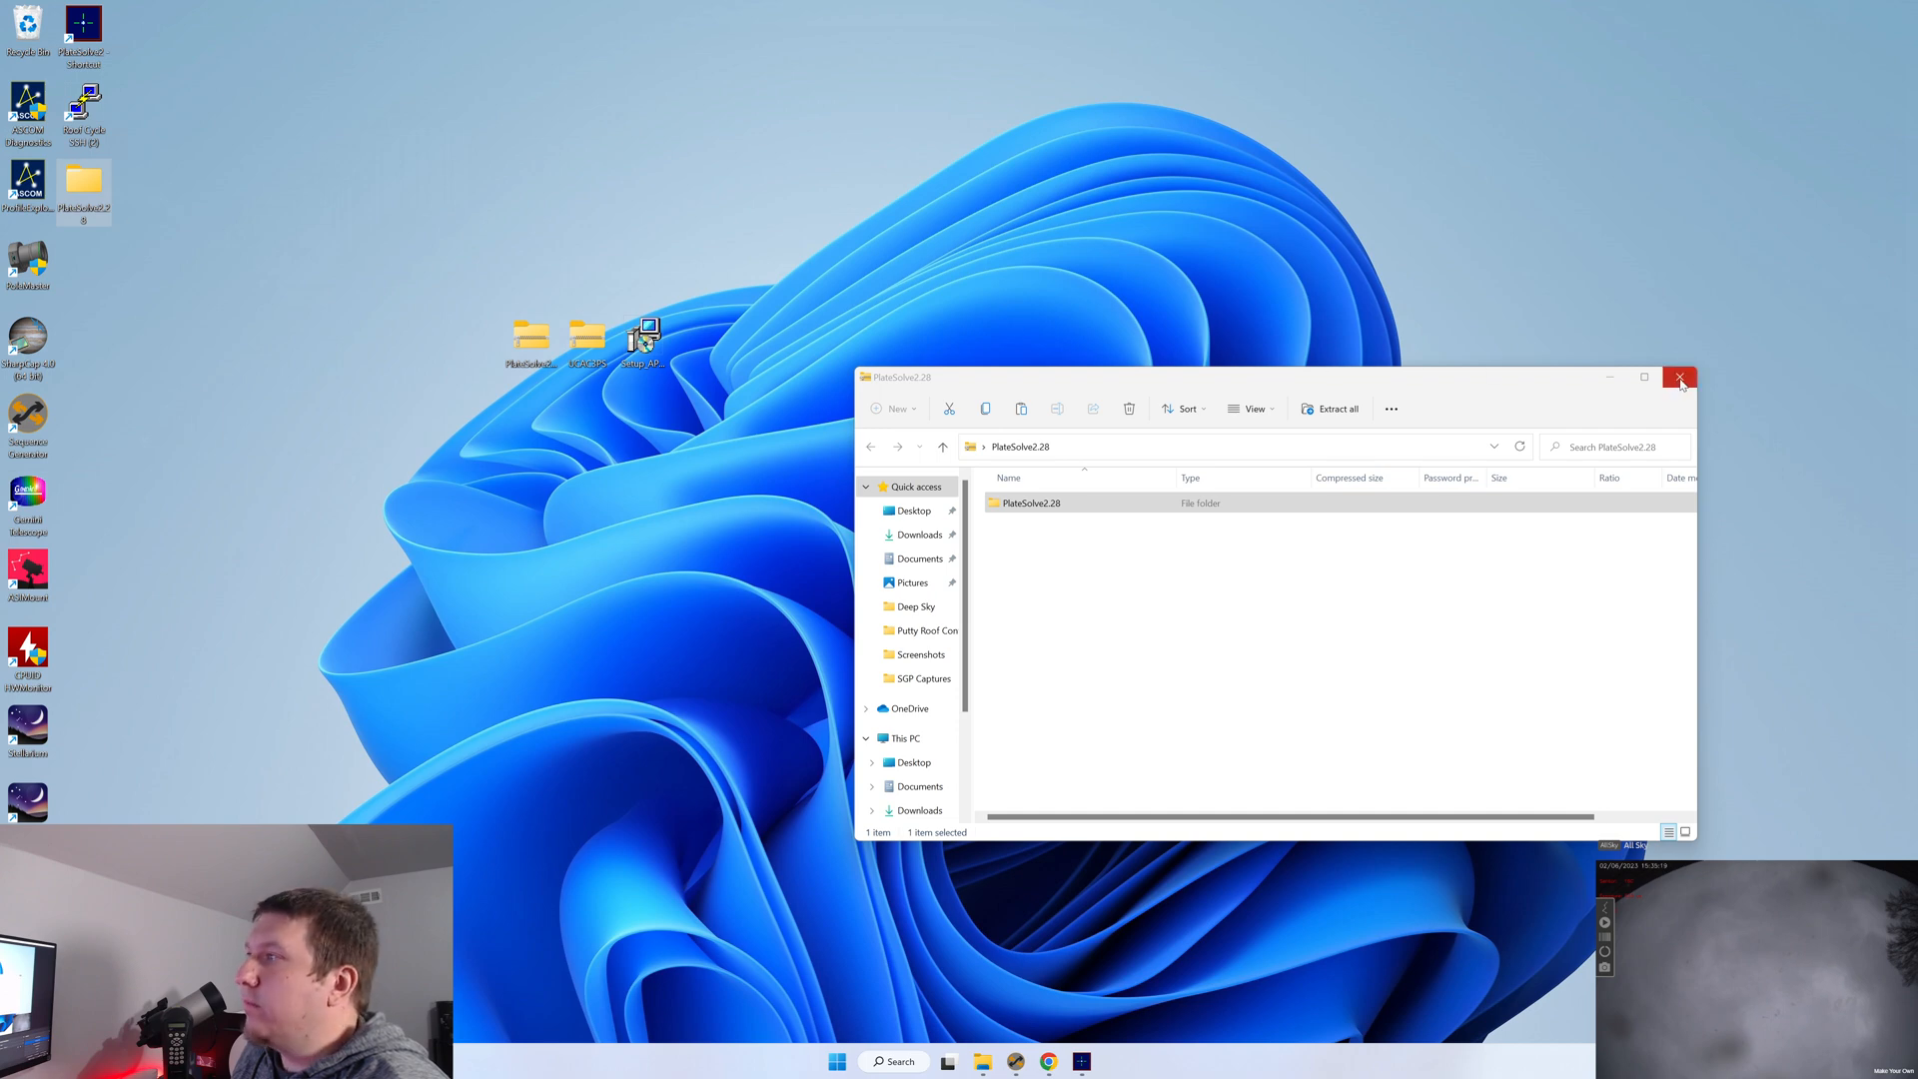
pyautogui.click(1680, 378)
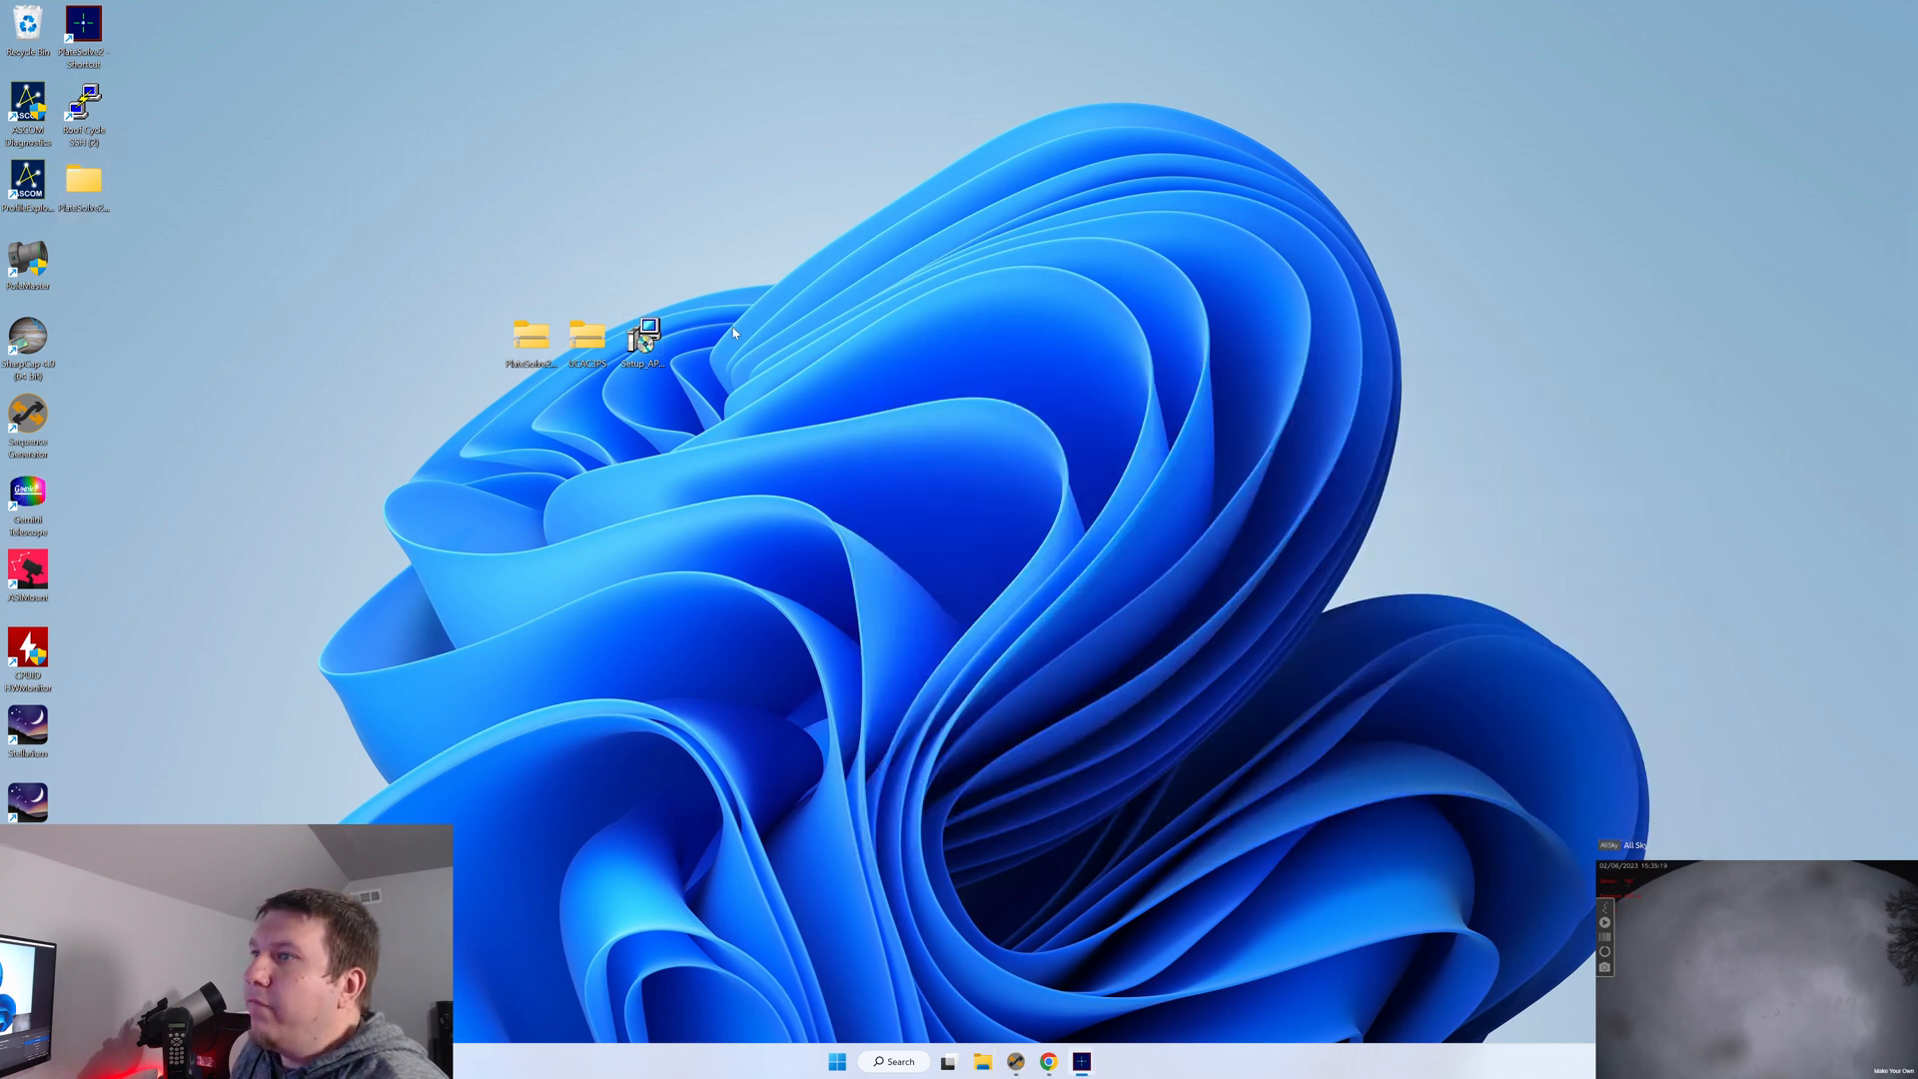
pyautogui.moveTo(641, 336)
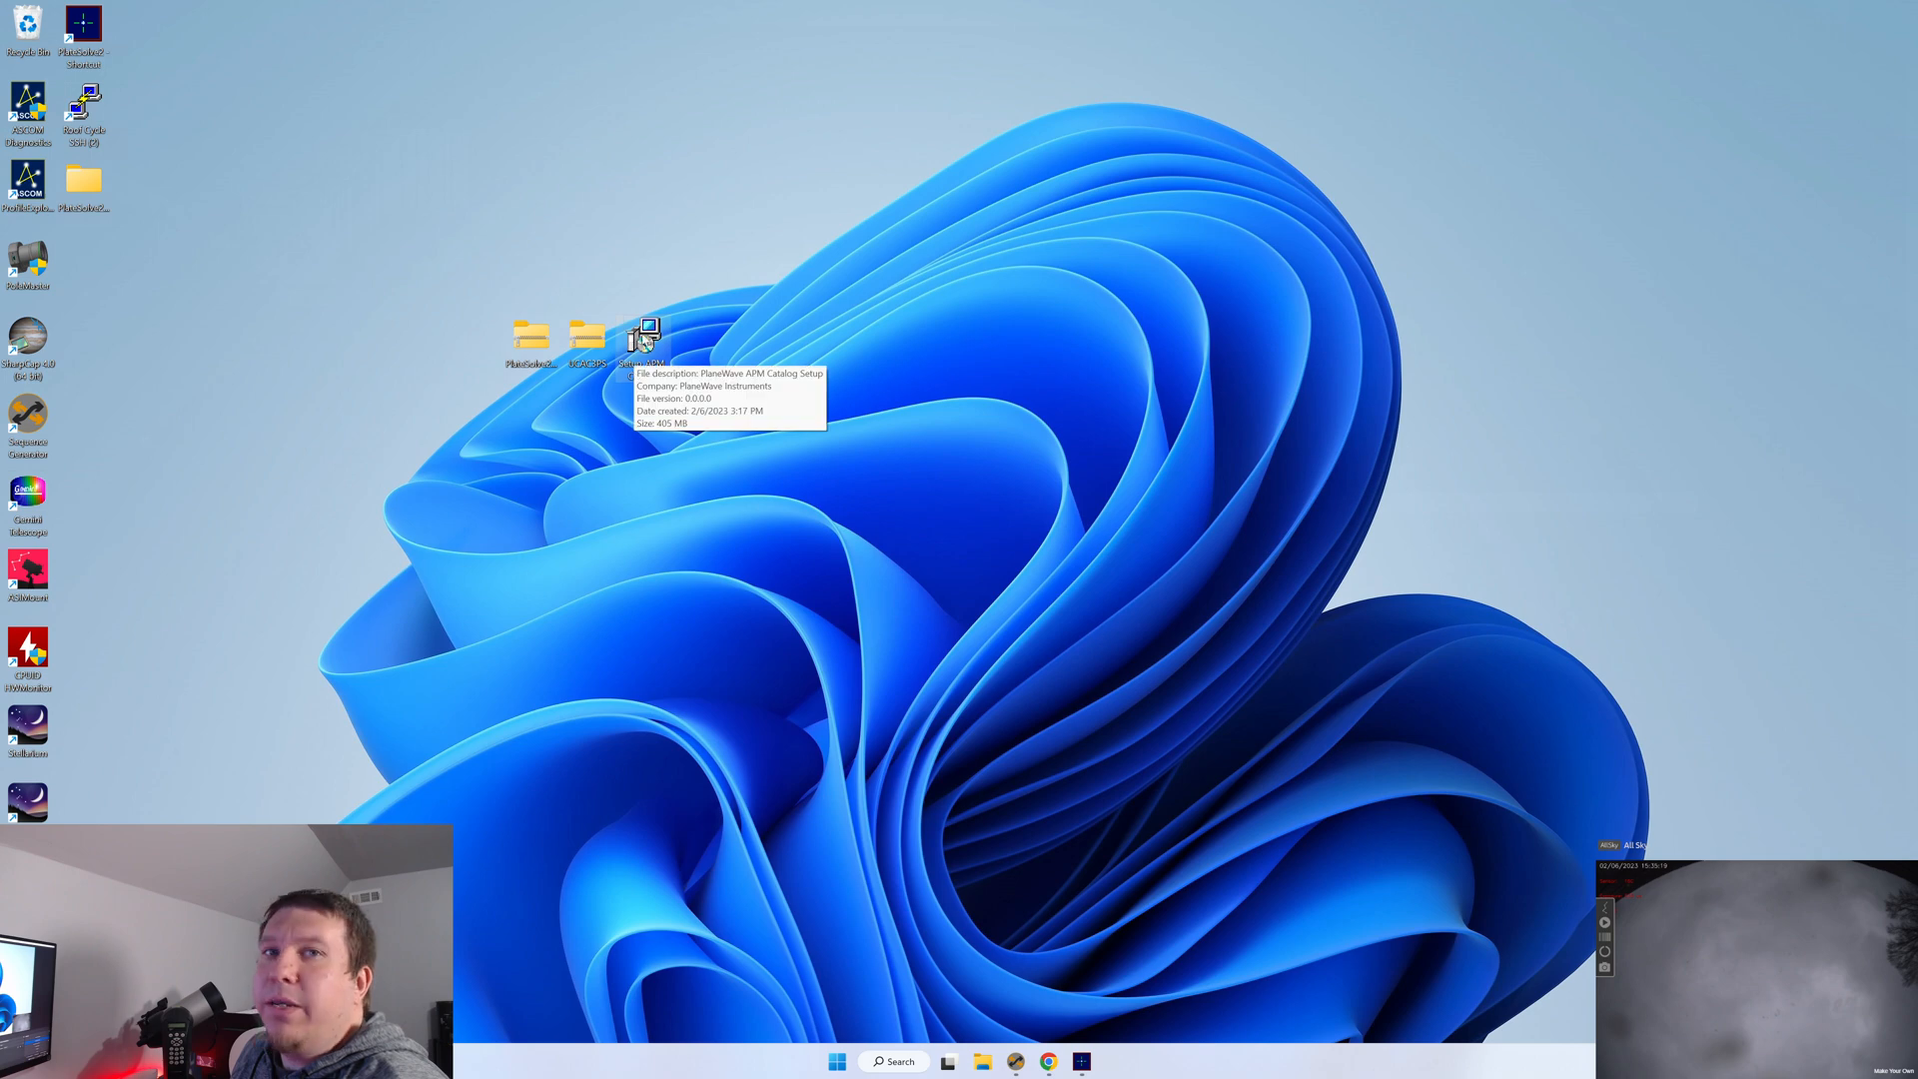
pyautogui.moveTo(821, 403)
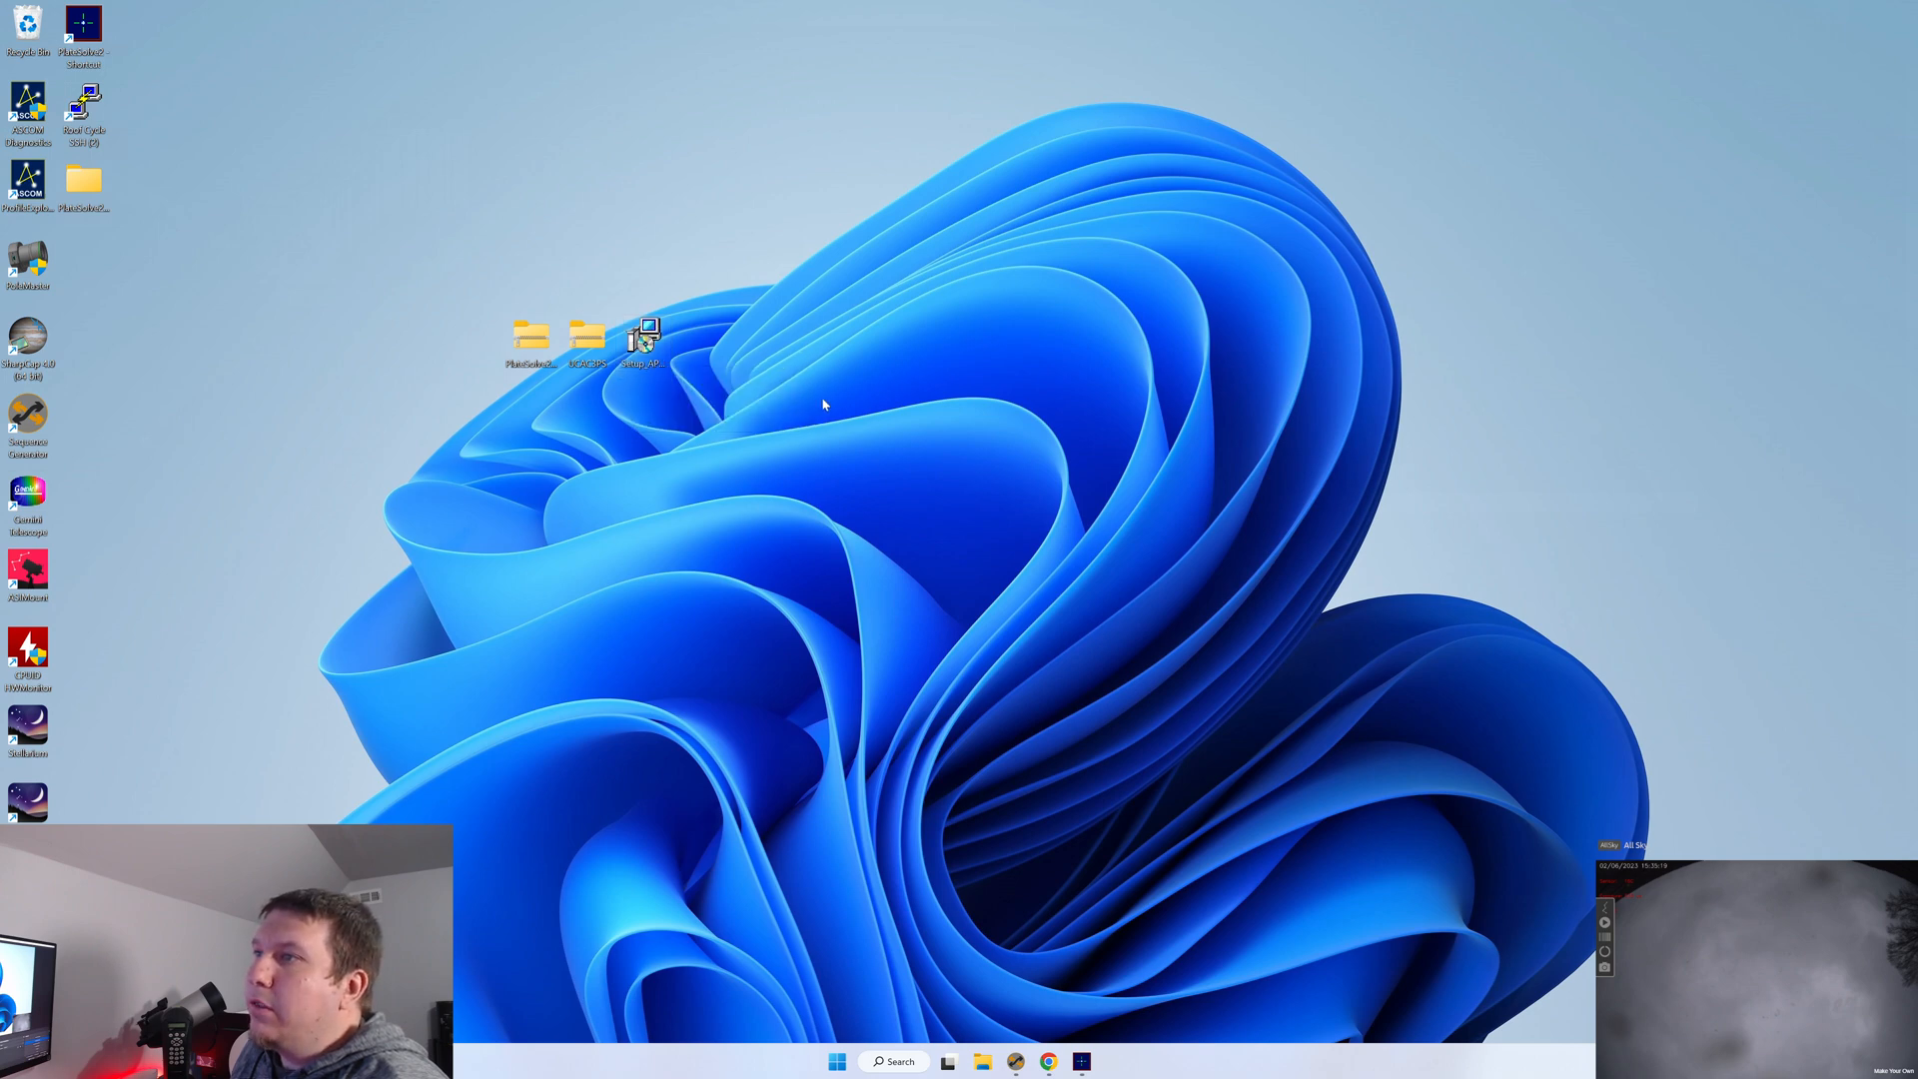
pyautogui.moveTo(845, 478)
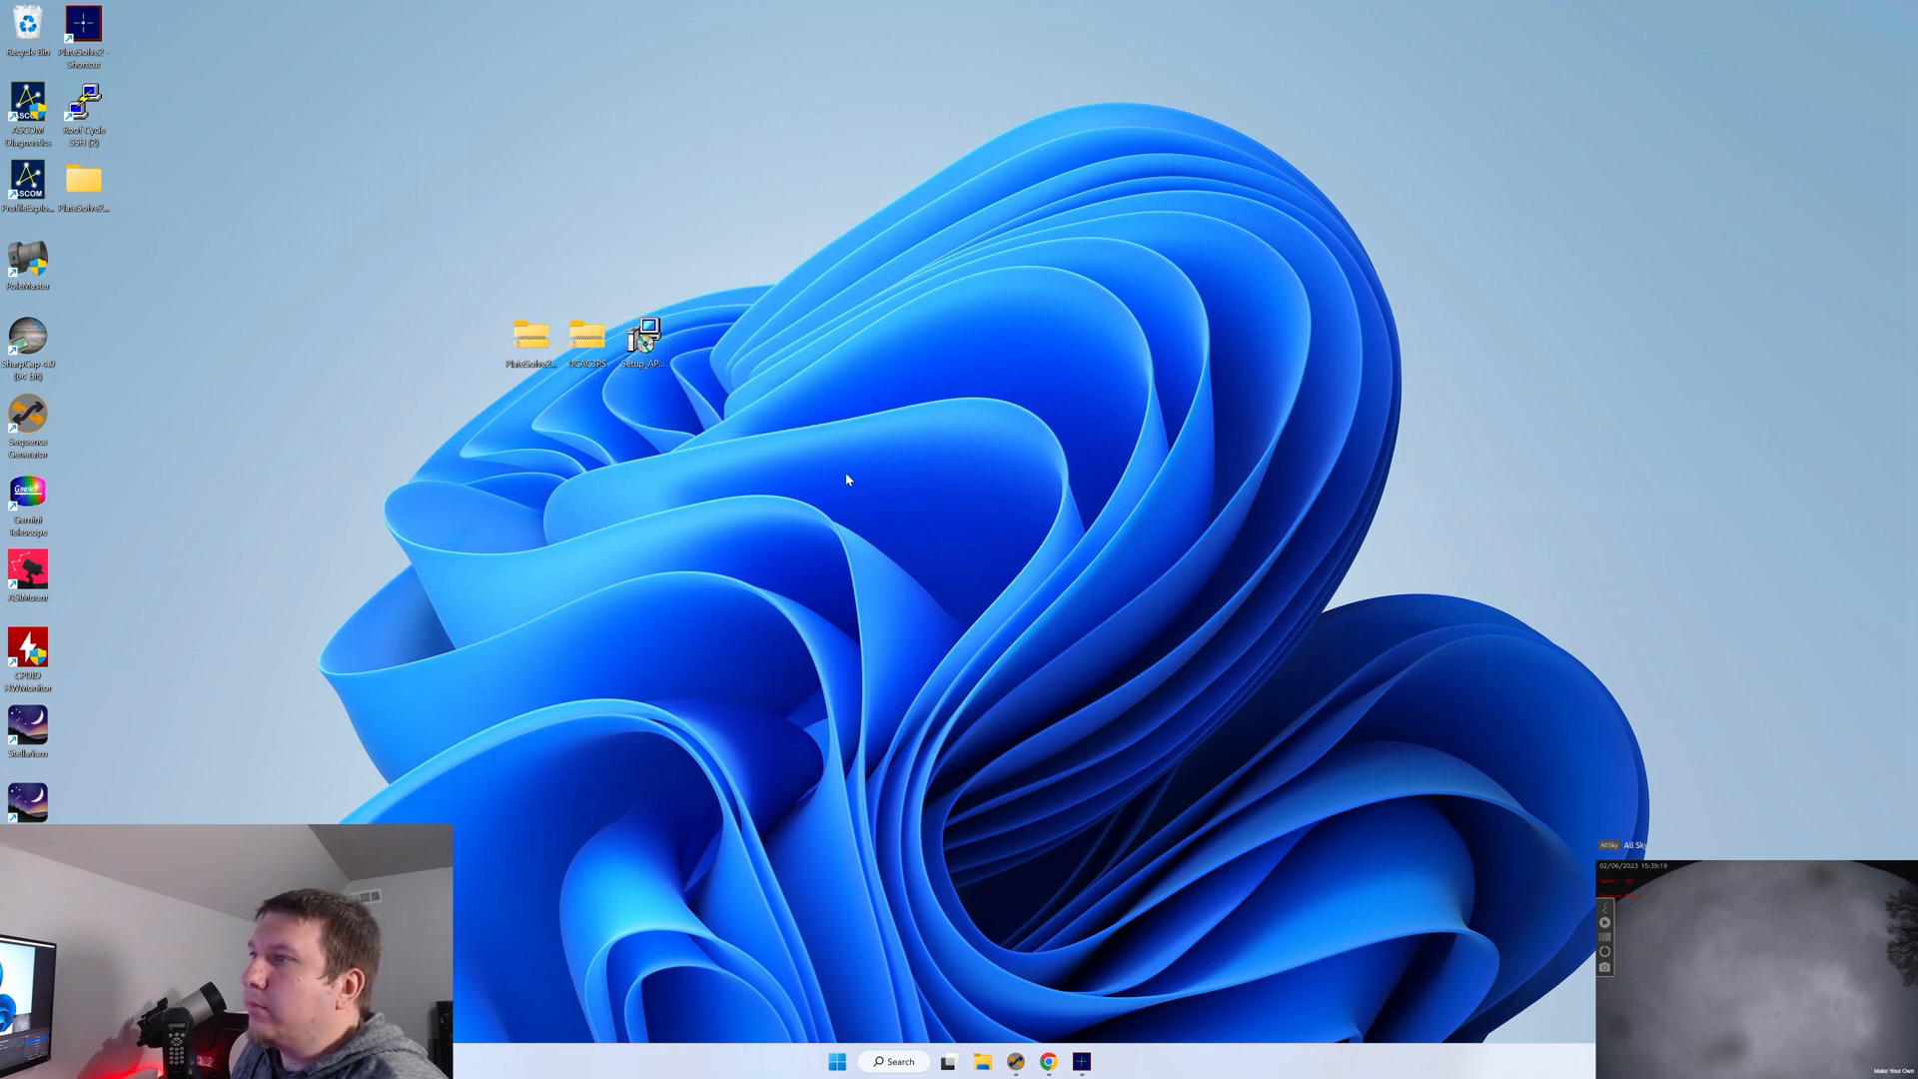
pyautogui.doubleClick(641, 336)
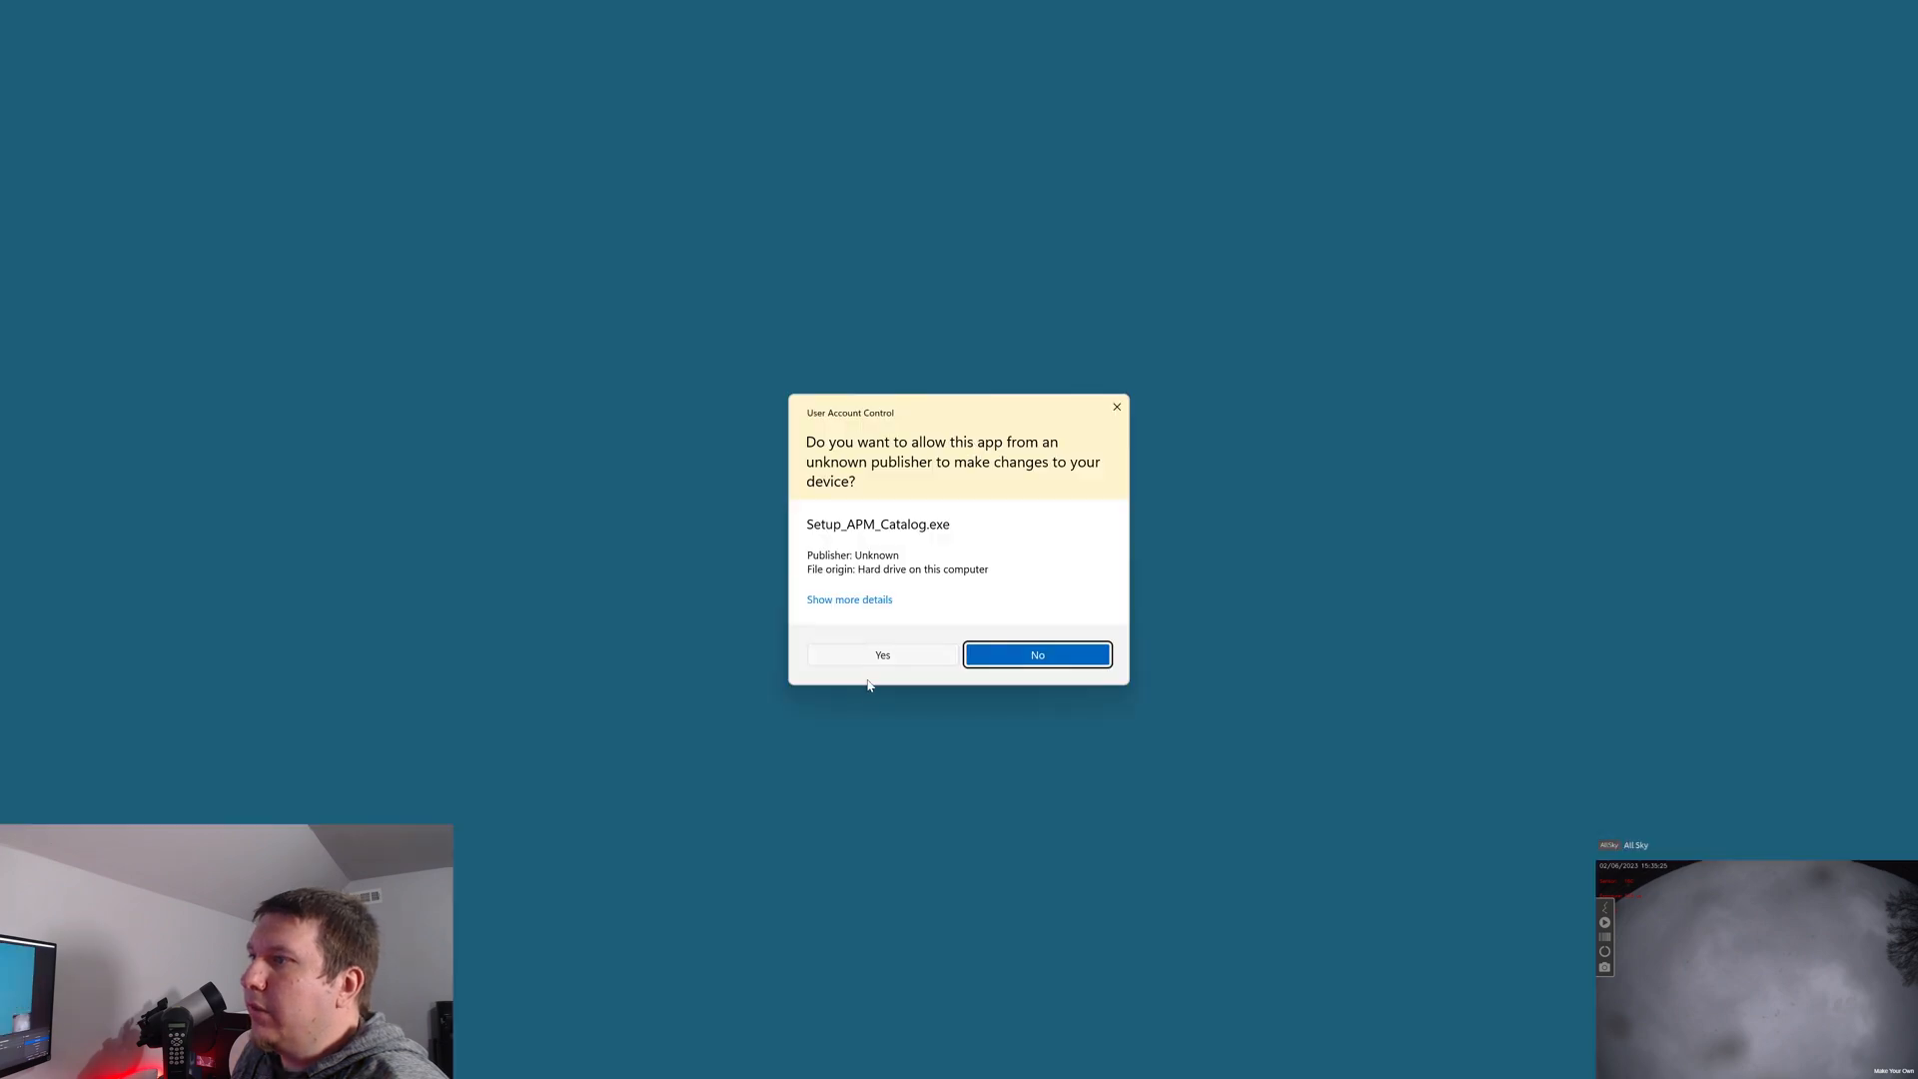
pyautogui.click(1037, 655)
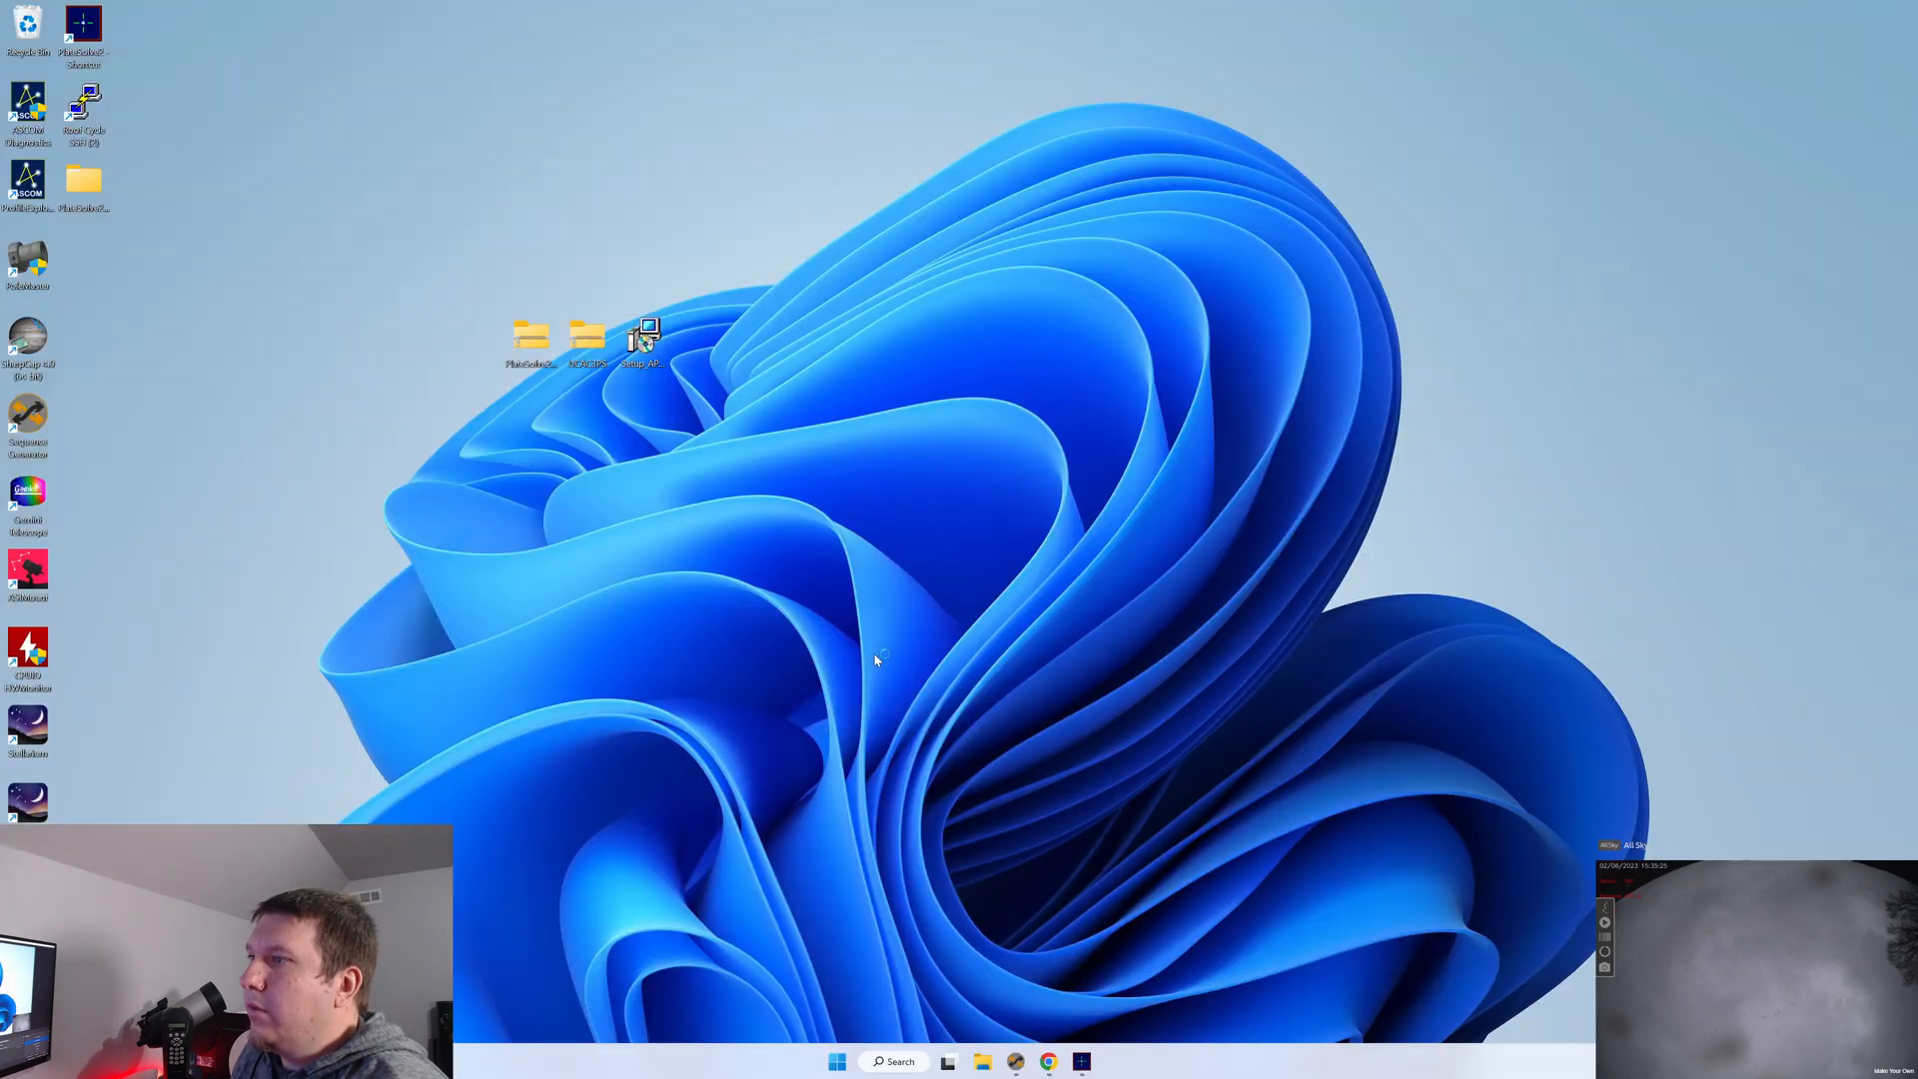
pyautogui.doubleClick(644, 338)
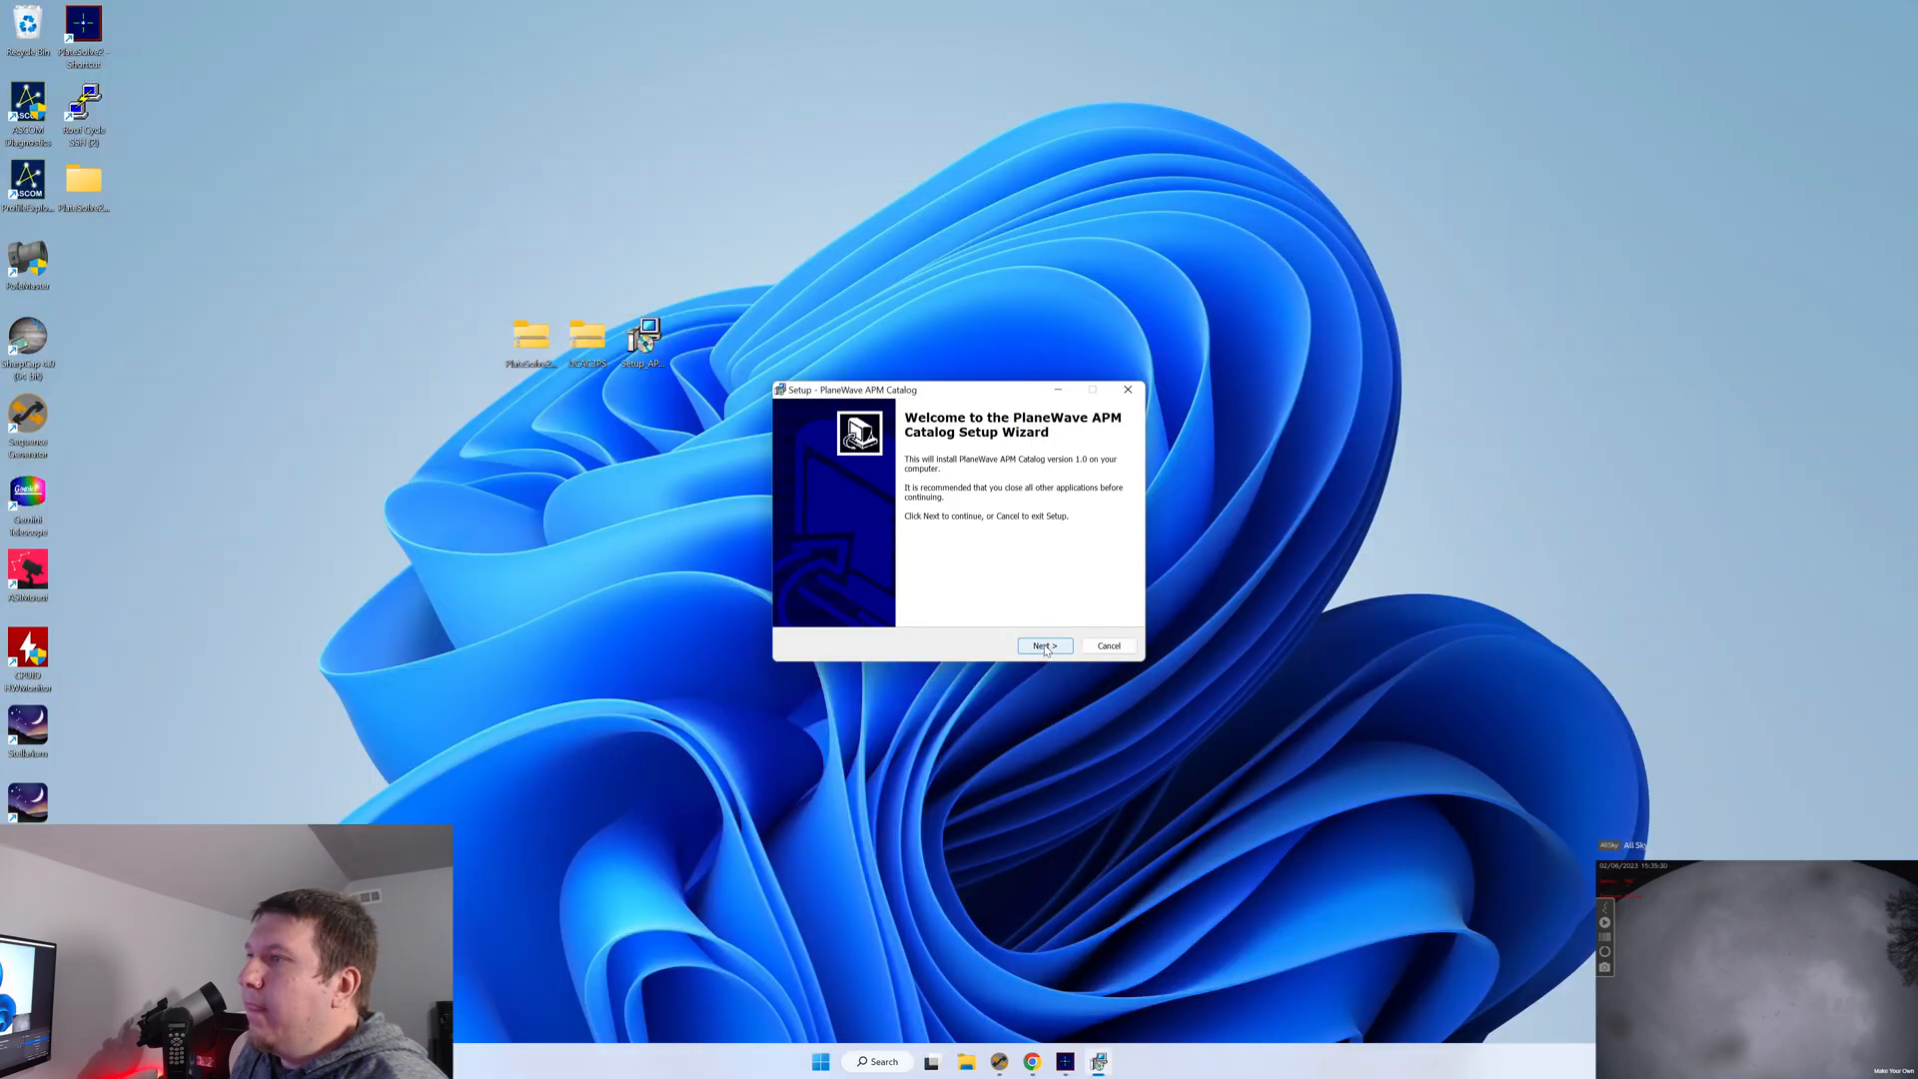
pyautogui.click(1043, 646)
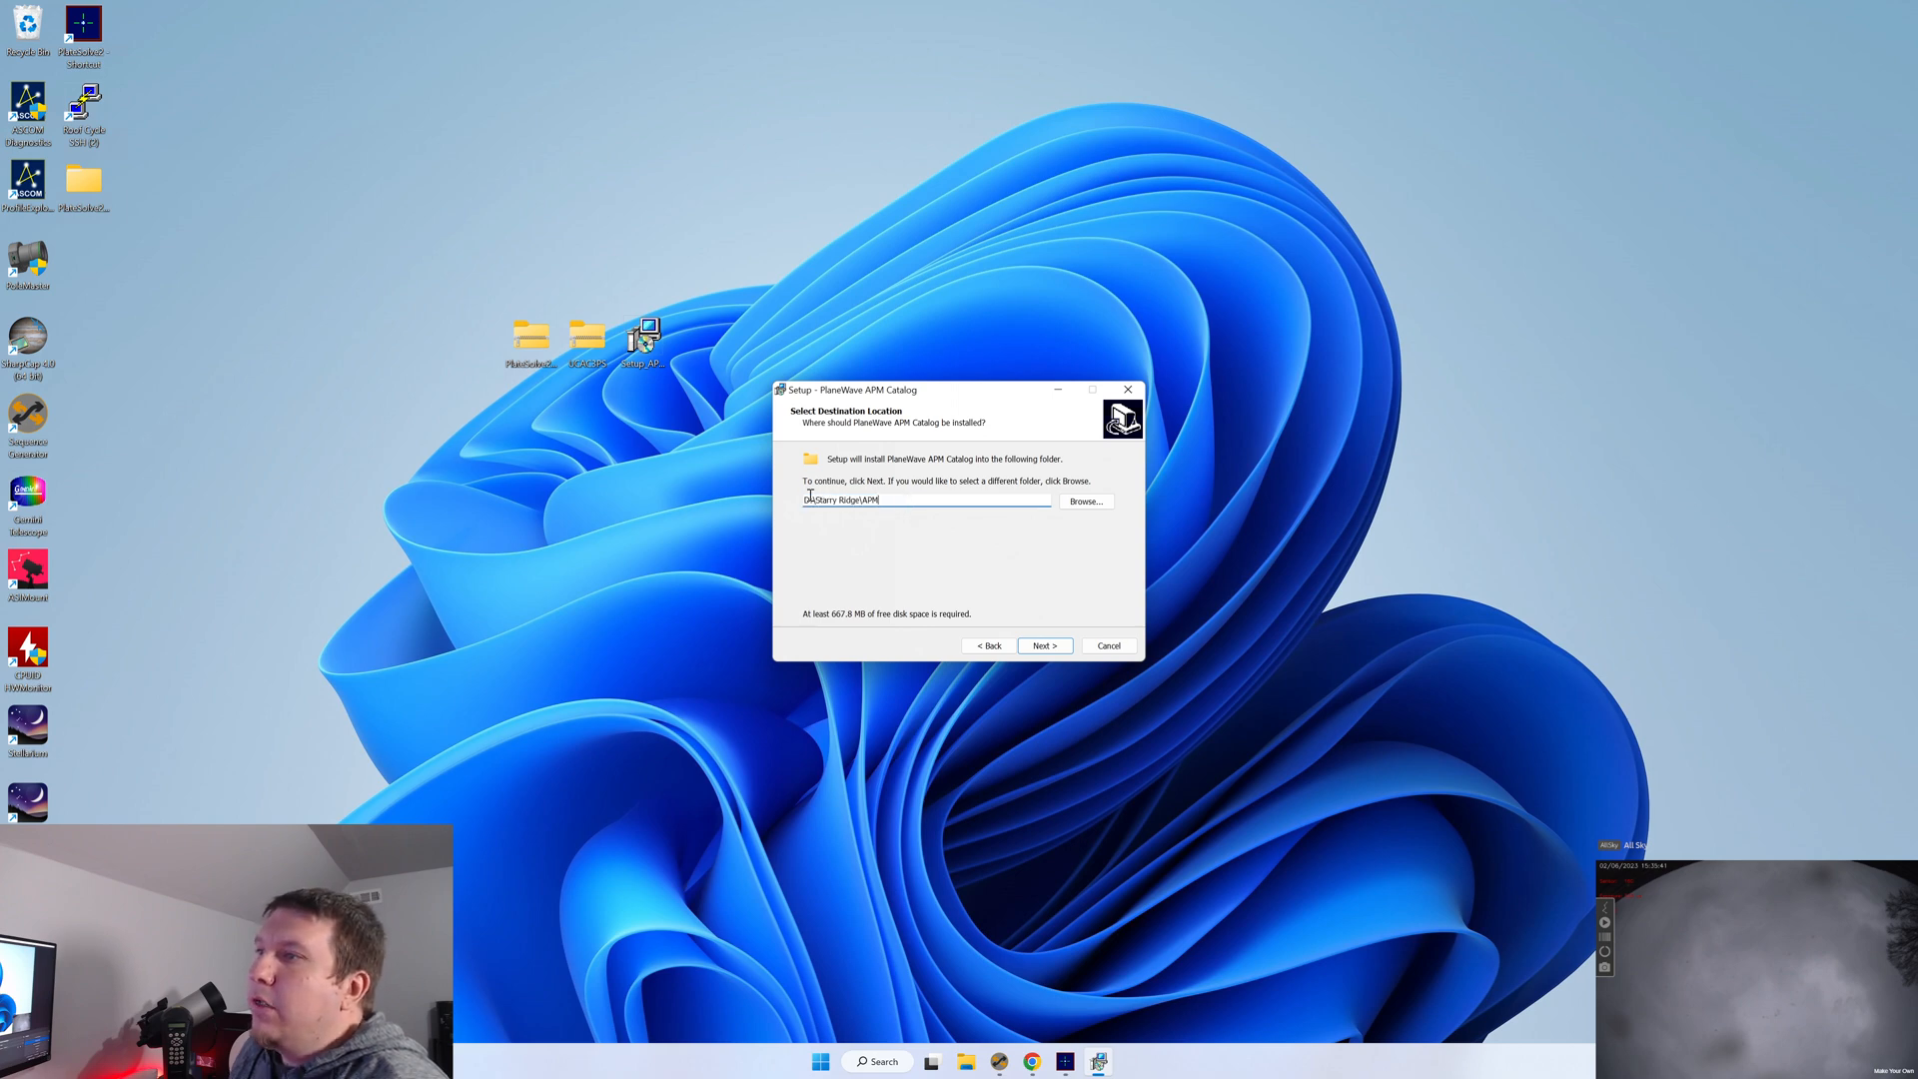
pyautogui.tripleClick(875, 500)
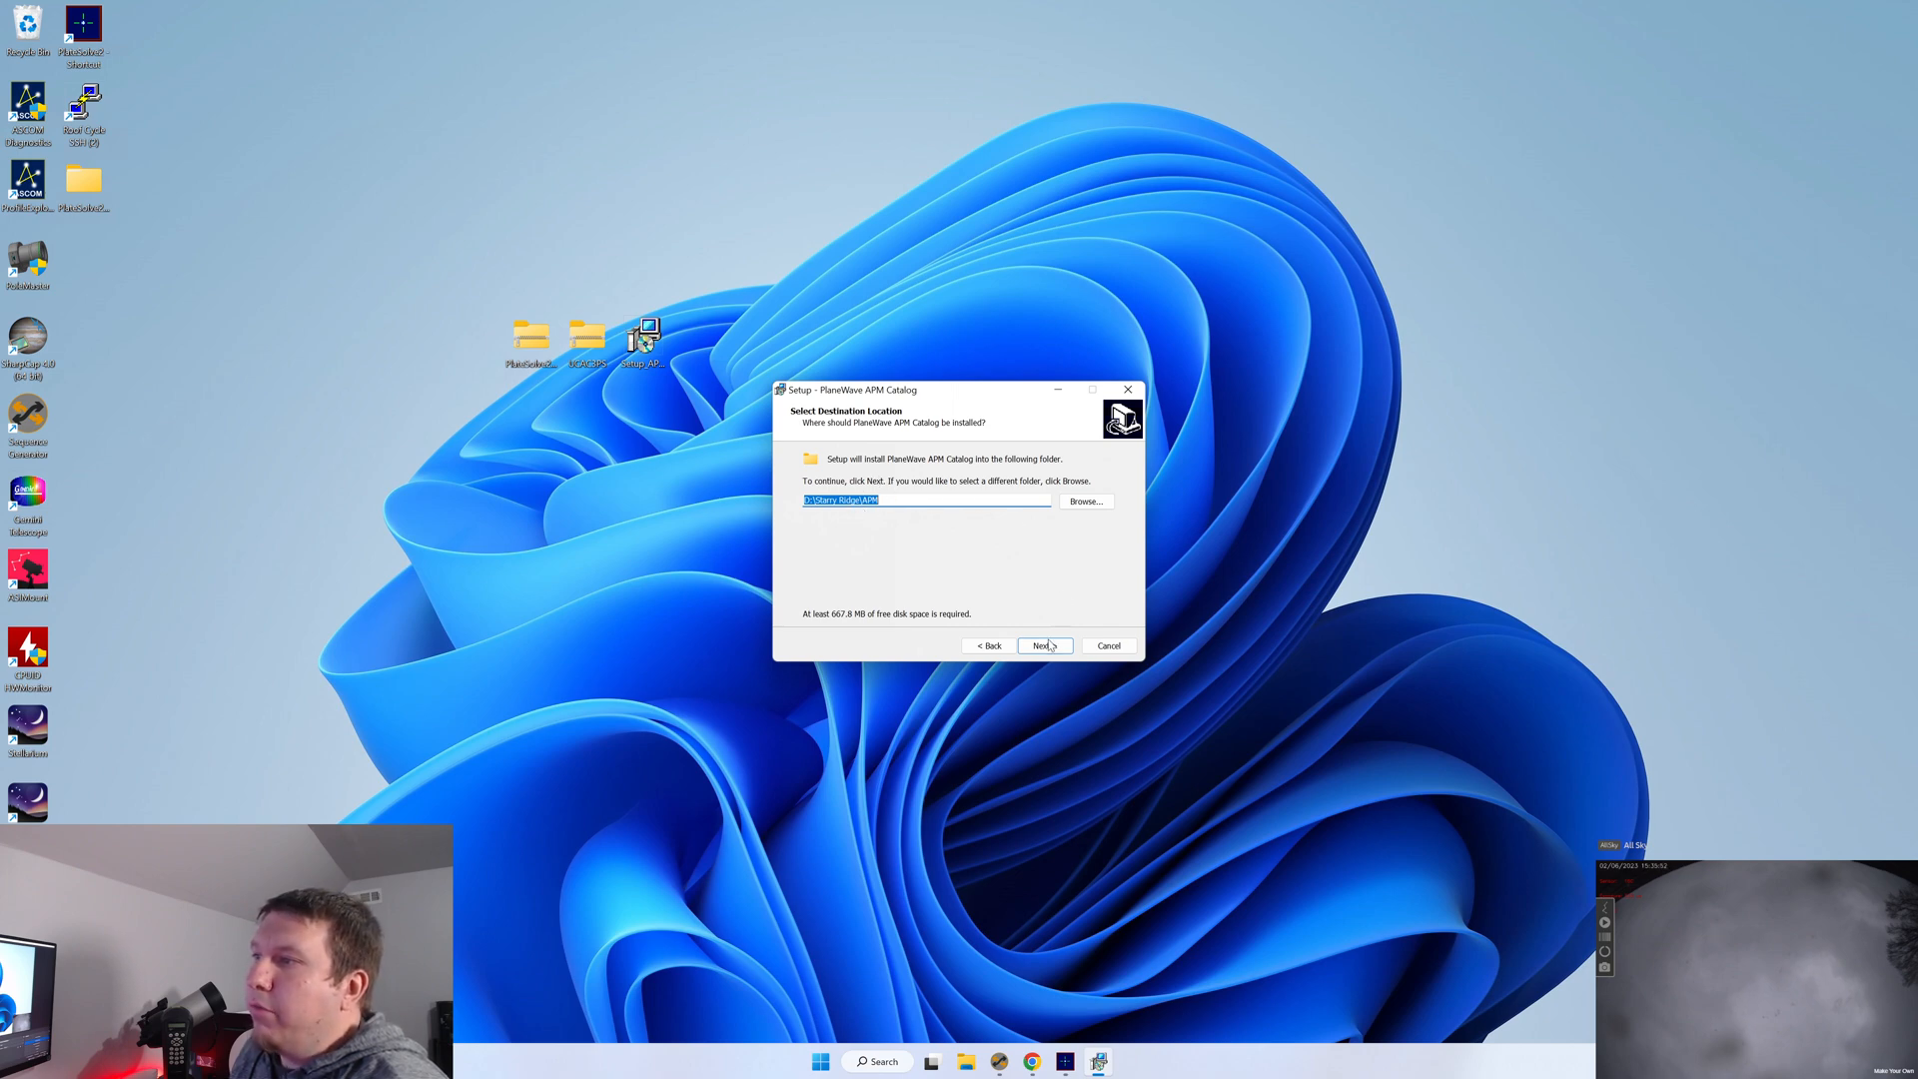
pyautogui.moveTo(1005, 581)
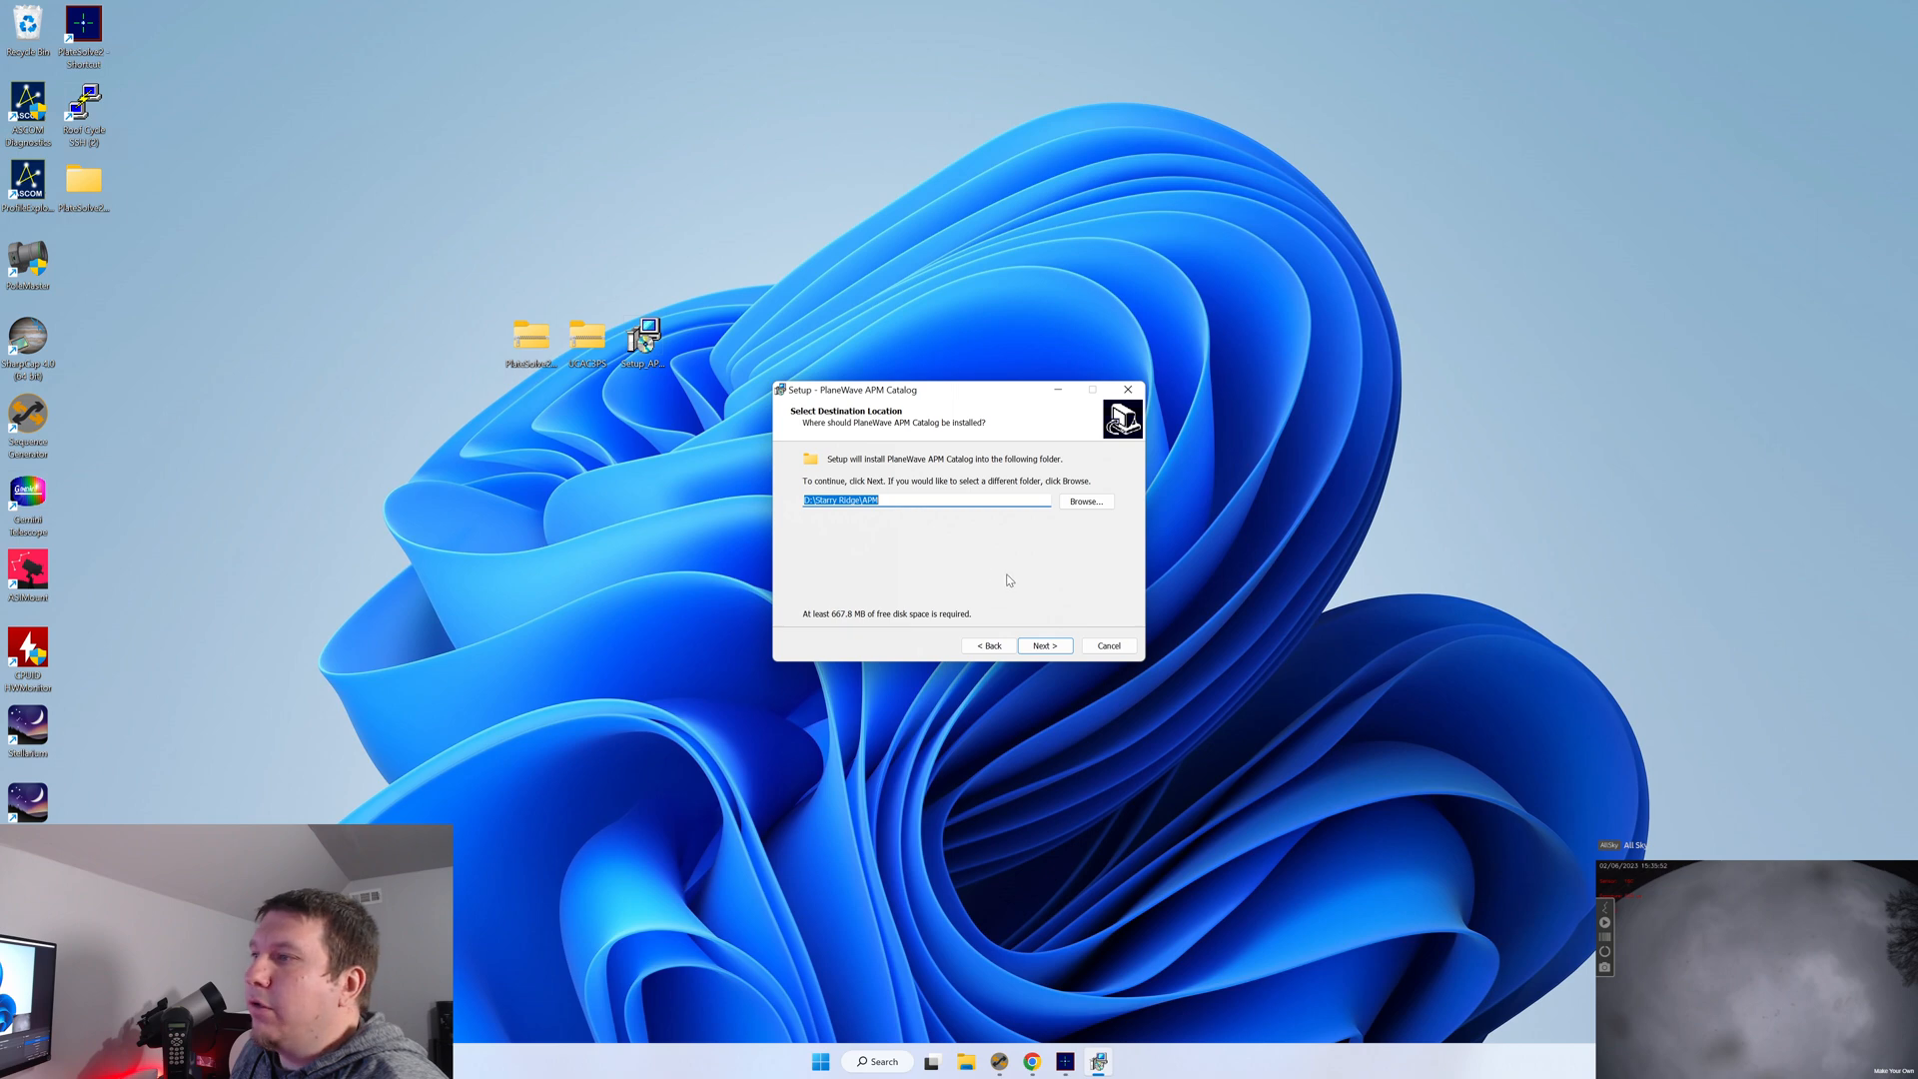
pyautogui.click(1107, 645)
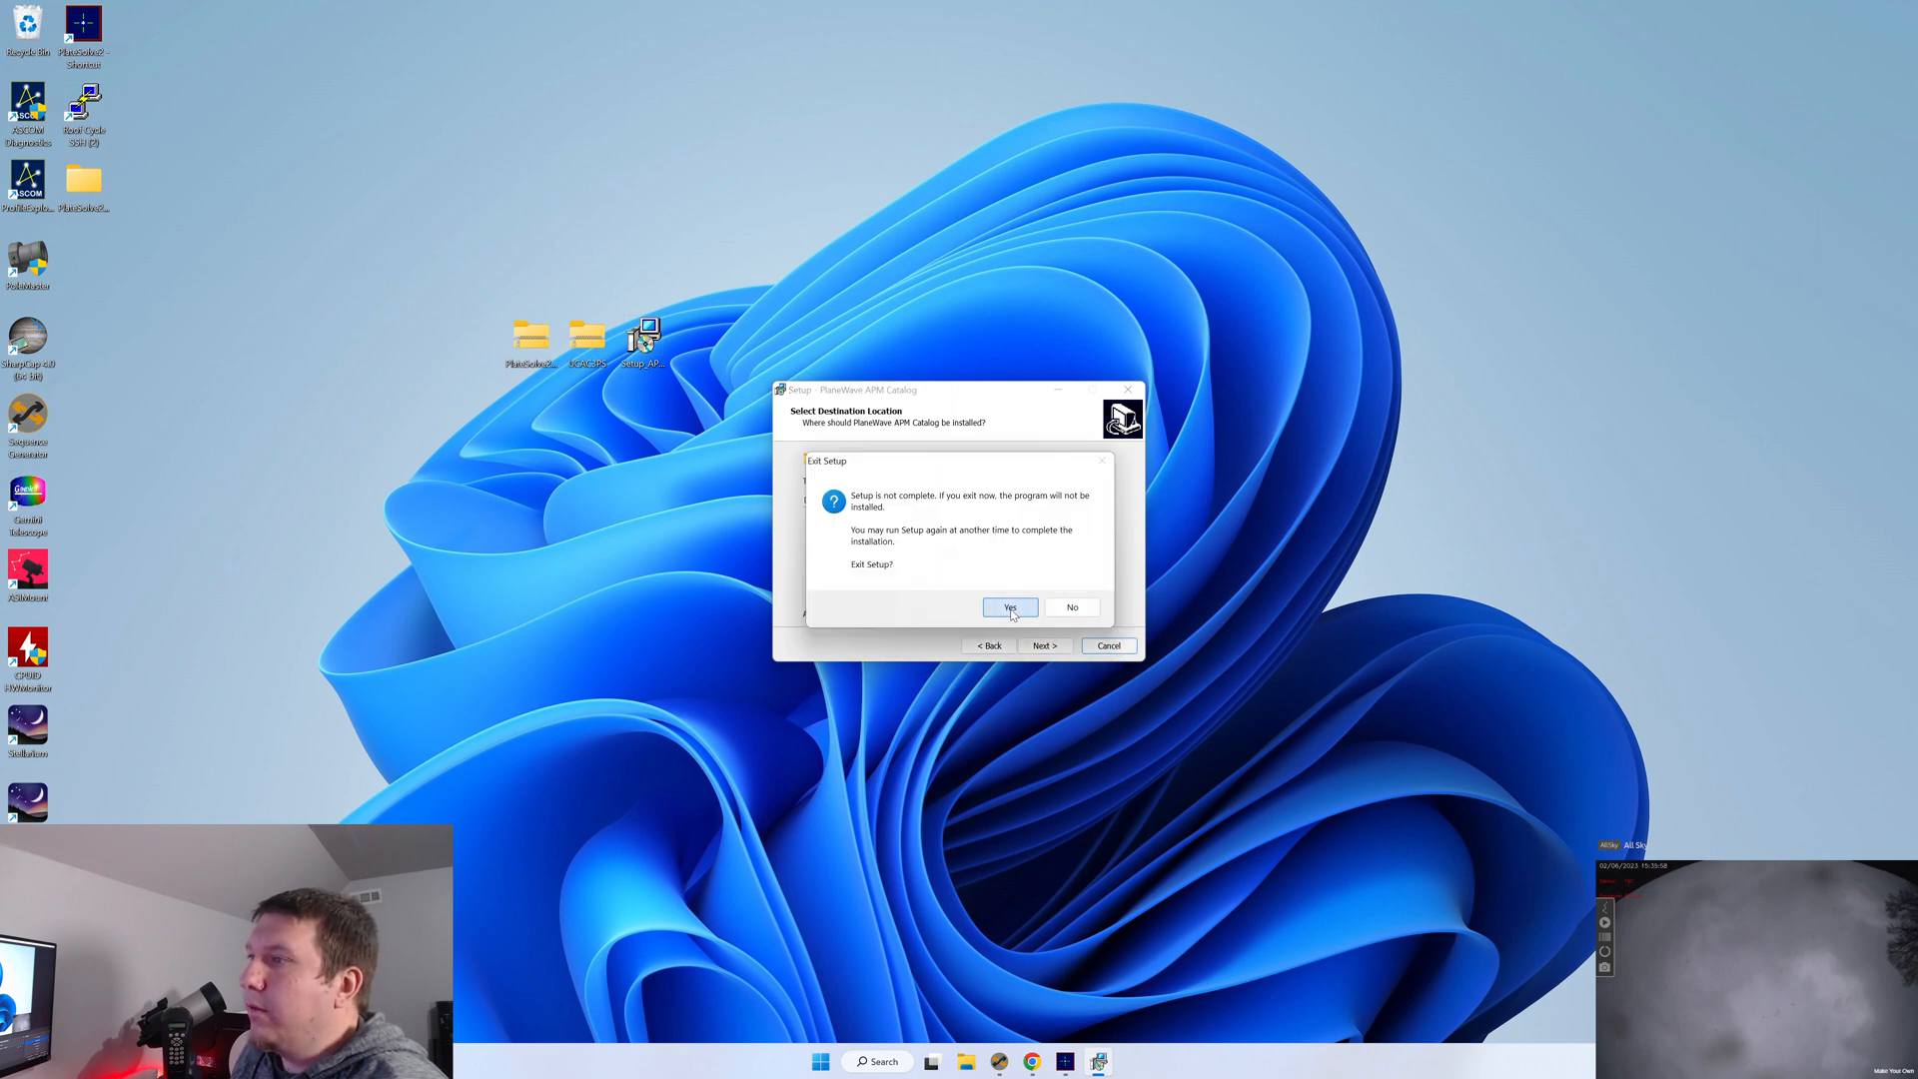
pyautogui.click(1009, 607)
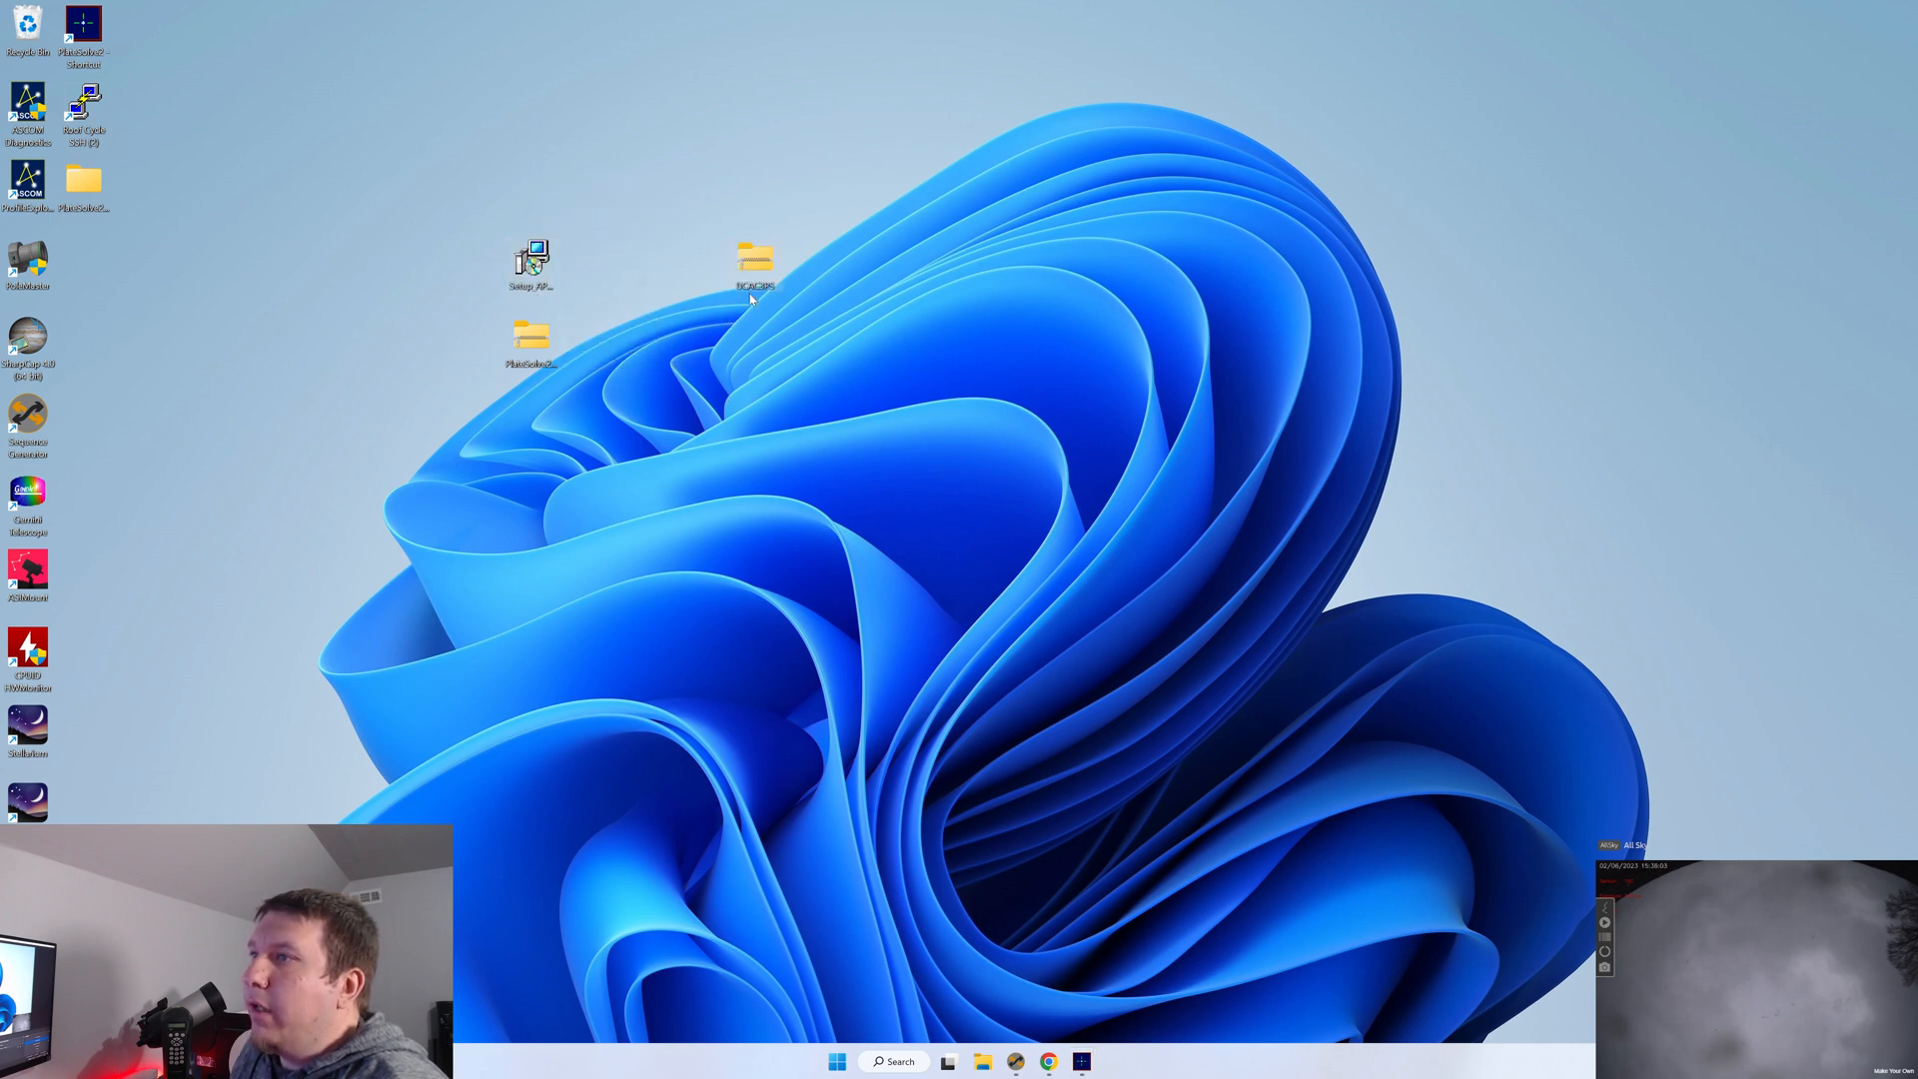
pyautogui.moveTo(756, 258)
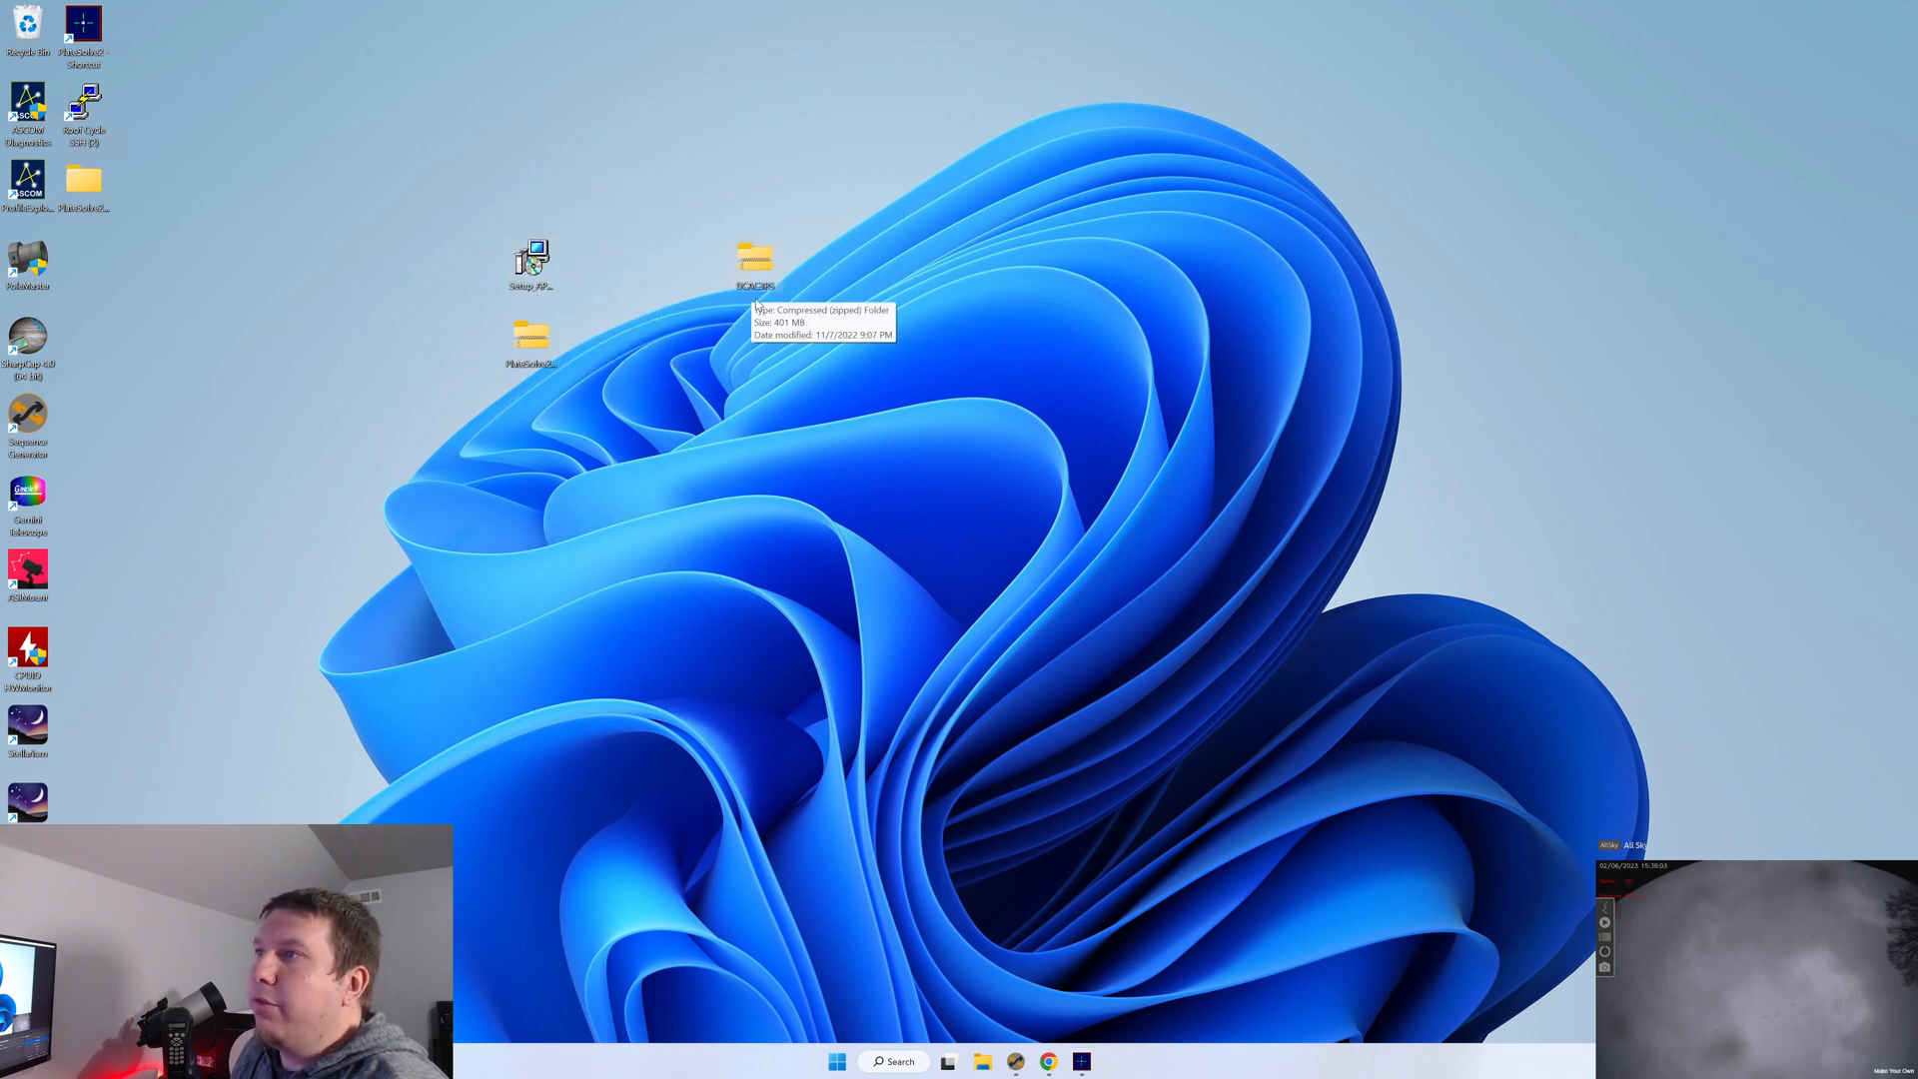
# Copy the UCAC3PS folder out of its zip archive and place it among the desktop shortcuts
pyautogui.doubleClick(755, 257)
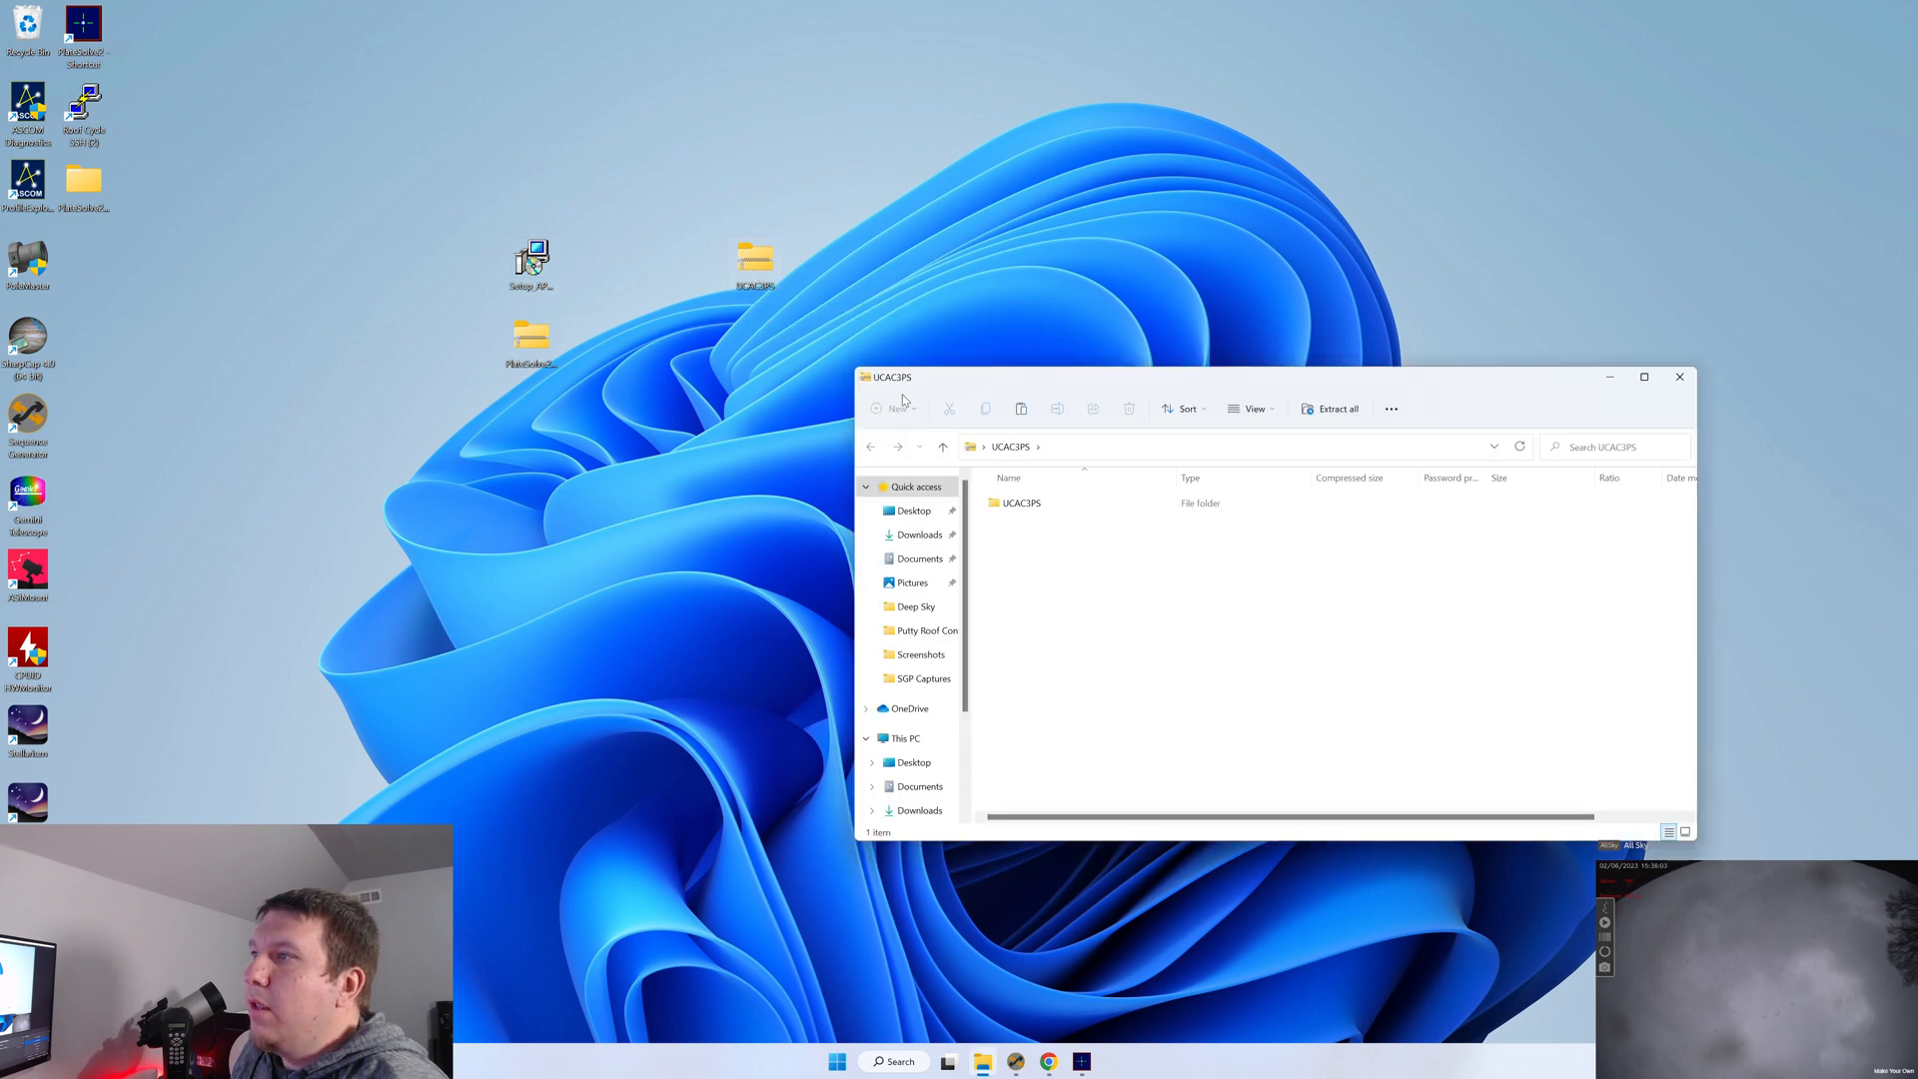
pyautogui.click(1021, 504)
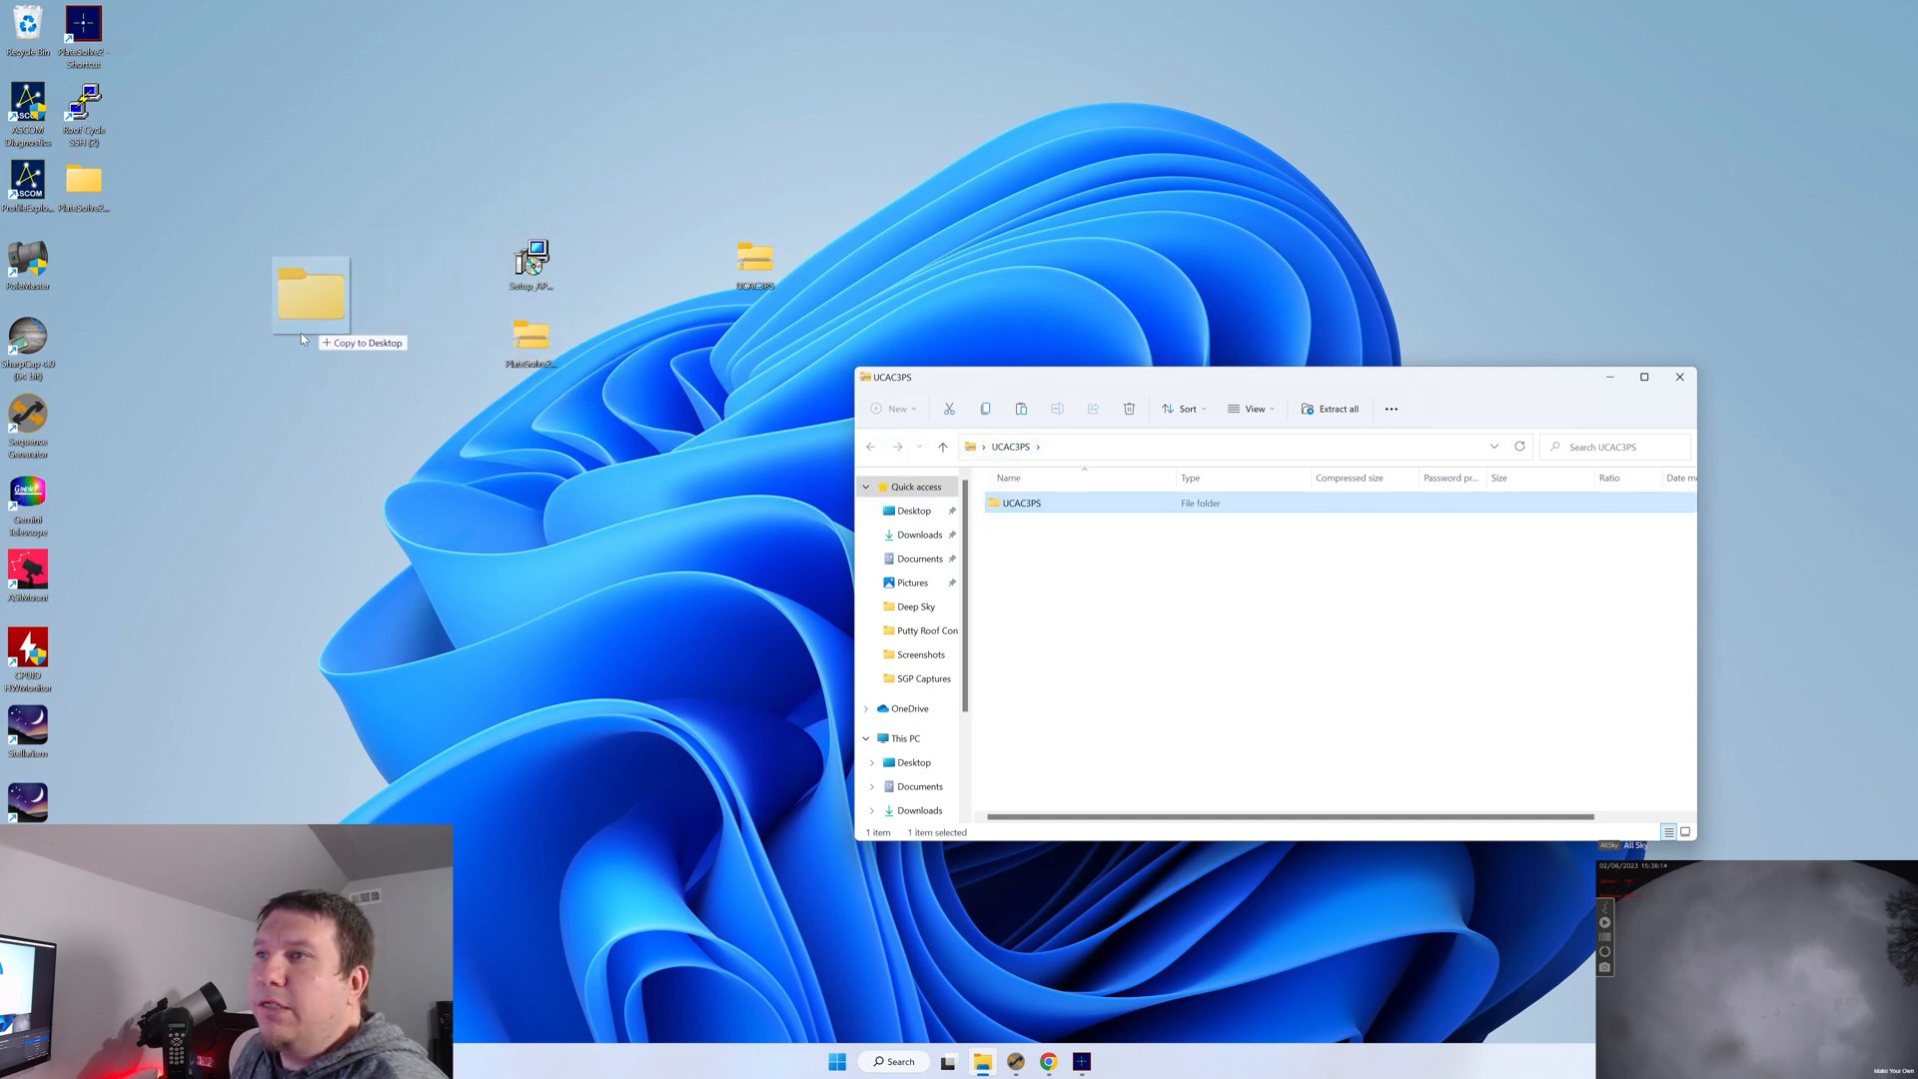
pyautogui.moveTo(310, 300); pyautogui.dragTo(172, 306)
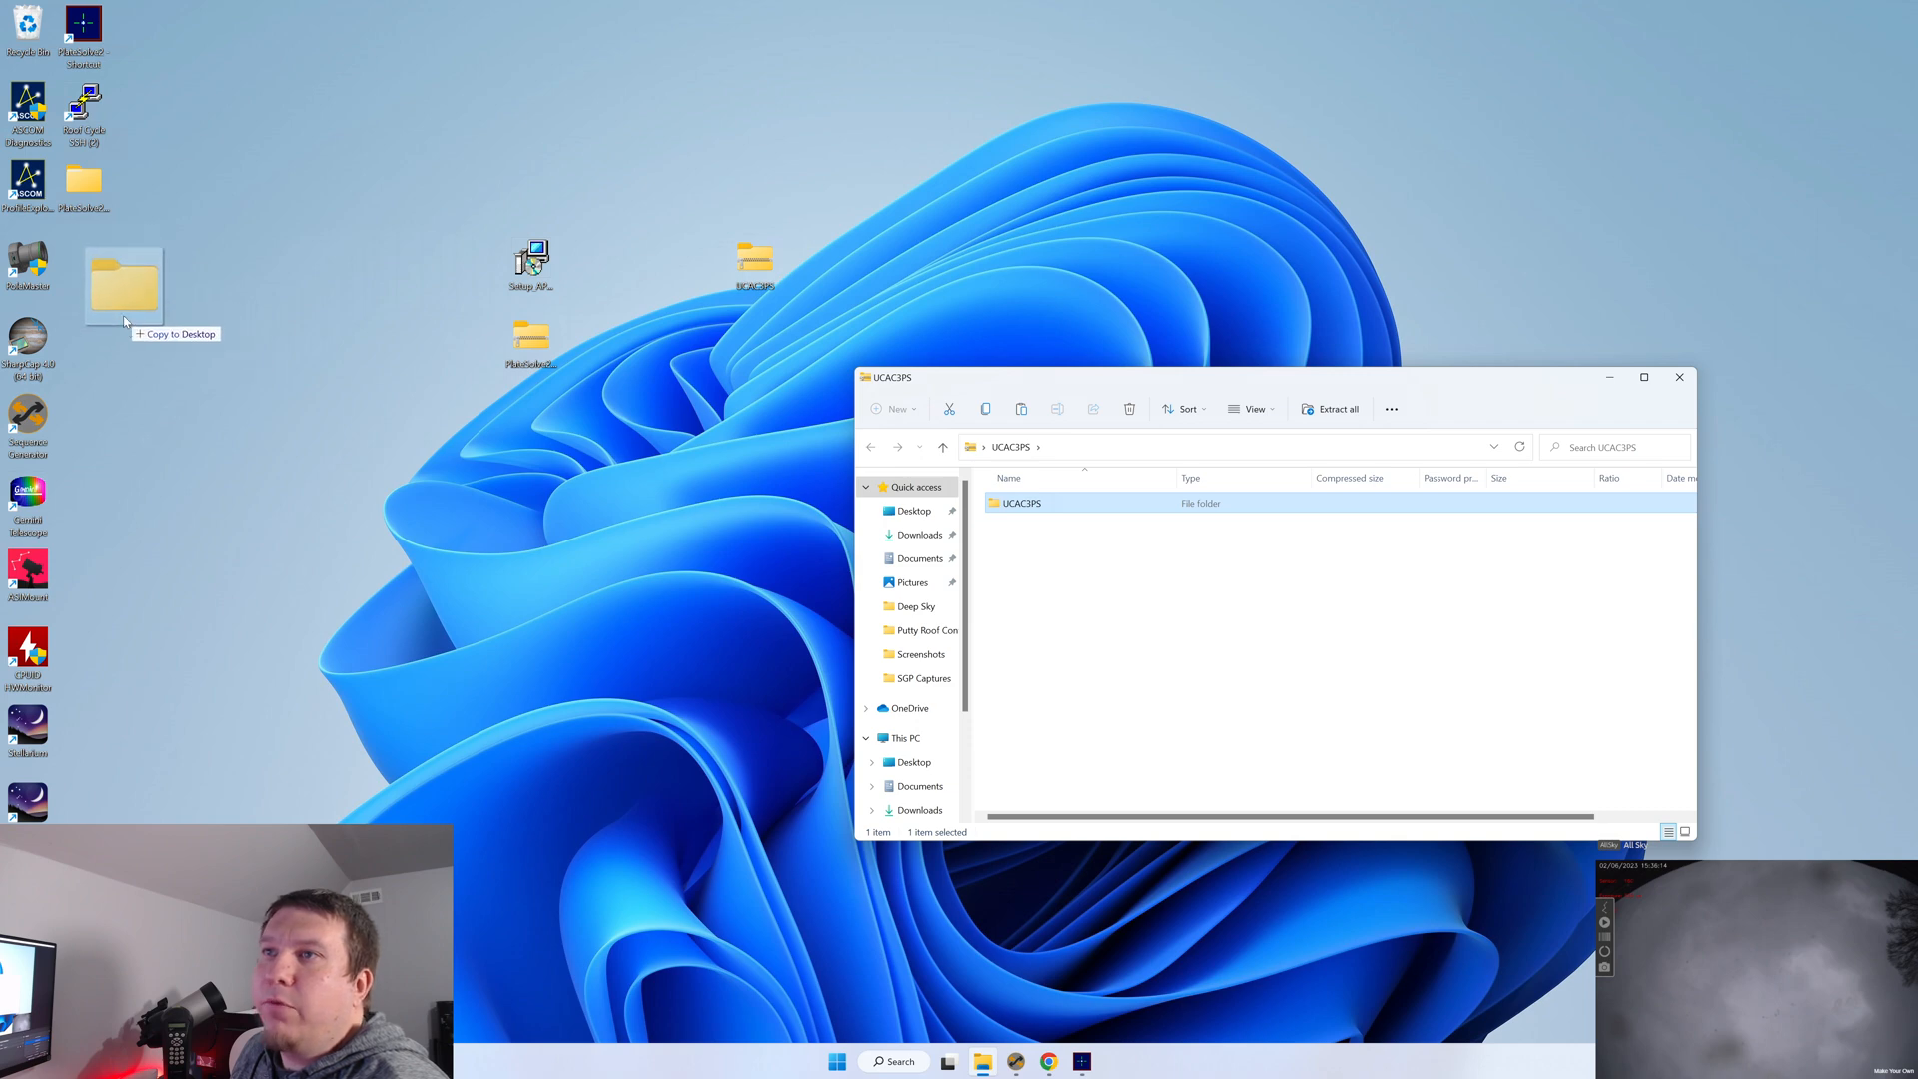
pyautogui.moveTo(122, 288); pyautogui.dragTo(341, 300)
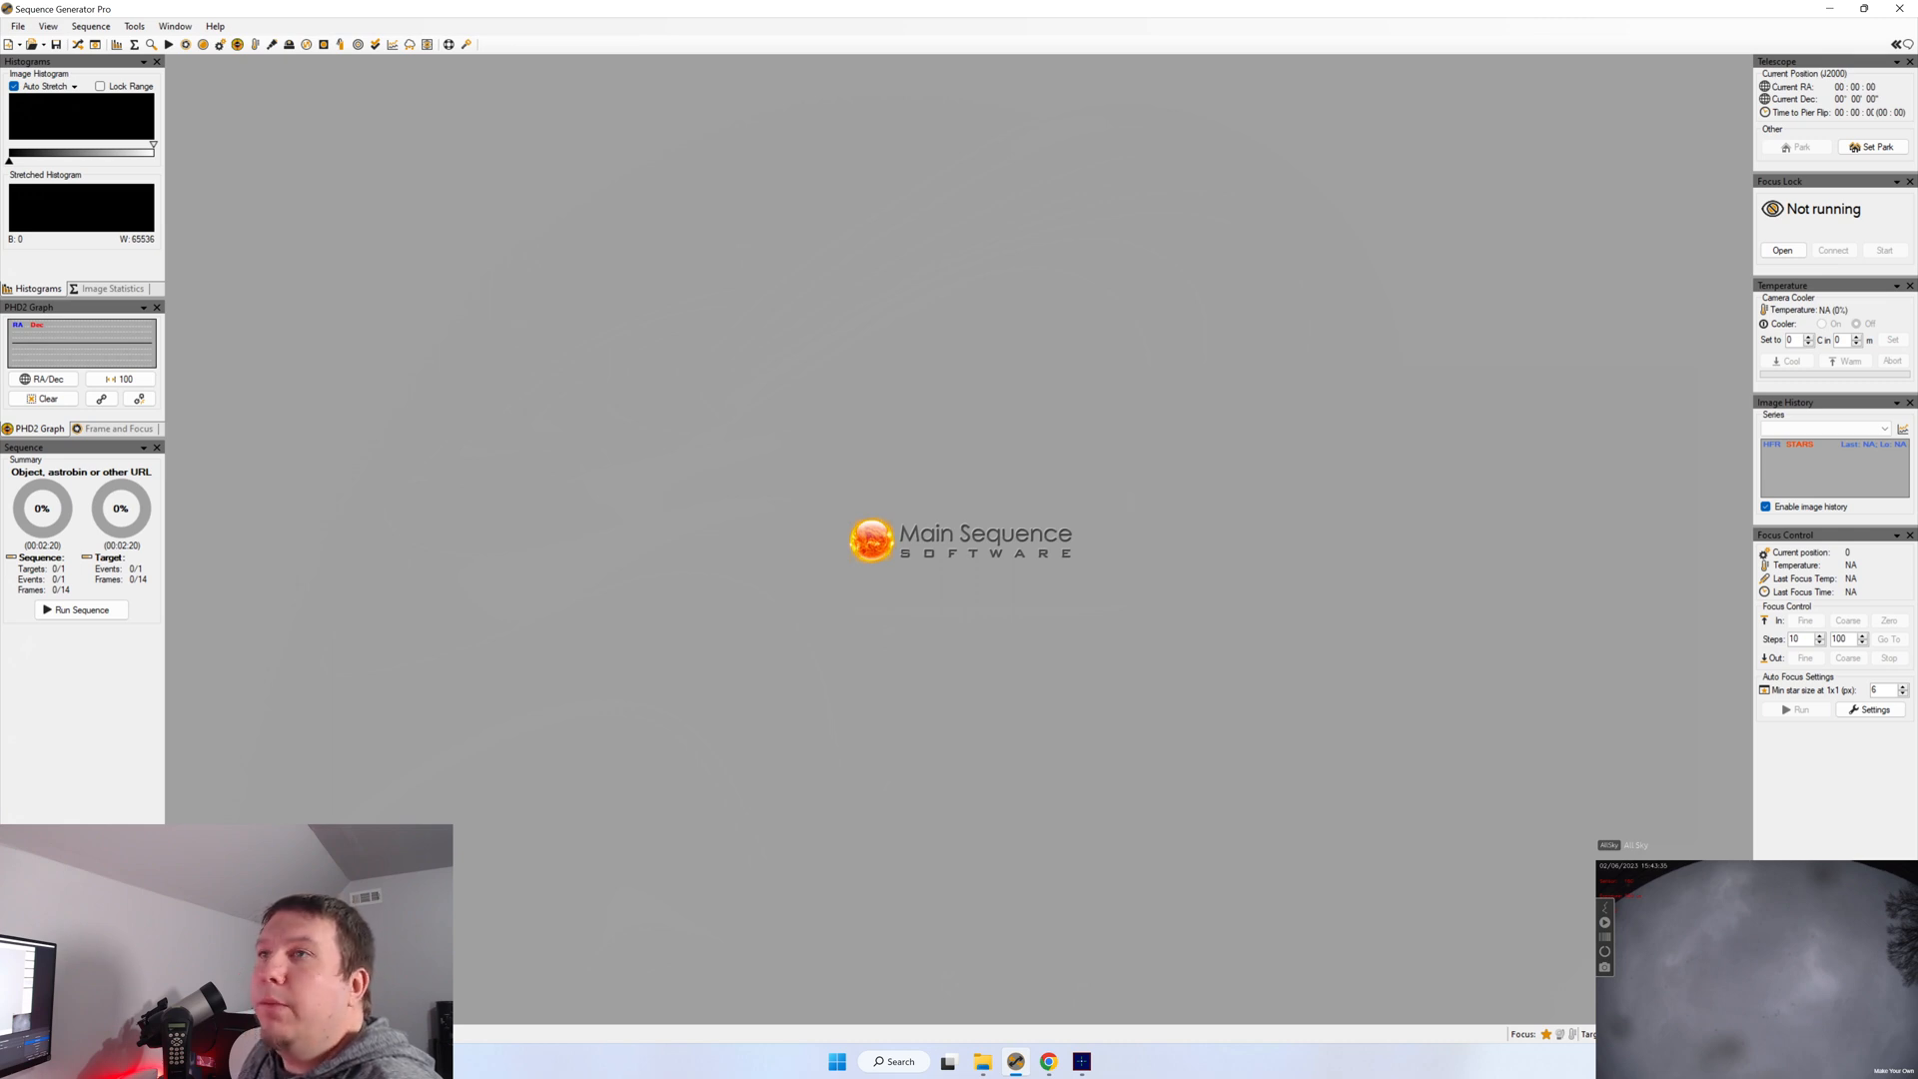
# Show the Youtube profile's plate solving settings in the Equipment Profile Manager
pyautogui.click(133, 26)
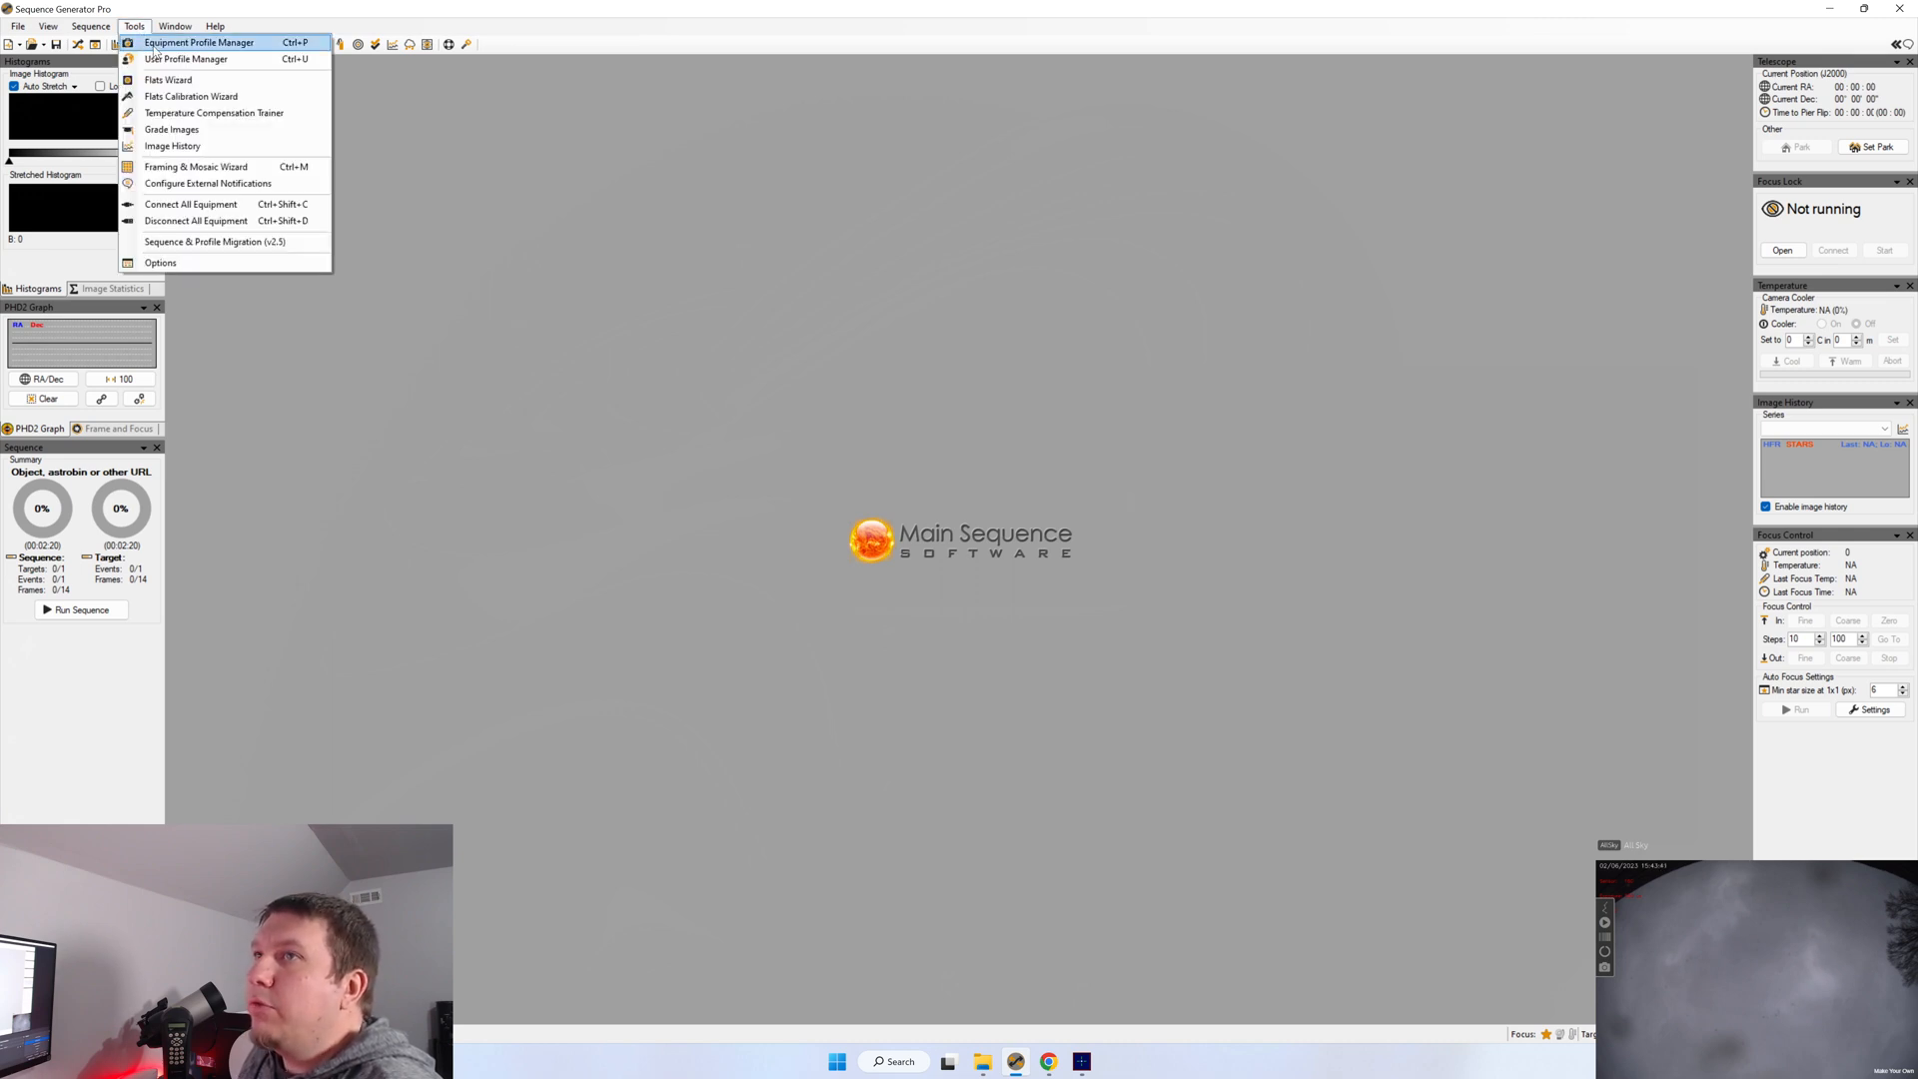
pyautogui.click(198, 42)
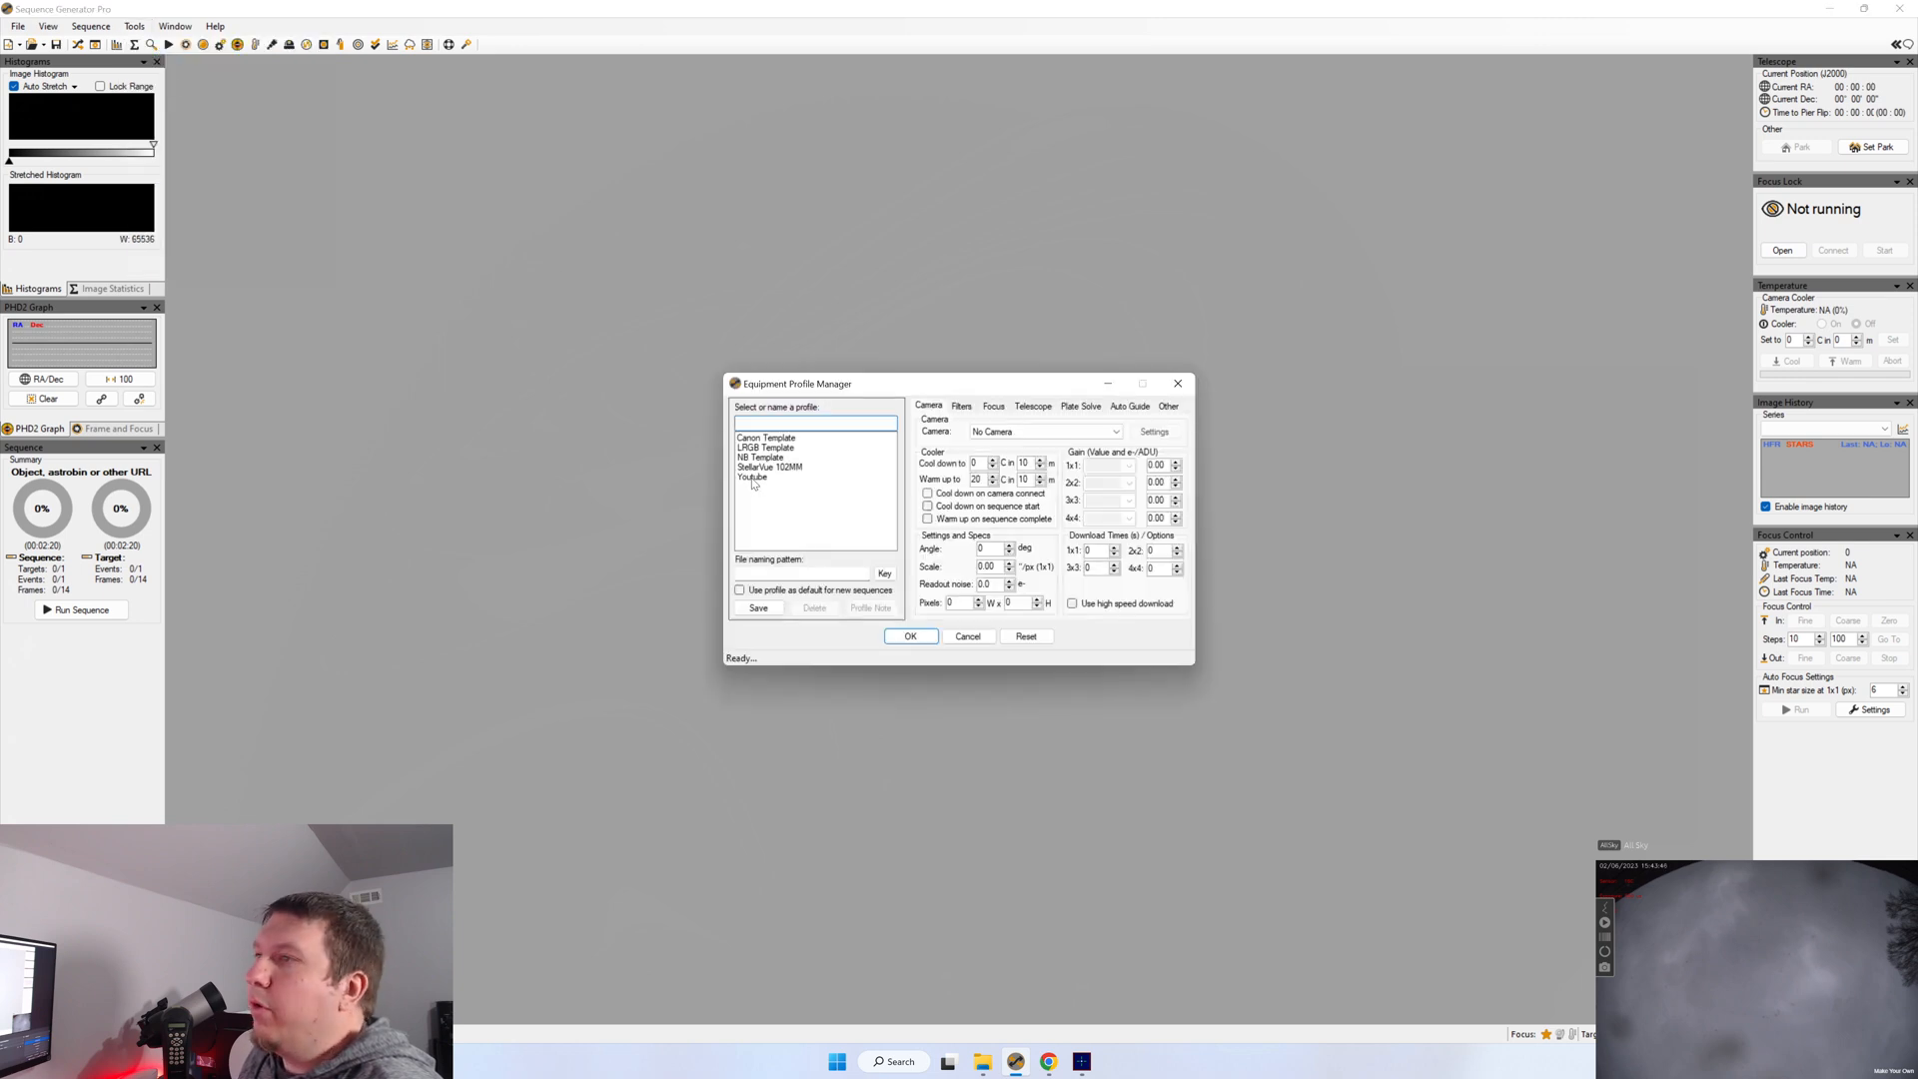
pyautogui.click(754, 476)
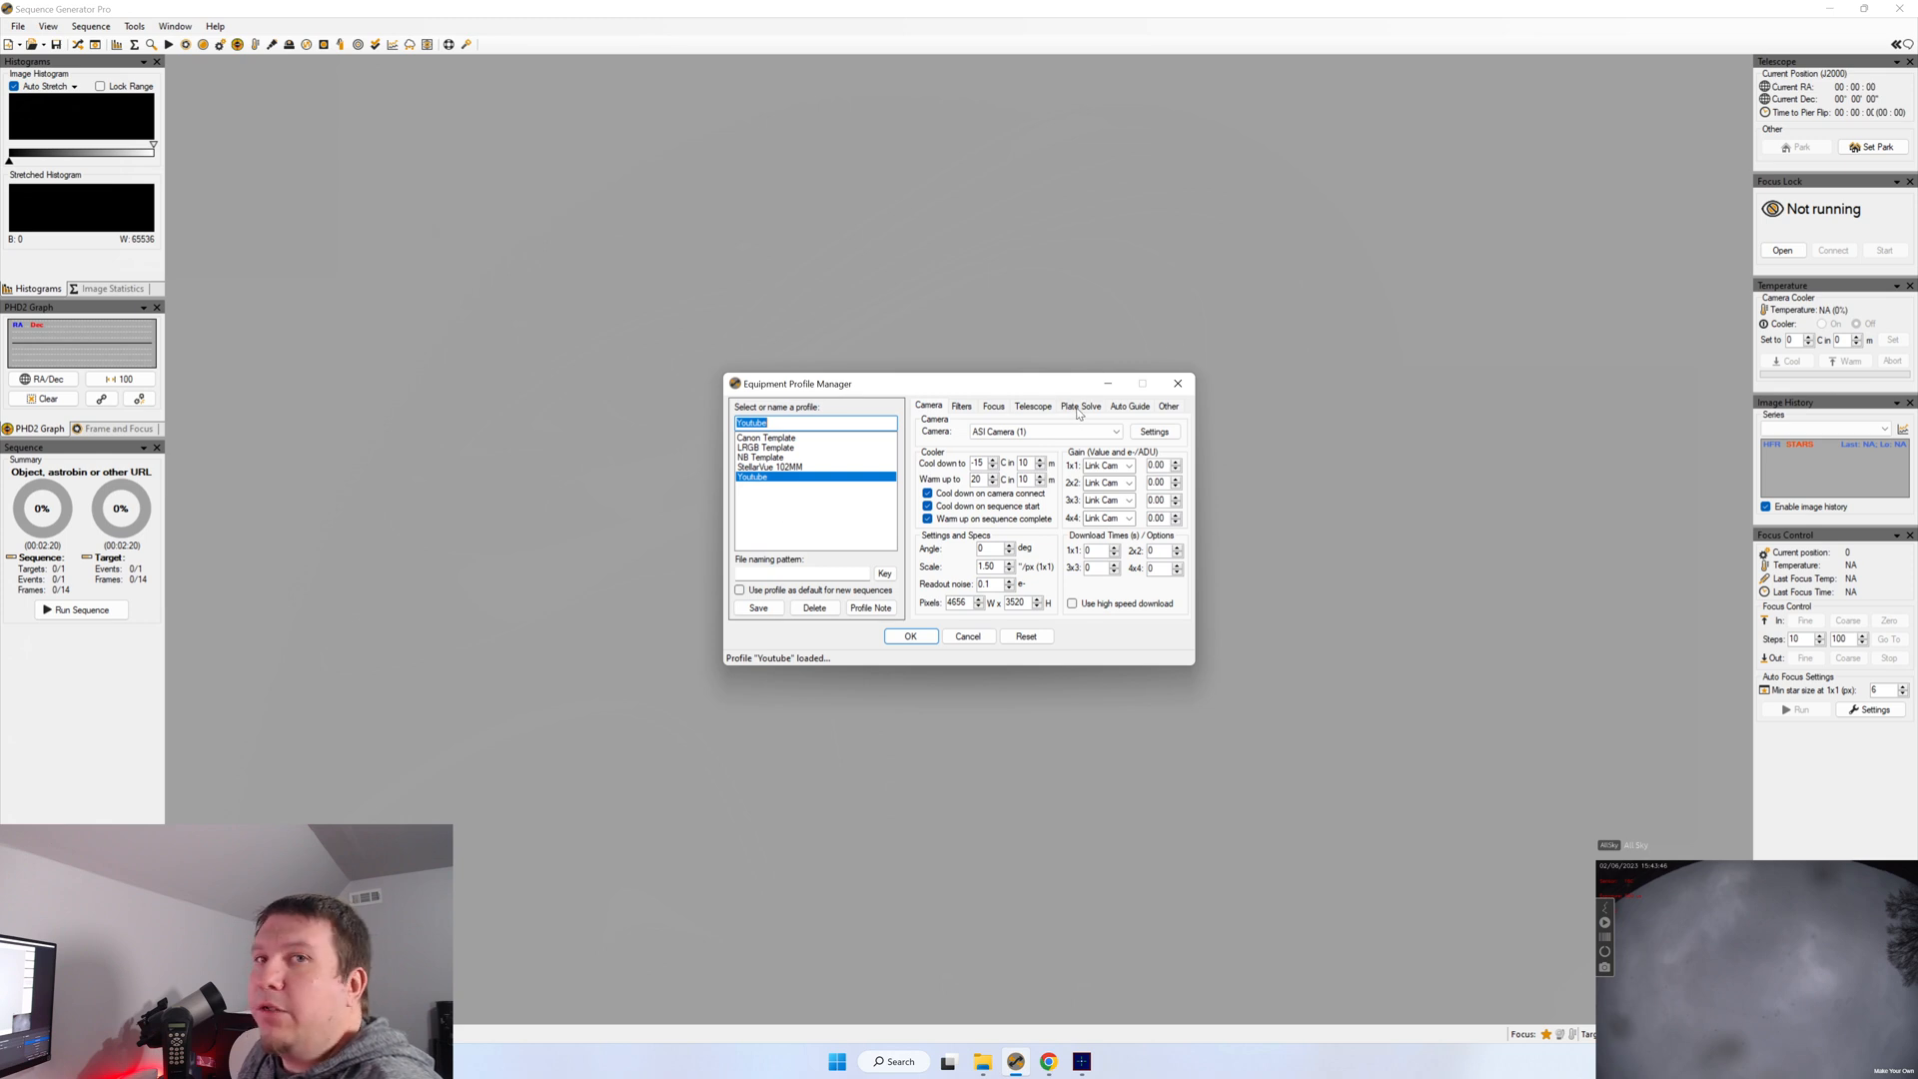
pyautogui.click(1081, 406)
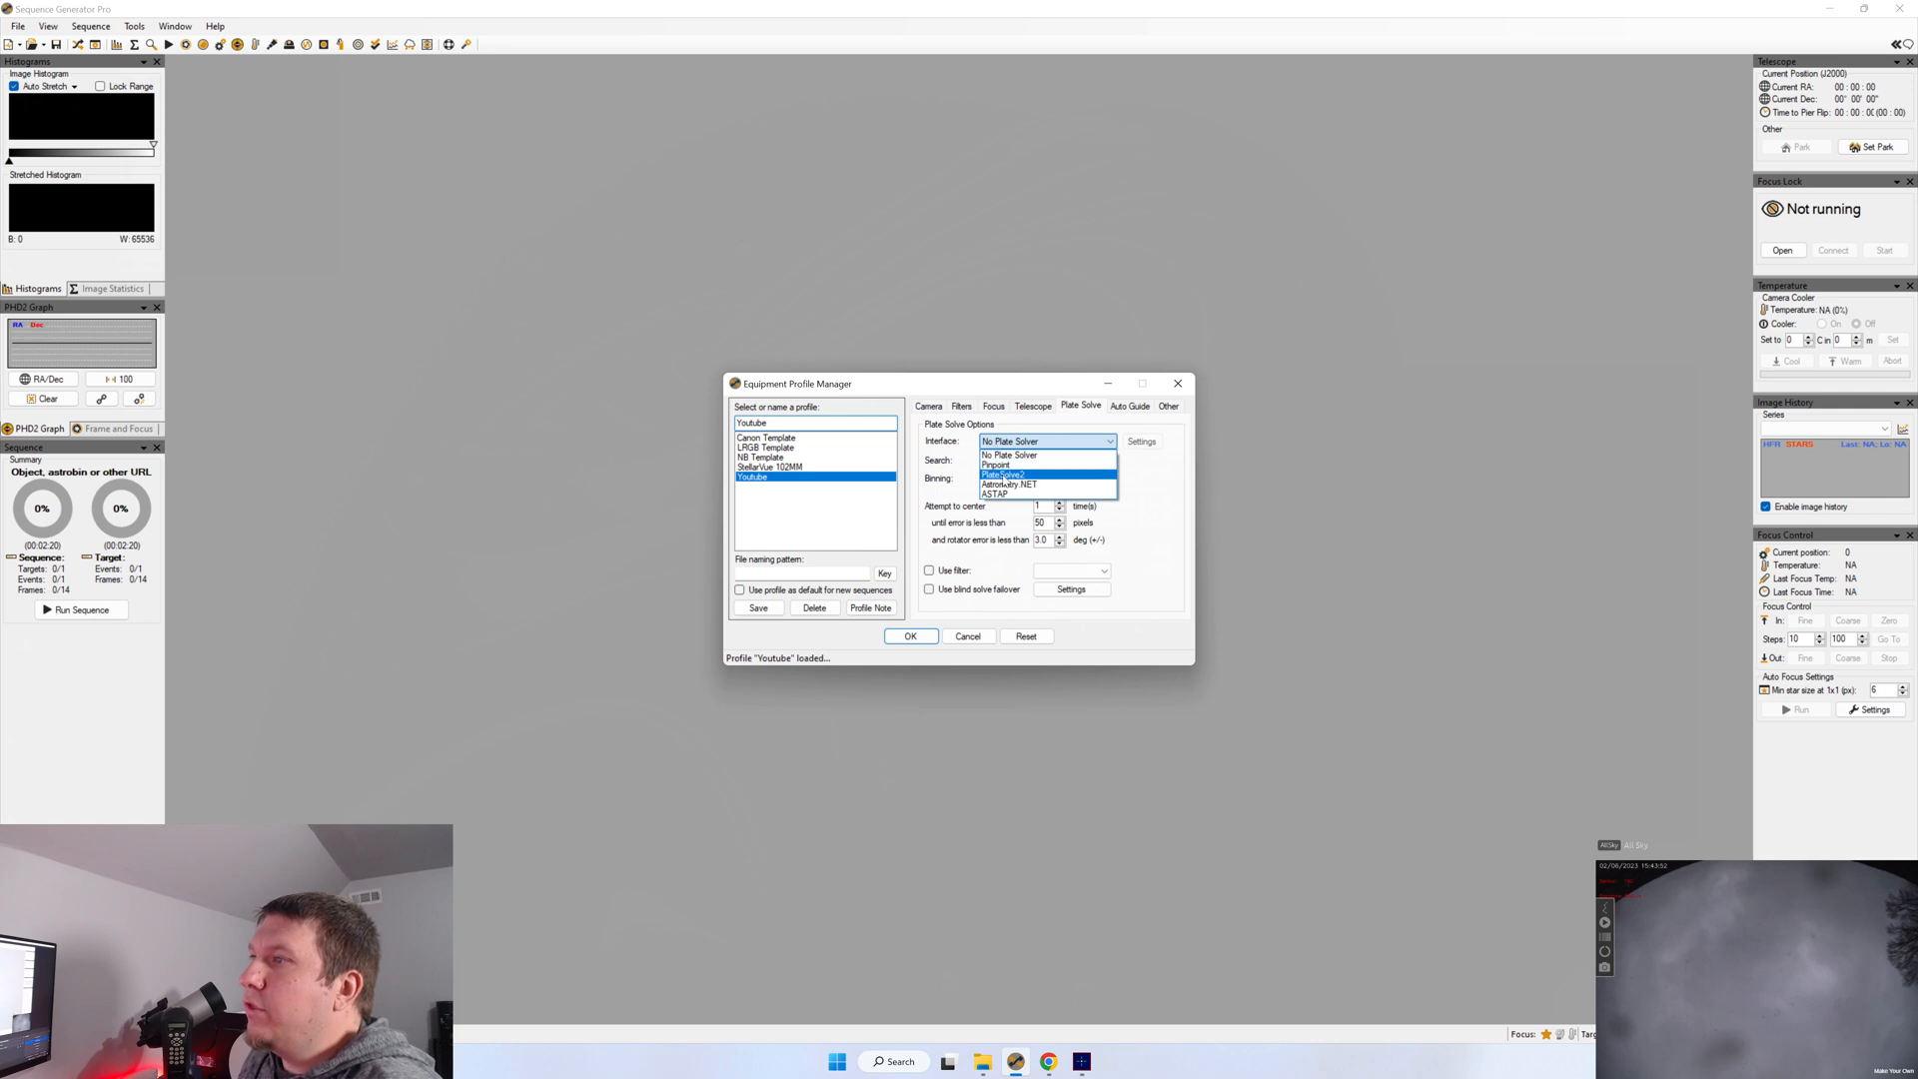
# Choose PlateSolve2 as the solver with a 50-pixel centering error limit
pyautogui.click(1003, 476)
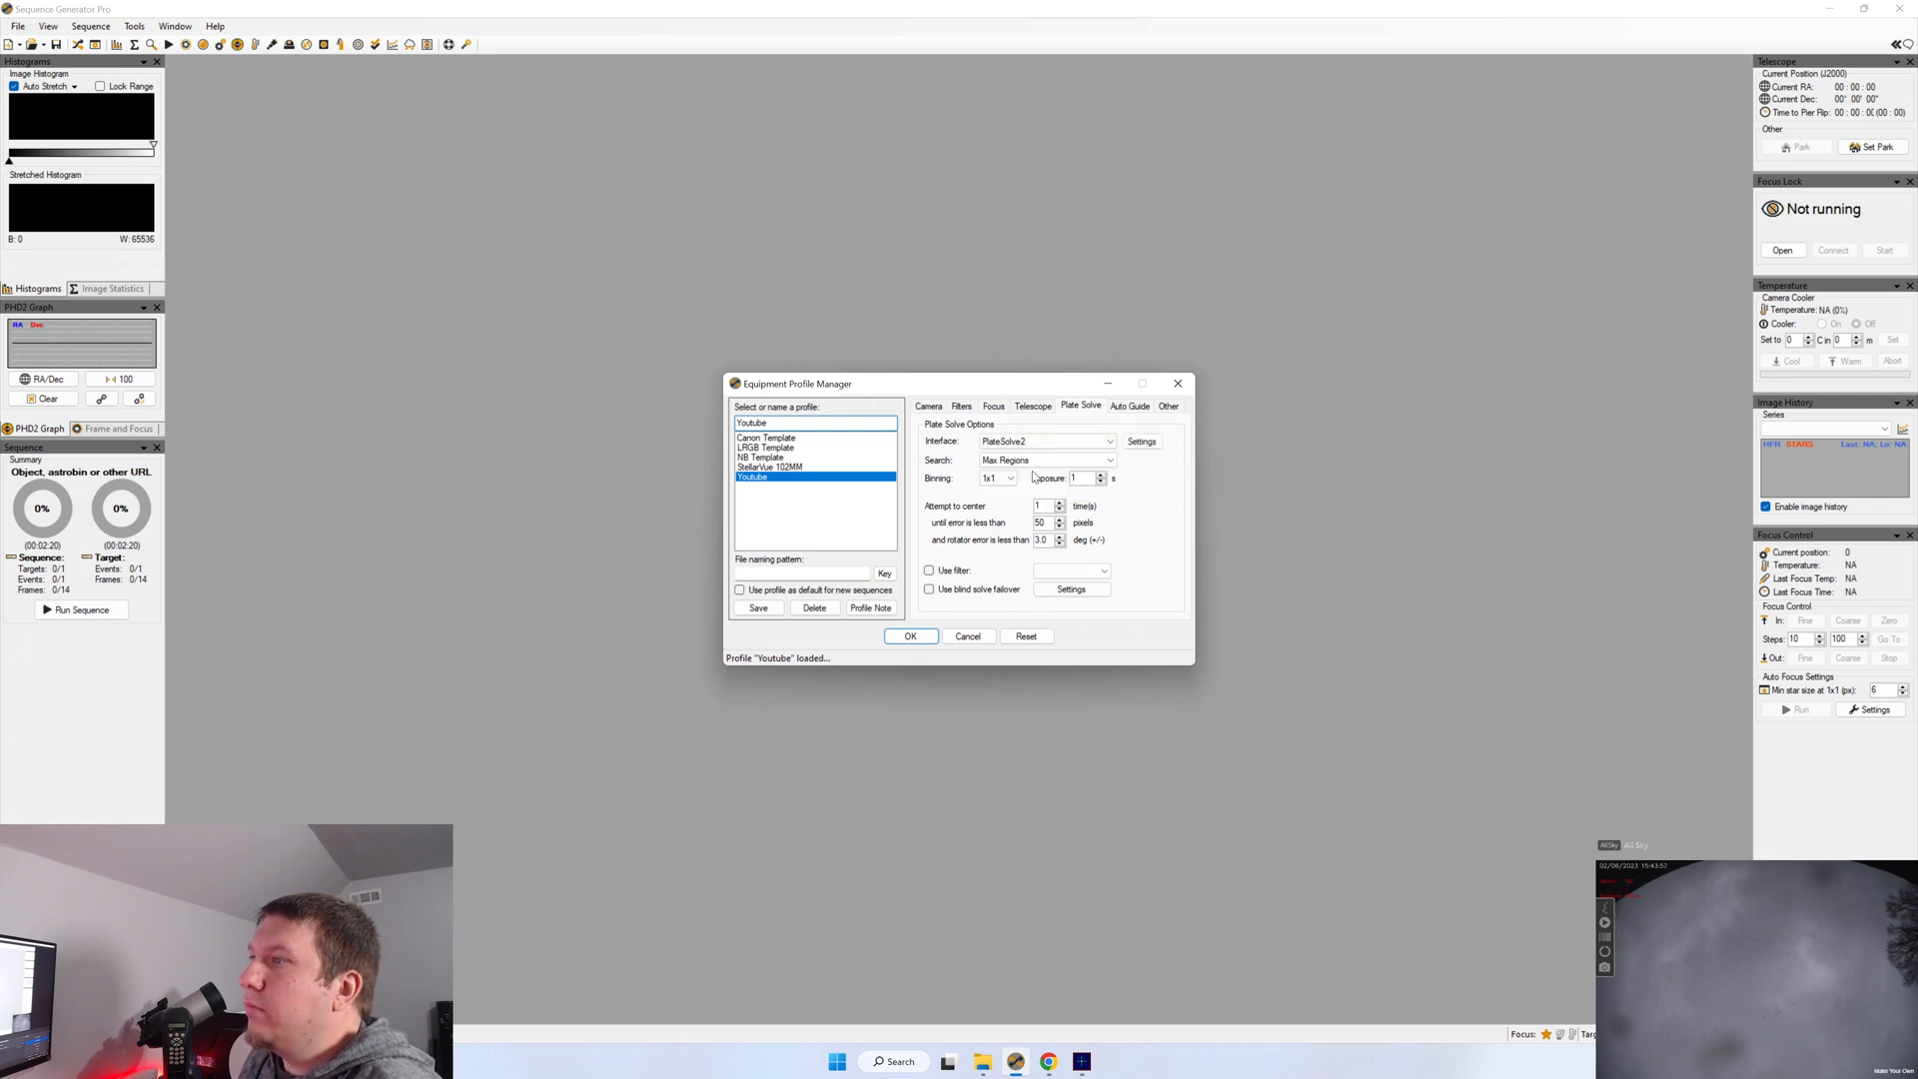
pyautogui.moveTo(997, 478)
pyautogui.write('5')
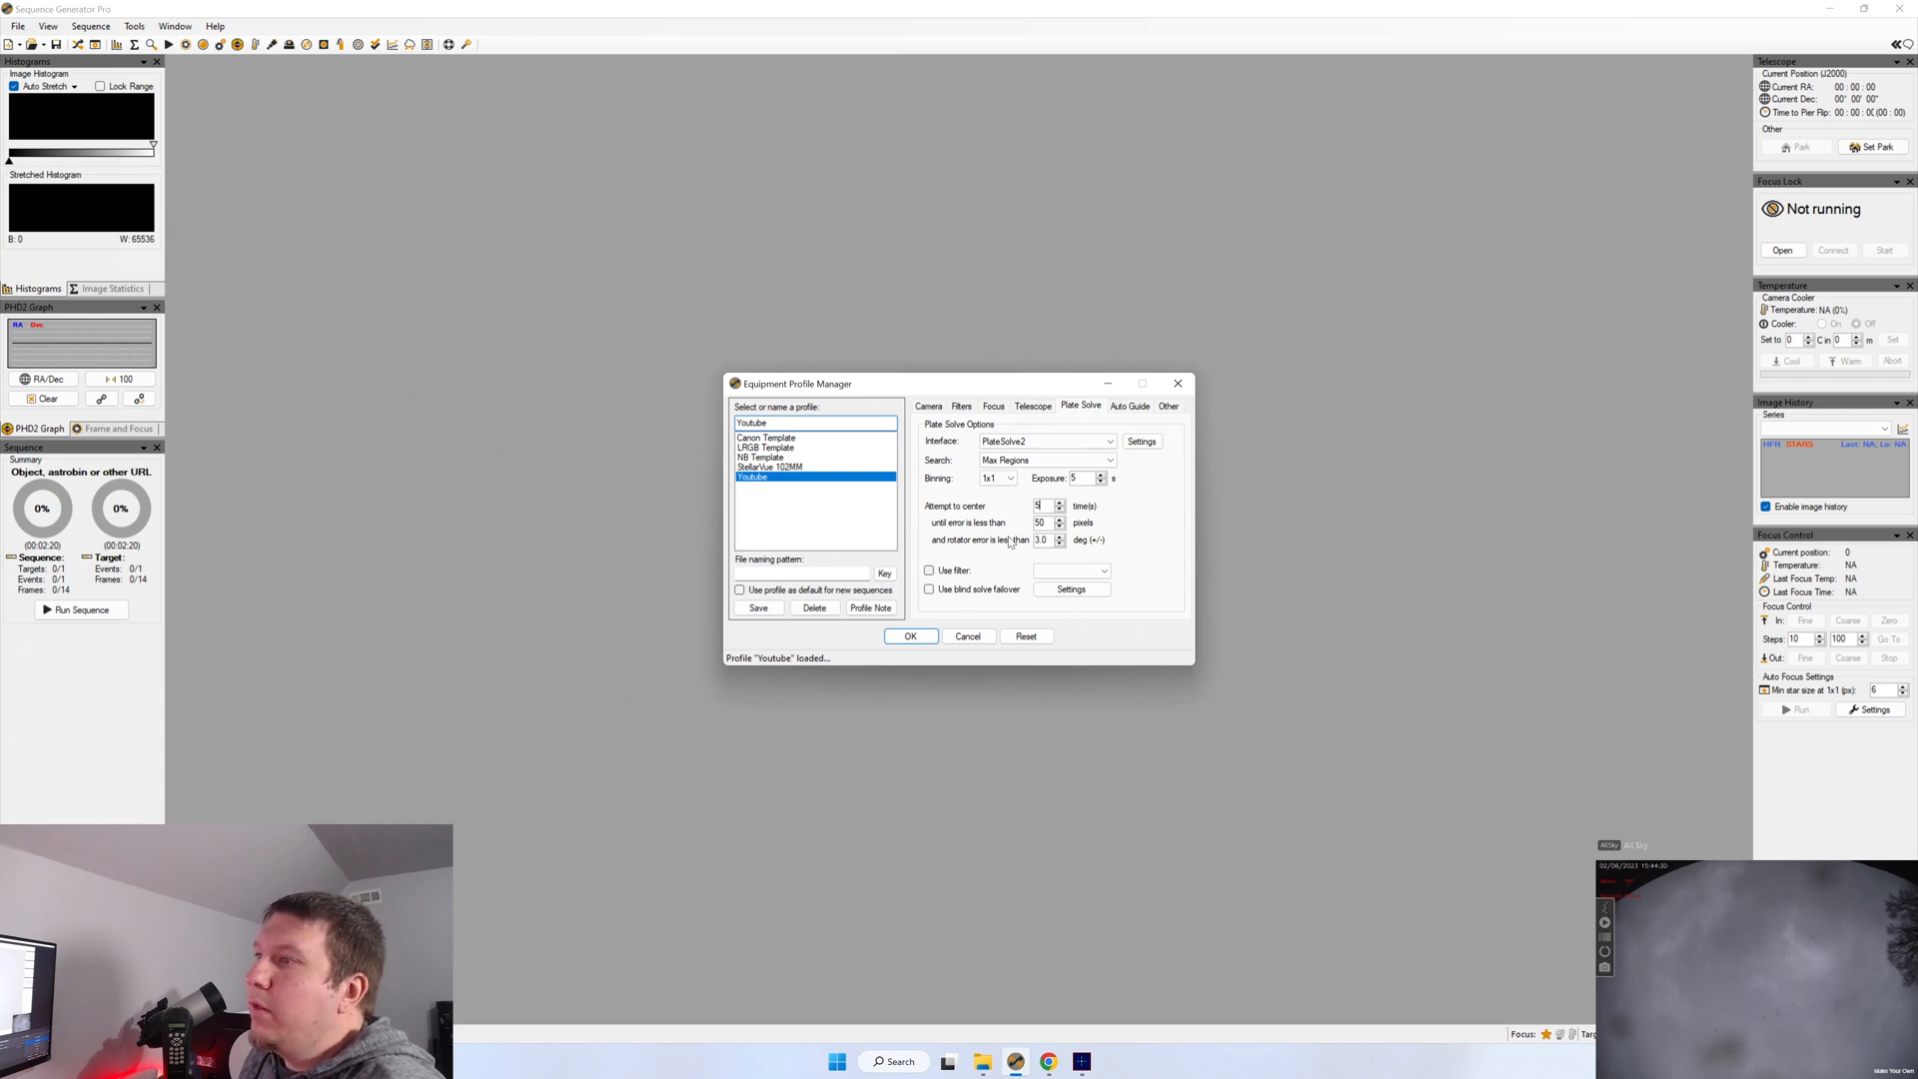
pyautogui.moveTo(1011, 541)
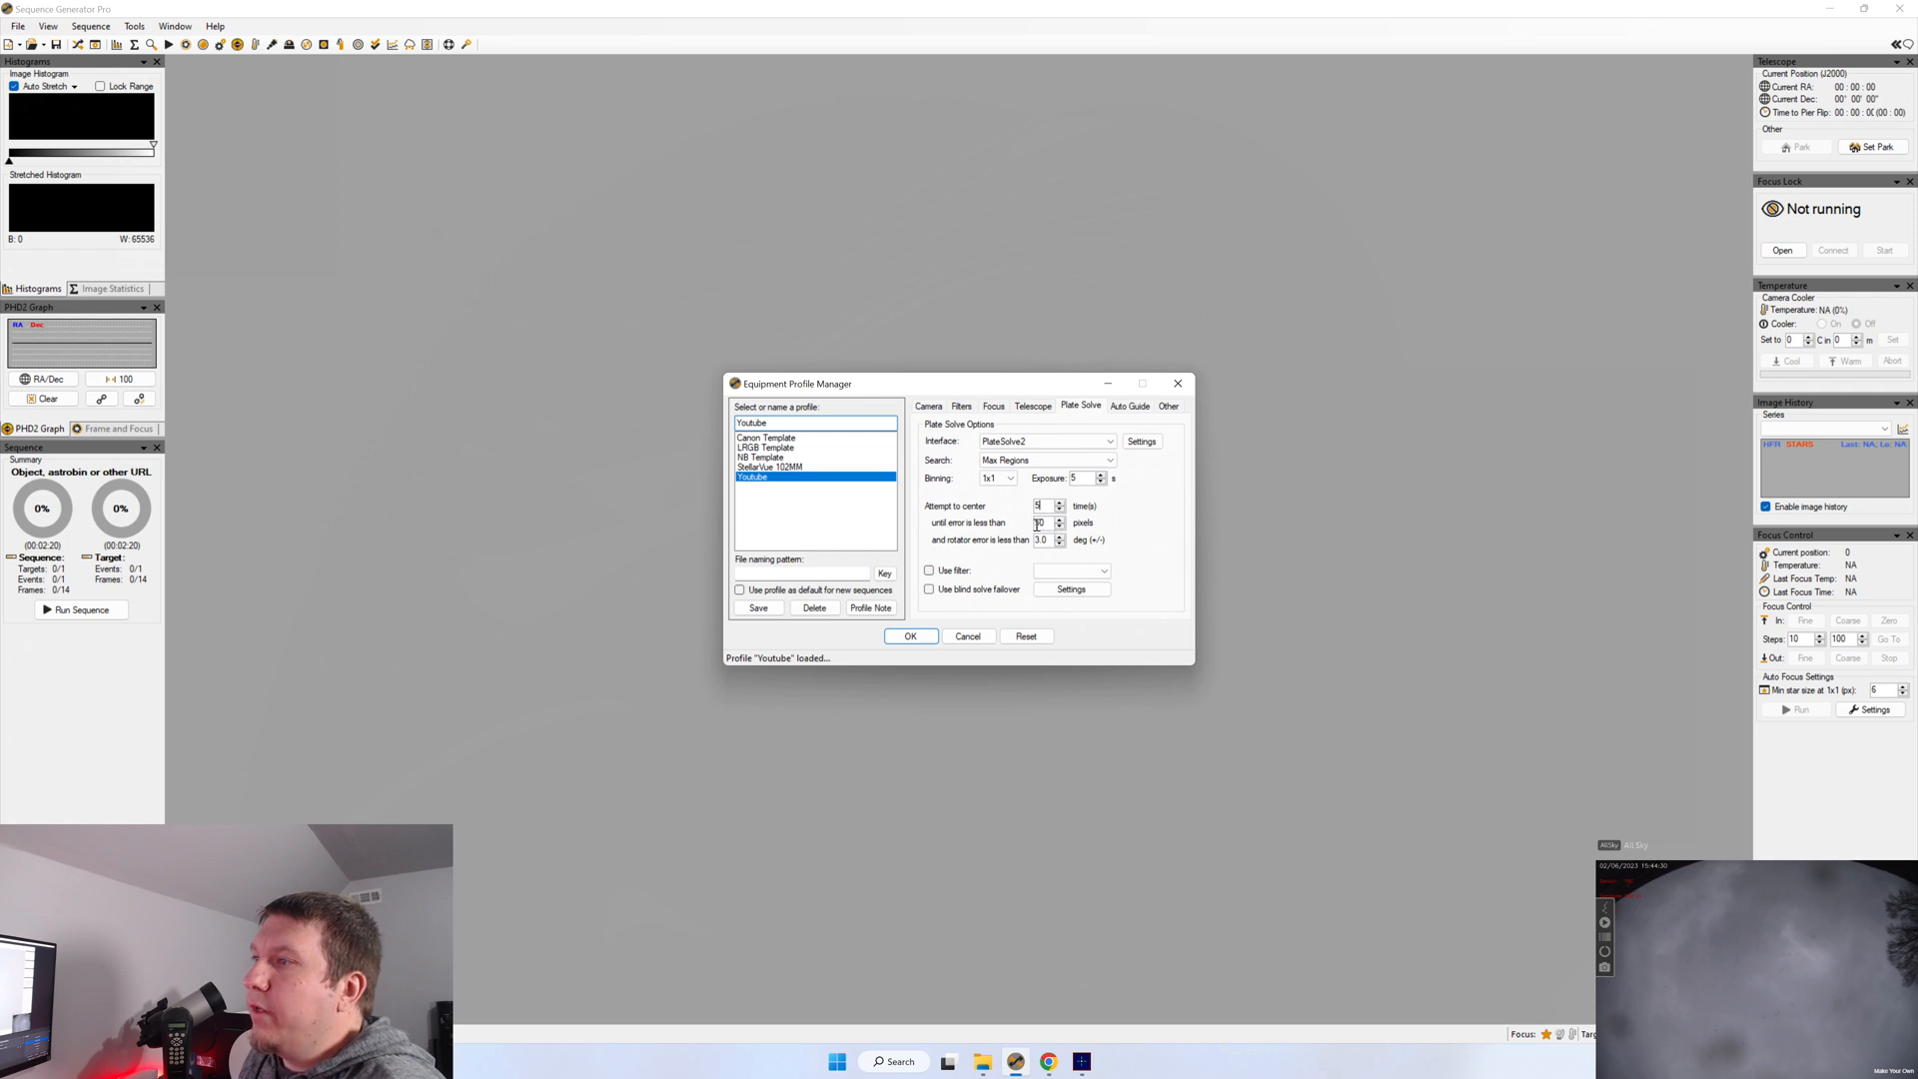
pyautogui.write('50')
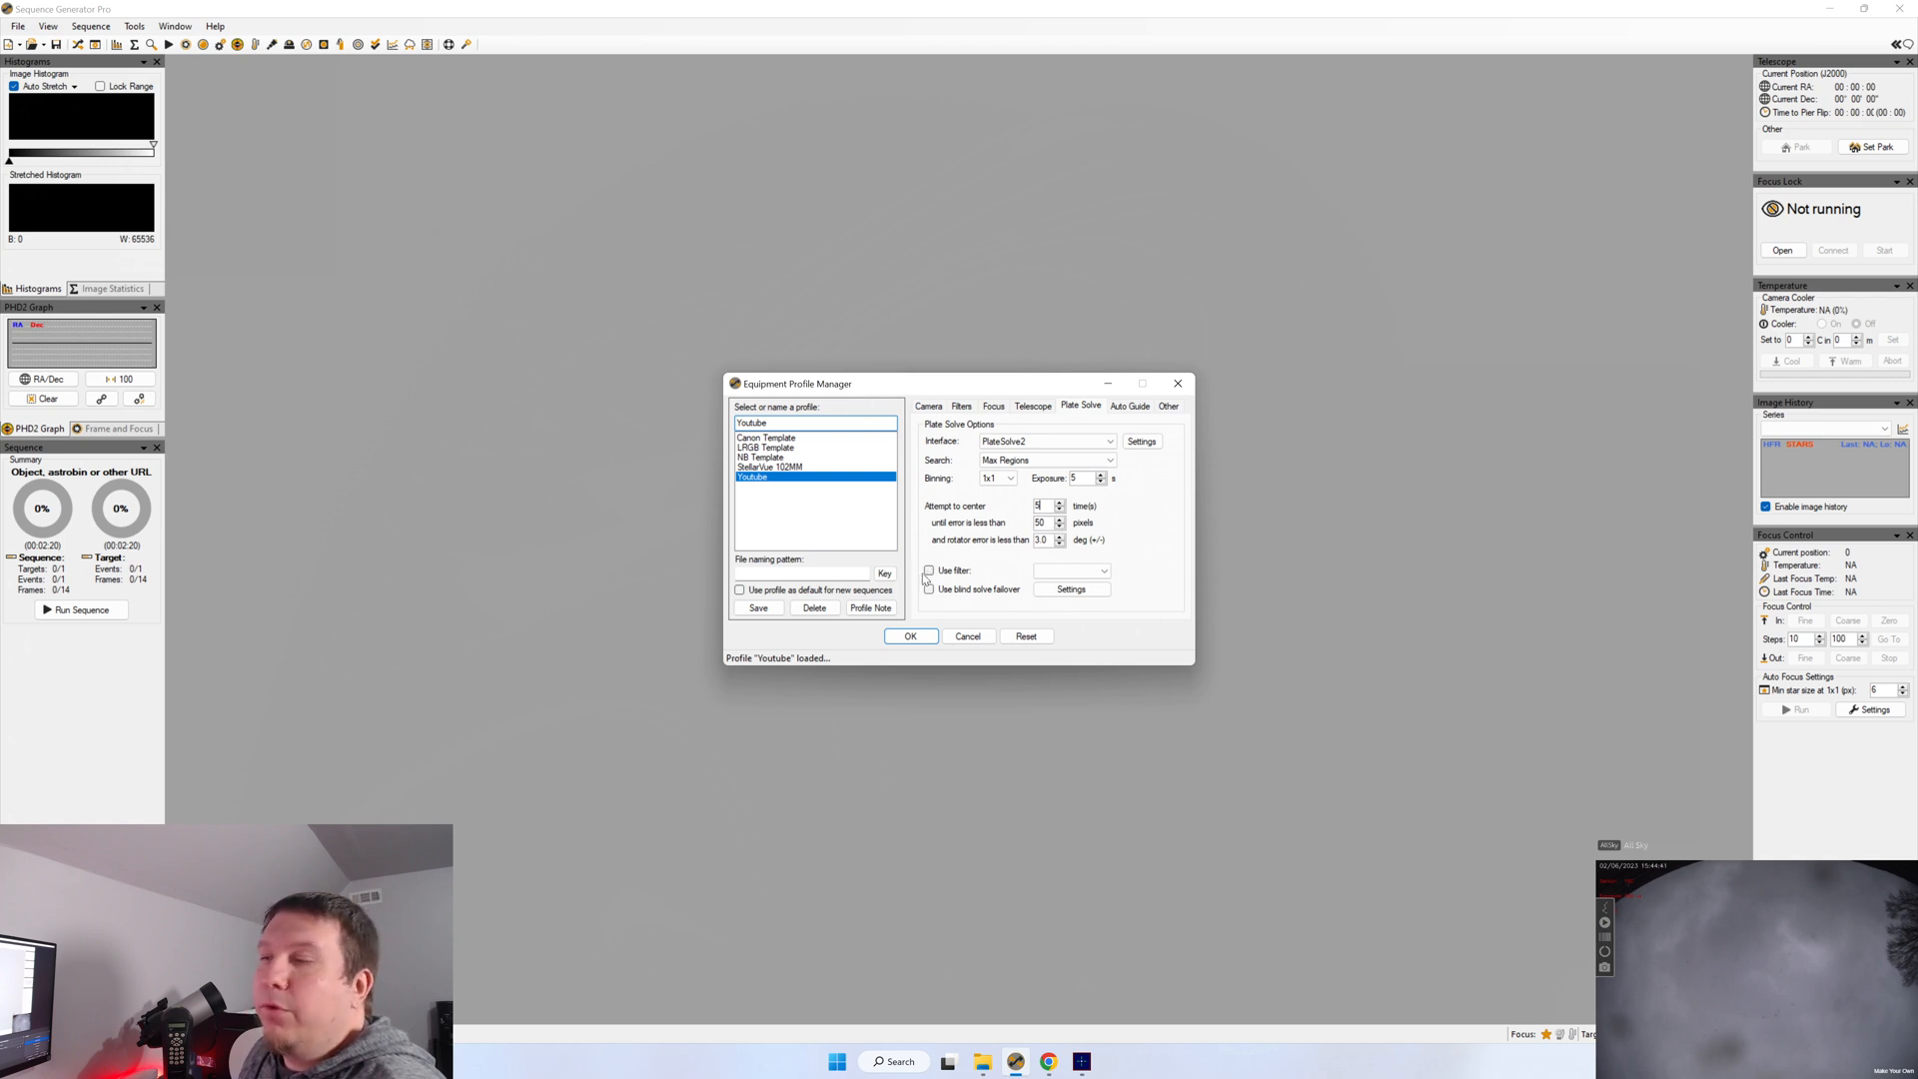
pyautogui.moveTo(951, 582)
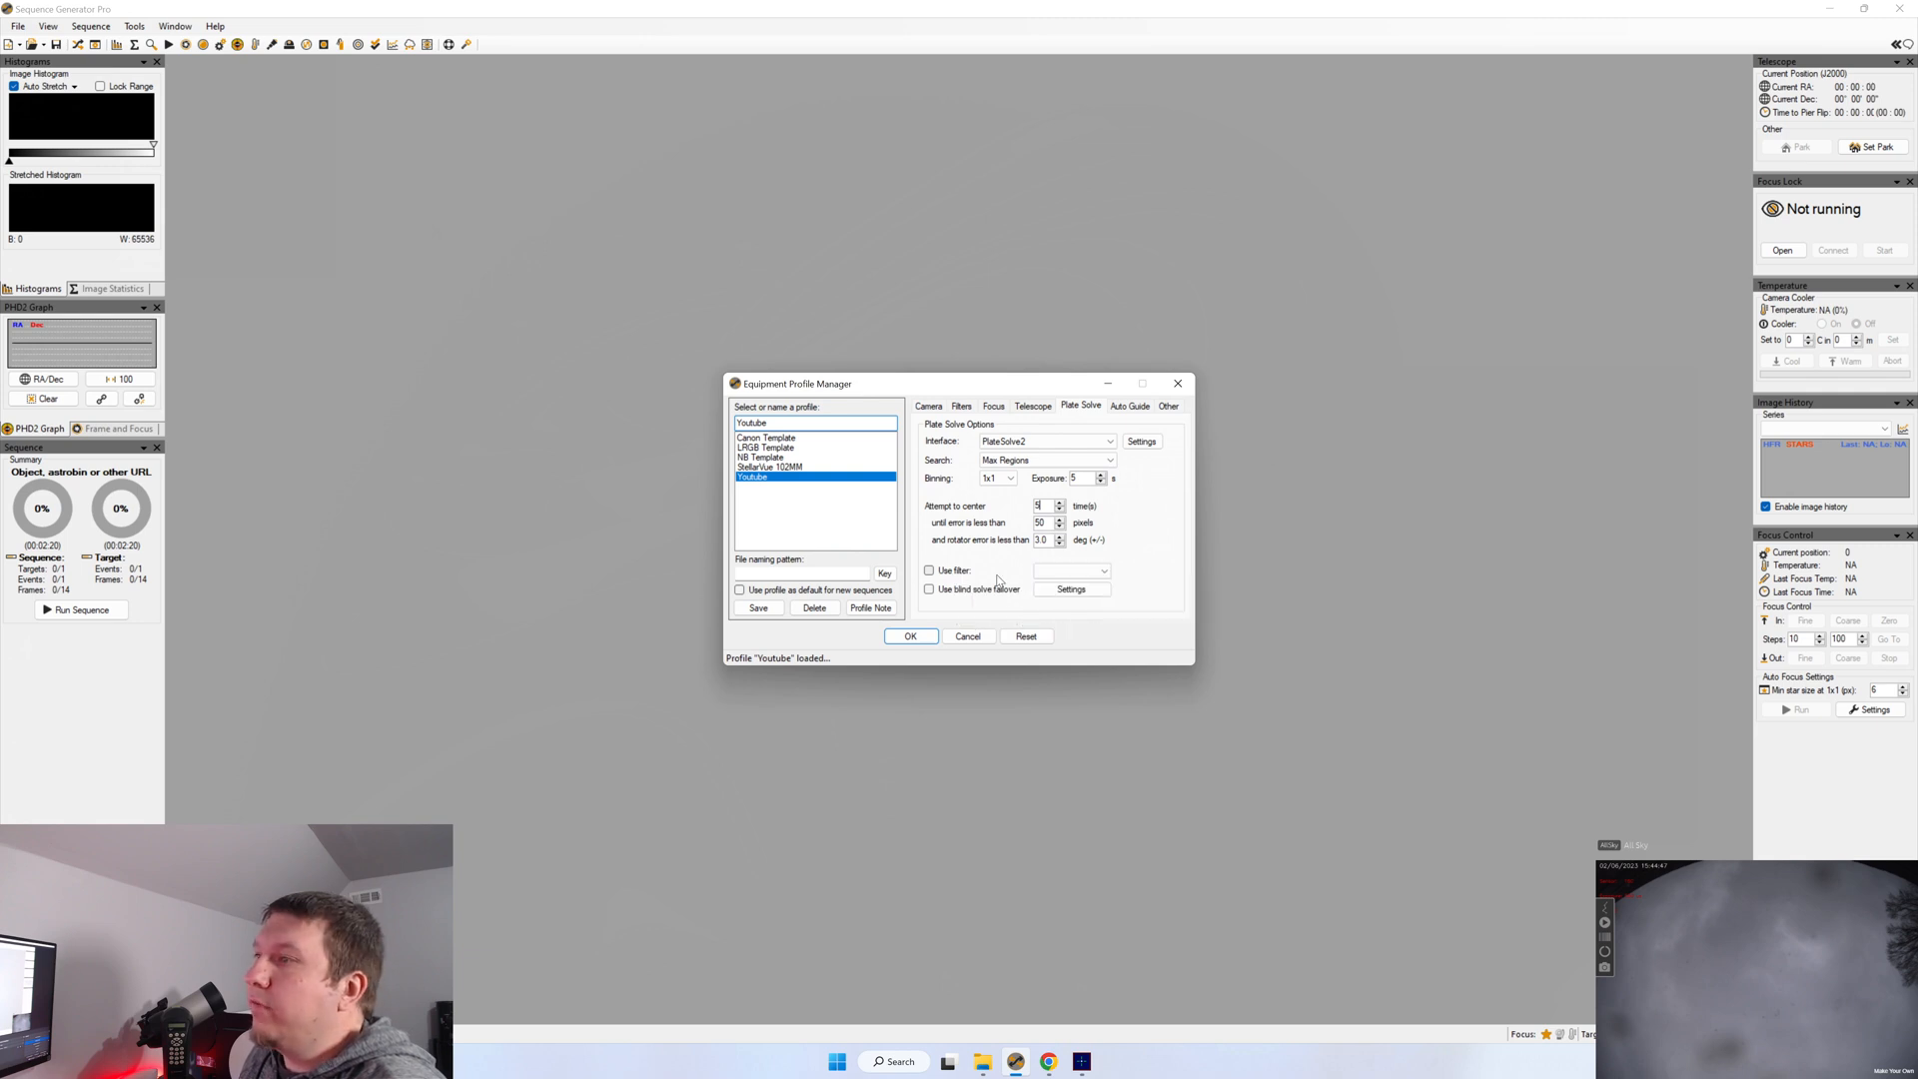
pyautogui.moveTo(977, 603)
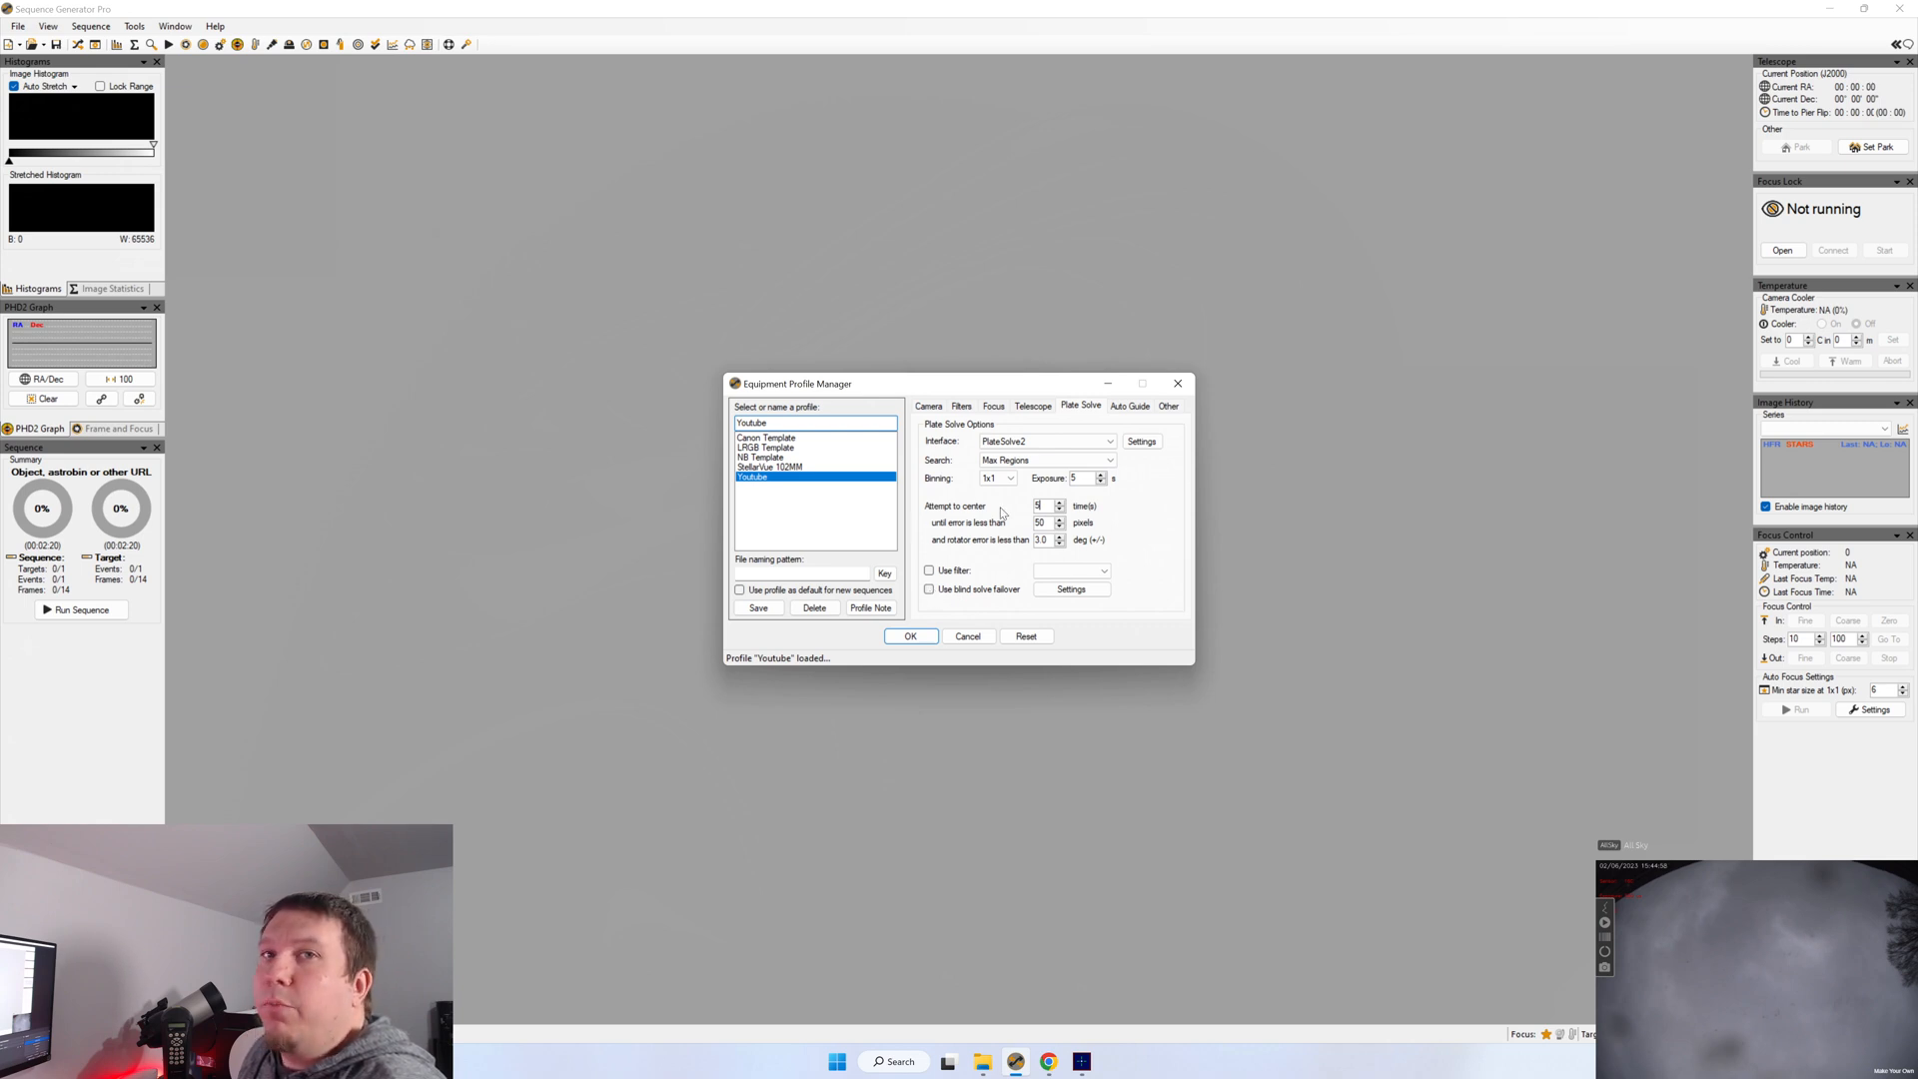
pyautogui.moveTo(999, 580)
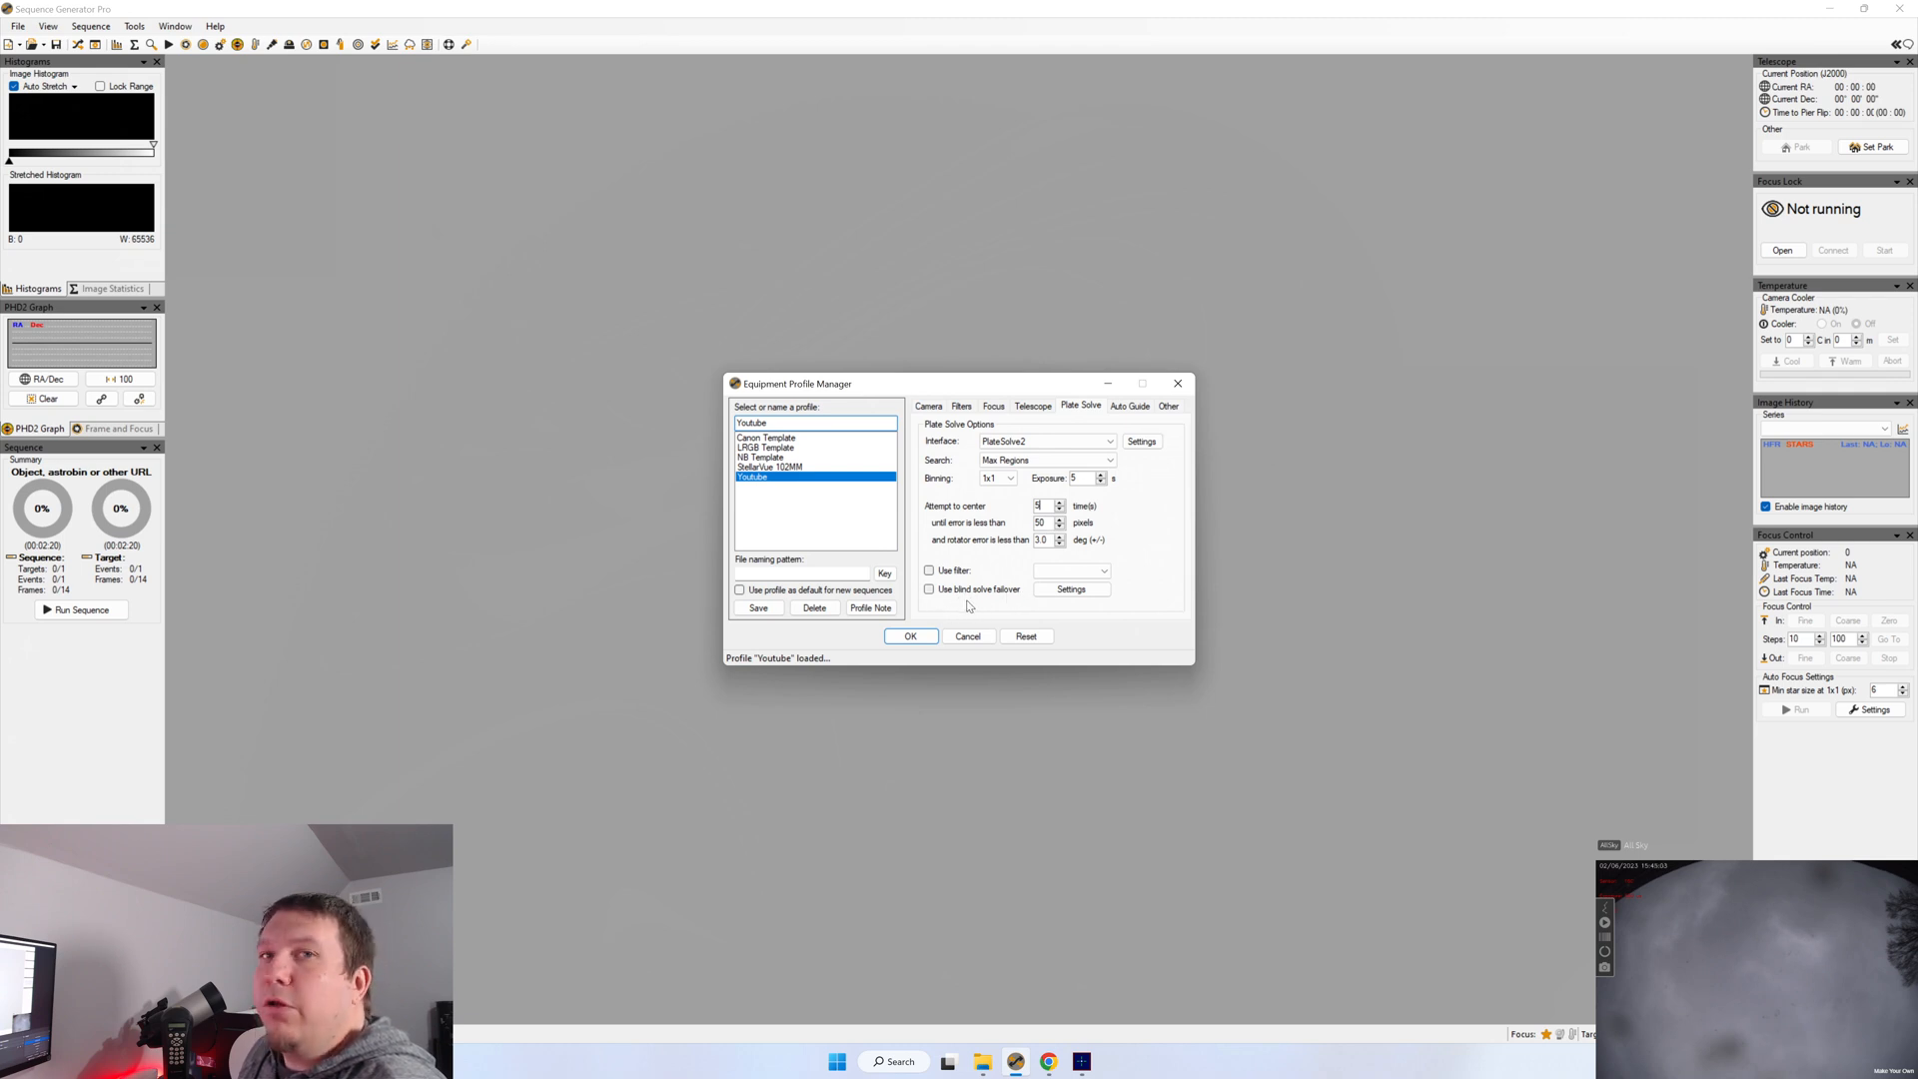
# Enable blind solve failover, save the Youtube profile and launch PlateSolve2's settings
pyautogui.click(1069, 587)
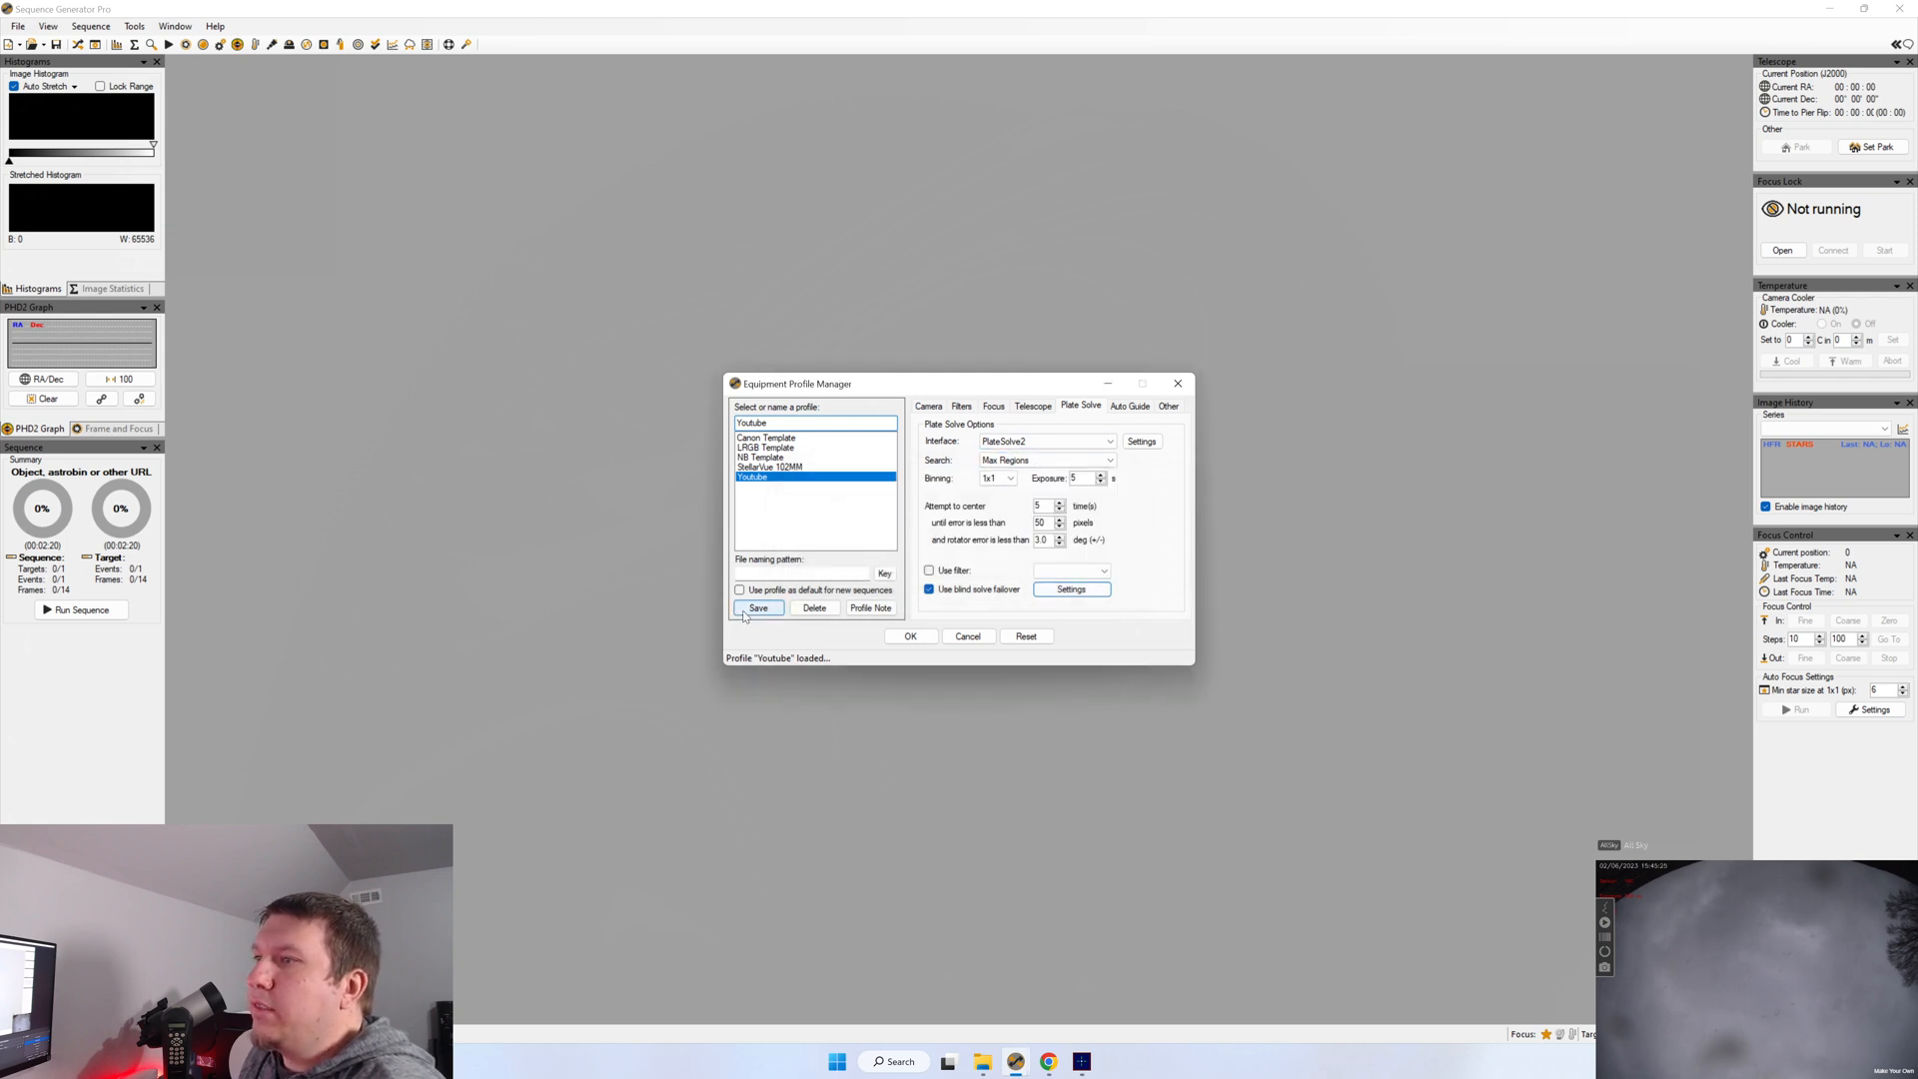
pyautogui.click(758, 608)
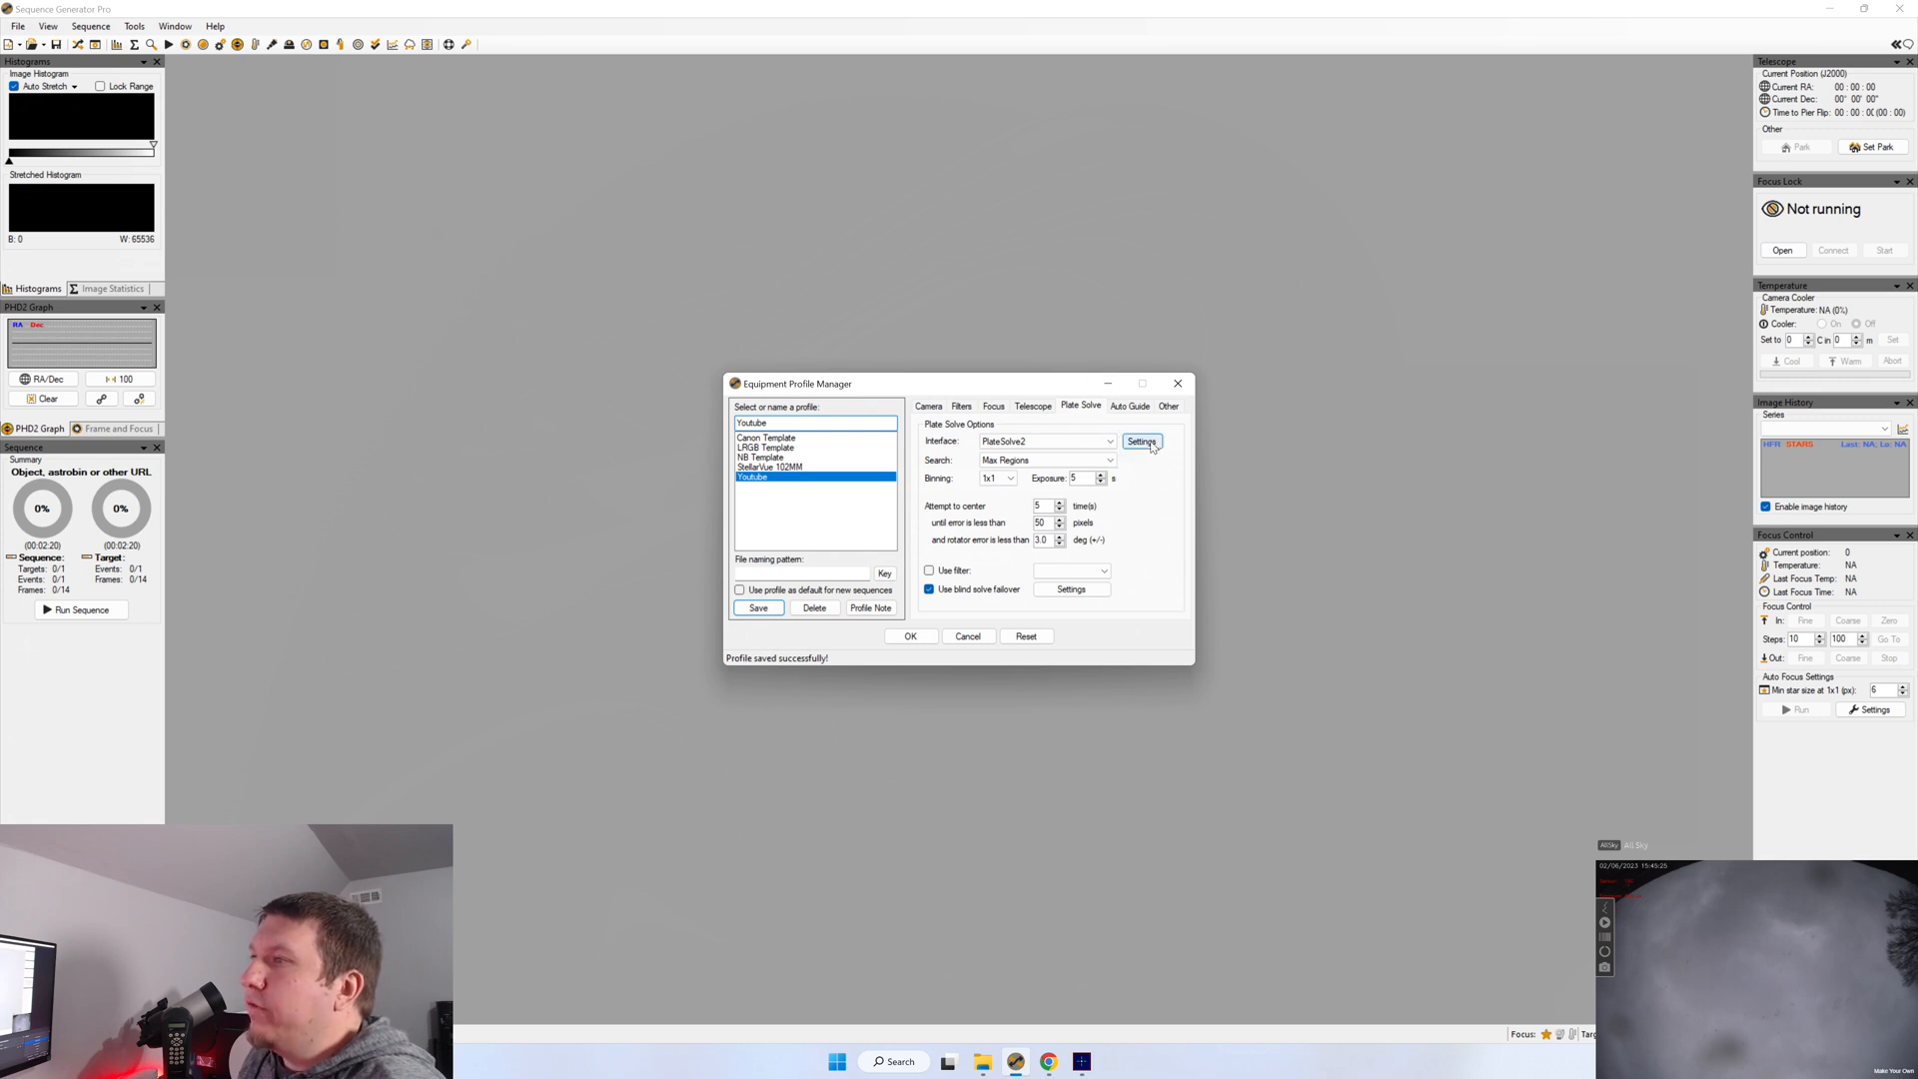
pyautogui.click(1140, 439)
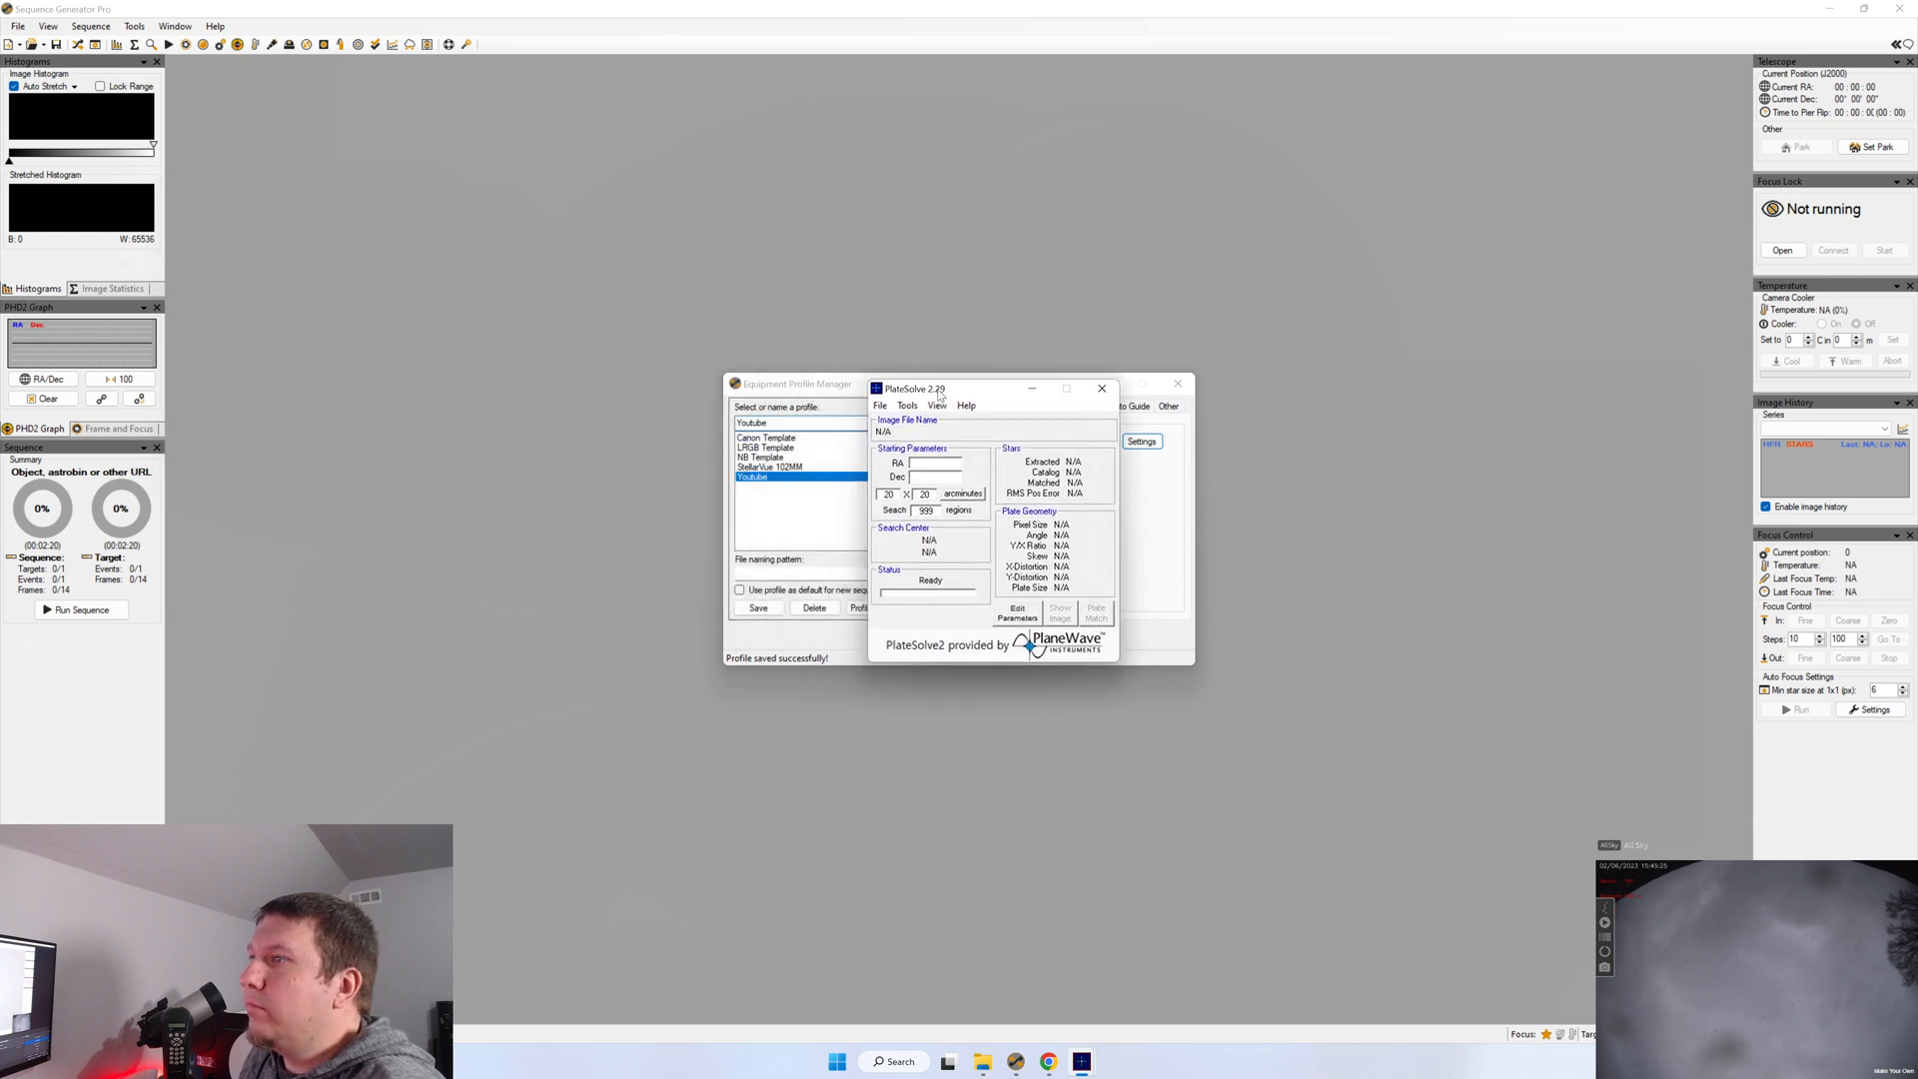
# Show PlateSolve2's catalog directories and start choosing a folder for the APM catalog
pyautogui.click(879, 406)
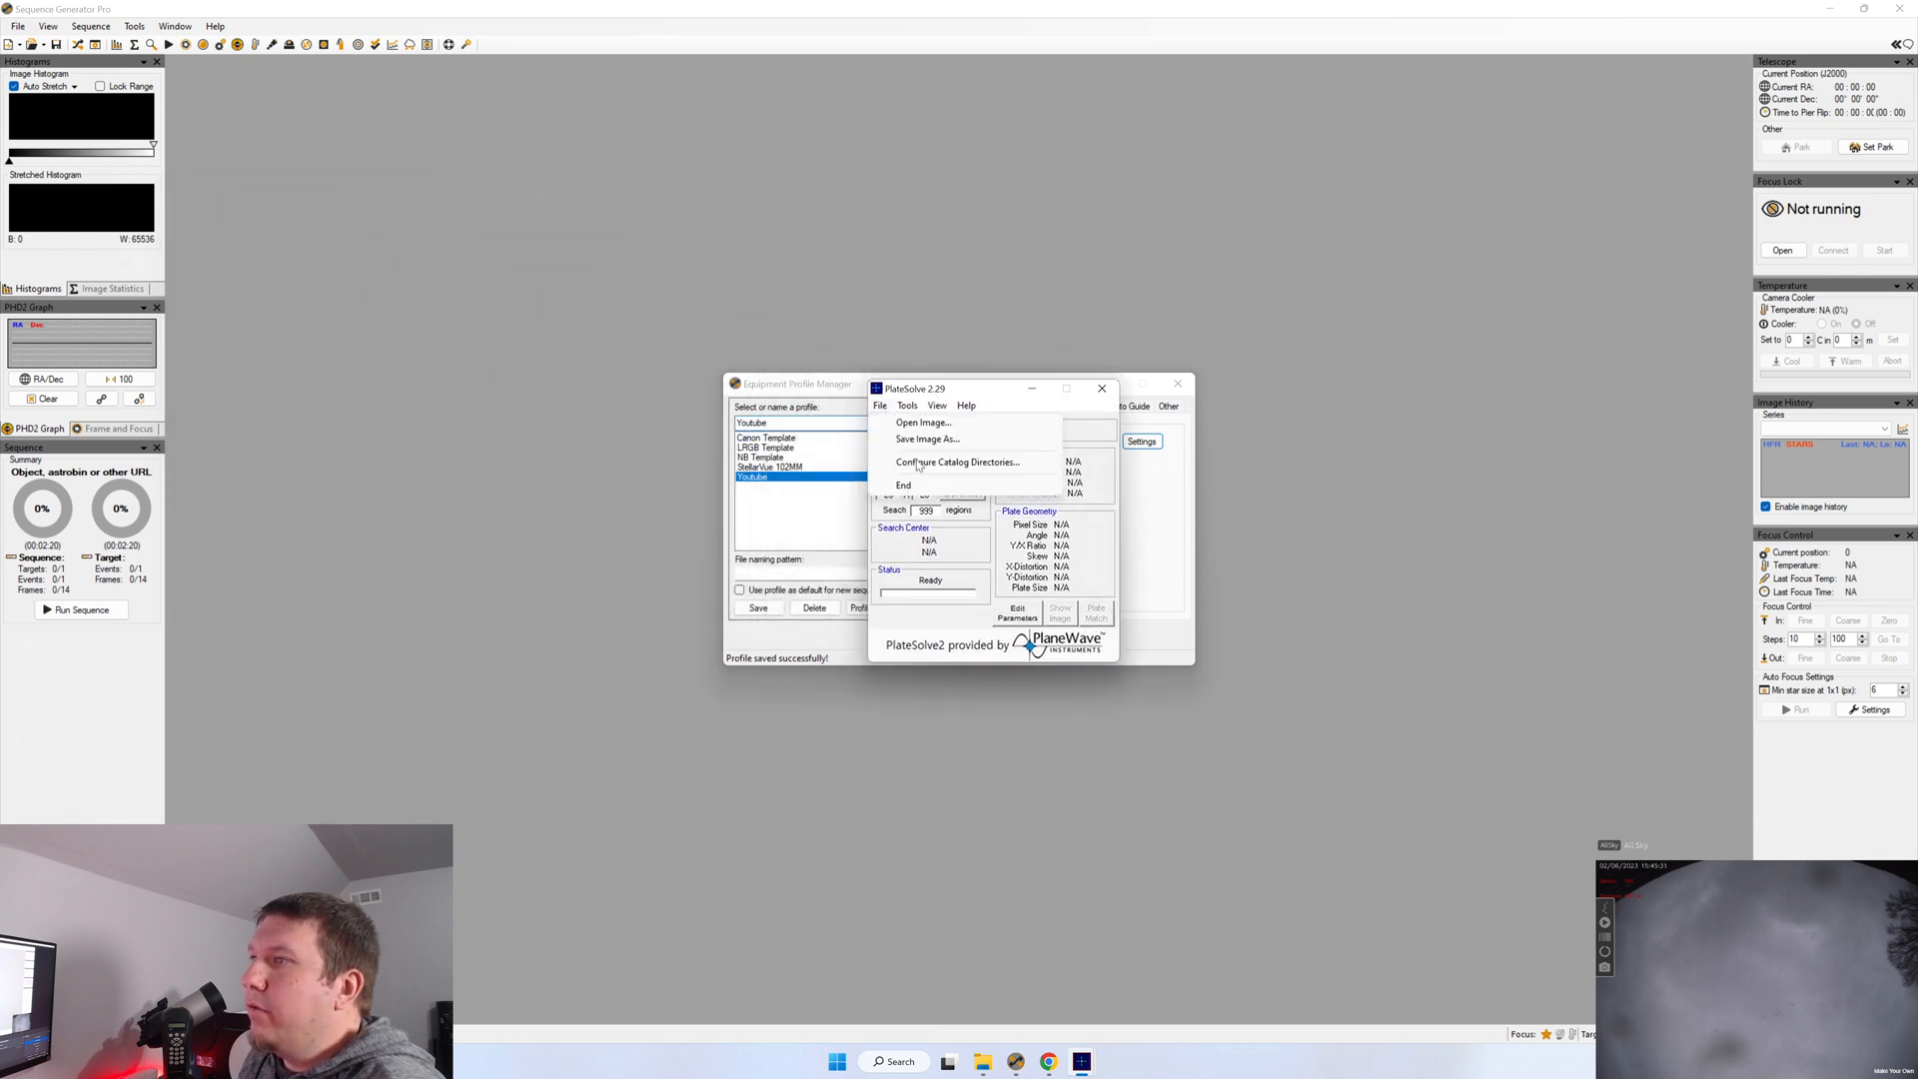
pyautogui.click(957, 461)
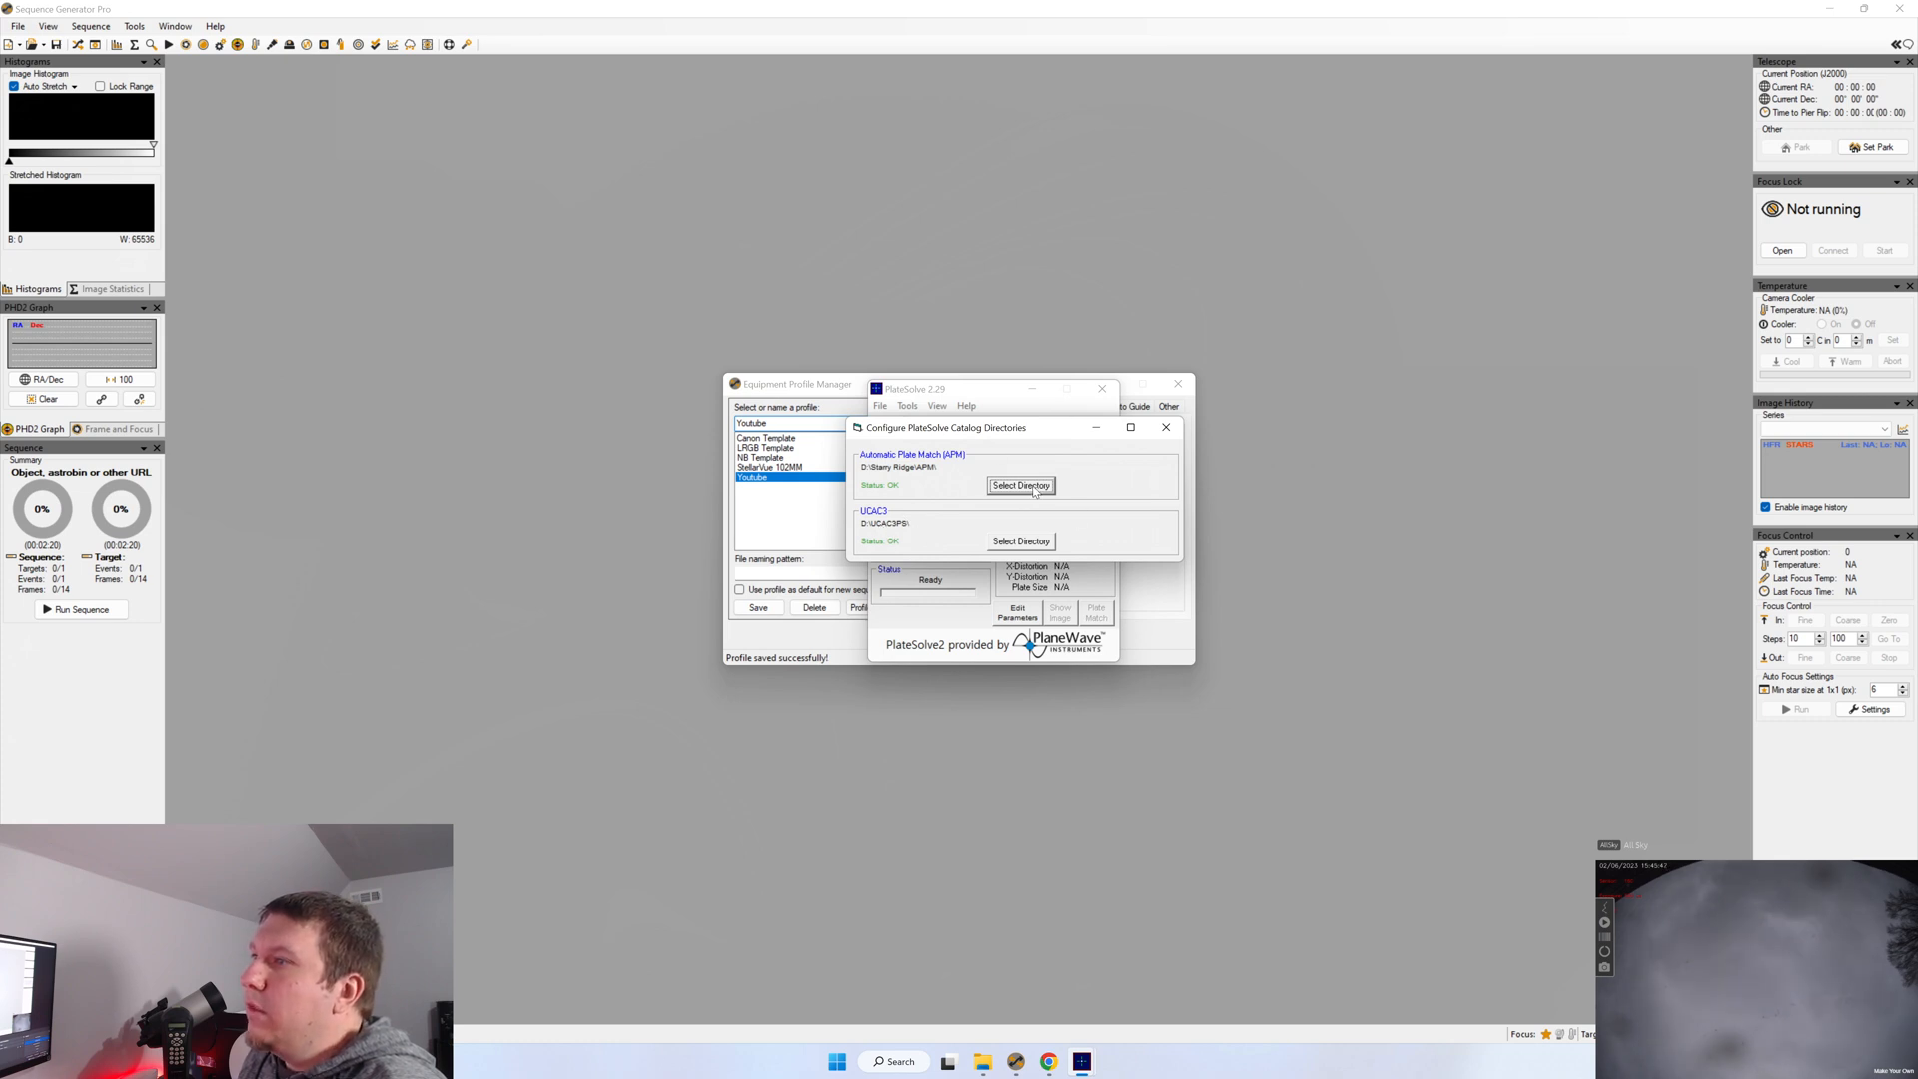
pyautogui.click(1021, 483)
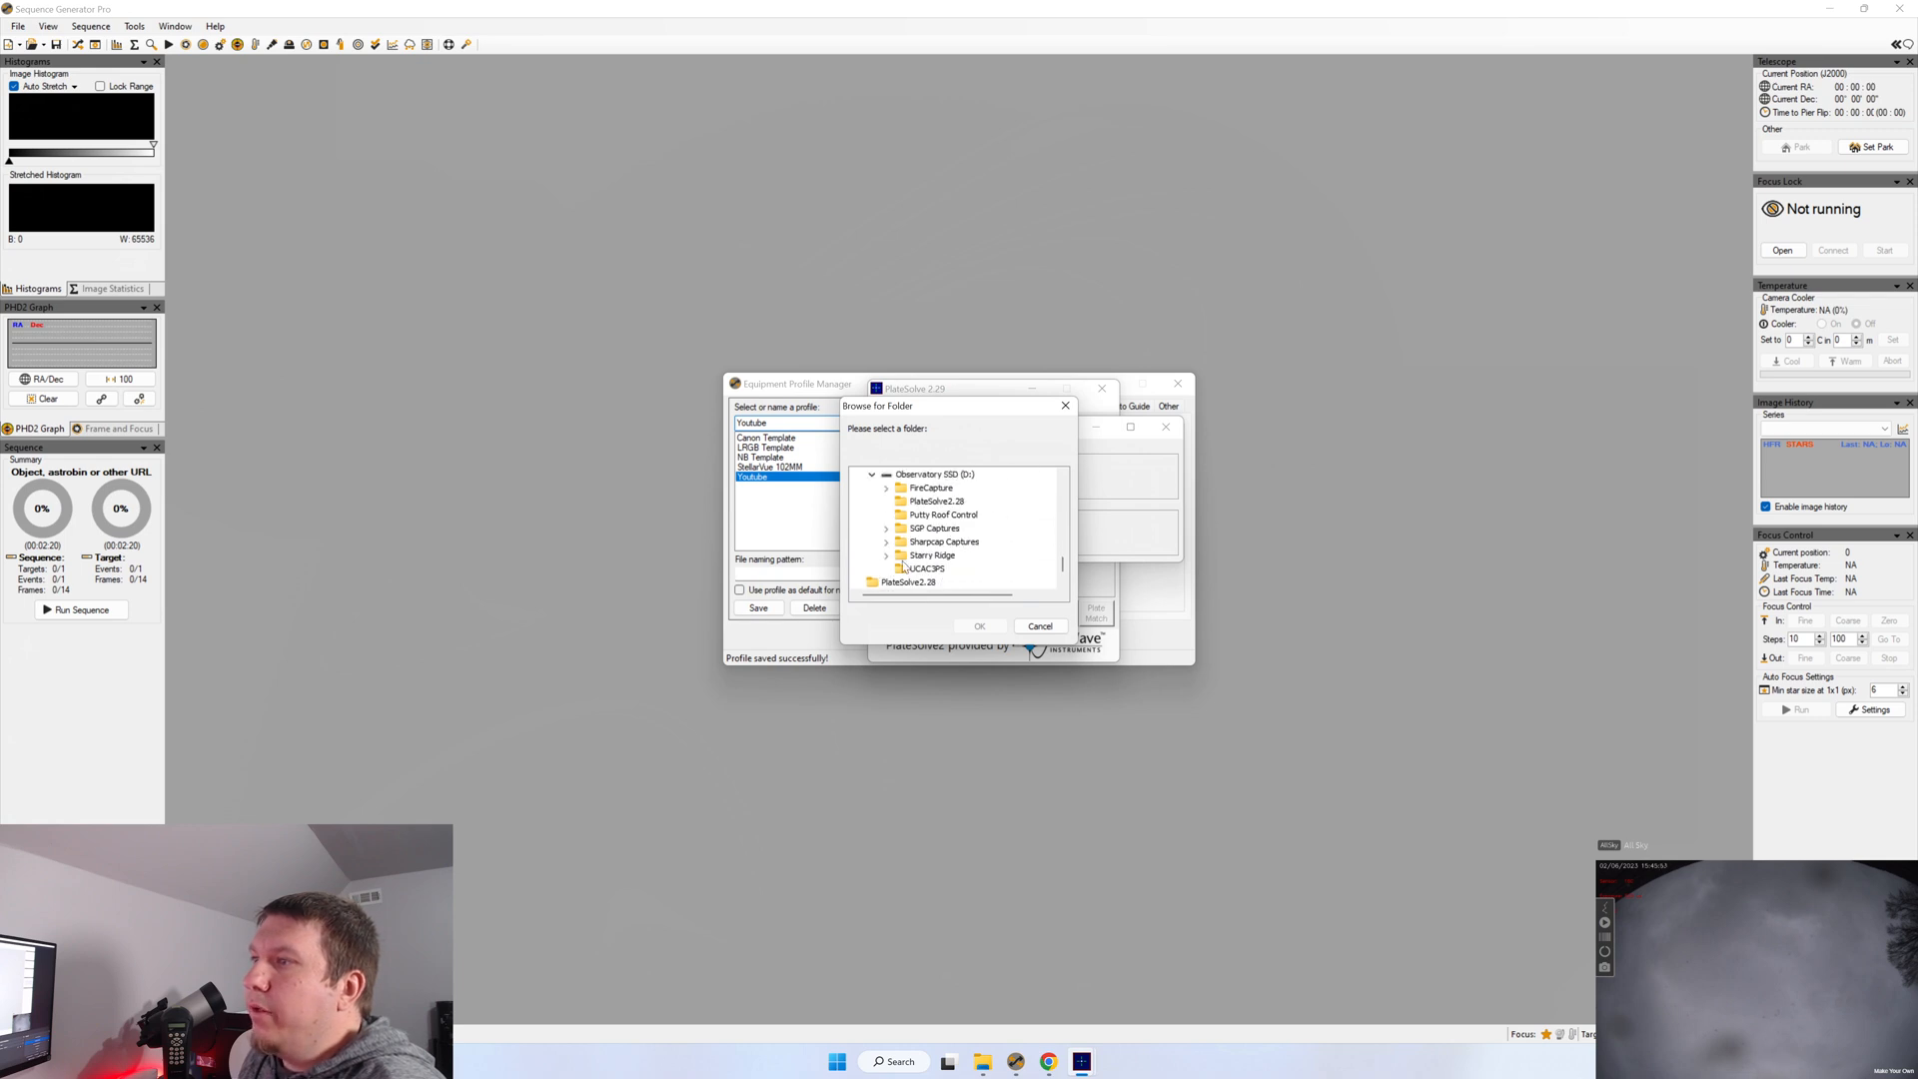
# Point the APM catalog directory to D:\Starry Ridge\APM so its status reads OK
pyautogui.click(931, 555)
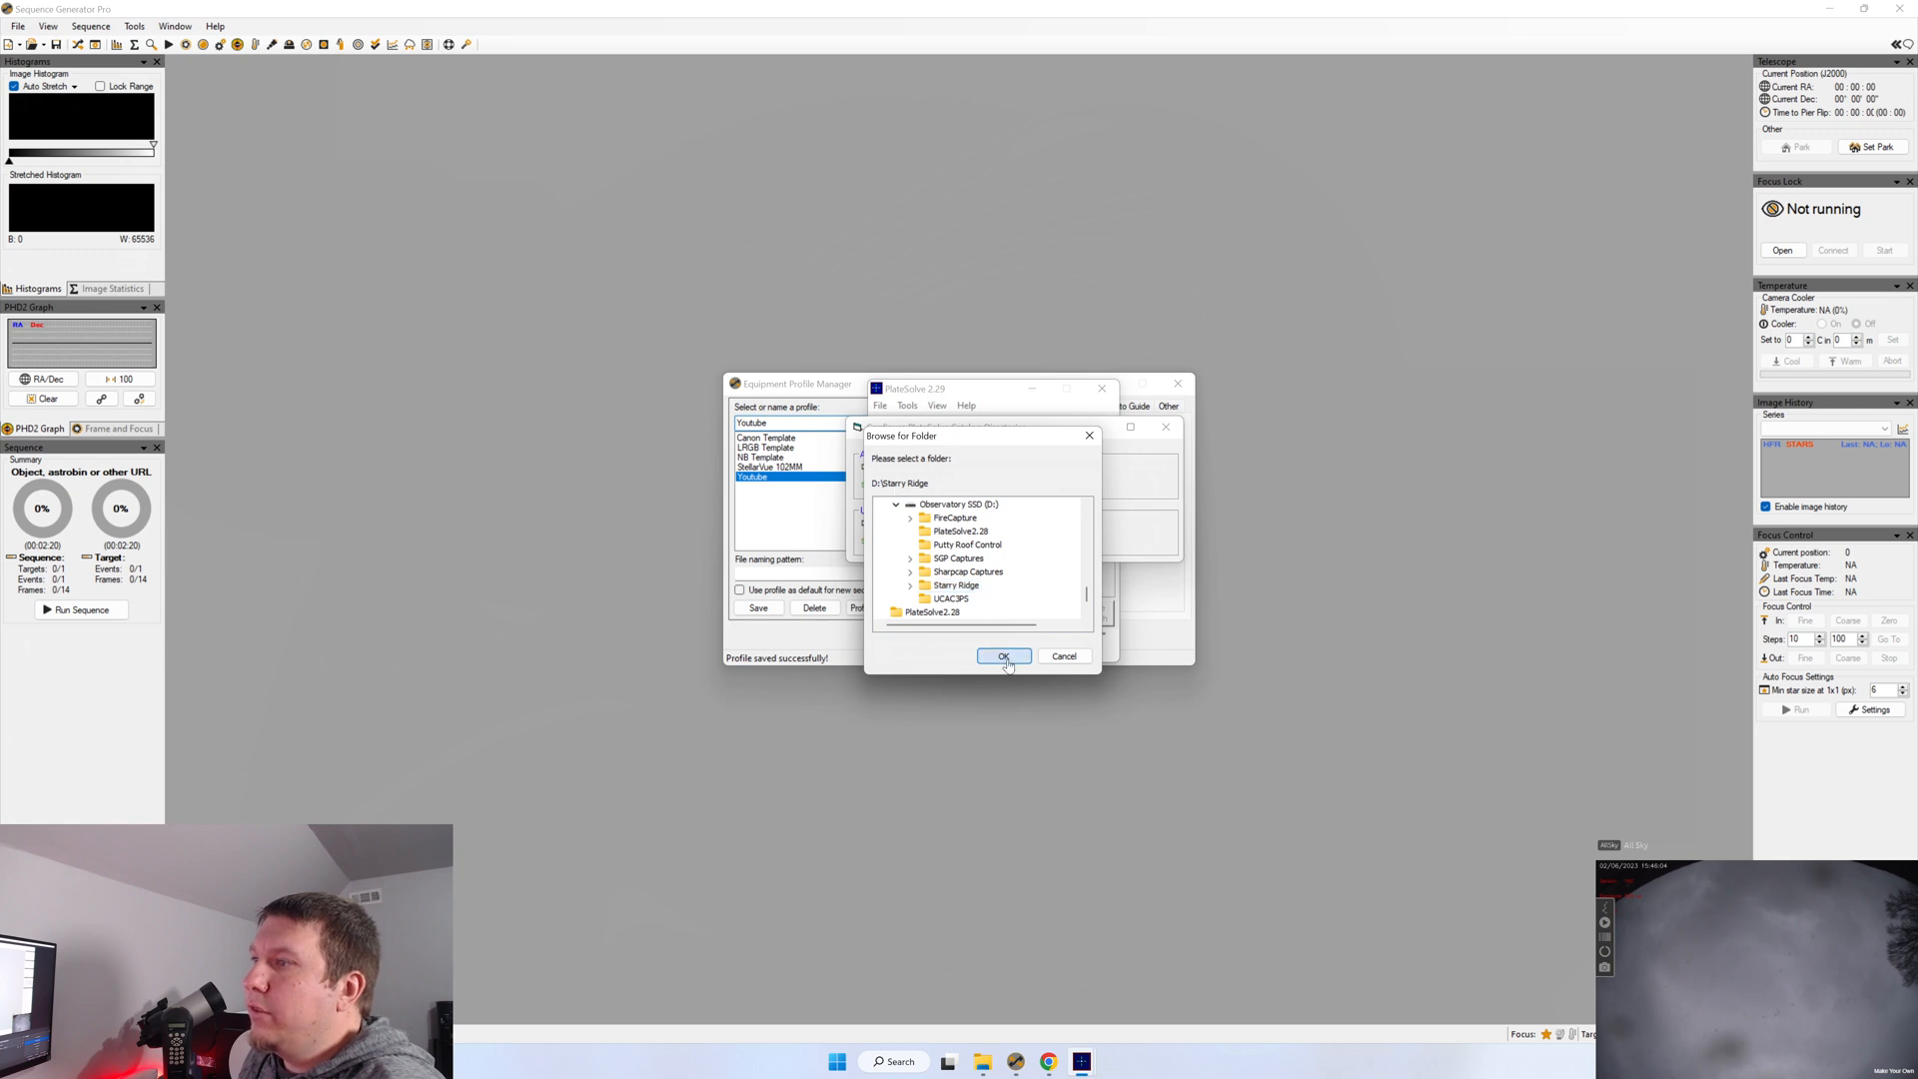
pyautogui.click(1002, 655)
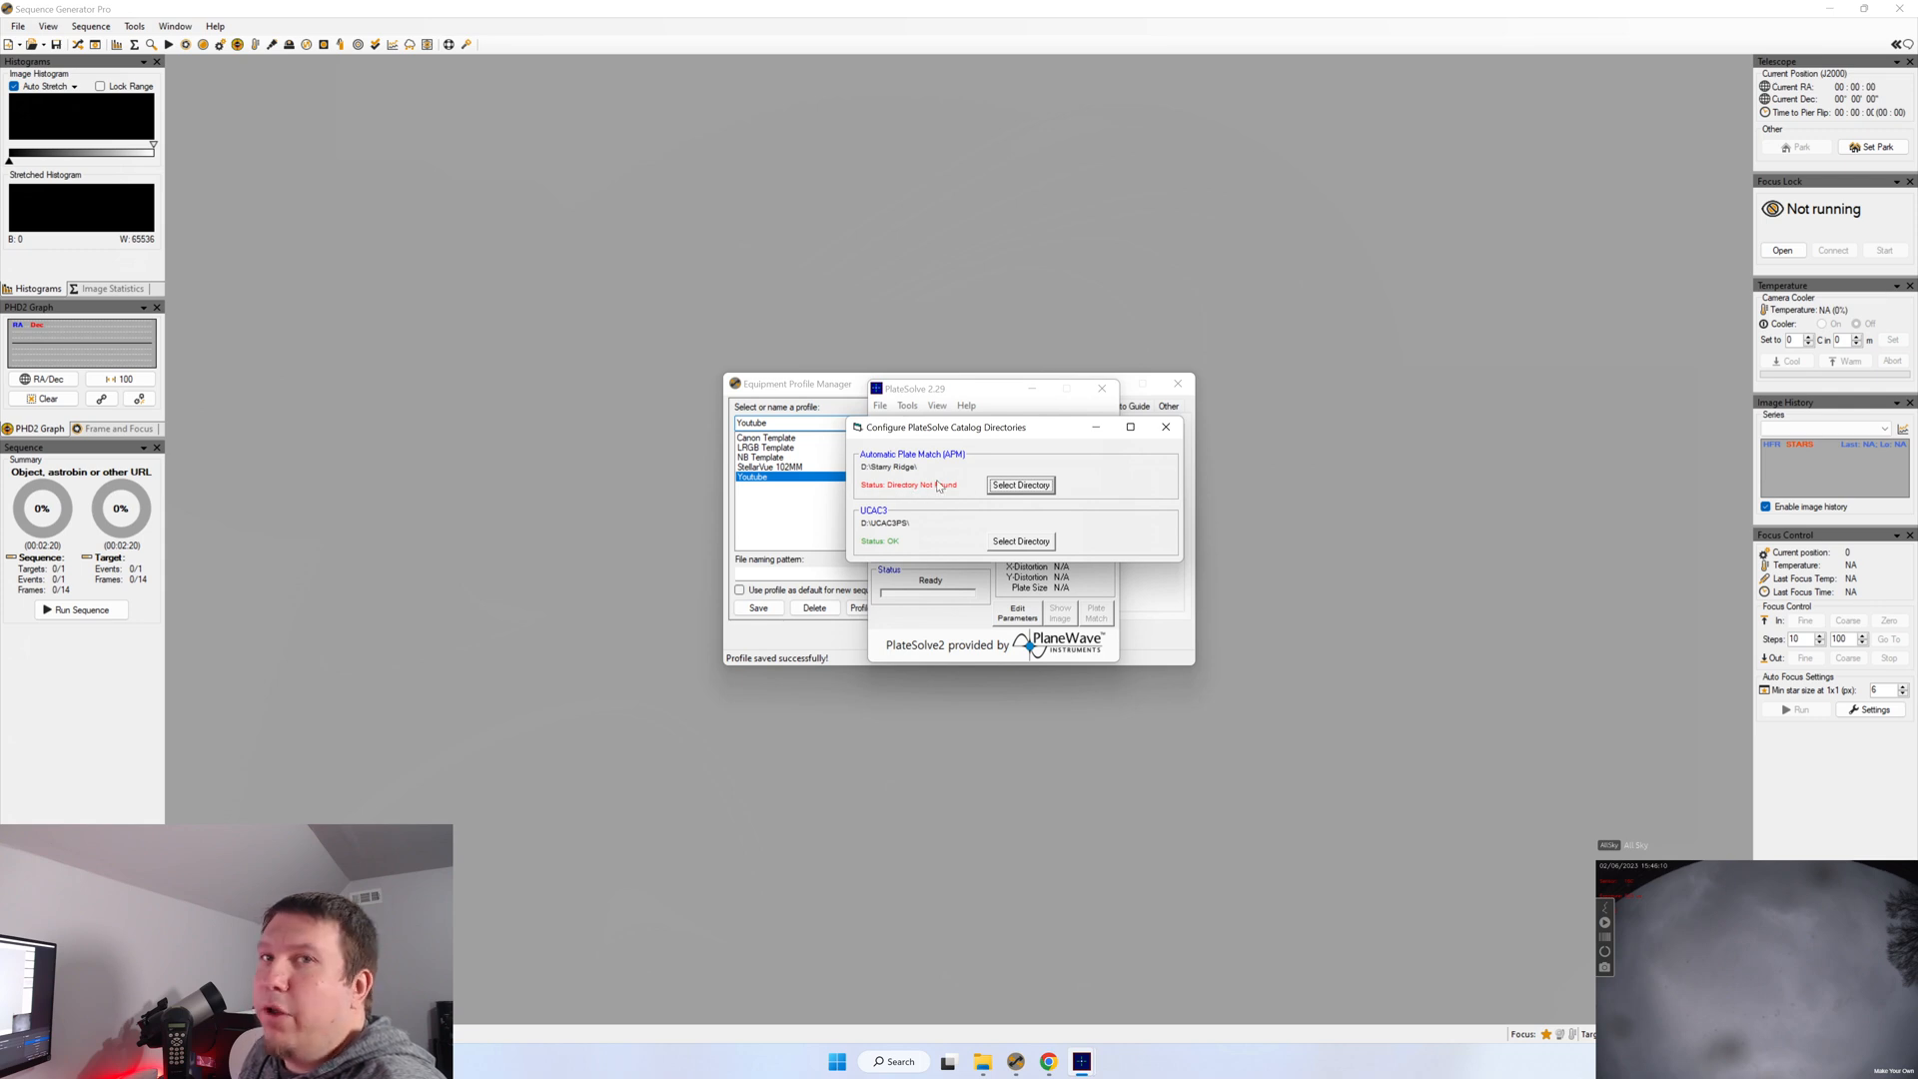
pyautogui.click(1021, 483)
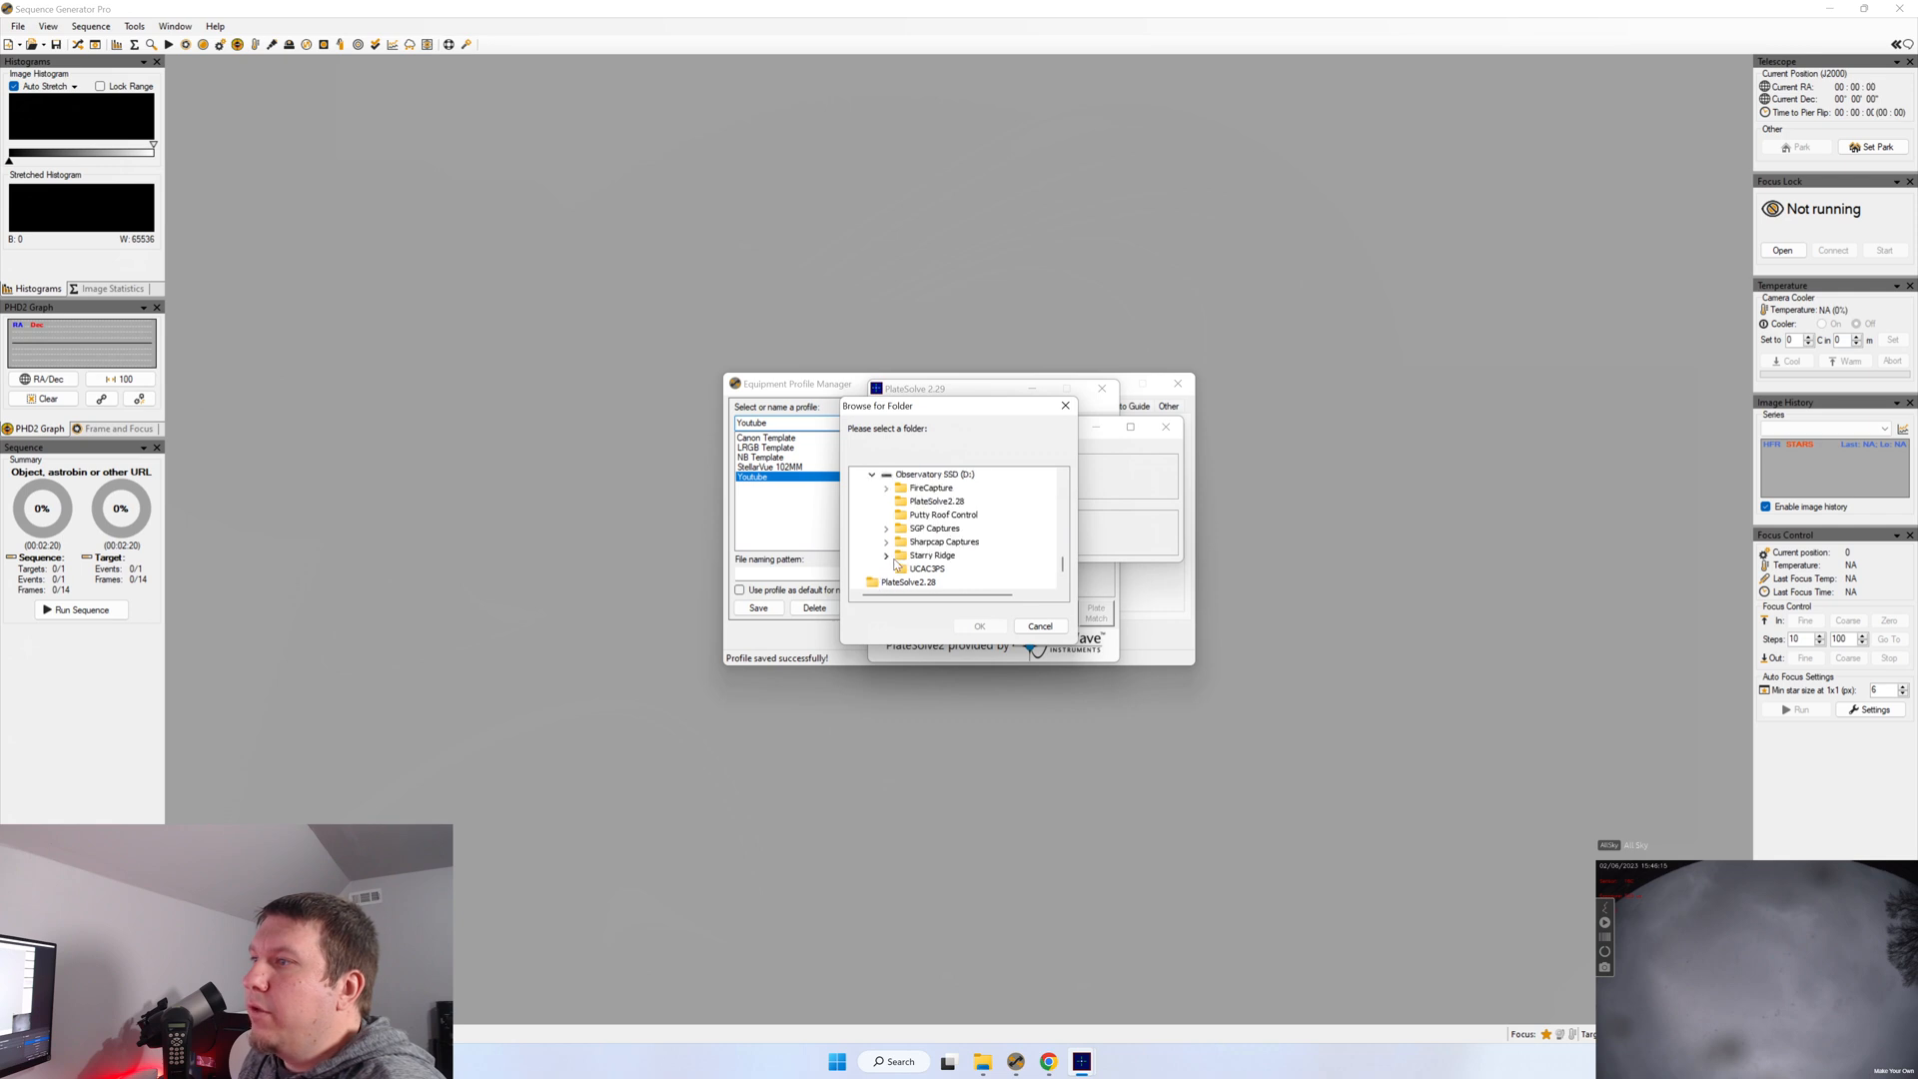
pyautogui.click(887, 556)
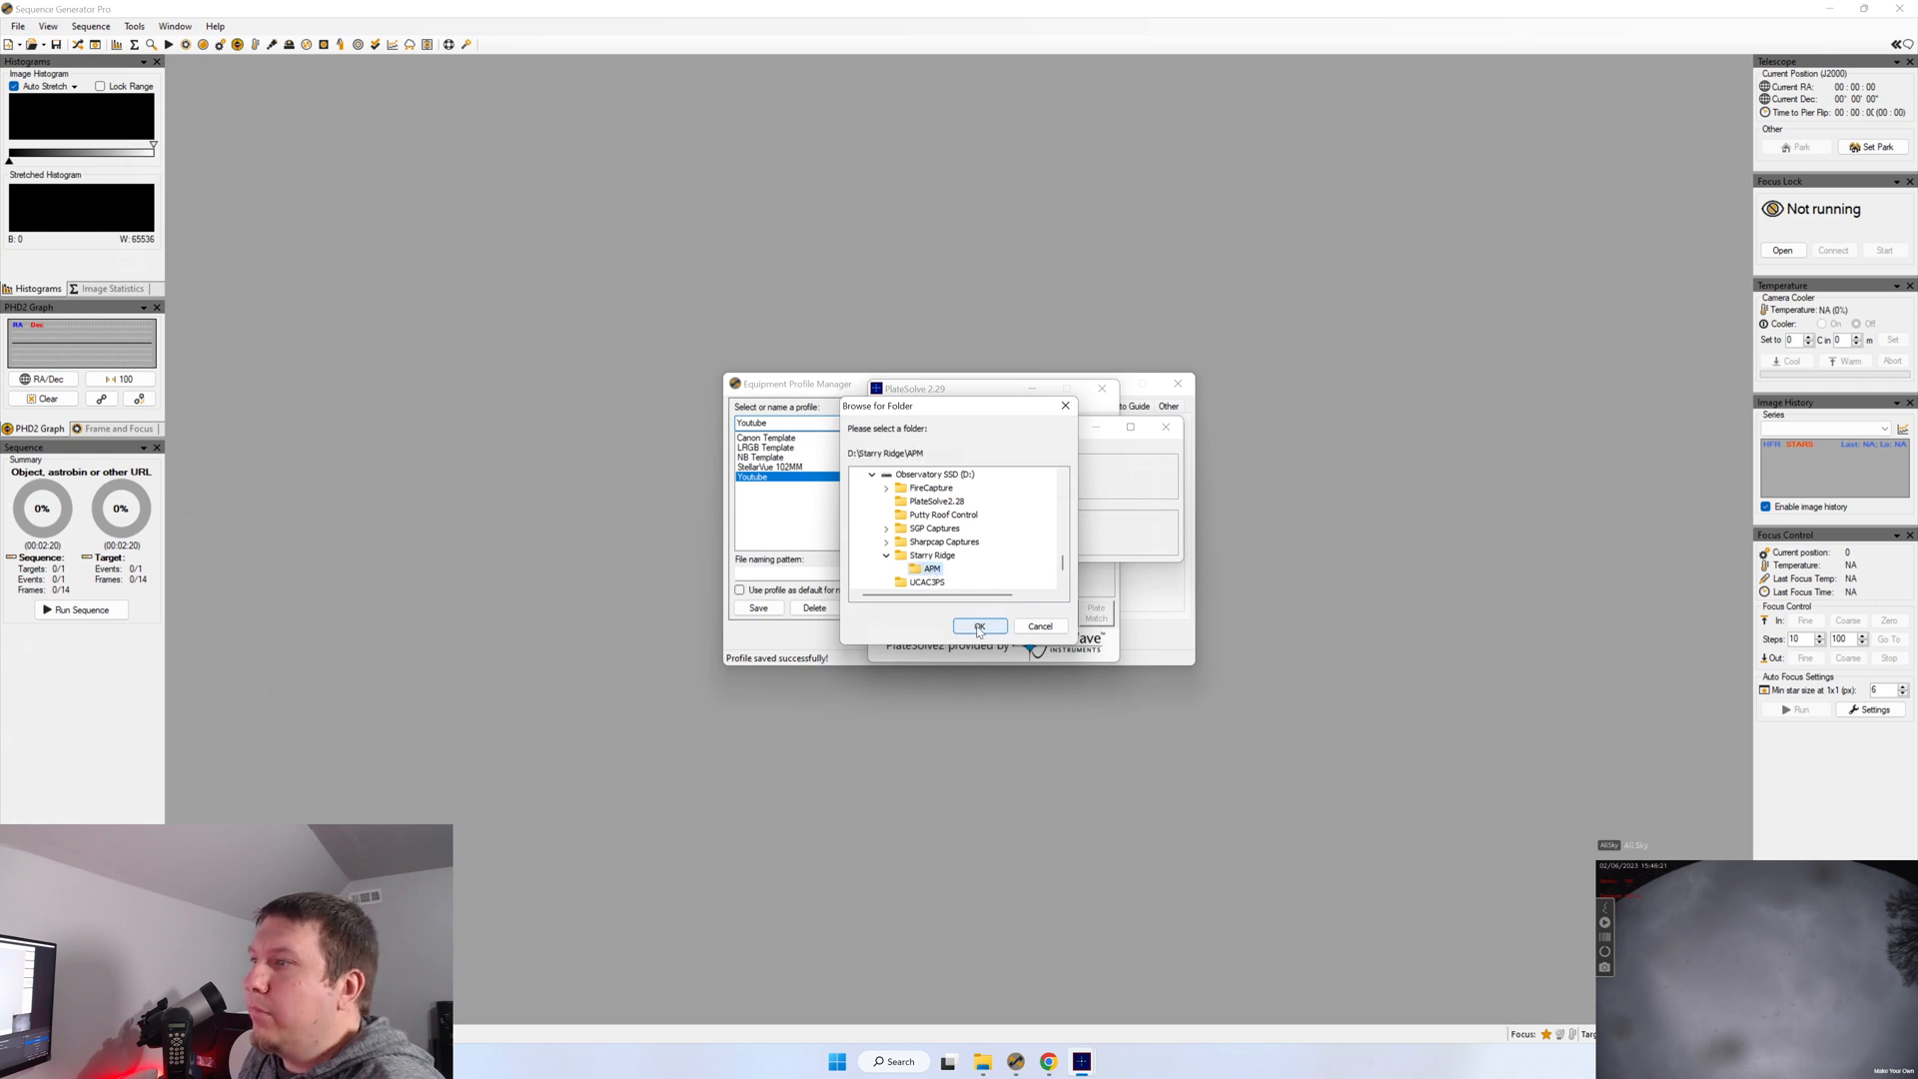
pyautogui.click(979, 626)
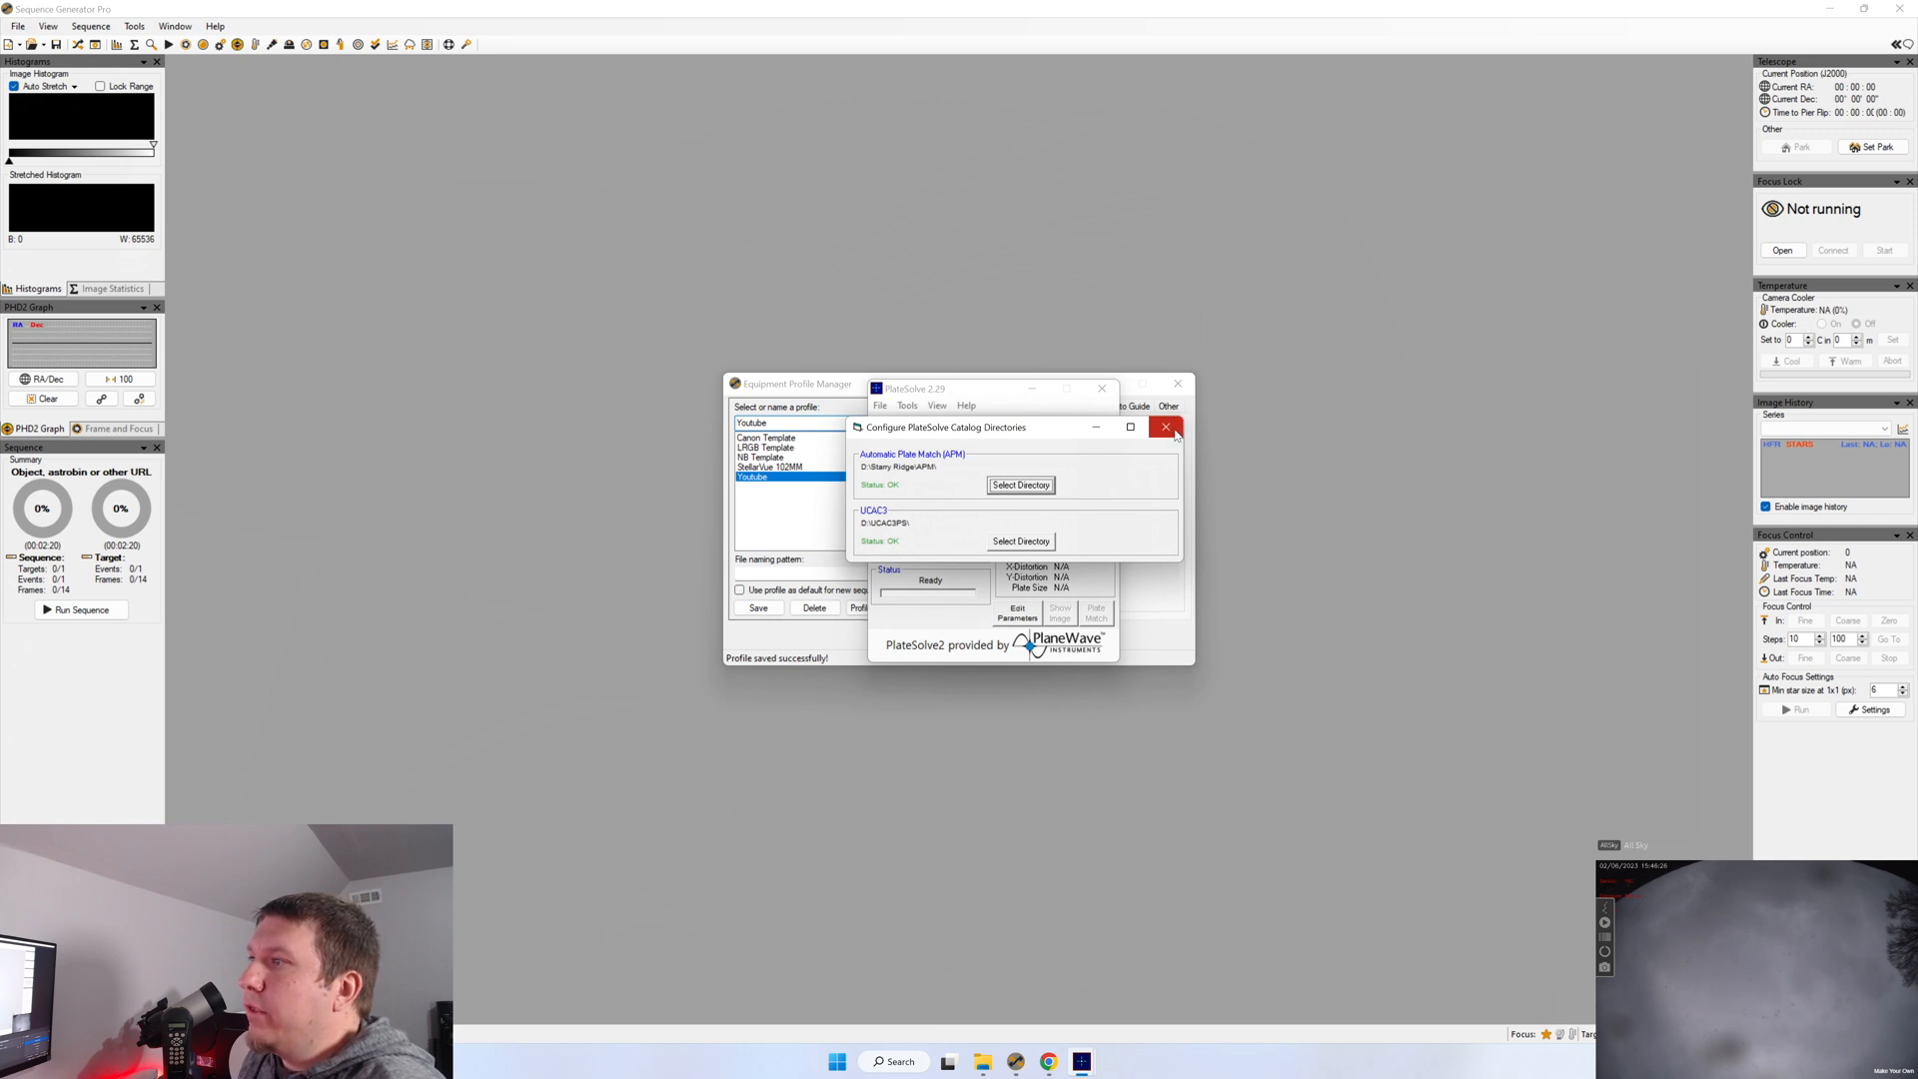
# Close the catalog directories window and the Equipment Profile Manager, leaving the main window empty
pyautogui.click(1165, 428)
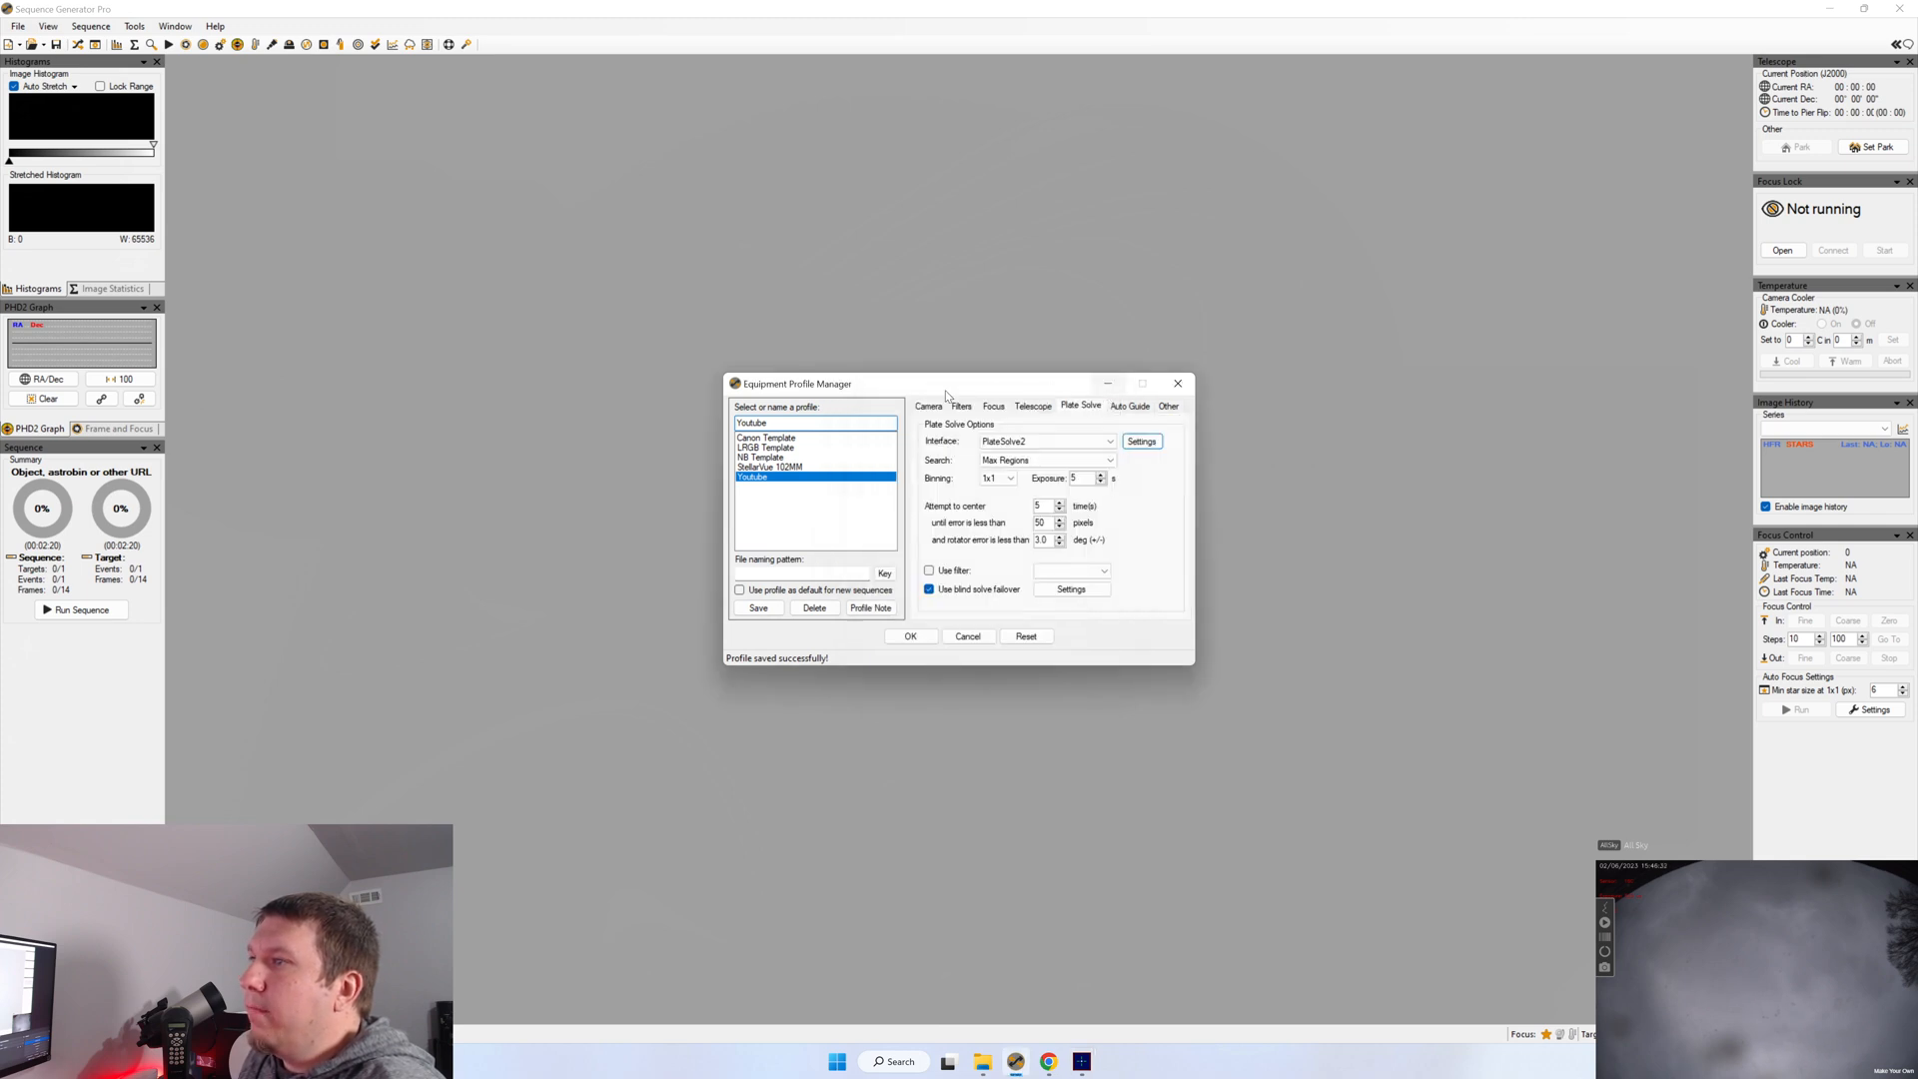
pyautogui.click(759, 607)
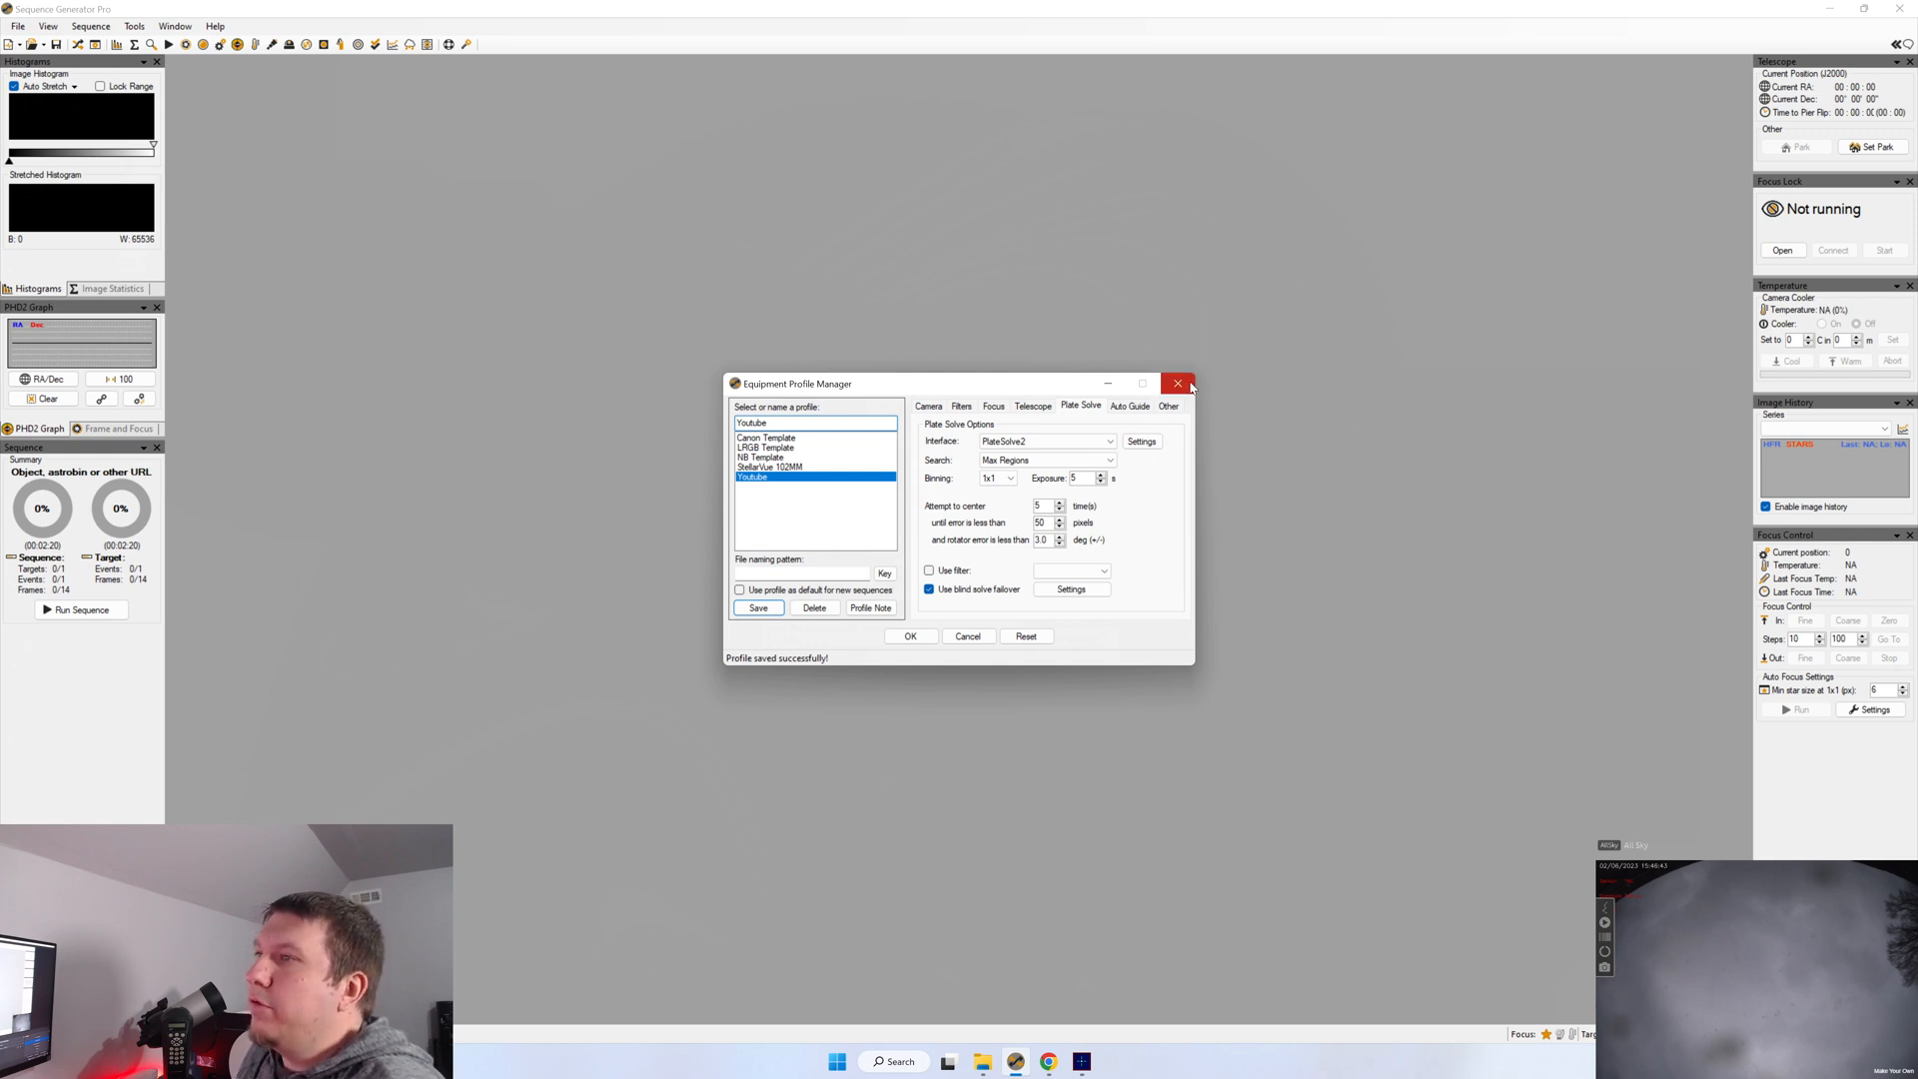
pyautogui.click(1177, 384)
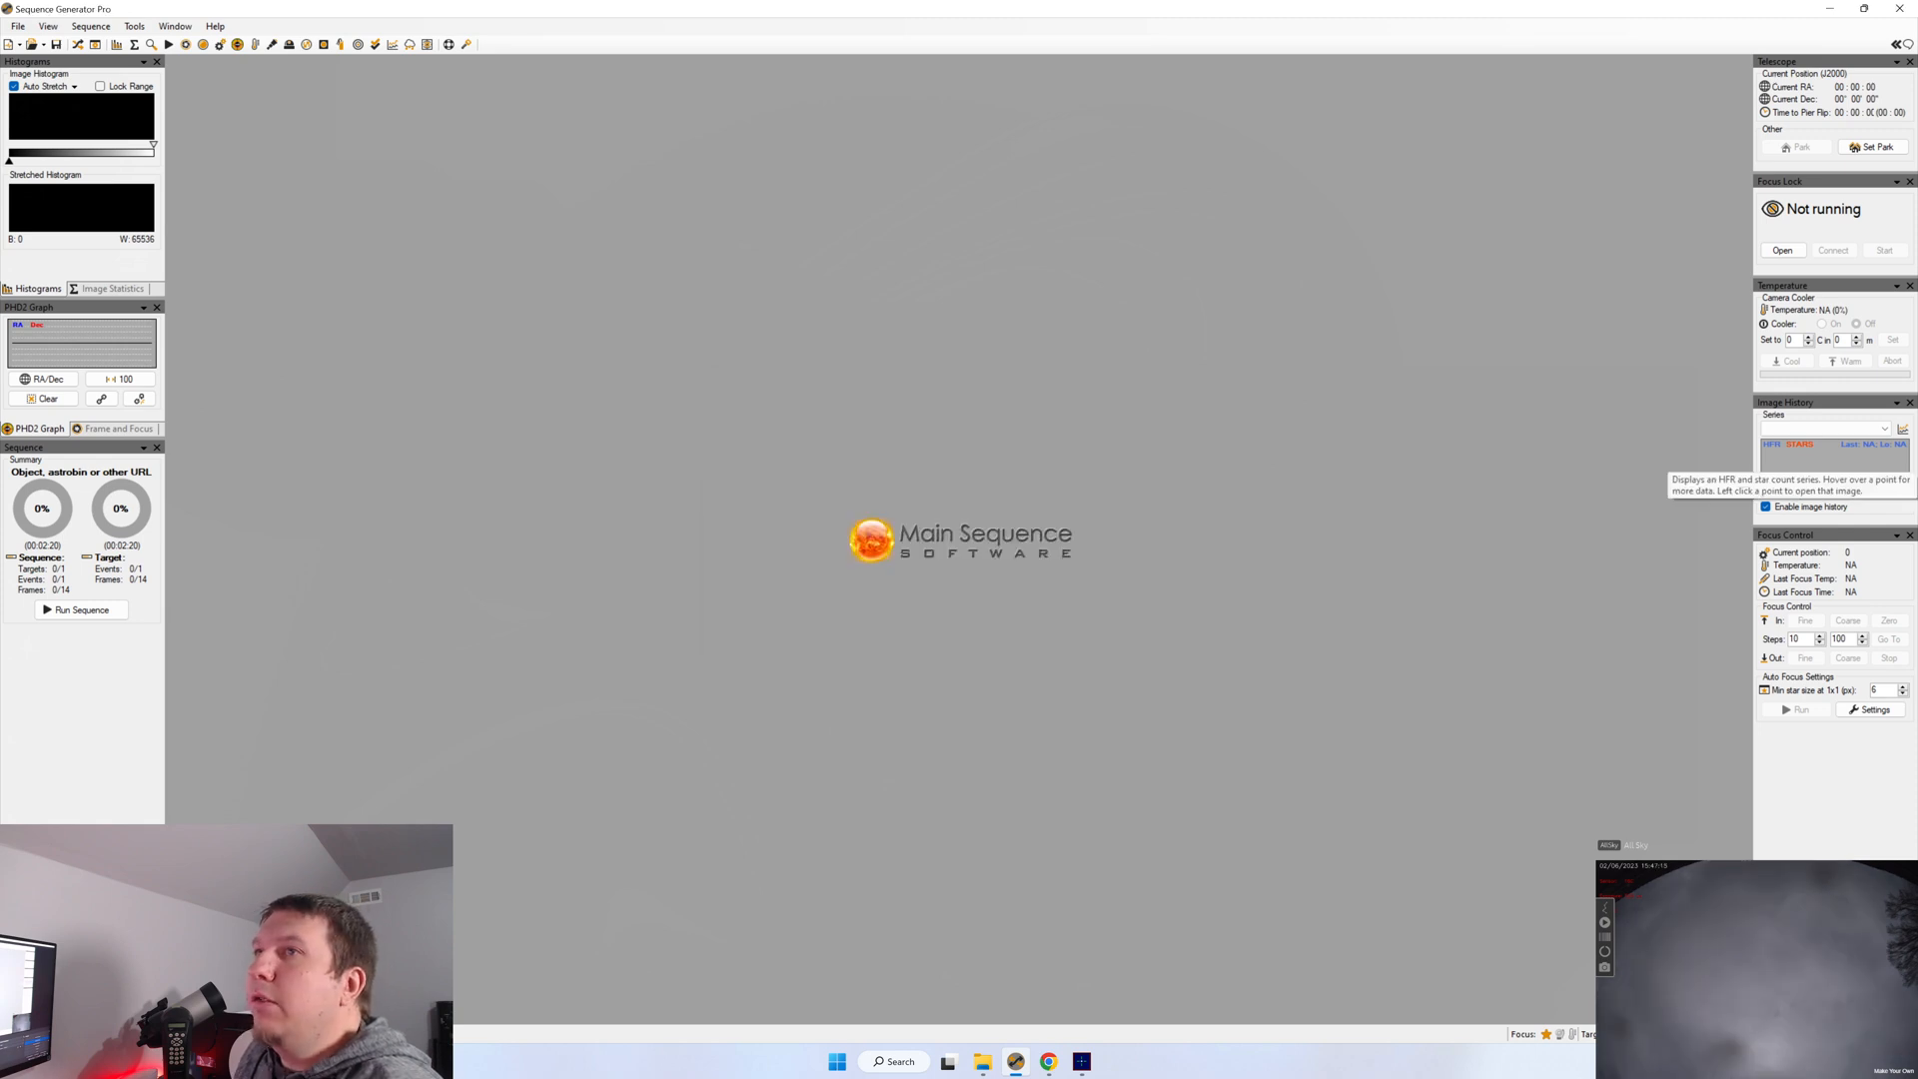
# Launch the Framing & Mosaic Wizard and fetch M42 as the target object
pyautogui.click(134, 26)
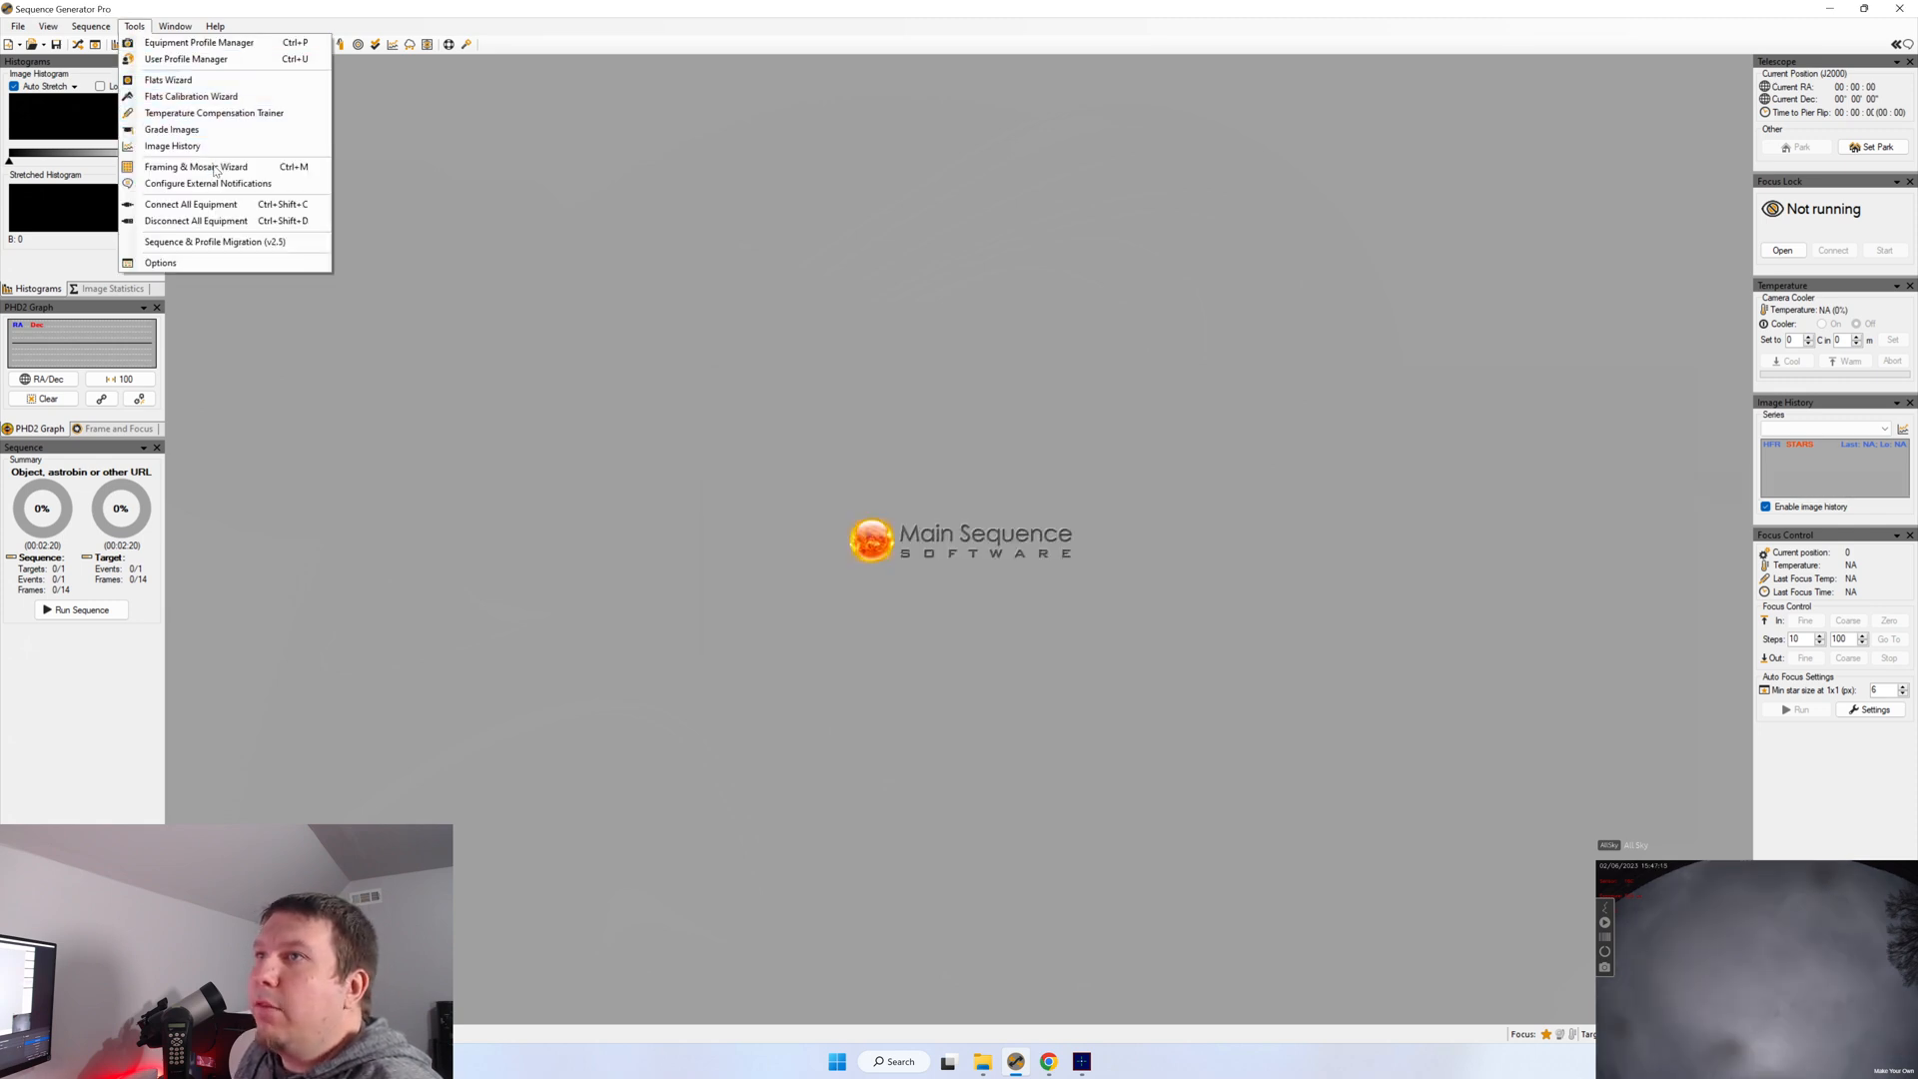
pyautogui.click(196, 166)
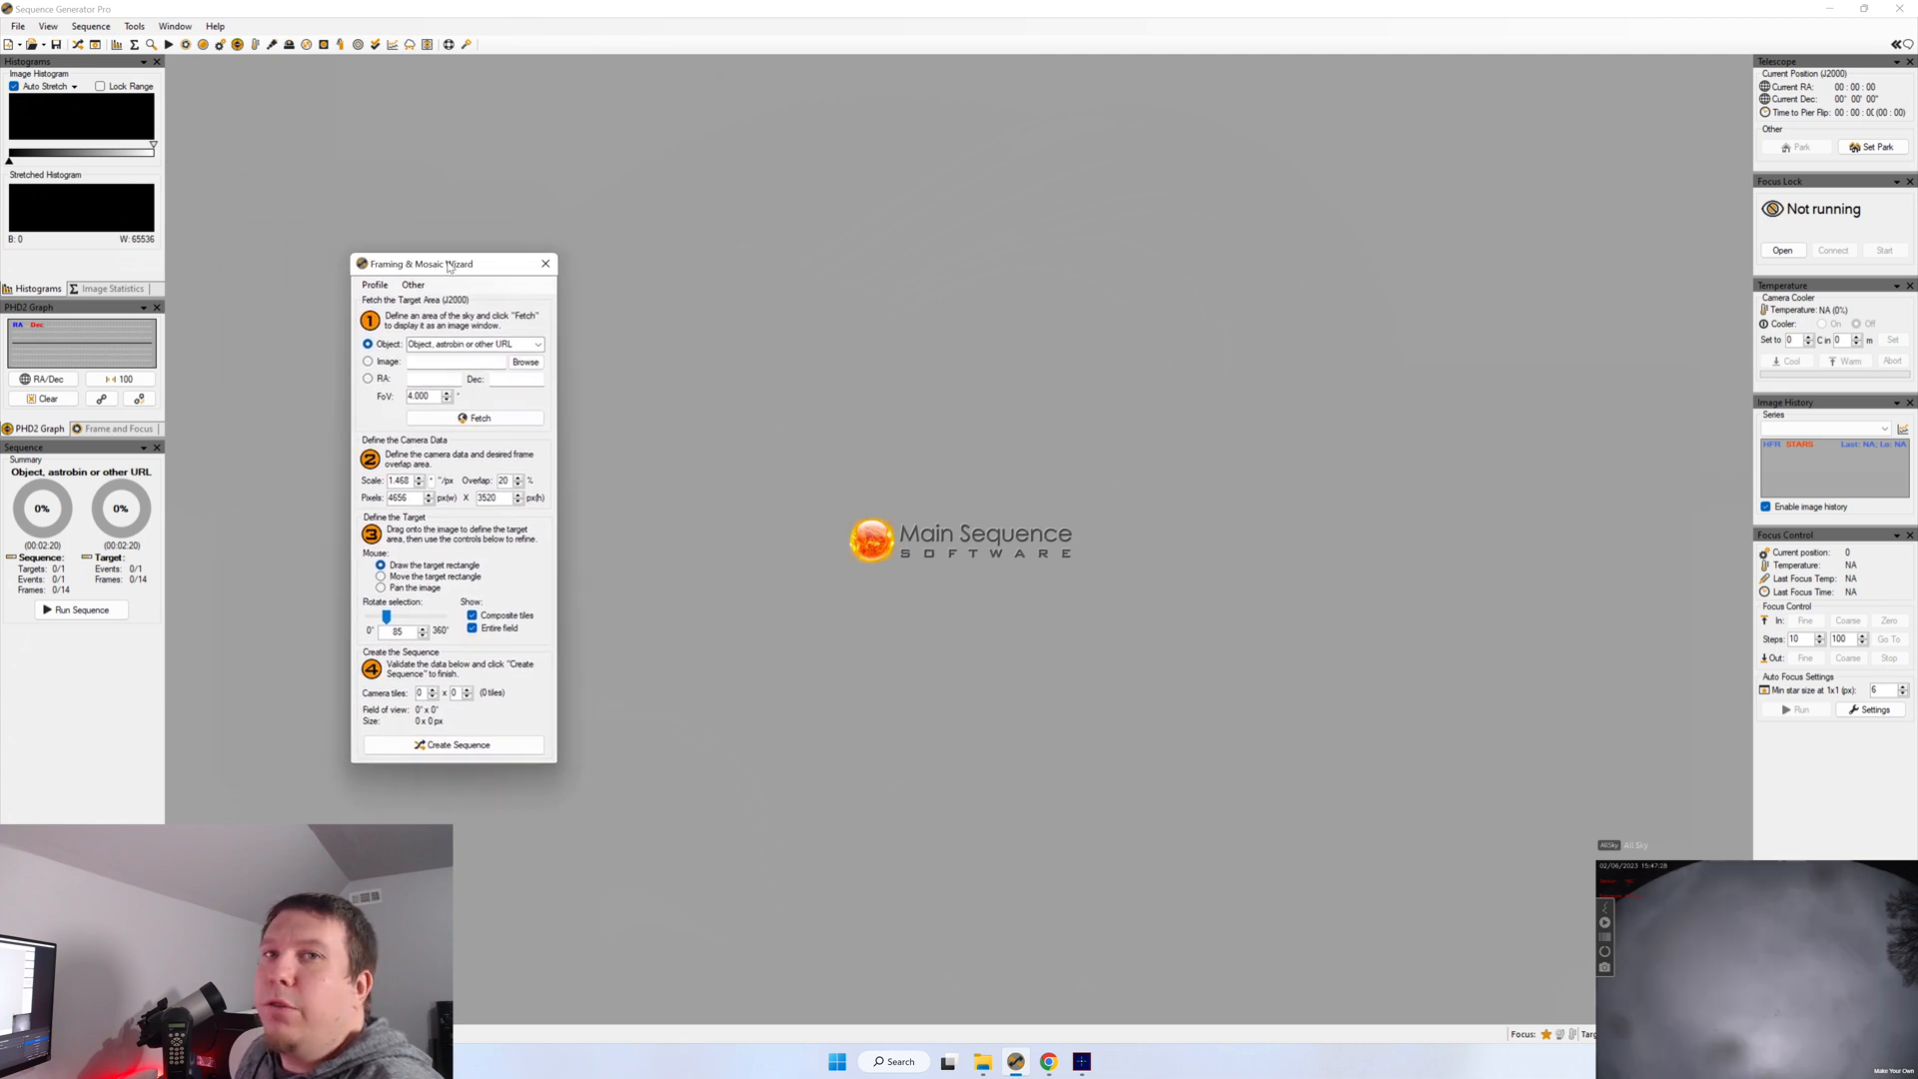
pyautogui.moveTo(449, 264); pyautogui.dragTo(481, 274)
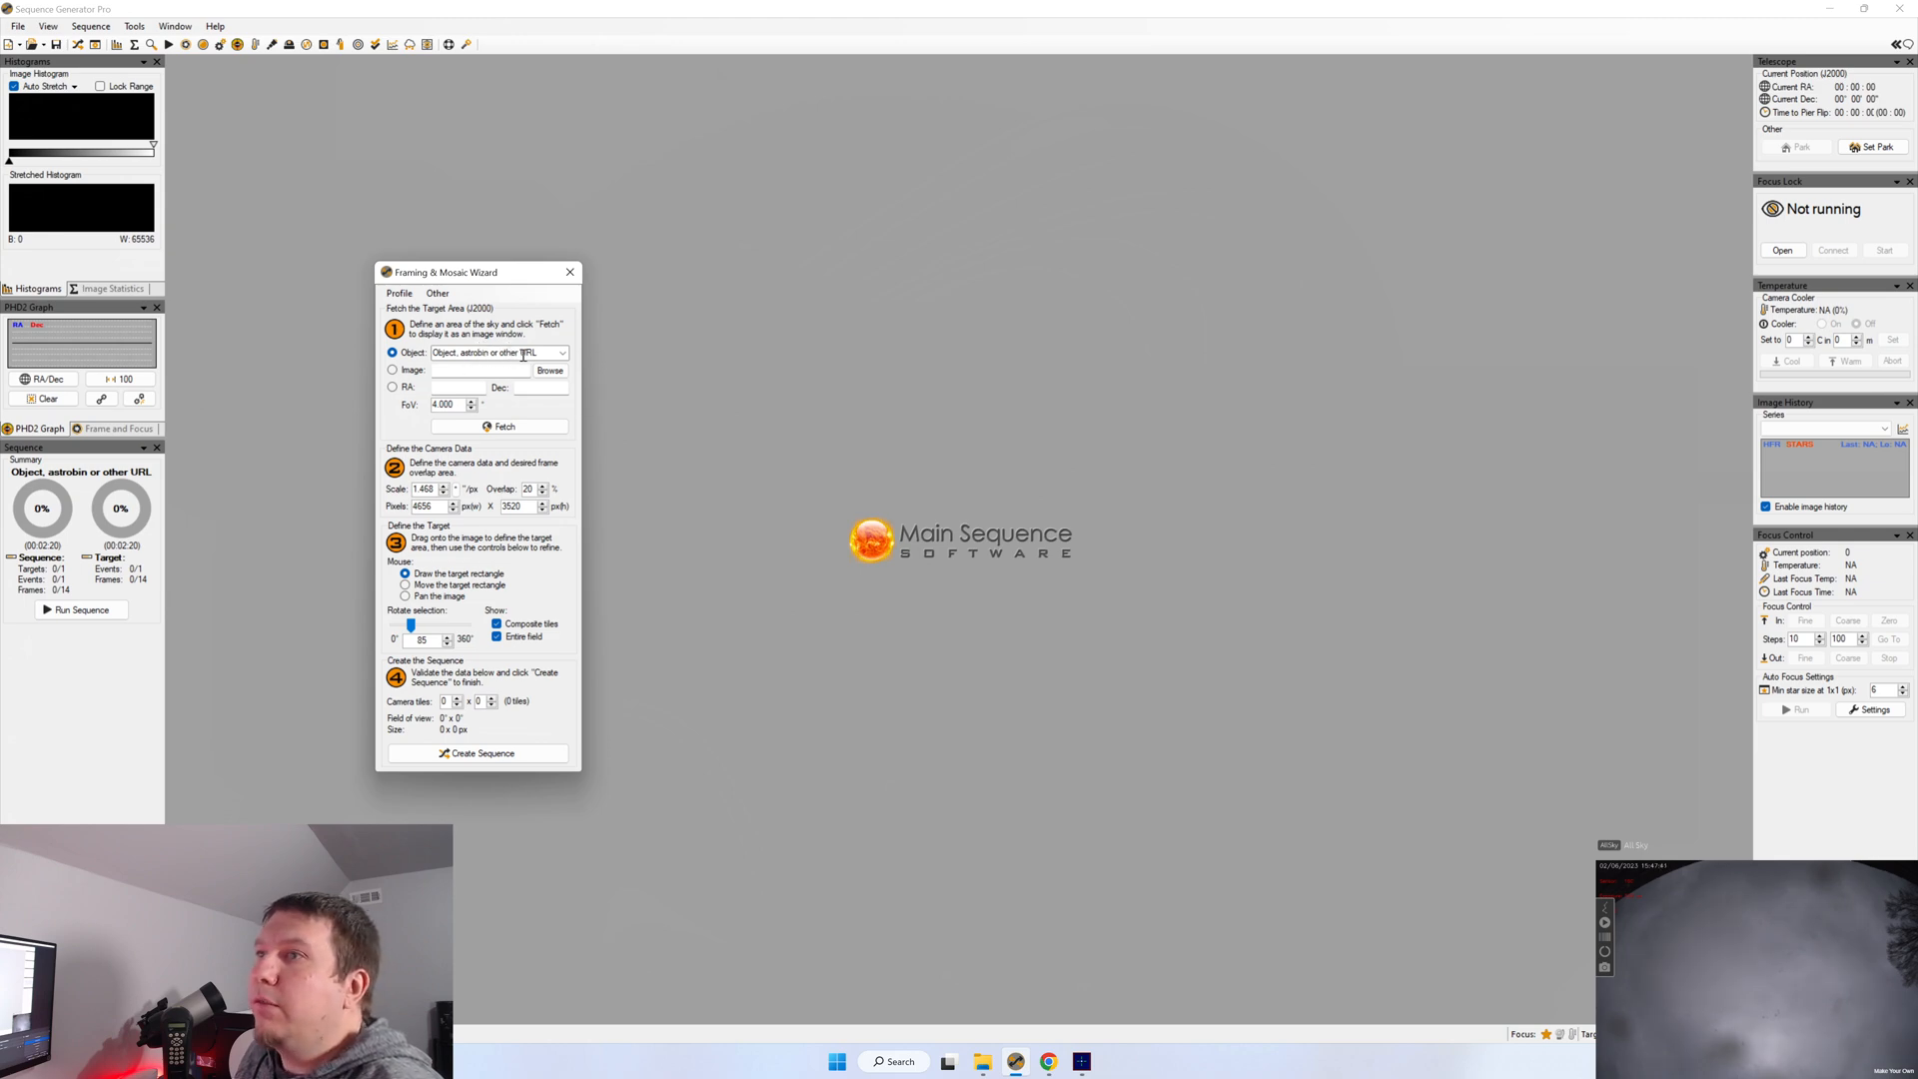
pyautogui.click(489, 352)
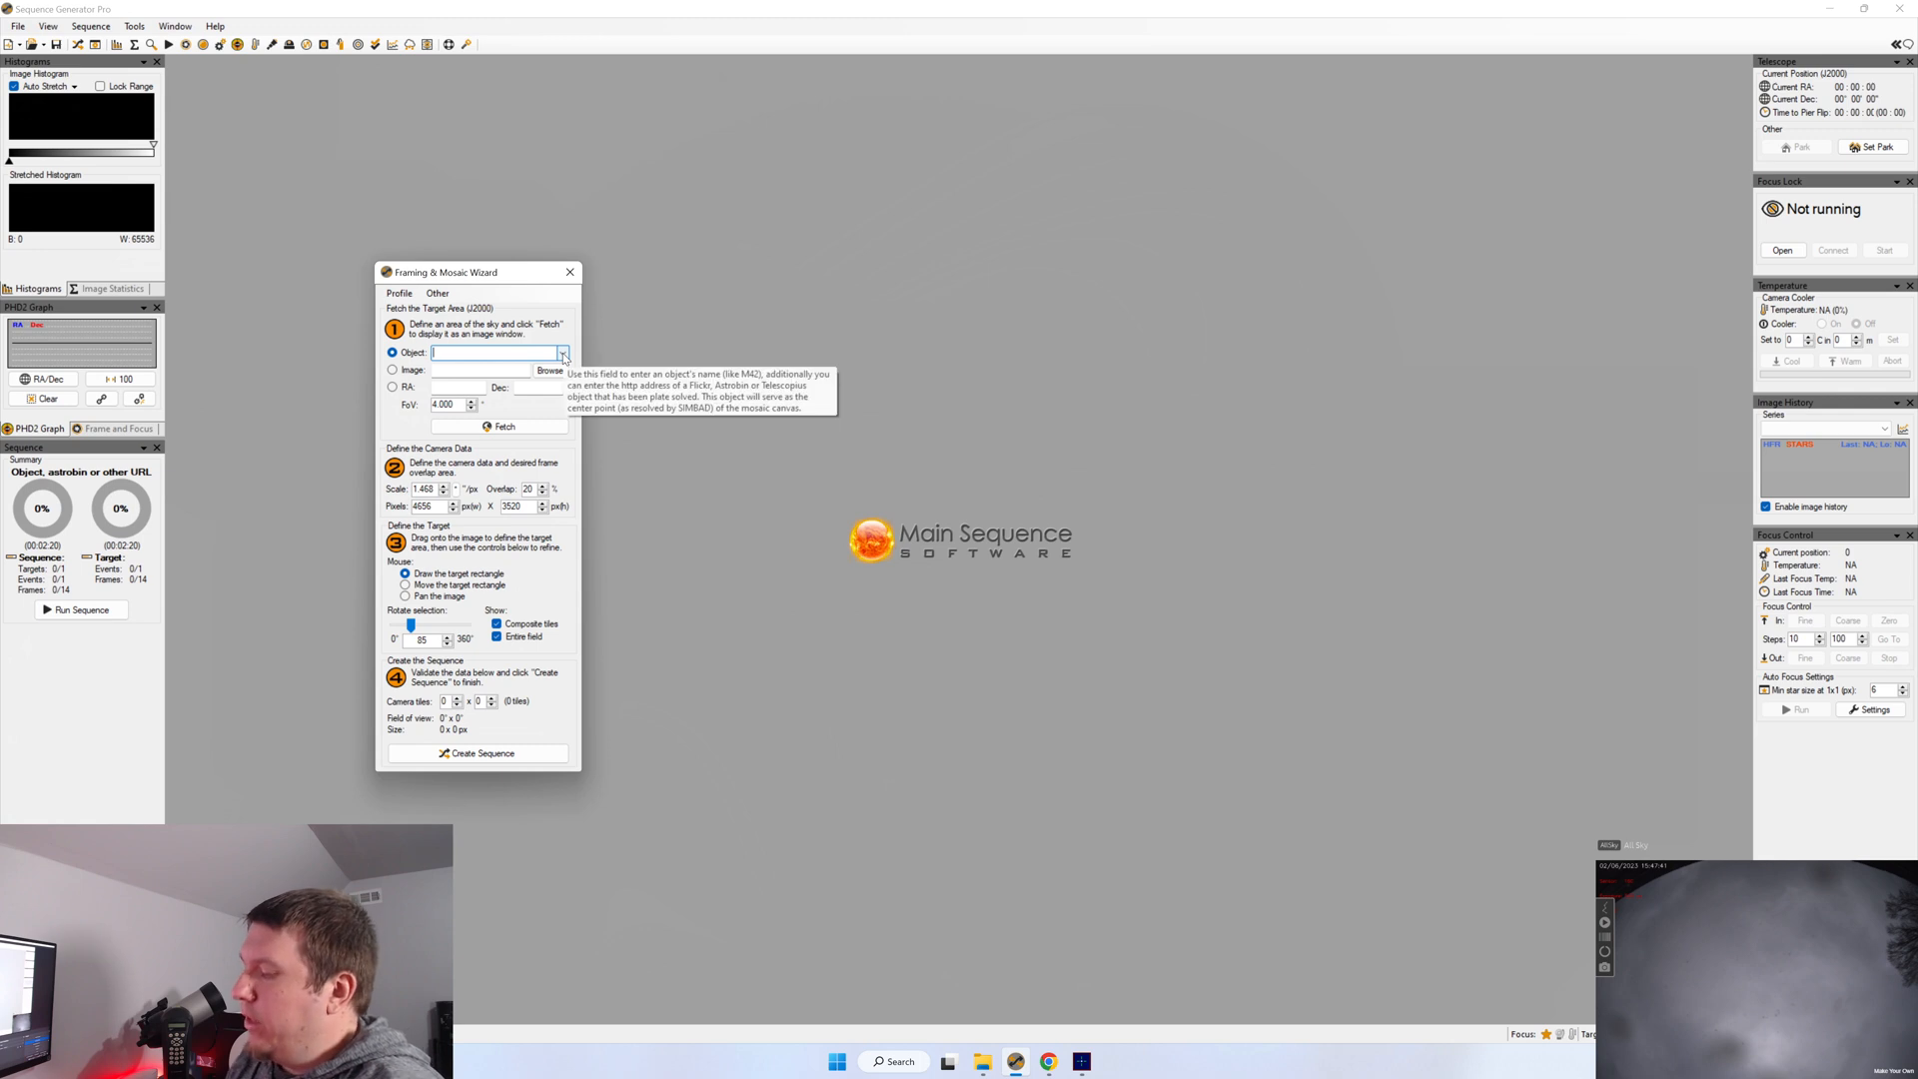
pyautogui.write('m42')
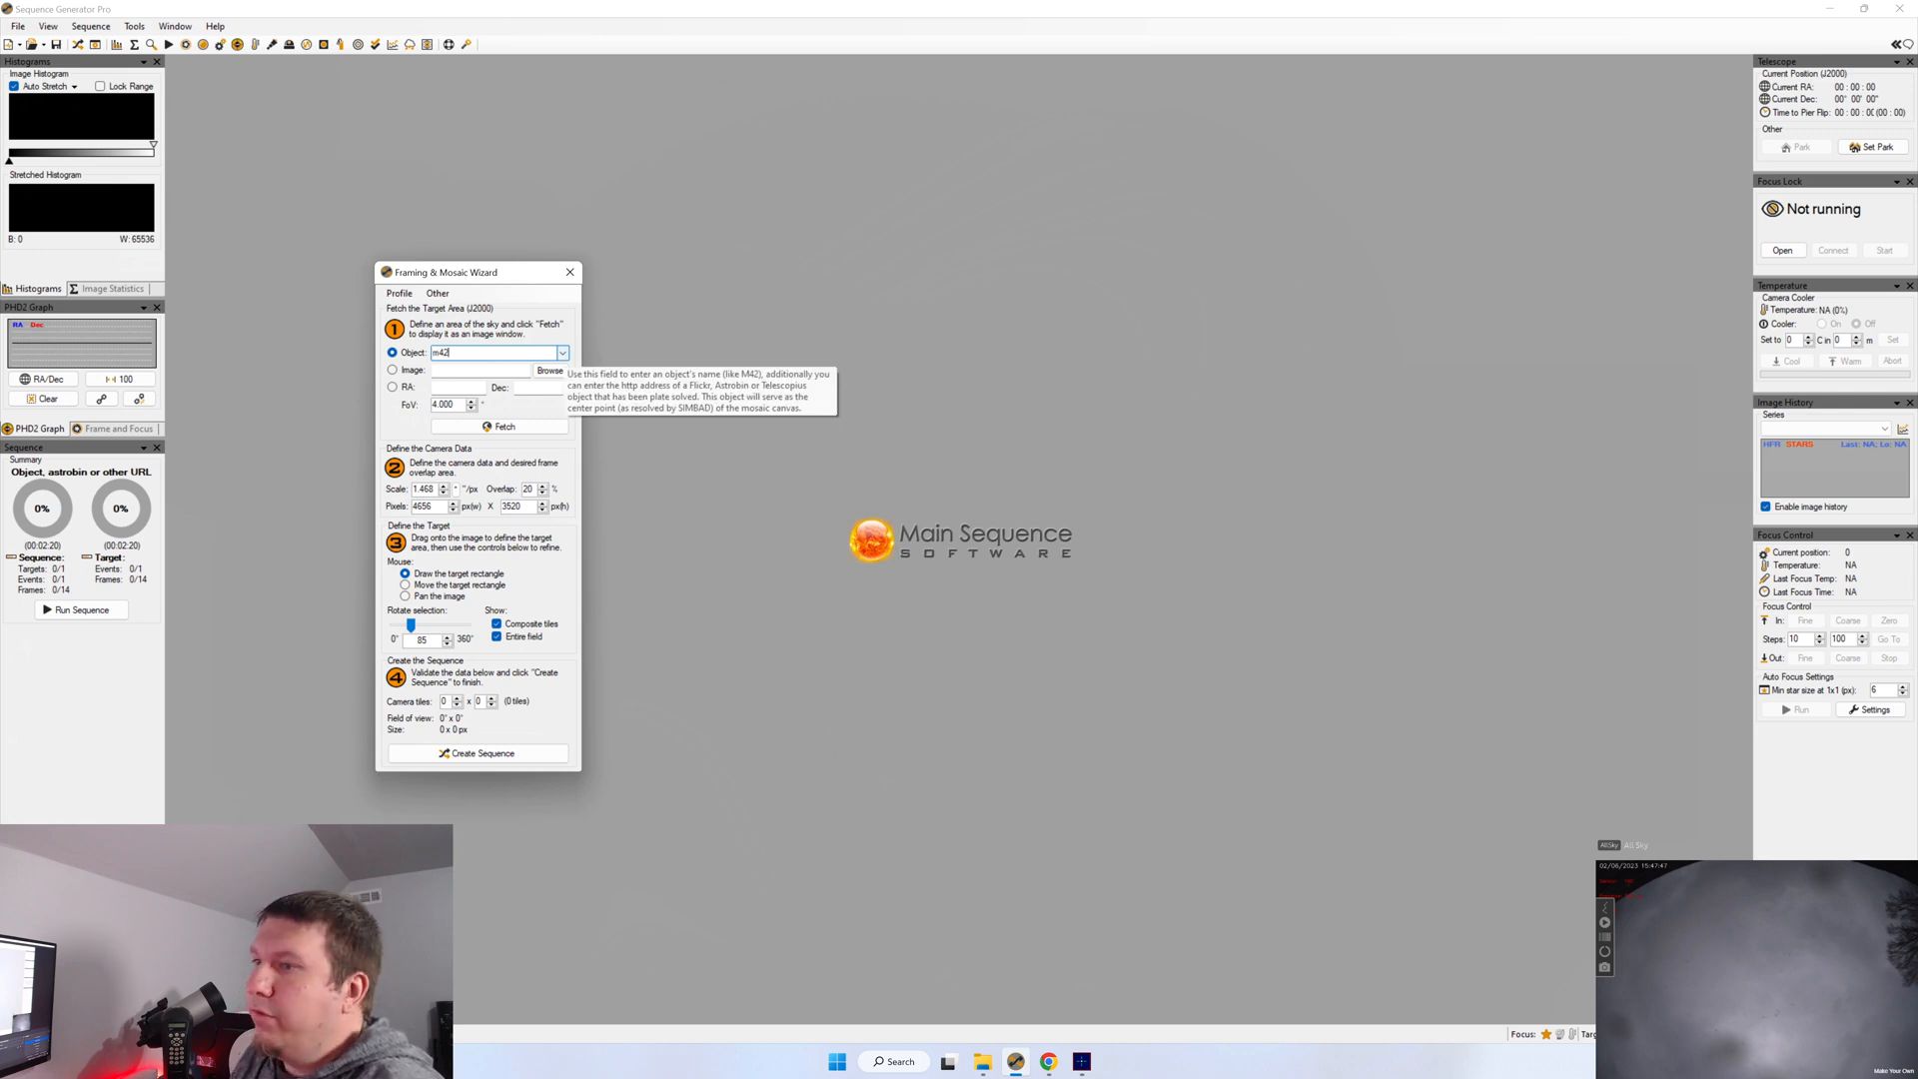
pyautogui.click(504, 426)
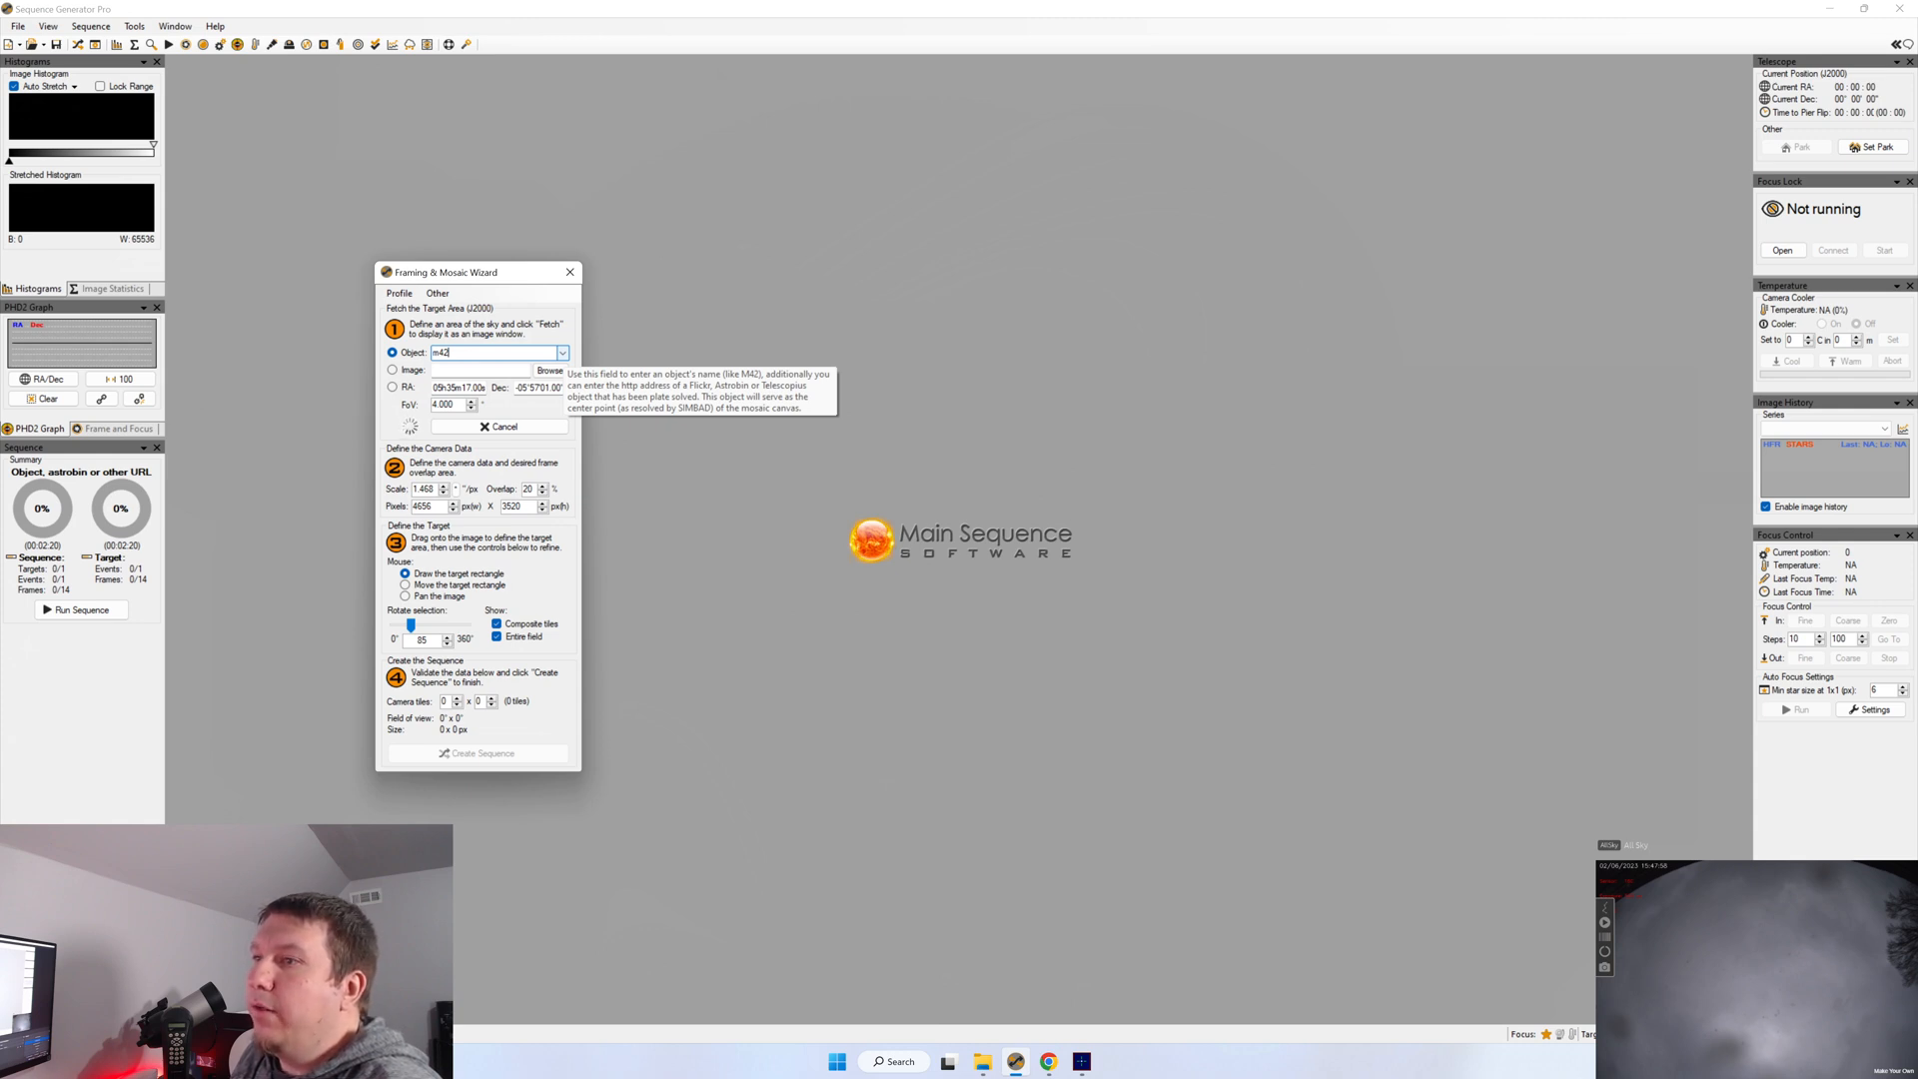
# Centre the framing rectangle on the Orion Nebula, try 2x2 tiles, then return to a single tile
pyautogui.click(503, 425)
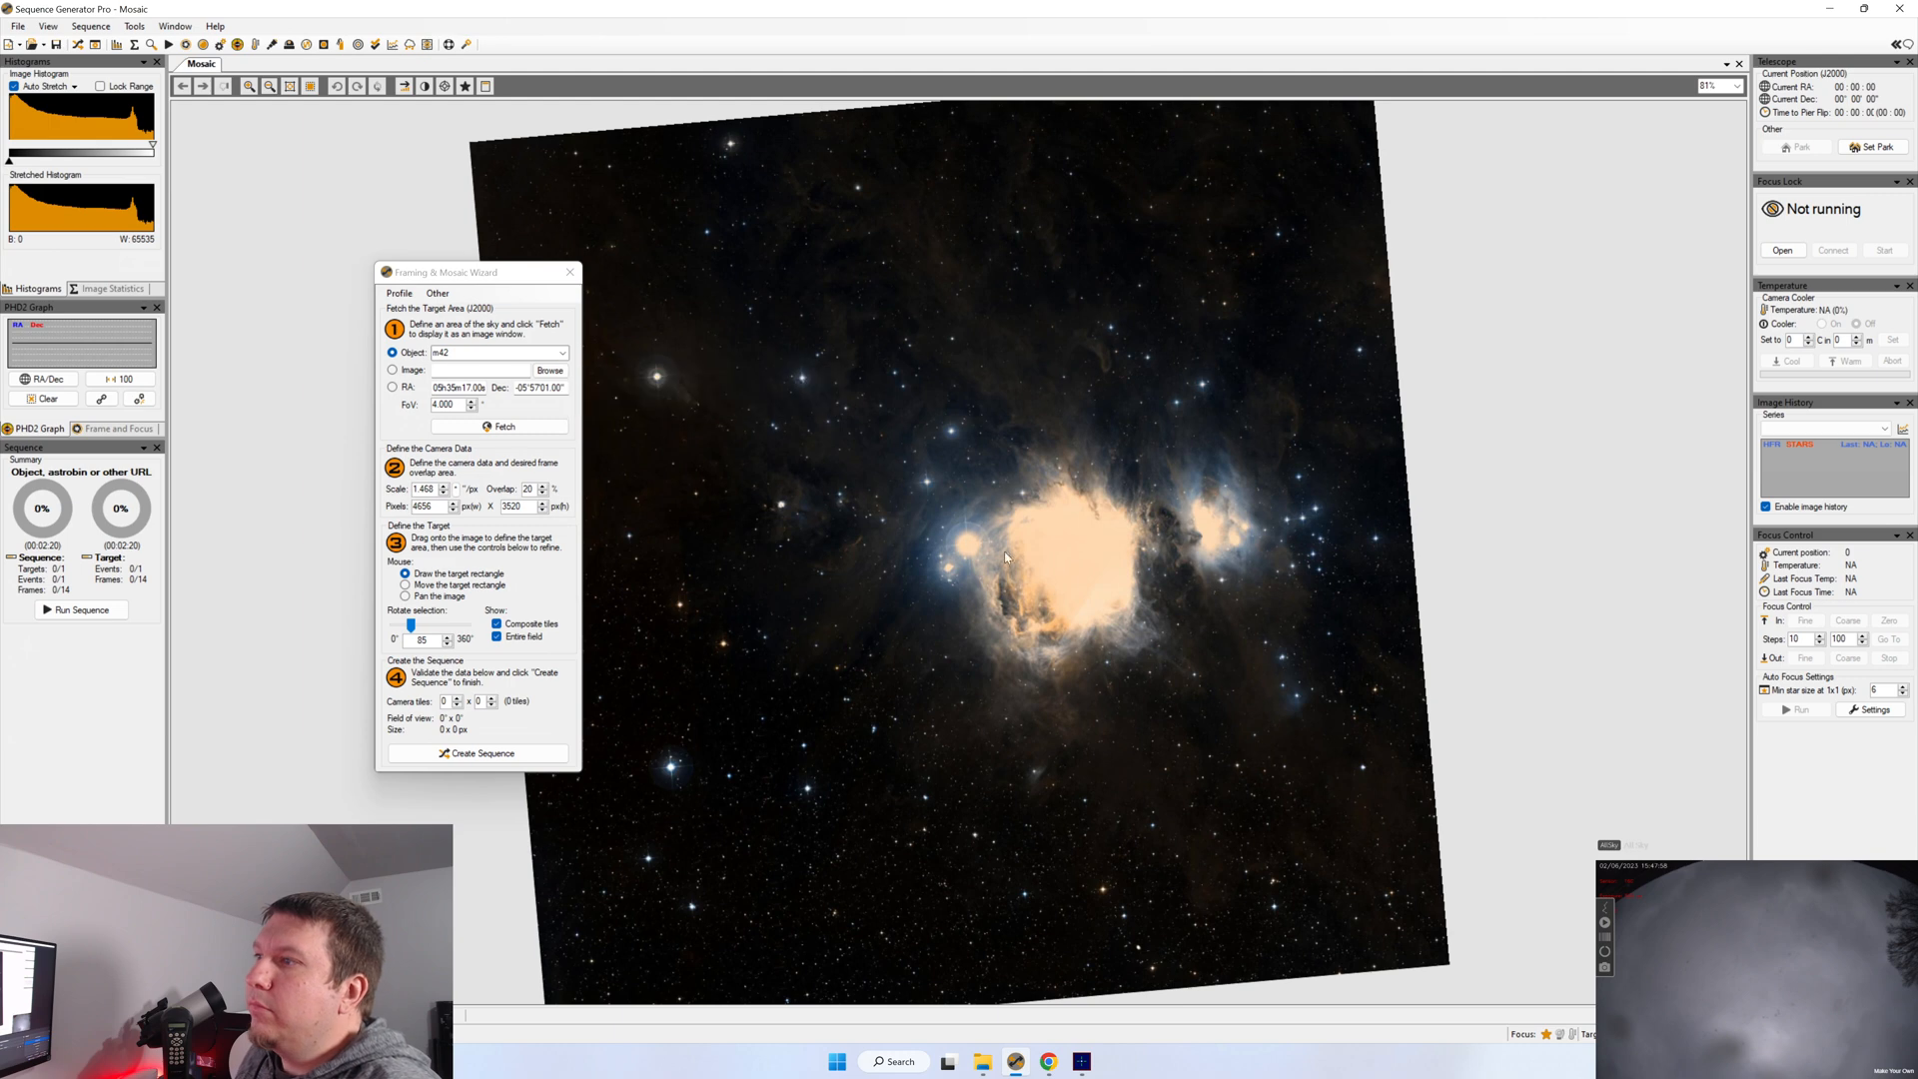
pyautogui.moveTo(1159, 542)
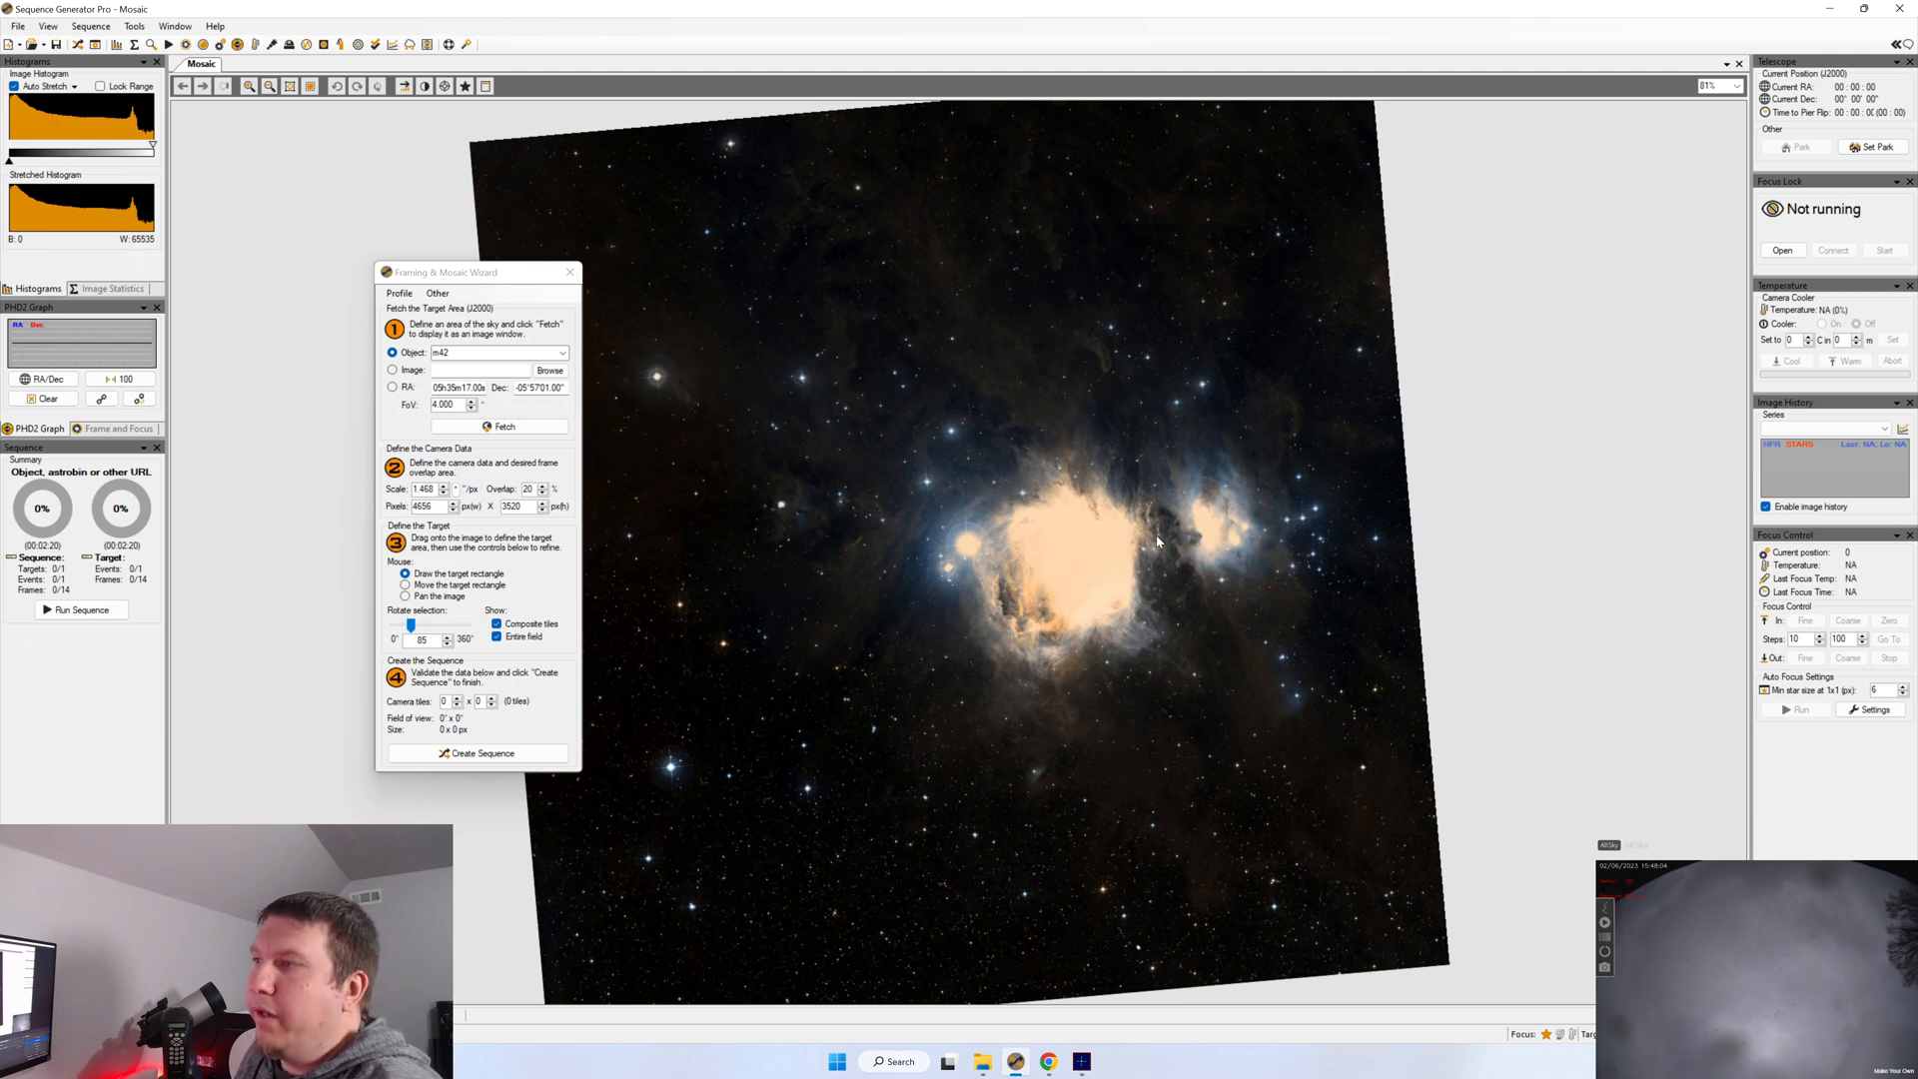
pyautogui.moveTo(875, 557)
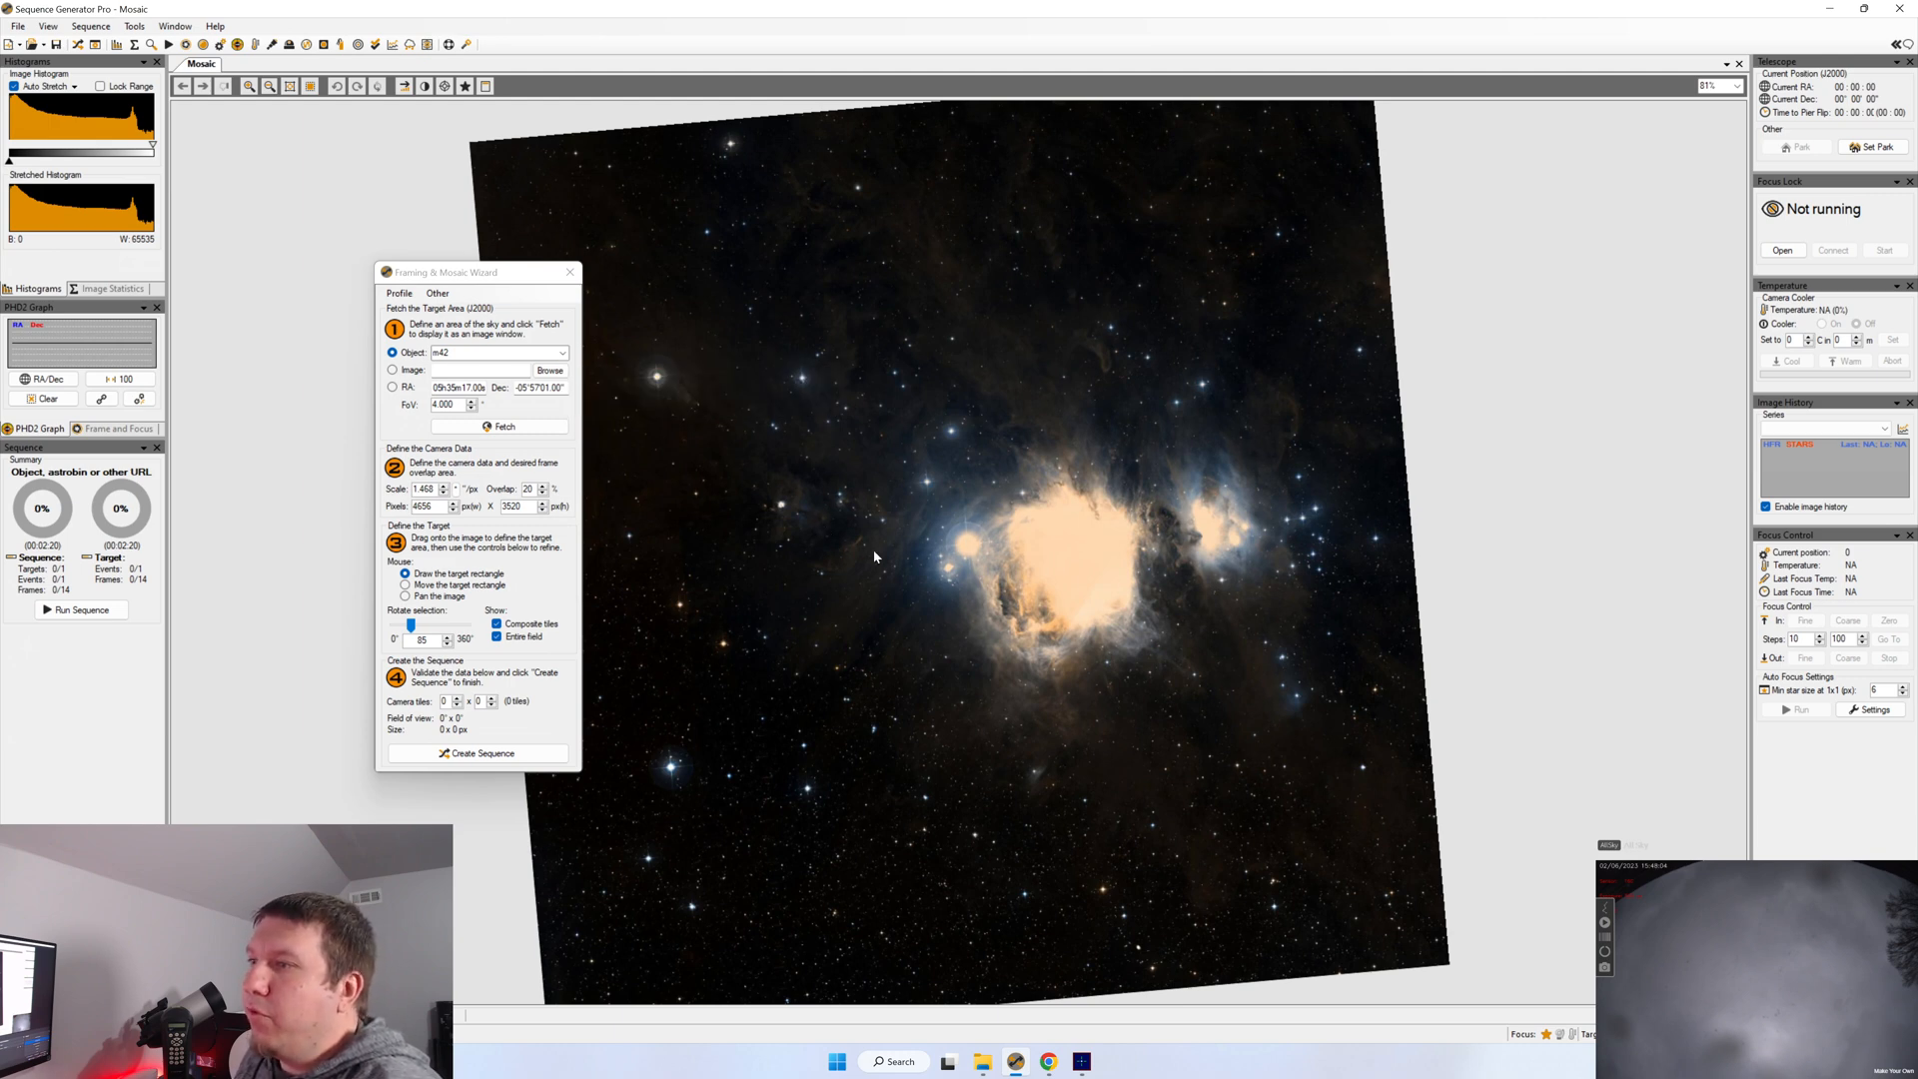
pyautogui.moveTo(1107, 554)
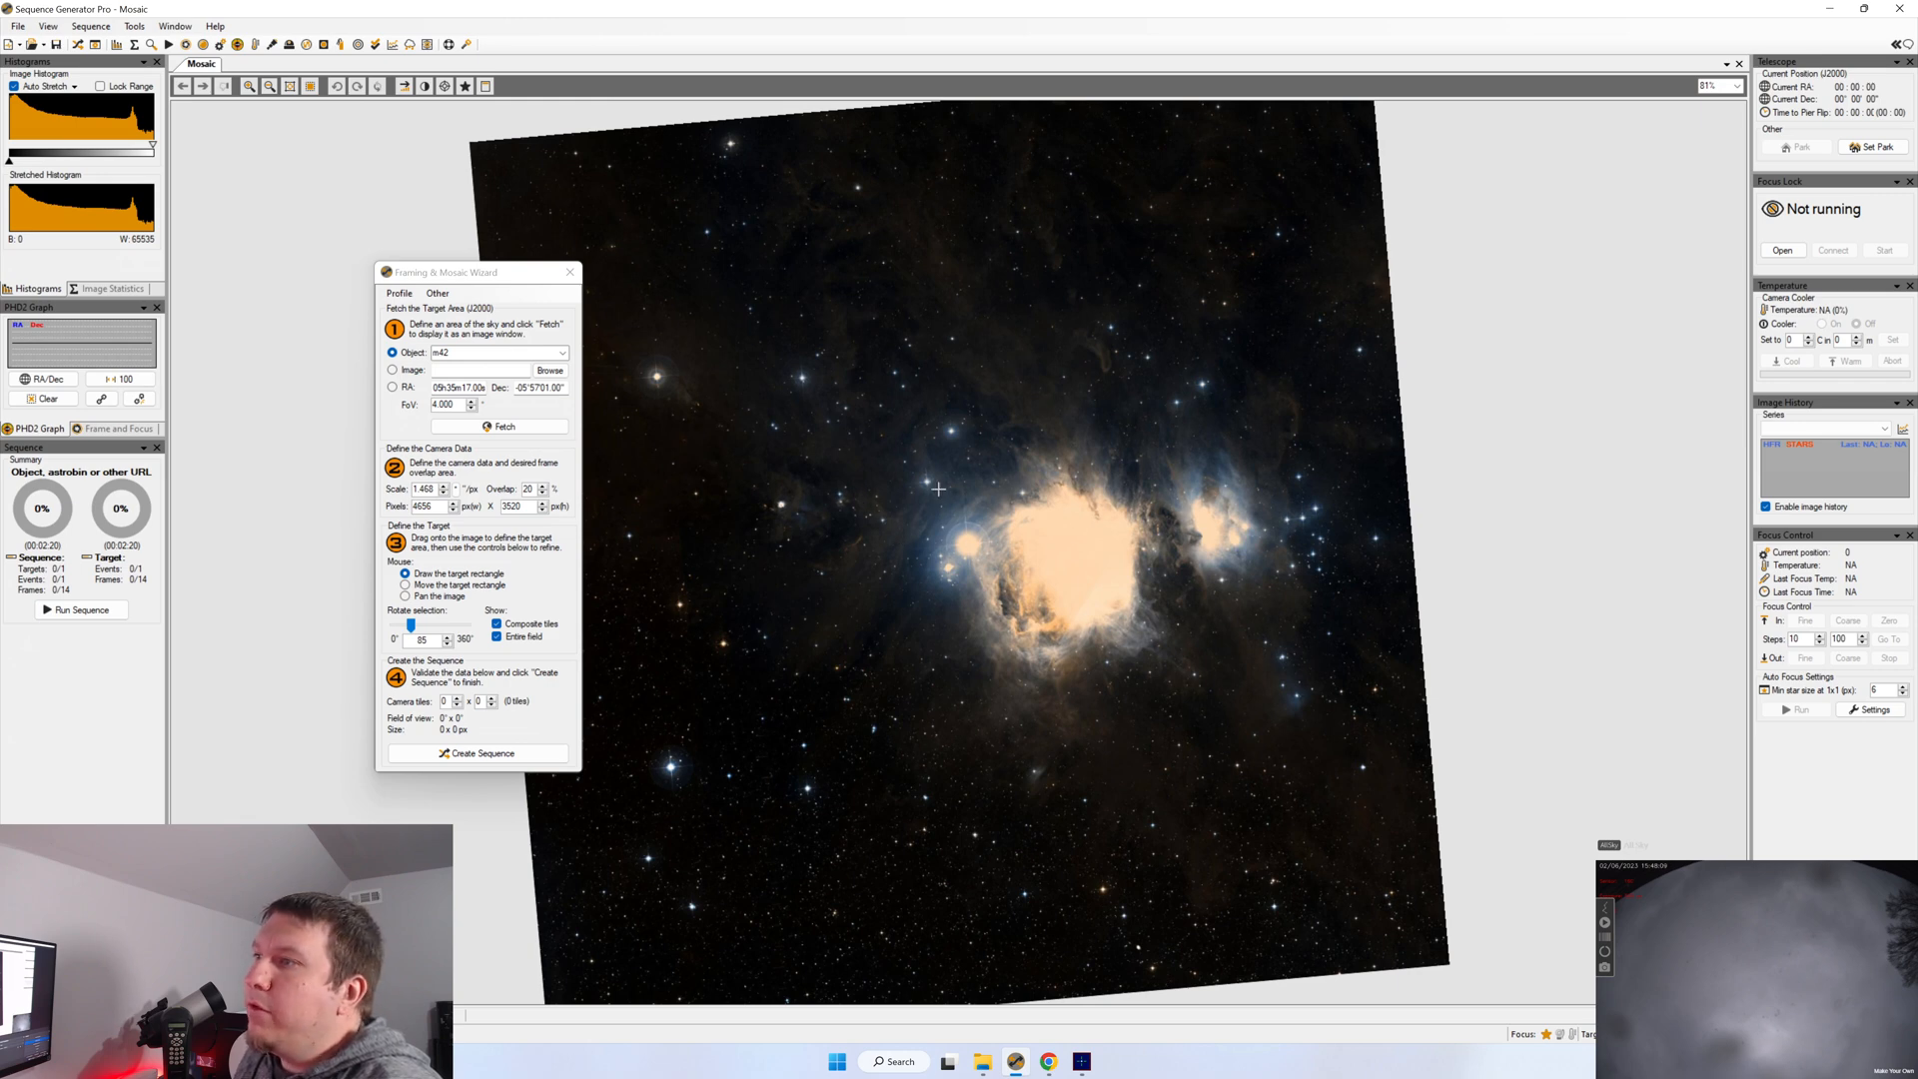
pyautogui.moveTo(1109, 614)
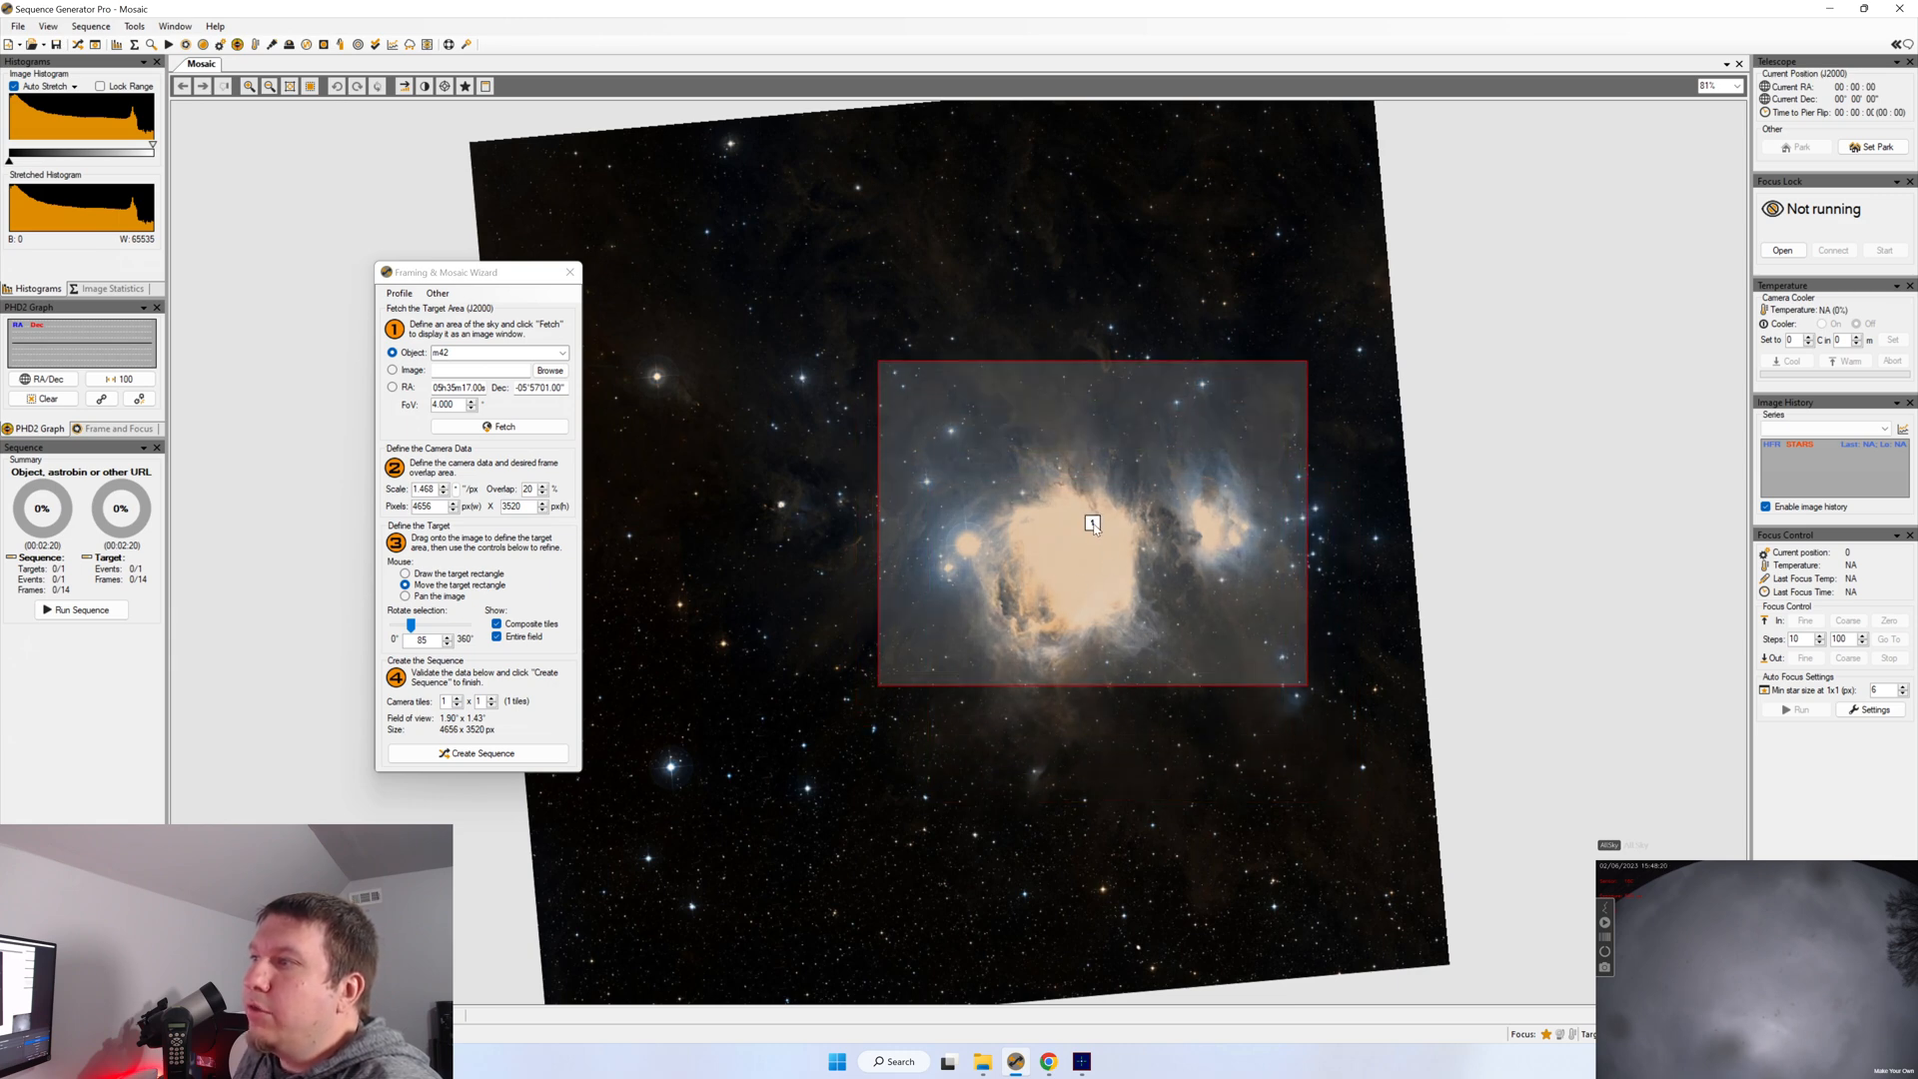
pyautogui.moveTo(1091, 524); pyautogui.dragTo(945, 597)
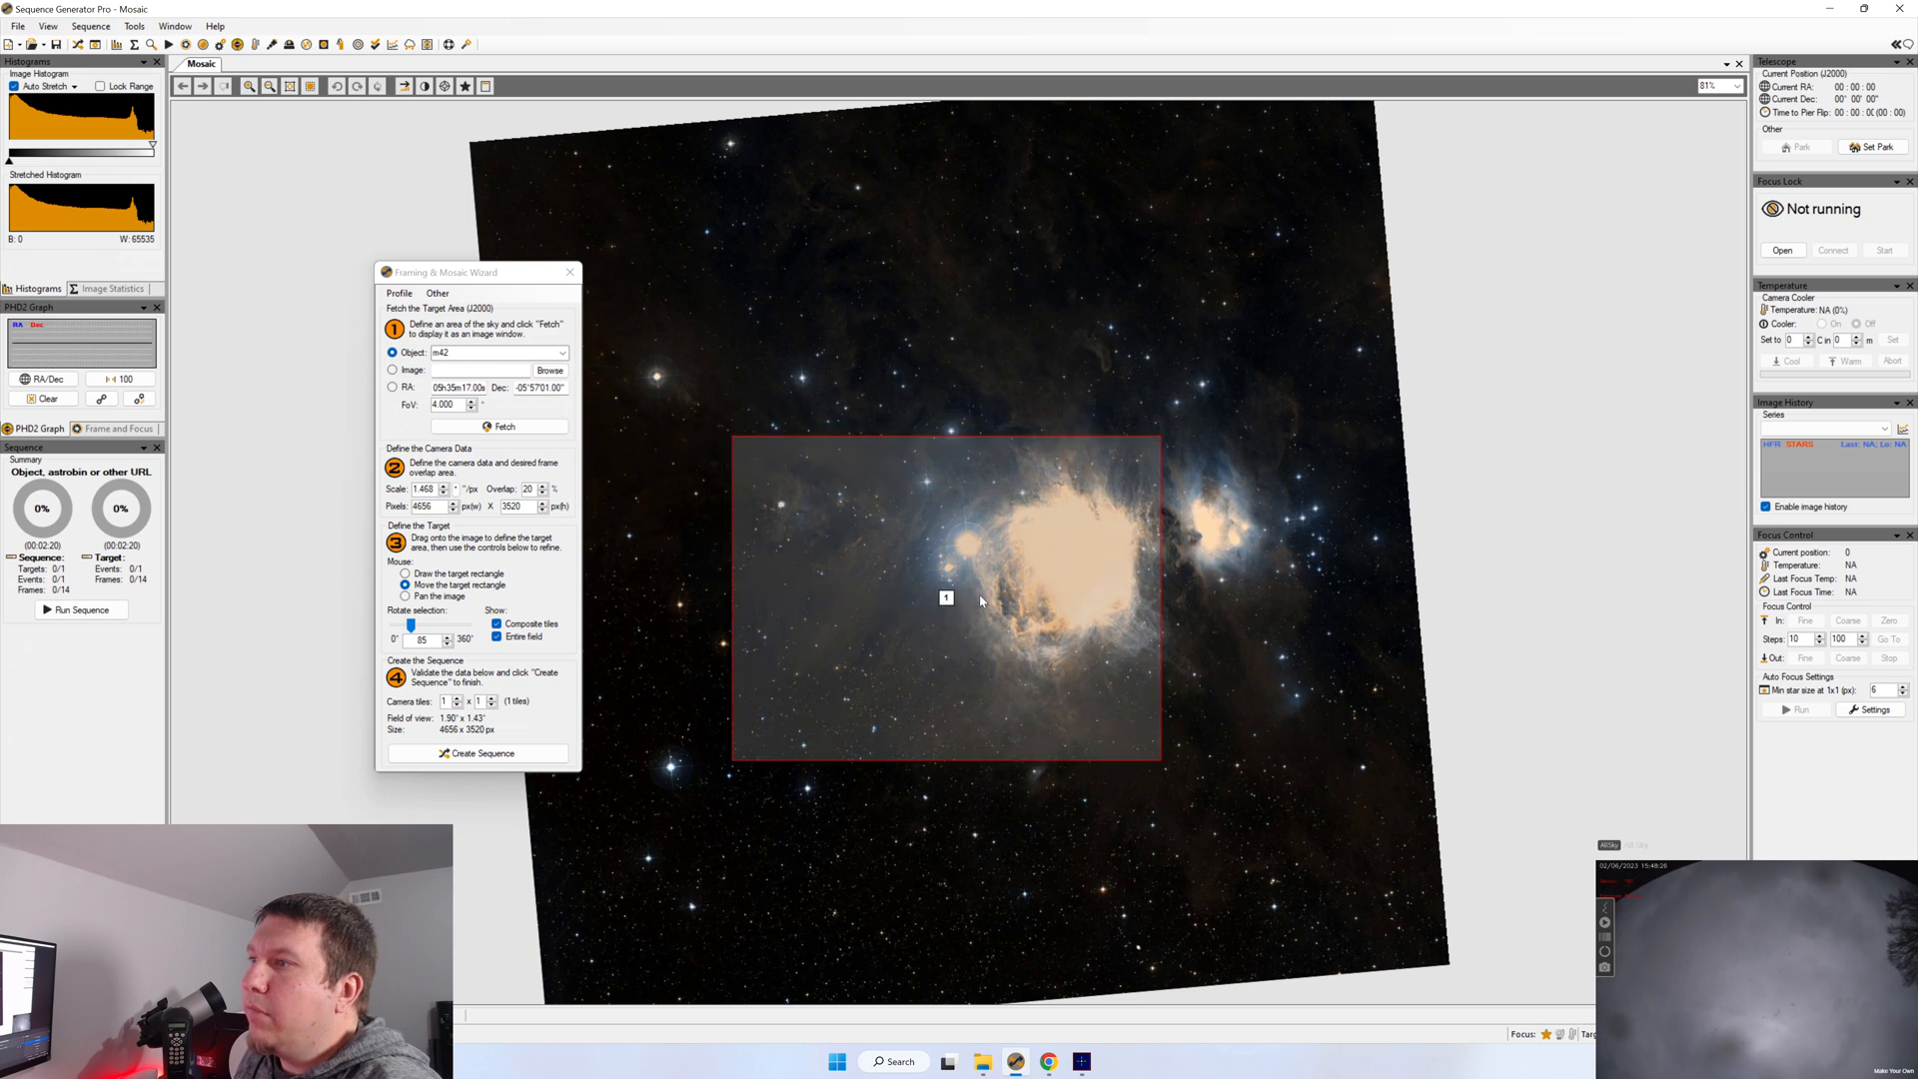
pyautogui.moveTo(947, 599); pyautogui.dragTo(1113, 552)
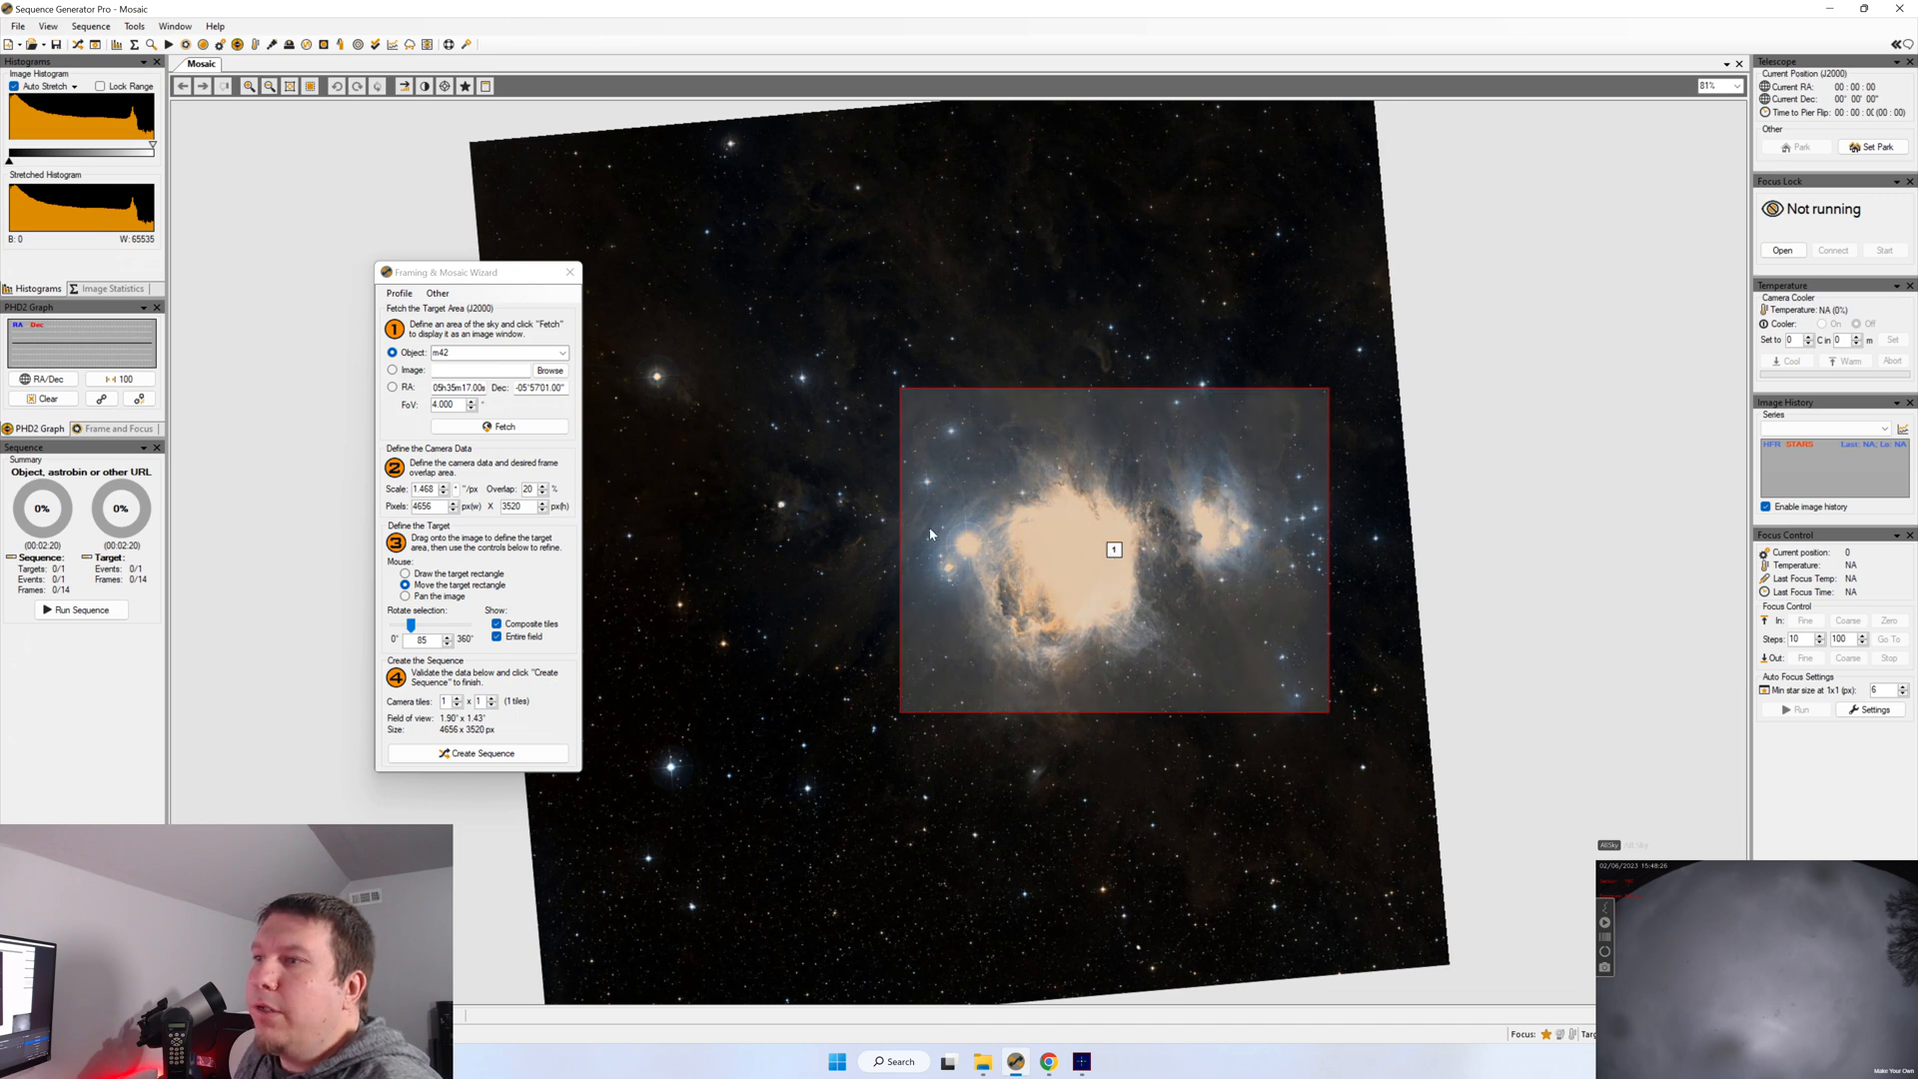
pyautogui.moveTo(929, 542)
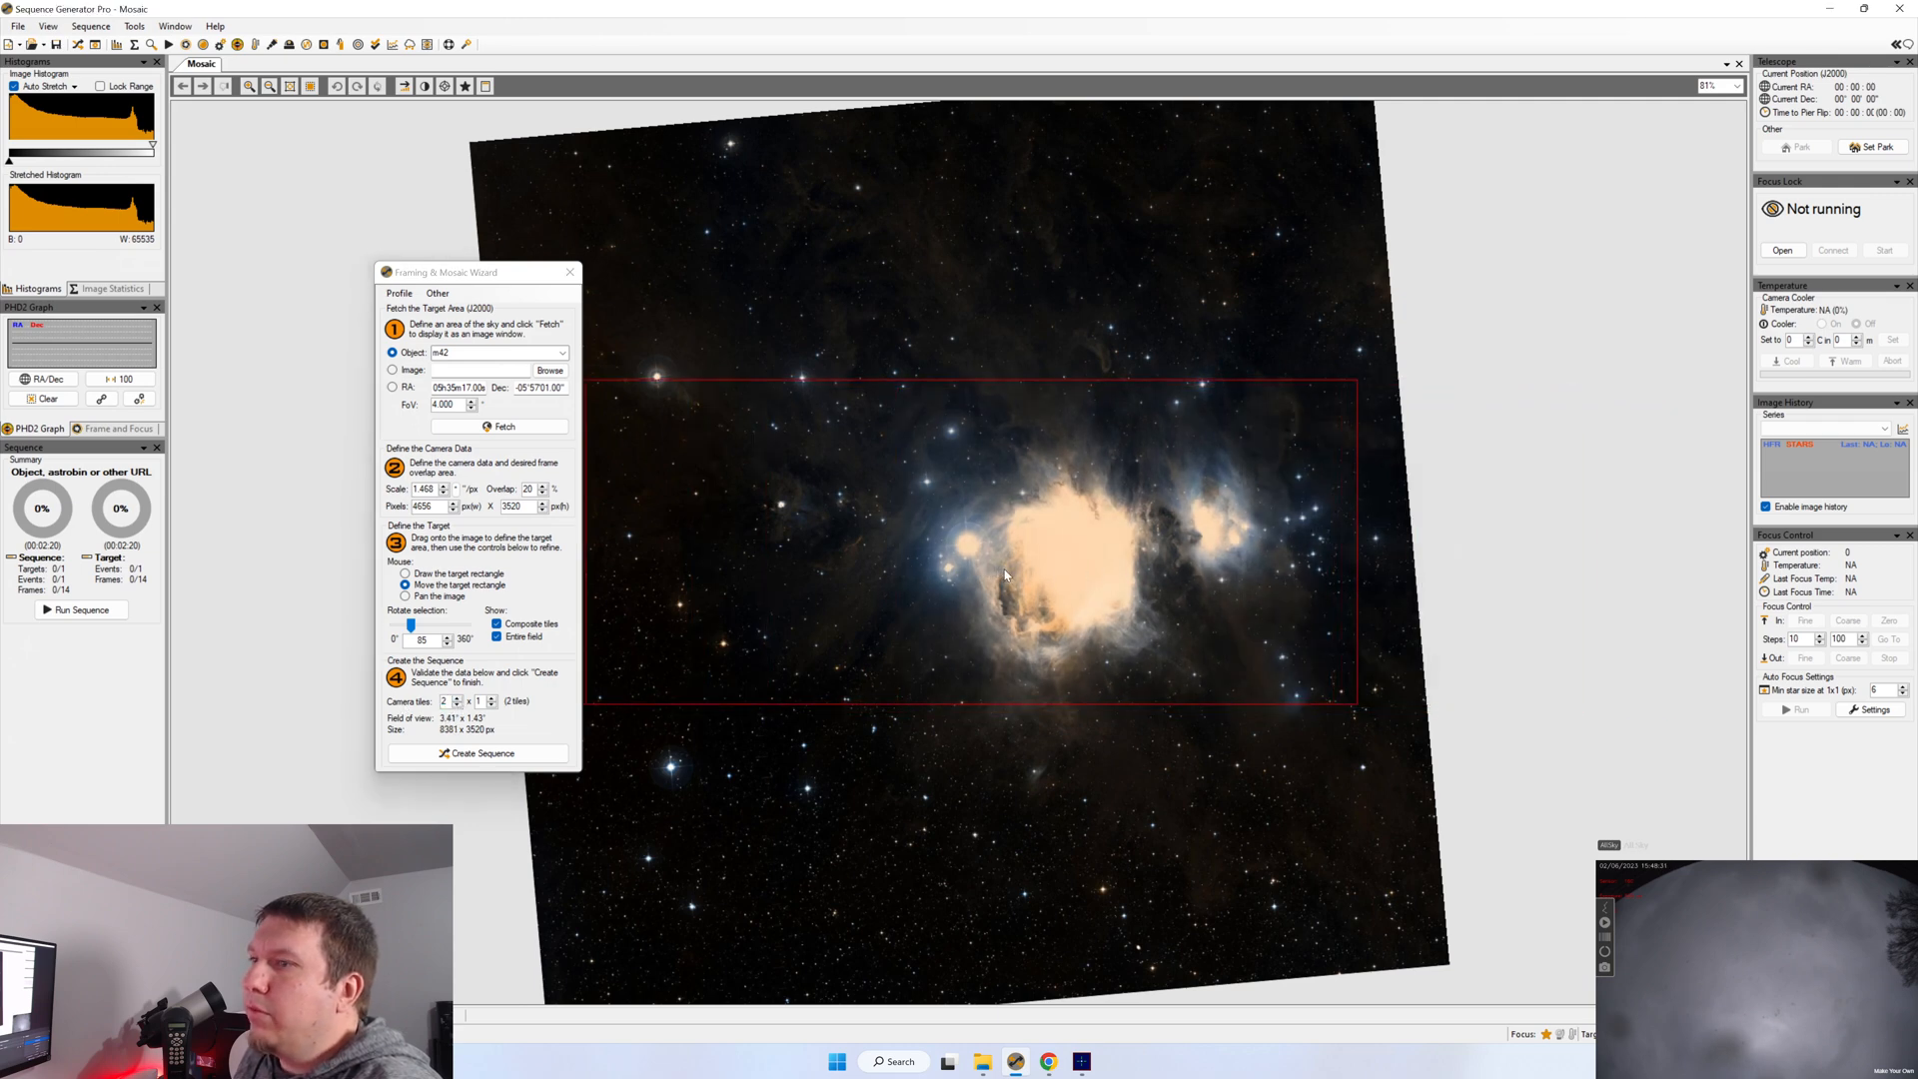
pyautogui.click(492, 700)
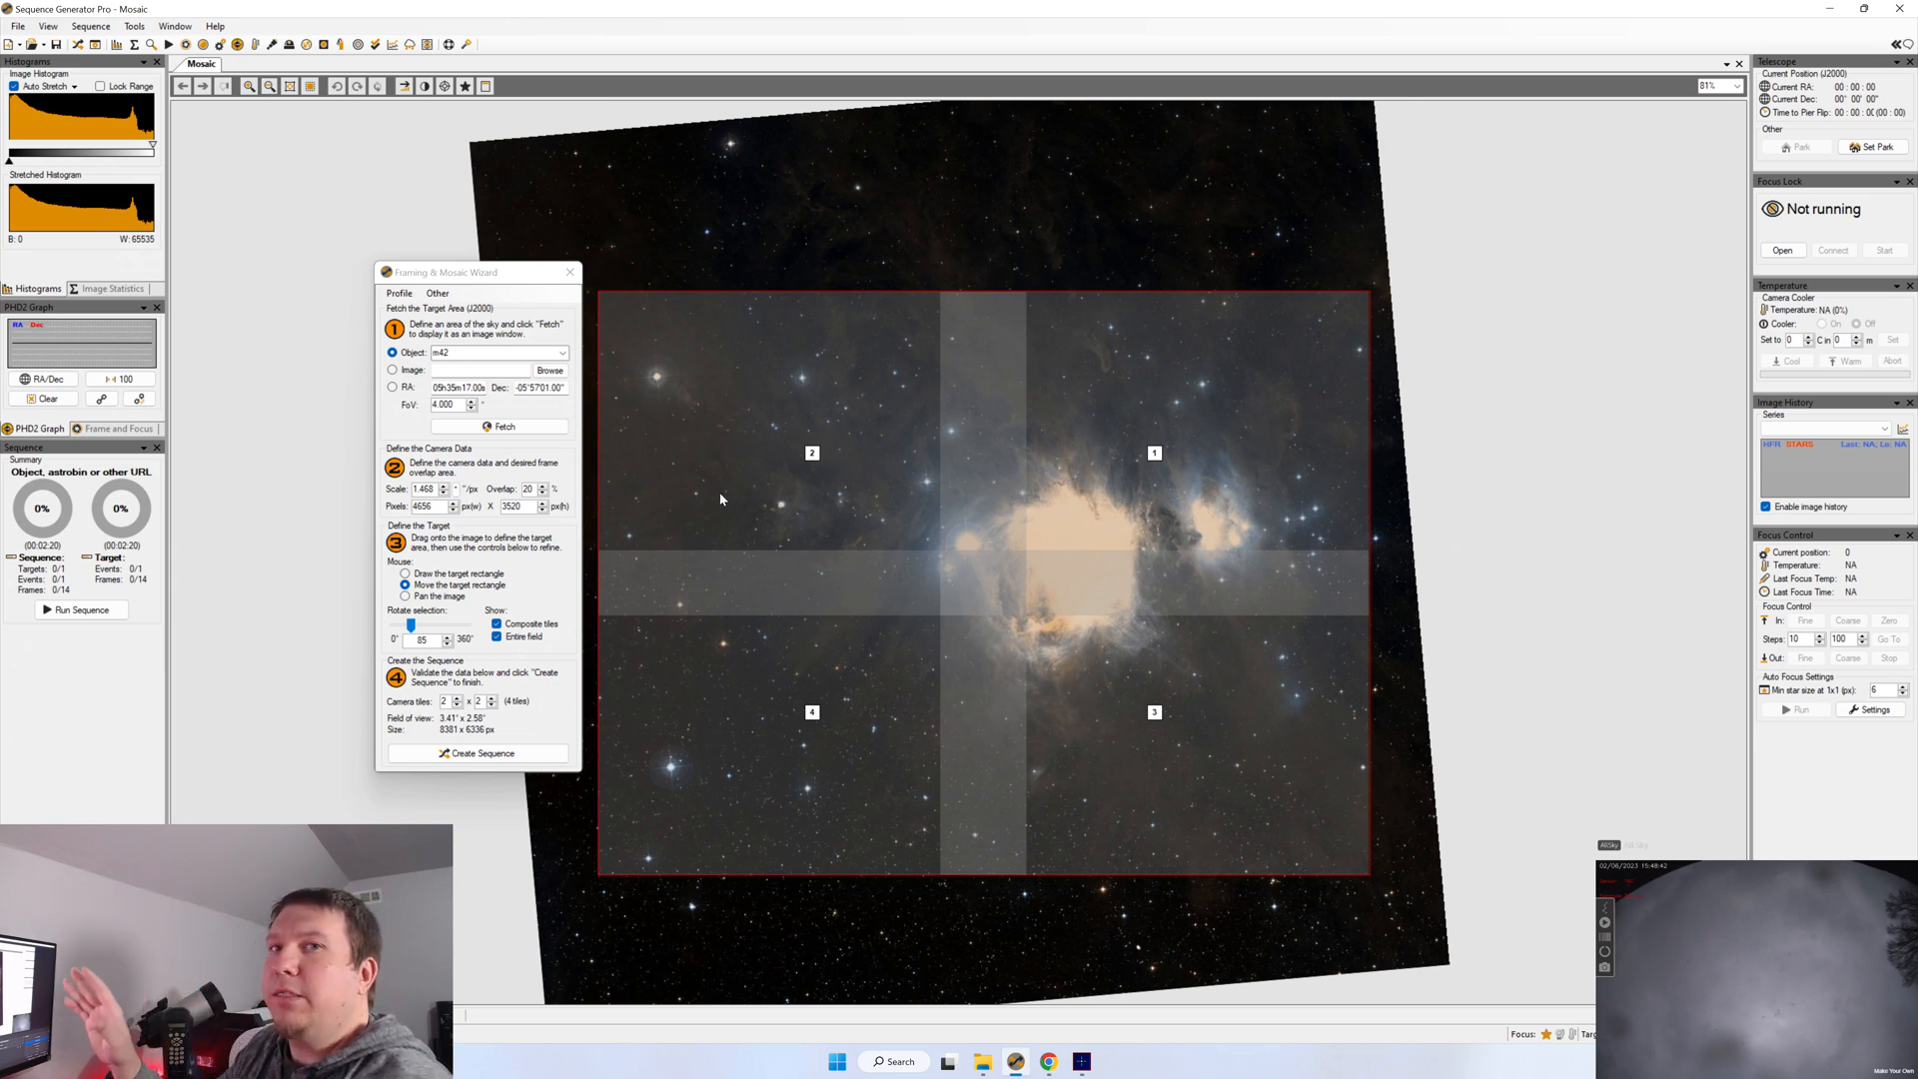
pyautogui.moveTo(820, 368)
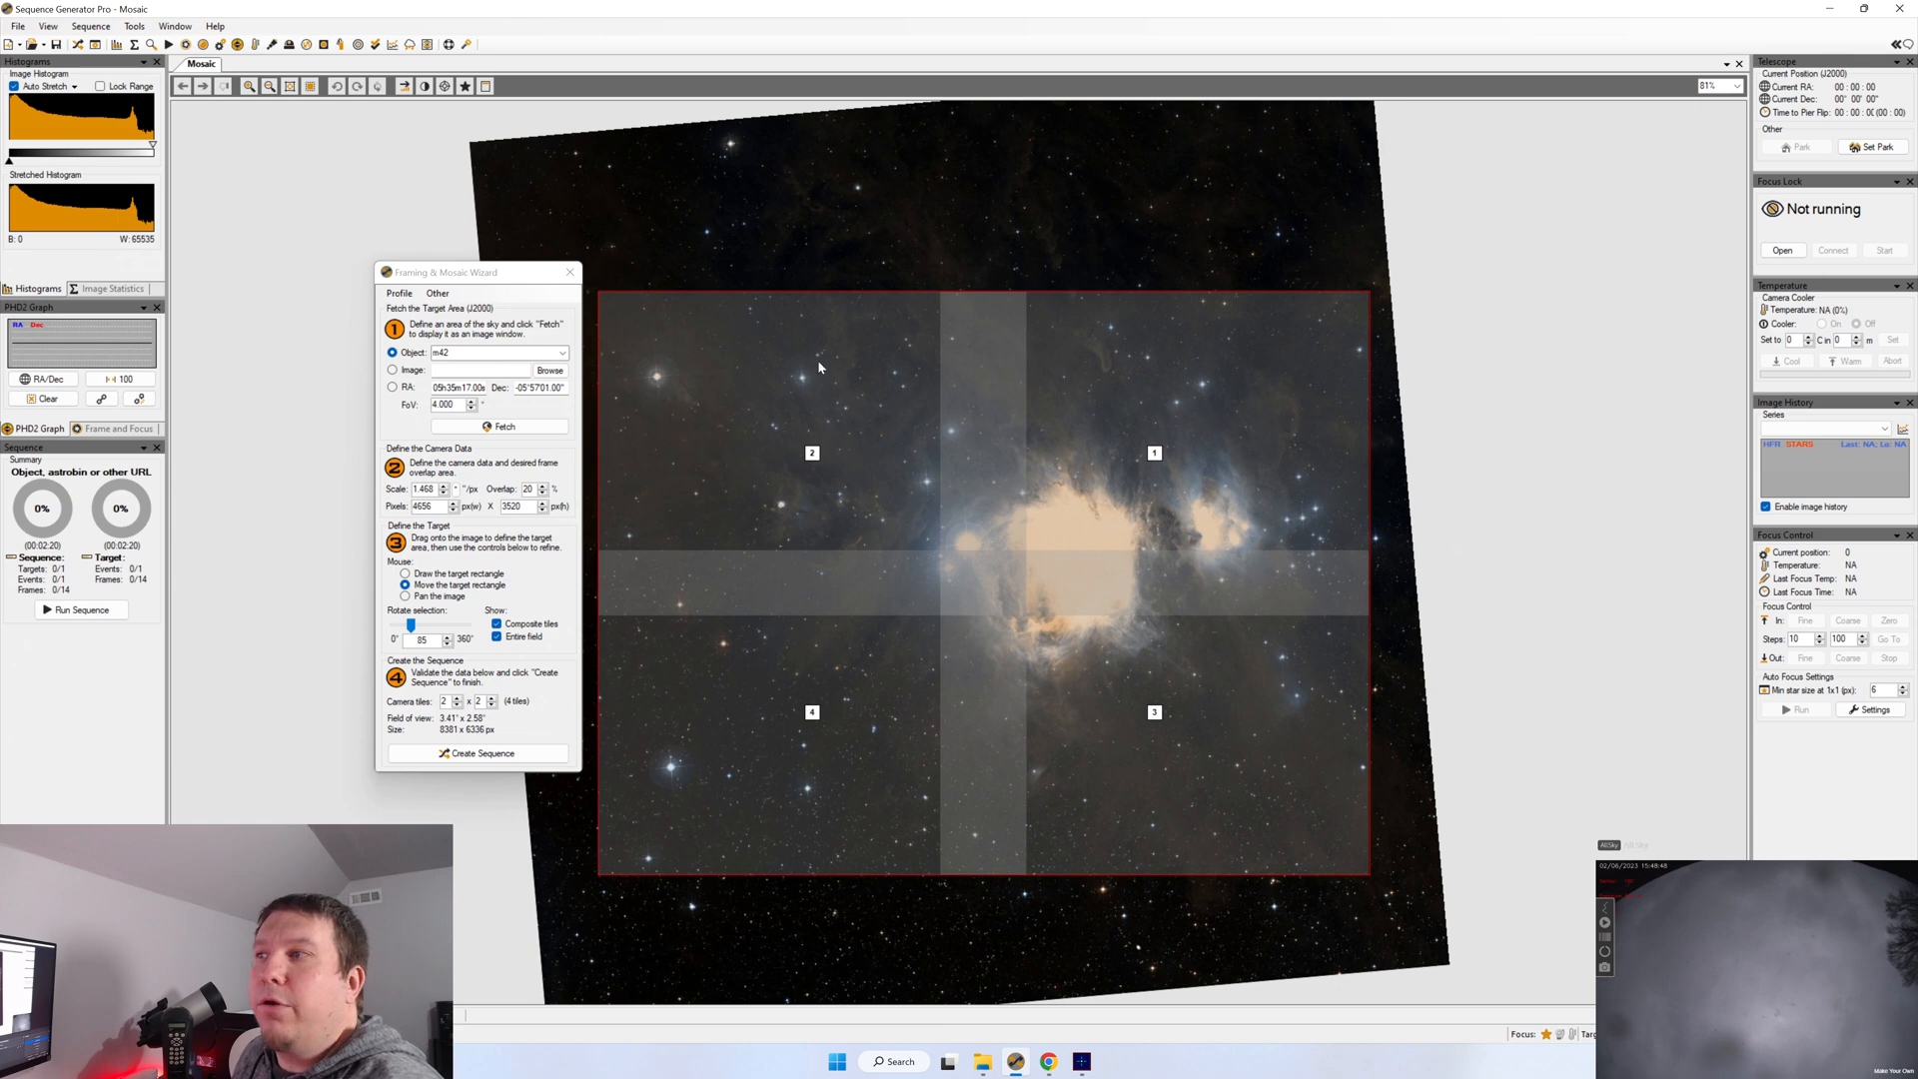
pyautogui.moveTo(683, 635)
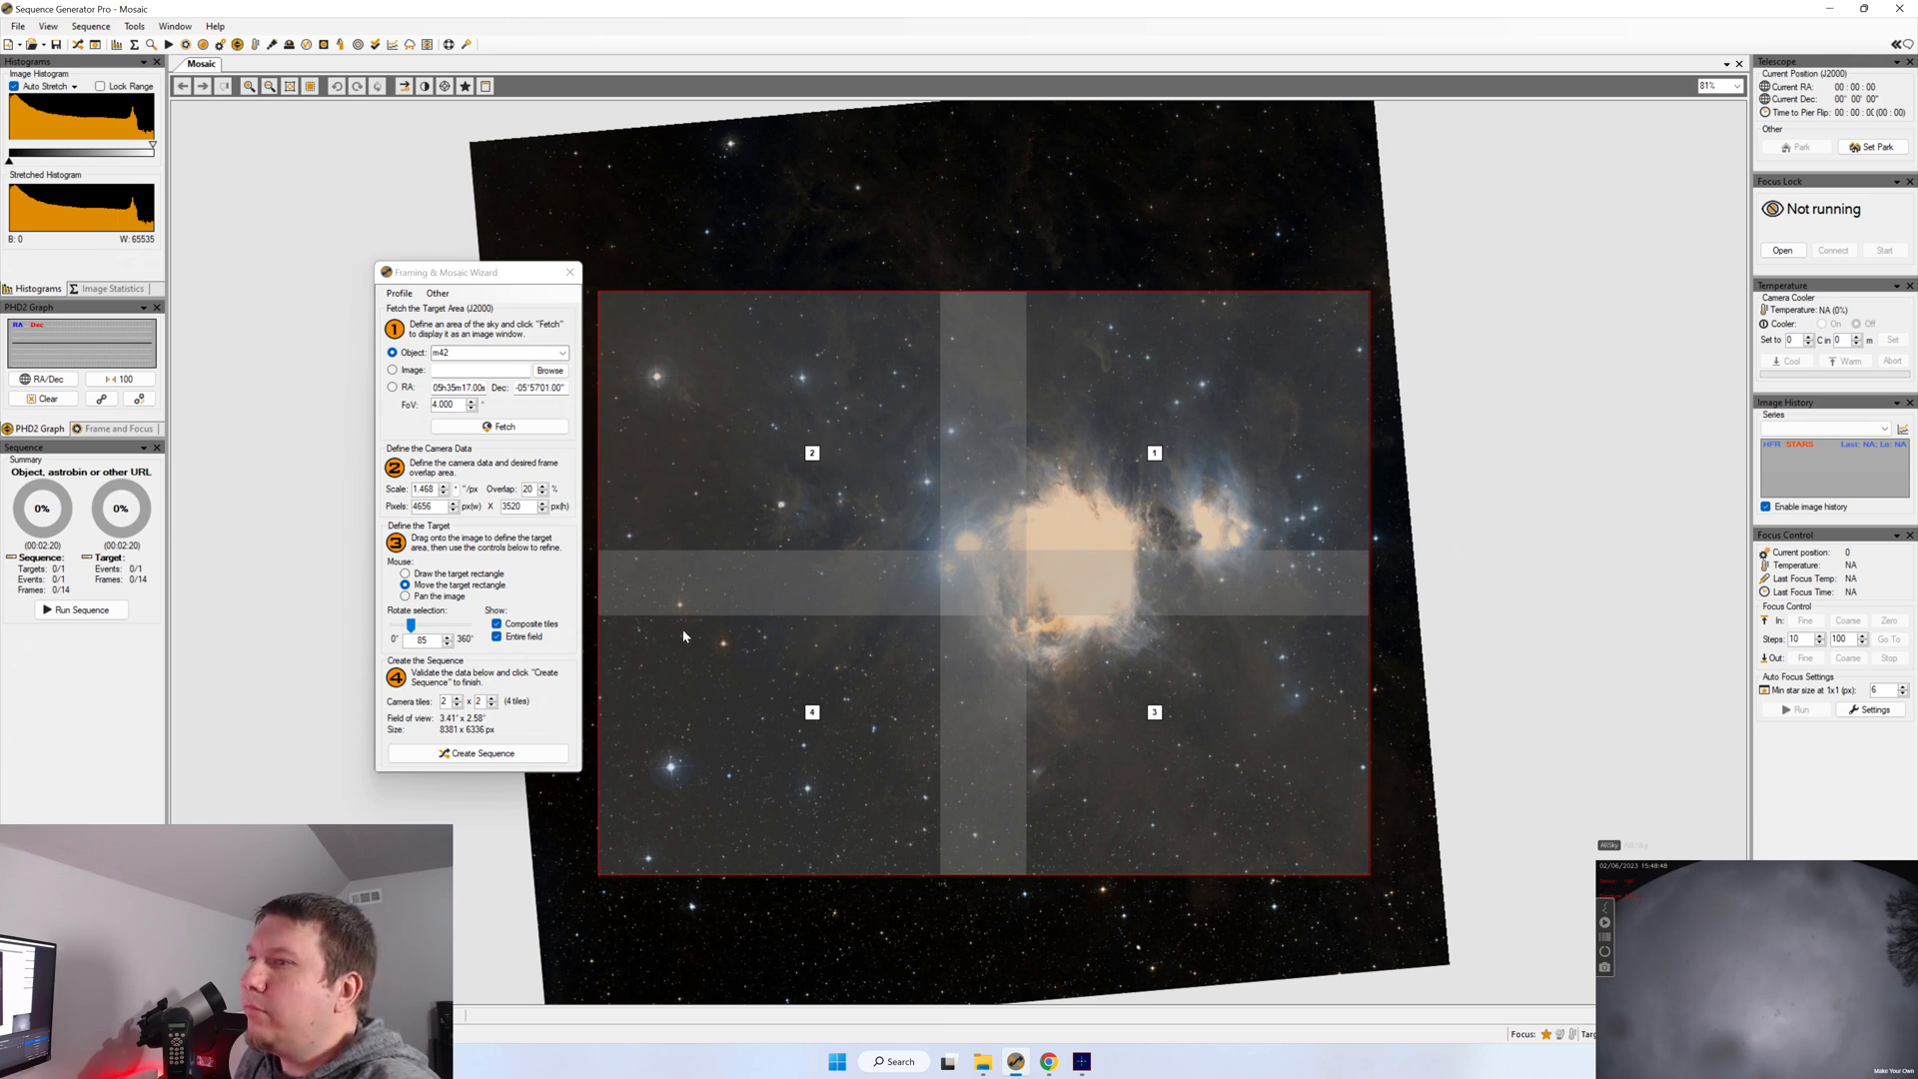
pyautogui.click(492, 704)
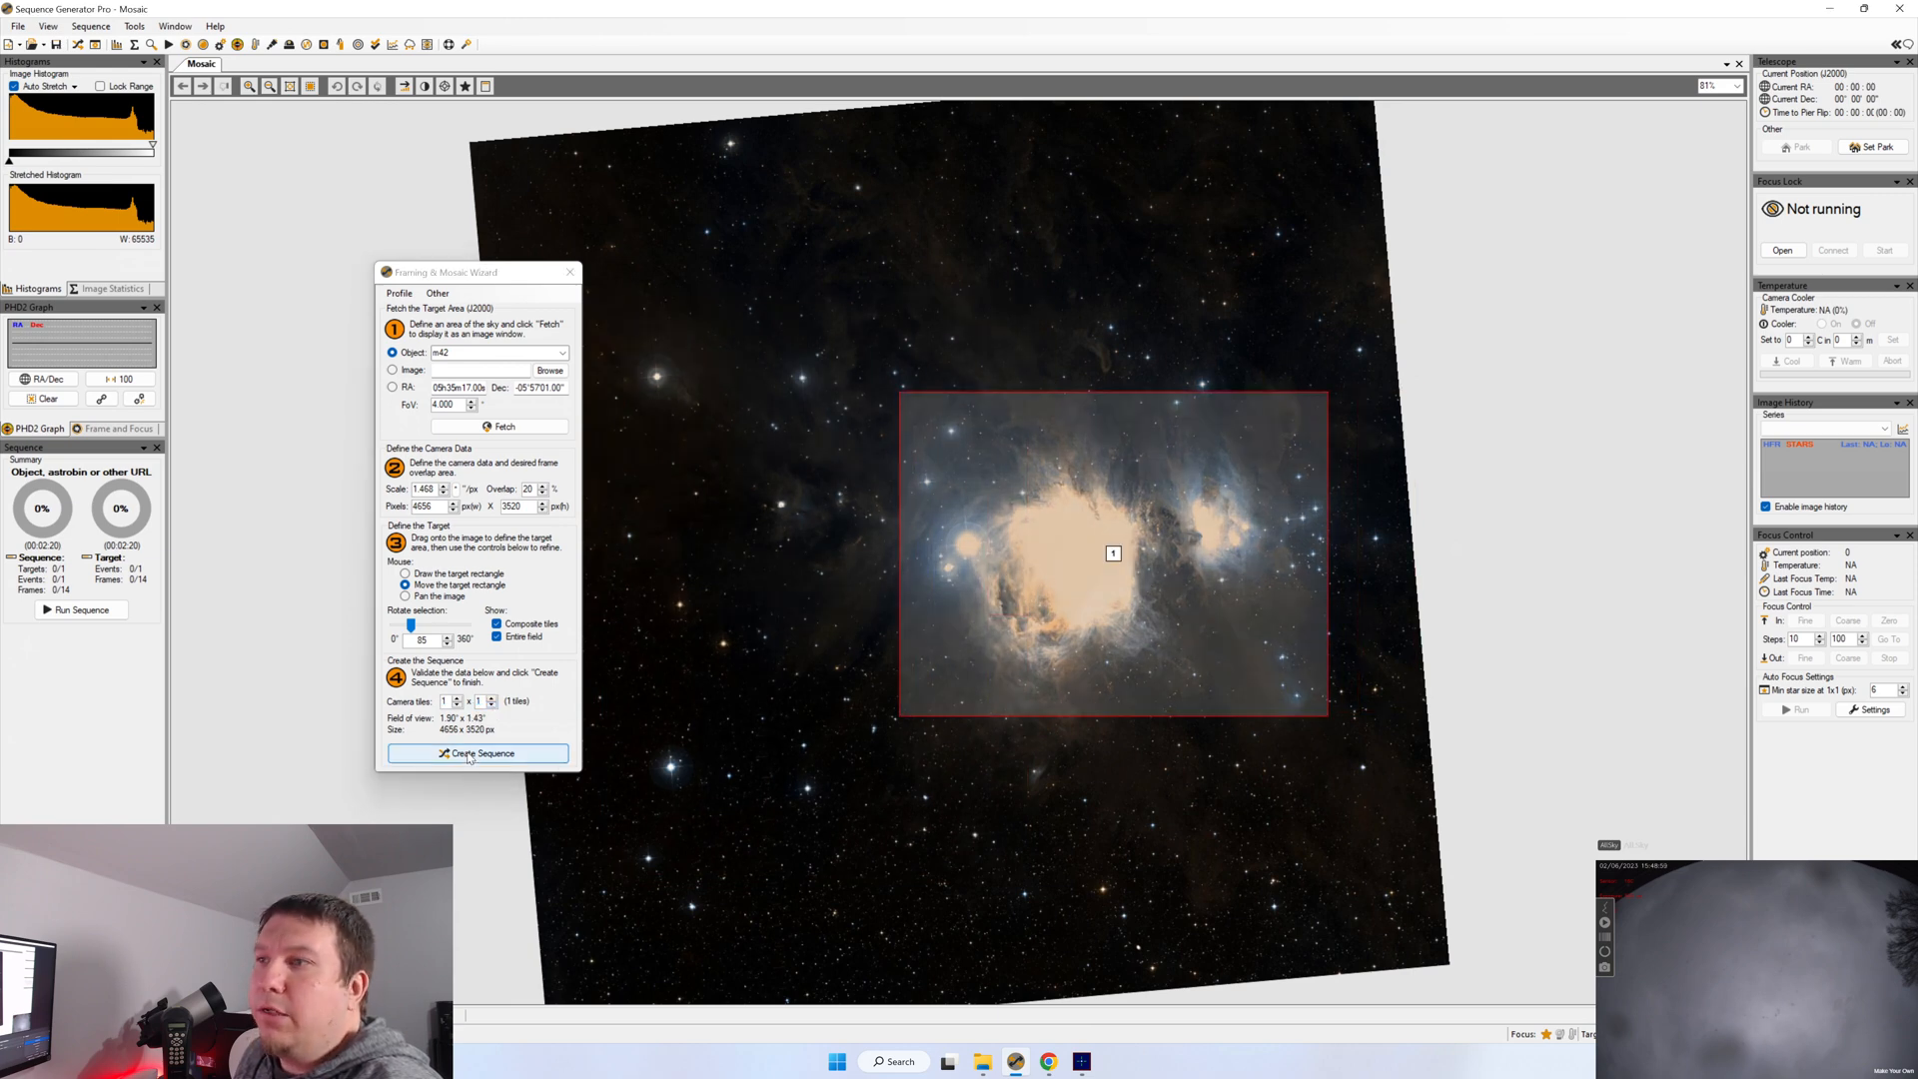
# Create the sequence from the framing, replacing existing targets, with camera angle rotation validation off
pyautogui.click(478, 754)
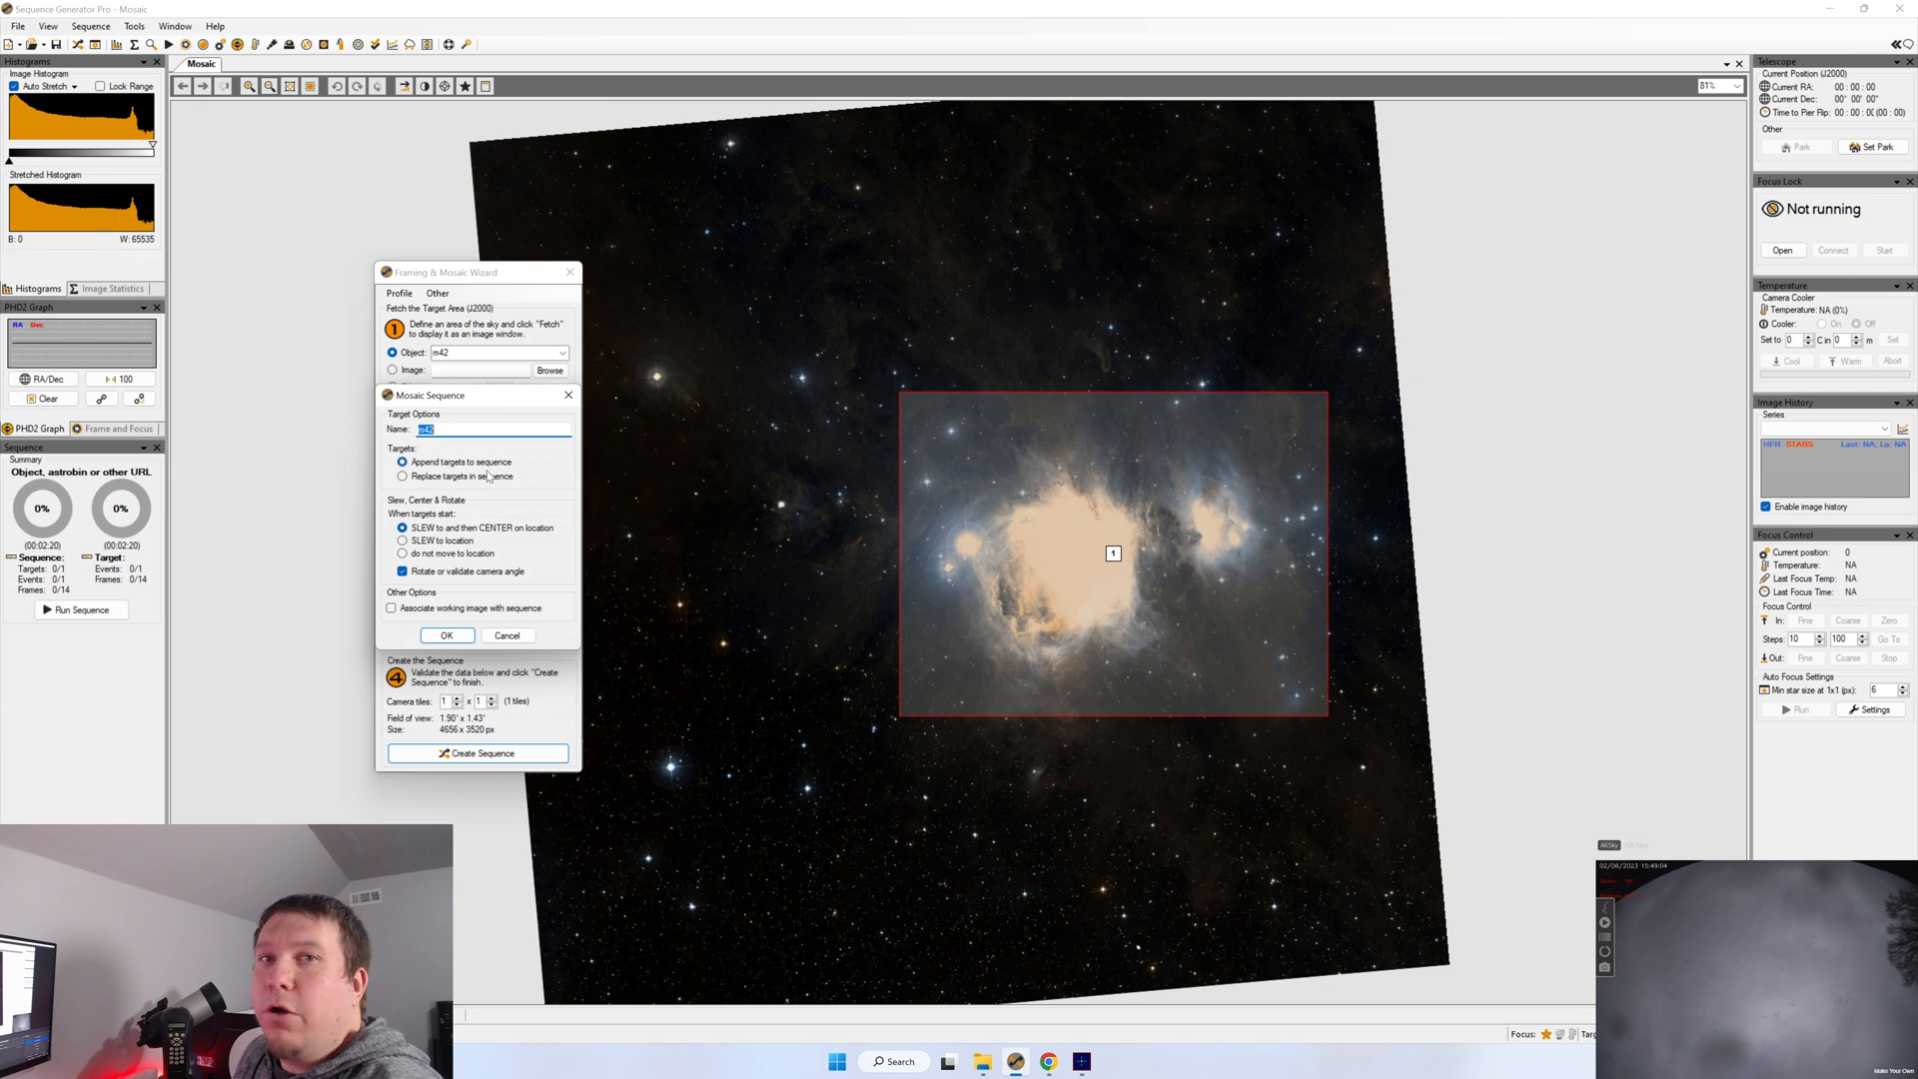
pyautogui.moveTo(408, 475)
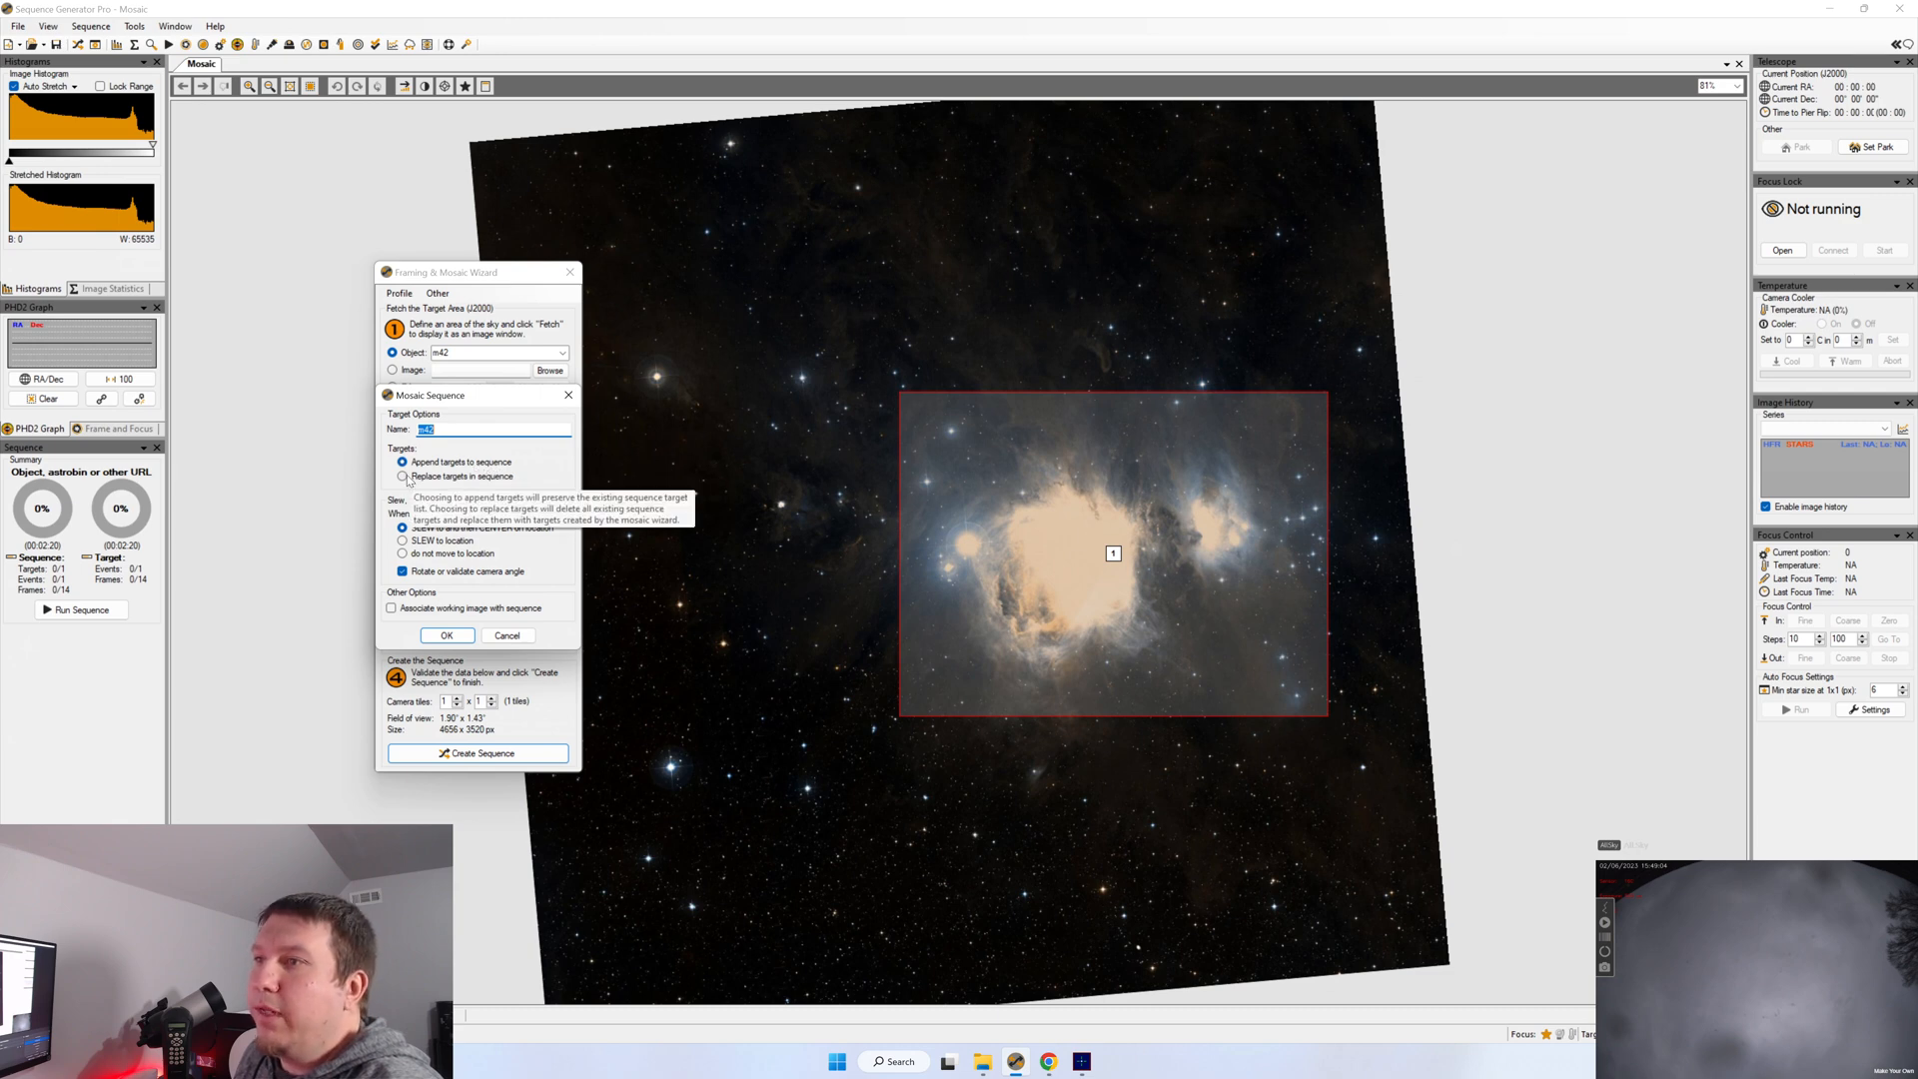
pyautogui.click(404, 476)
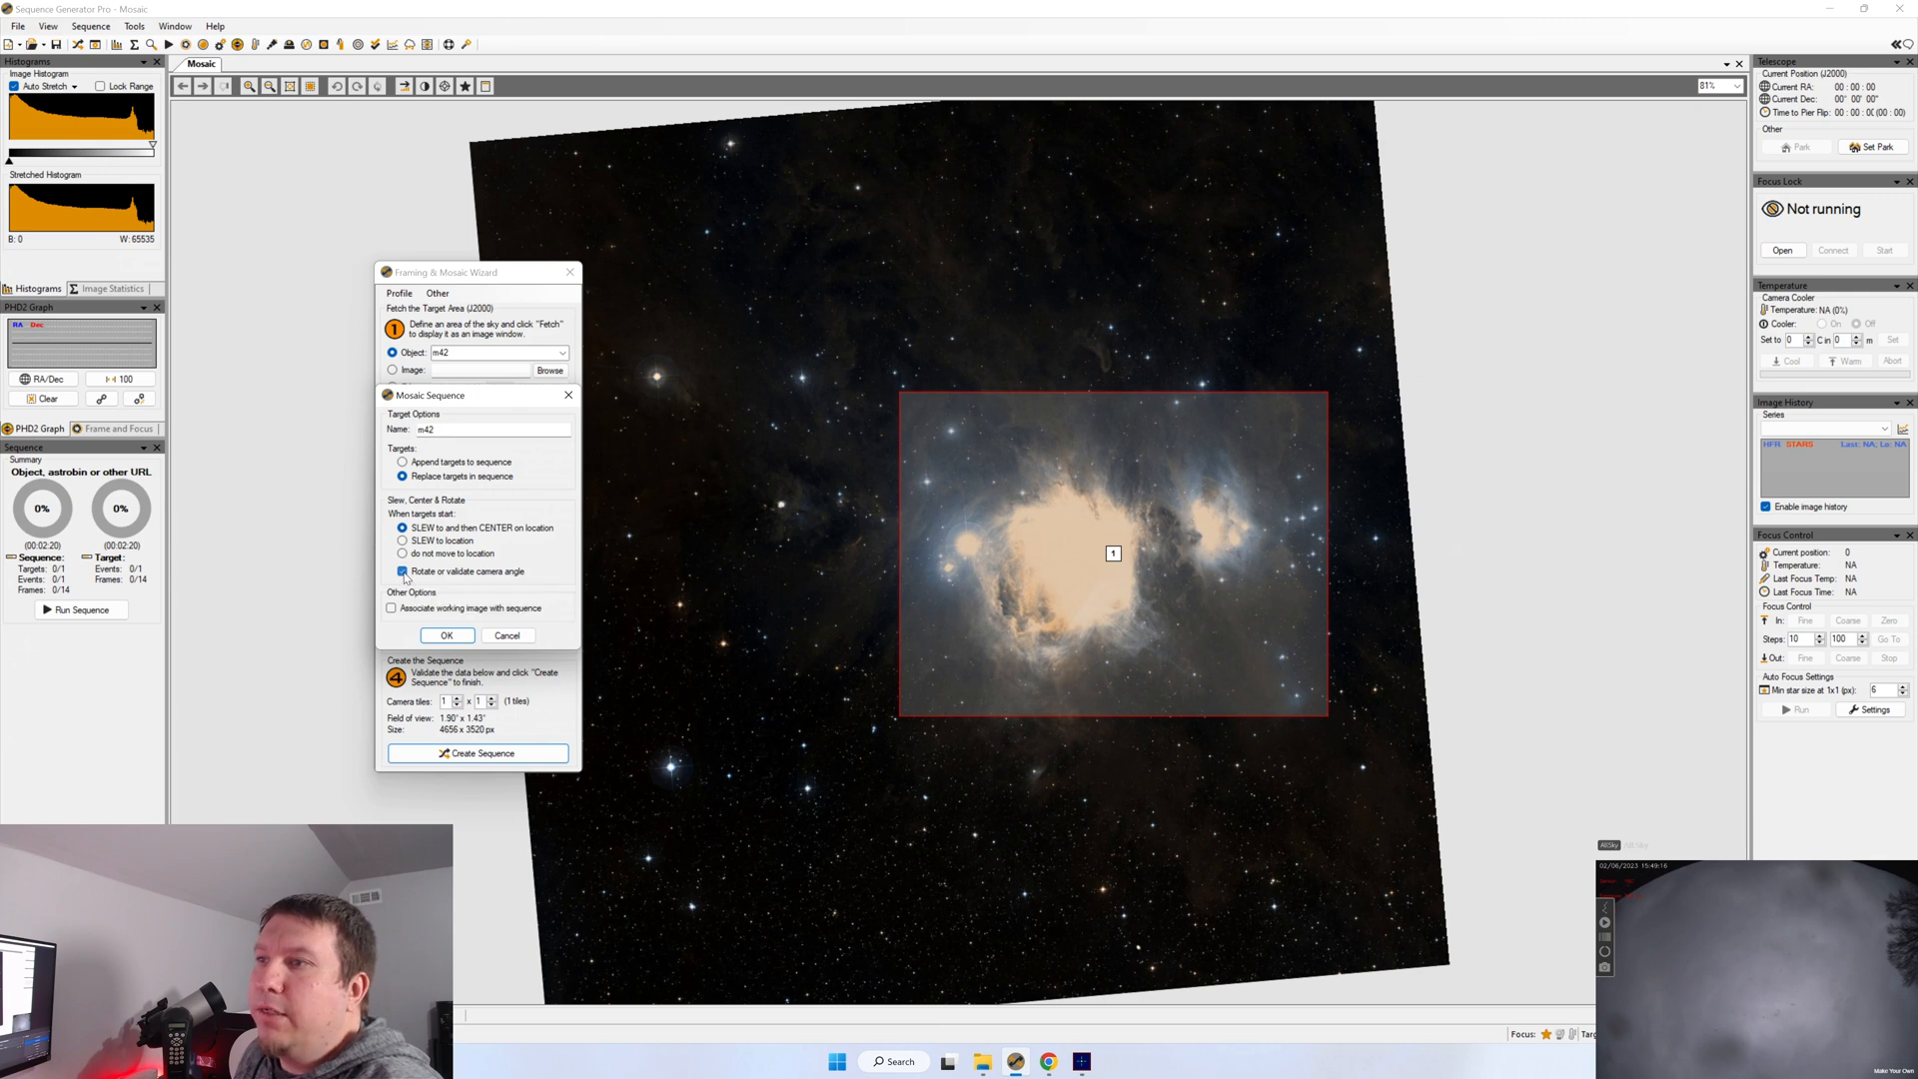
pyautogui.click(402, 572)
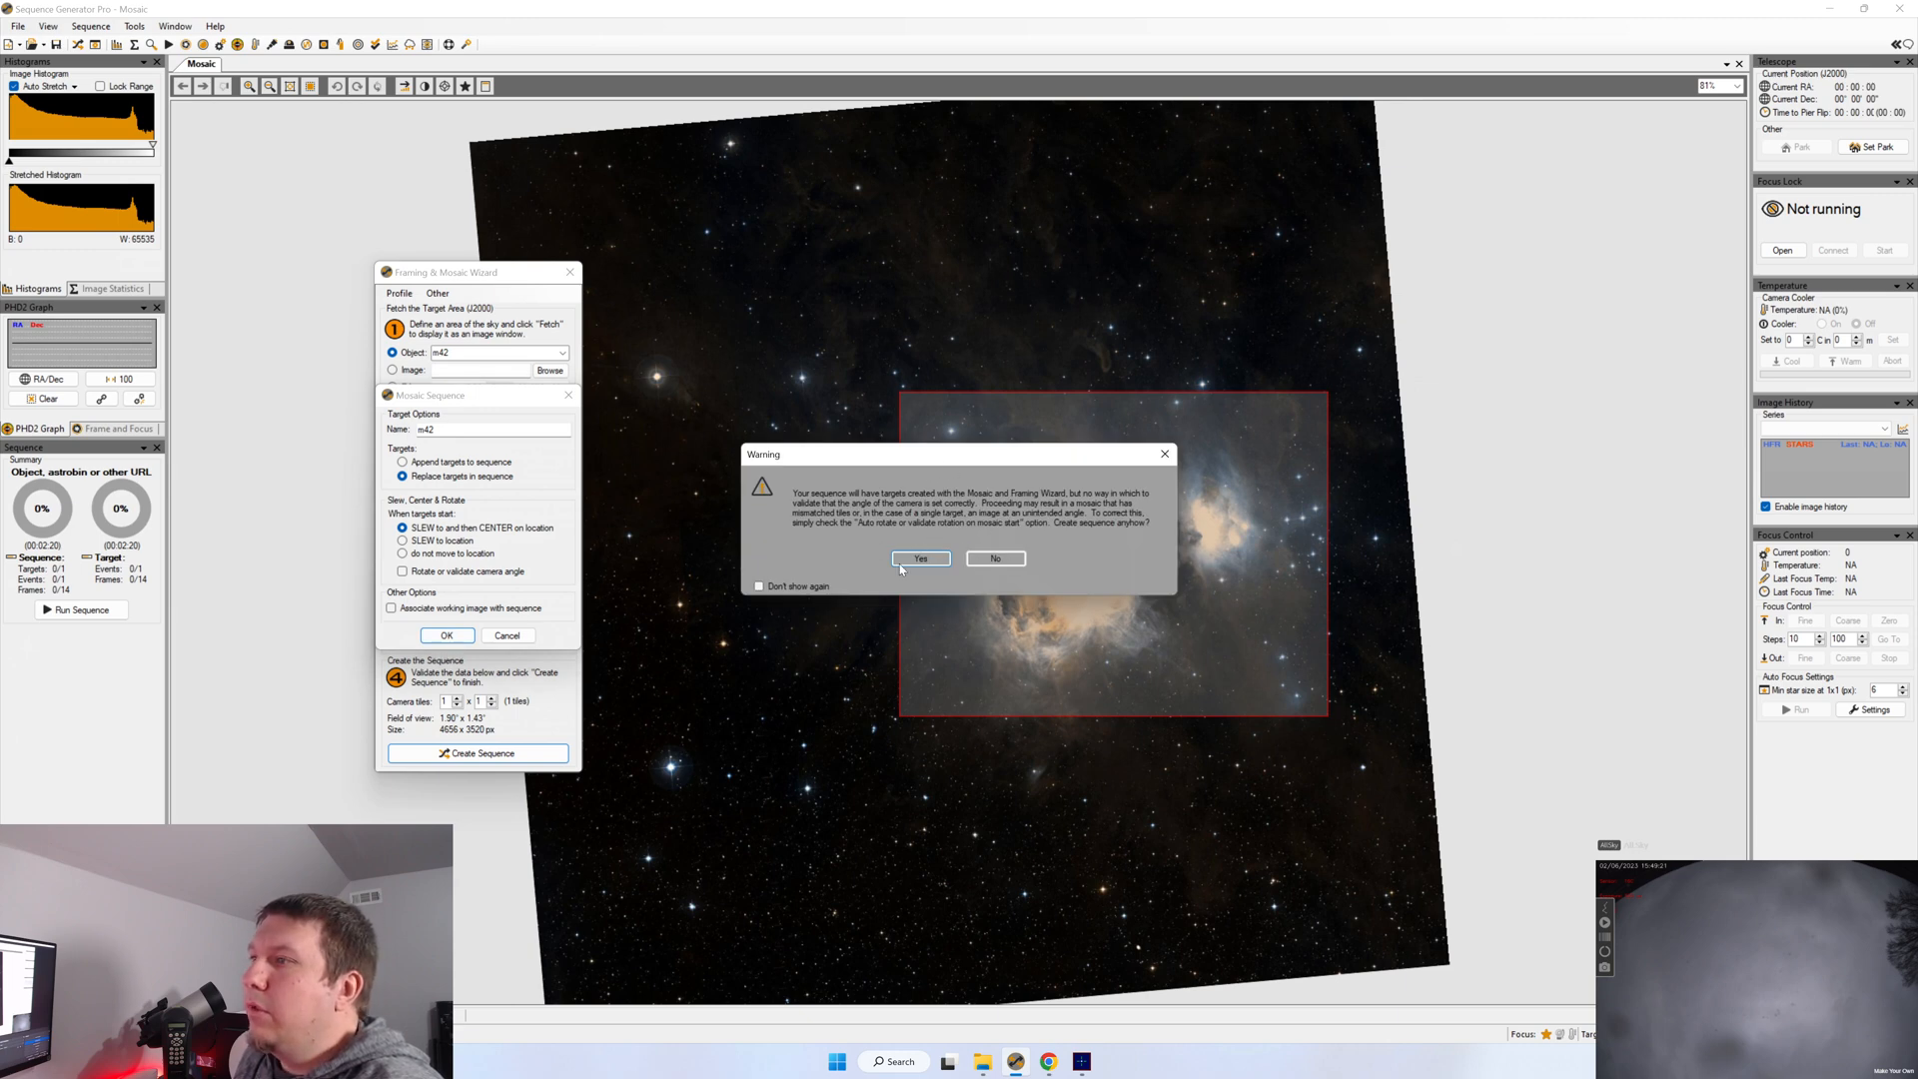
# Confirm creation of the m42 target sequence and bring its window toward the screen centre
pyautogui.click(919, 557)
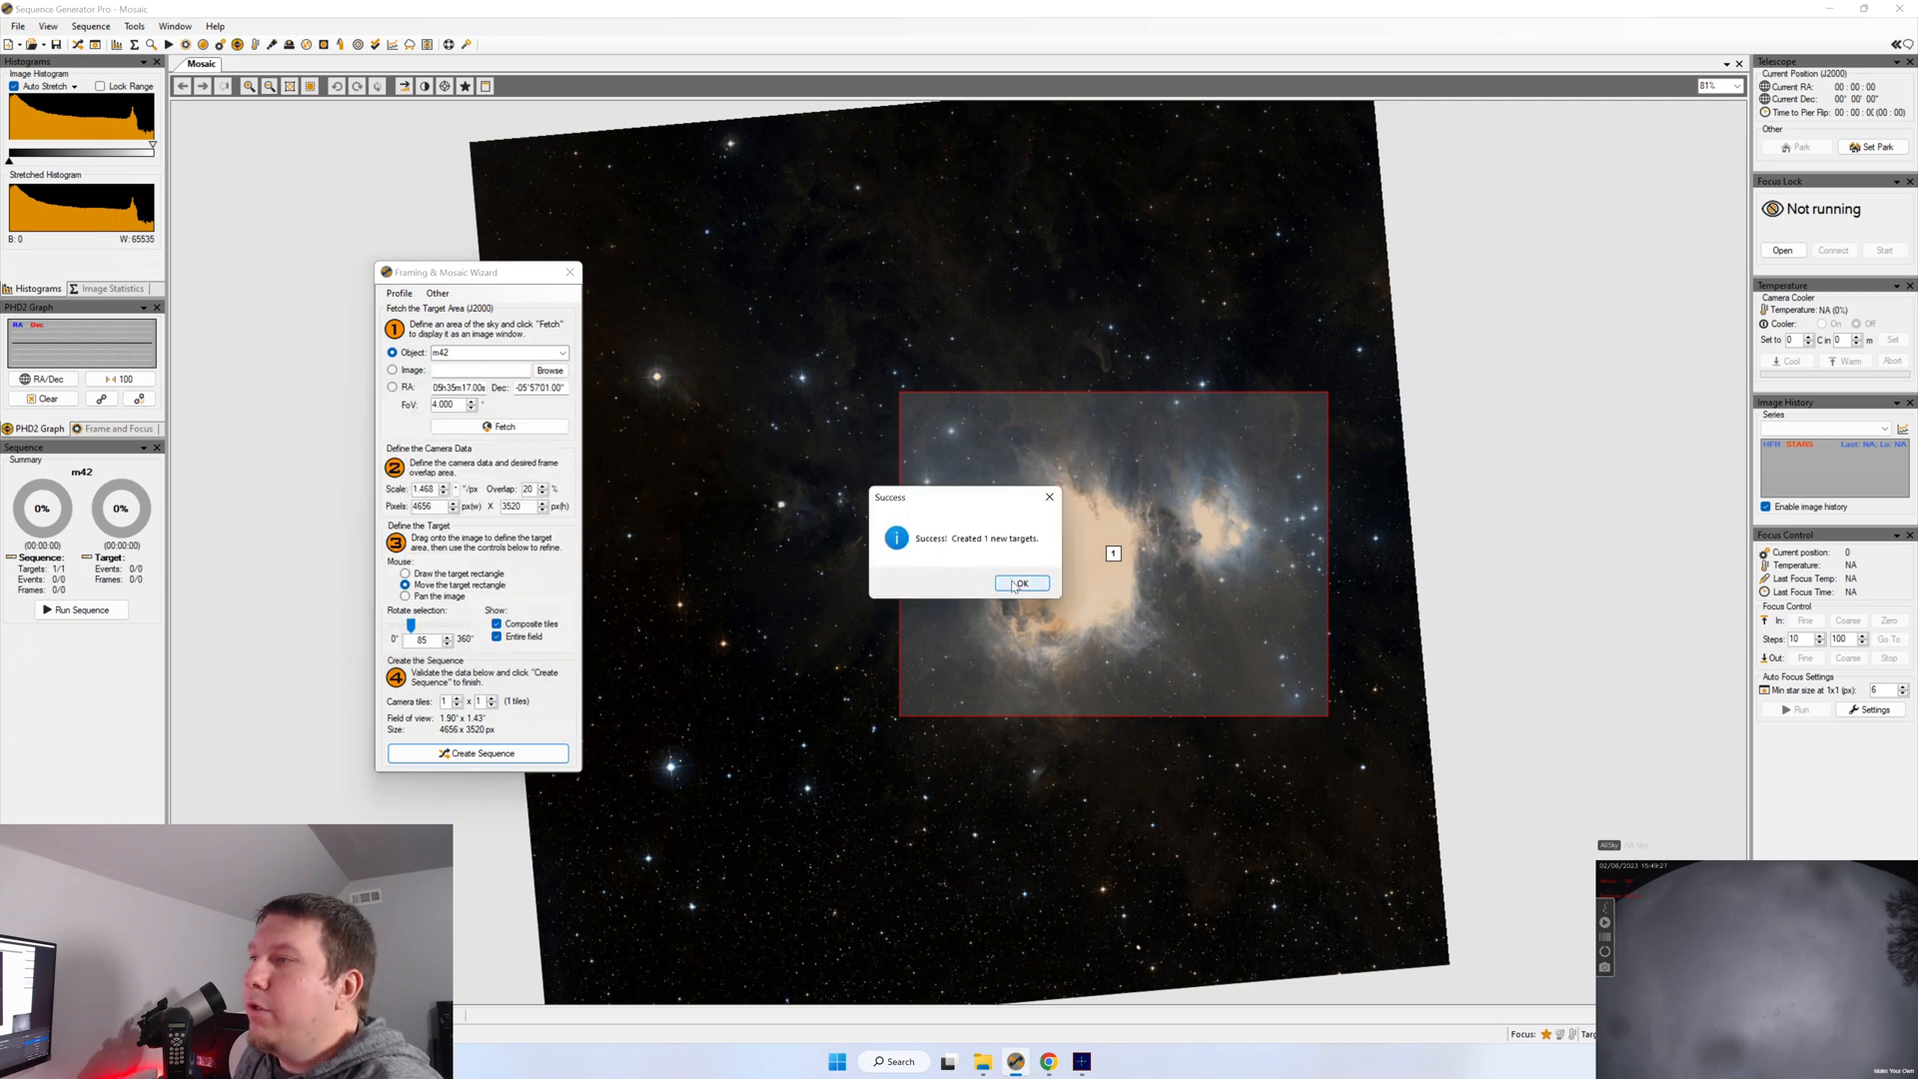
pyautogui.click(1021, 582)
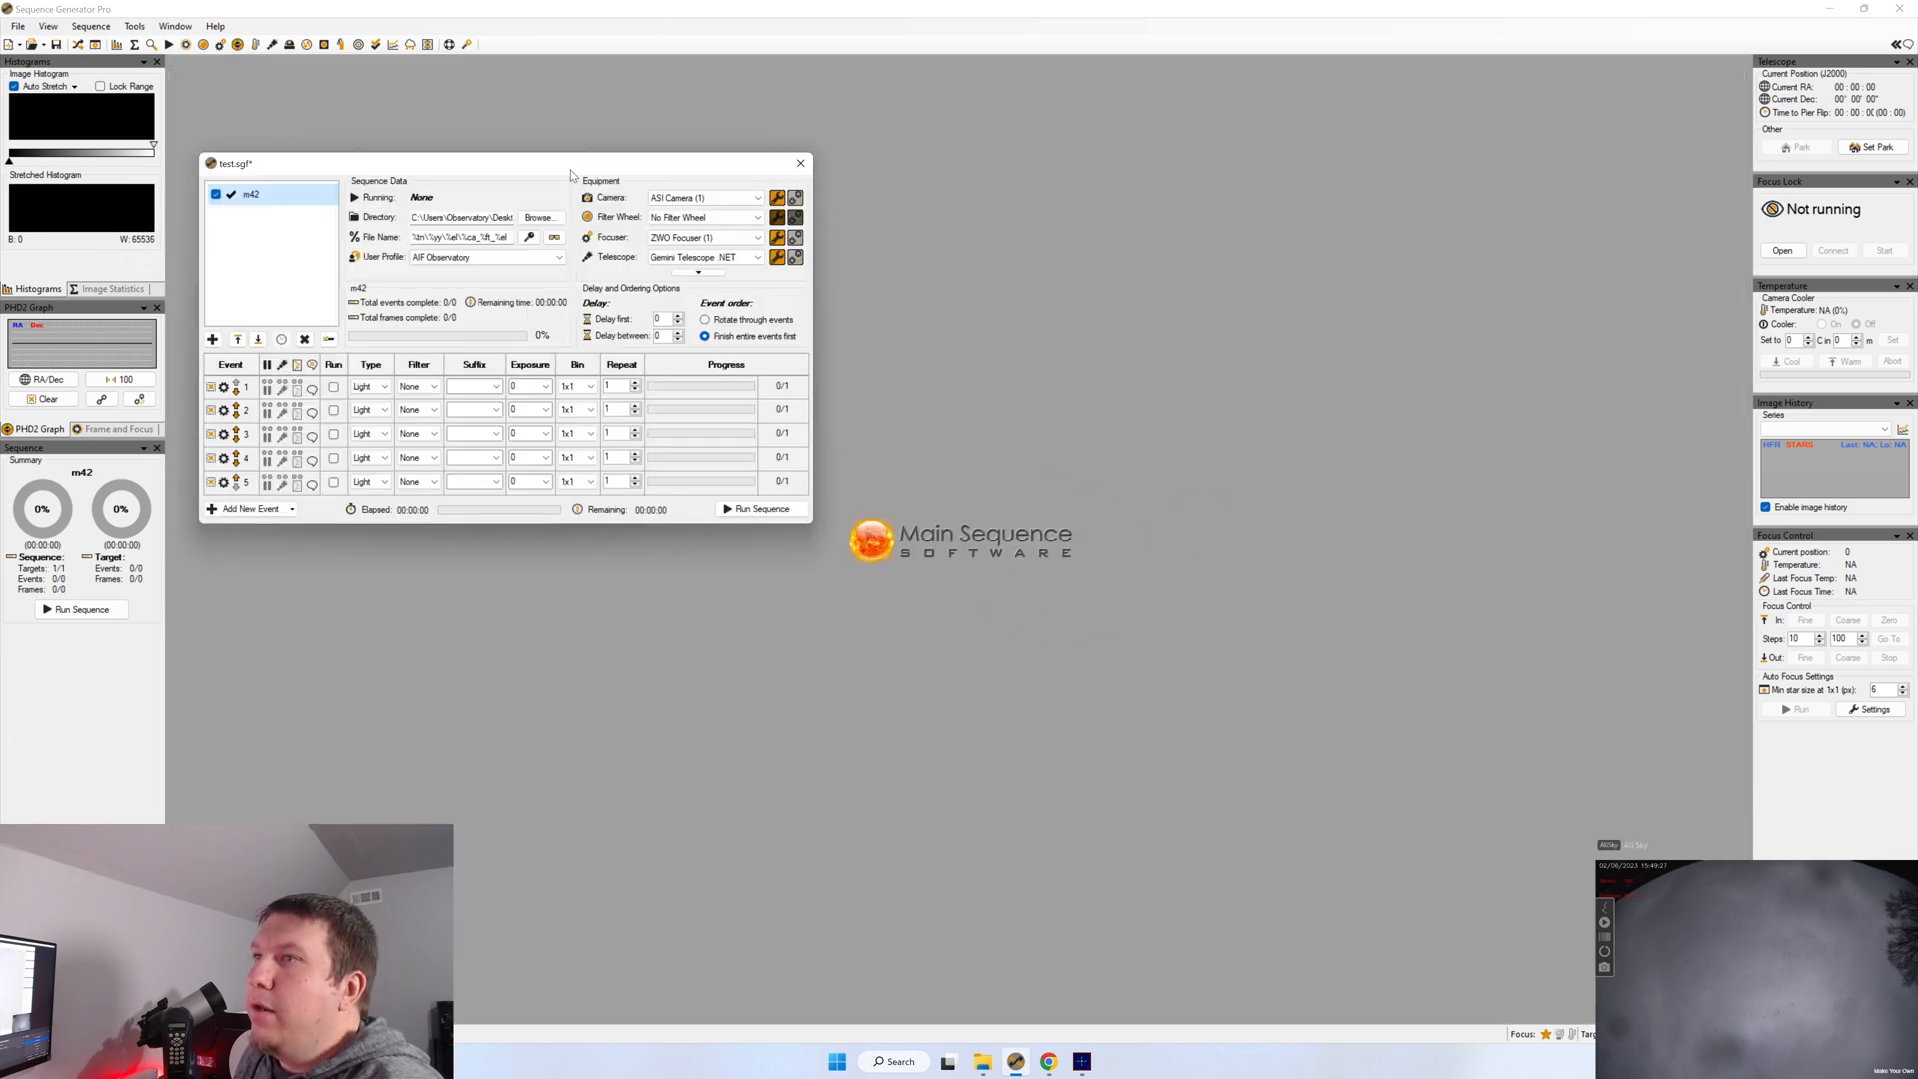
pyautogui.moveTo(505, 161); pyautogui.dragTo(945, 360)
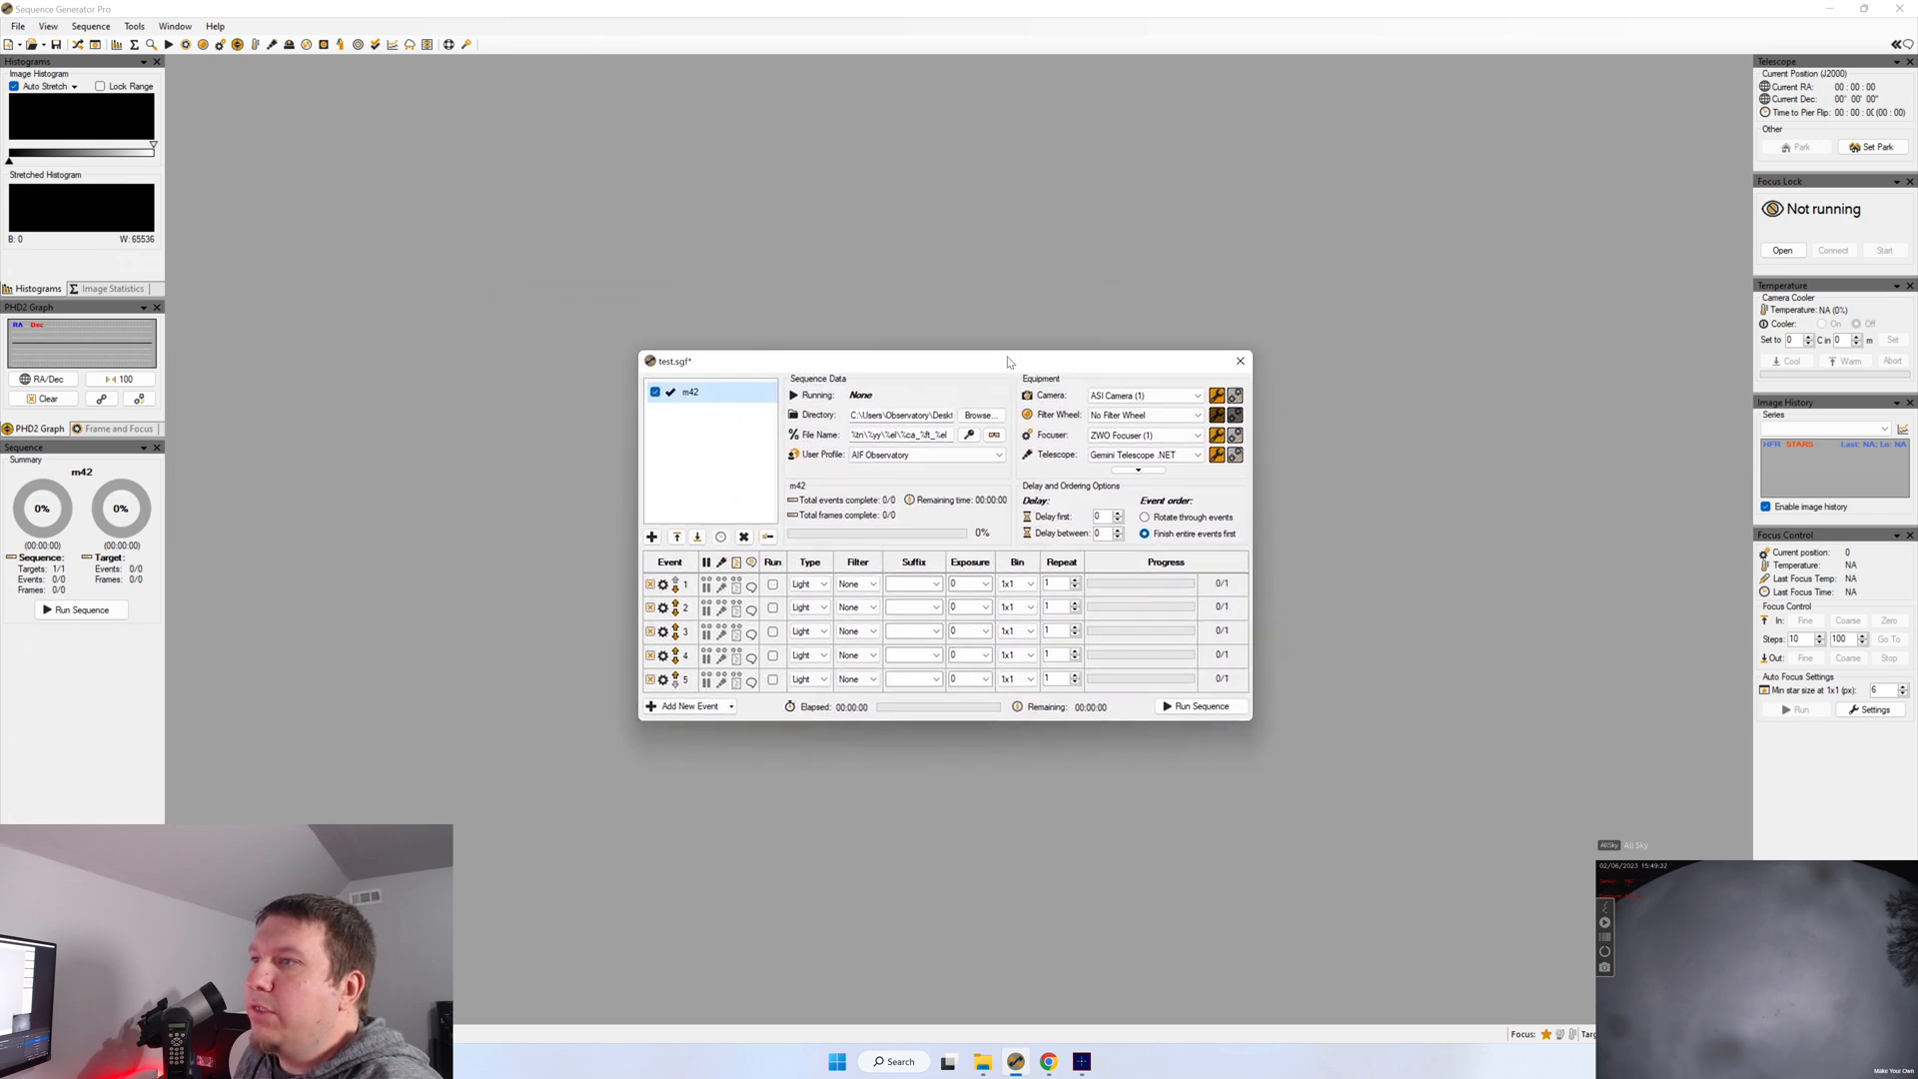